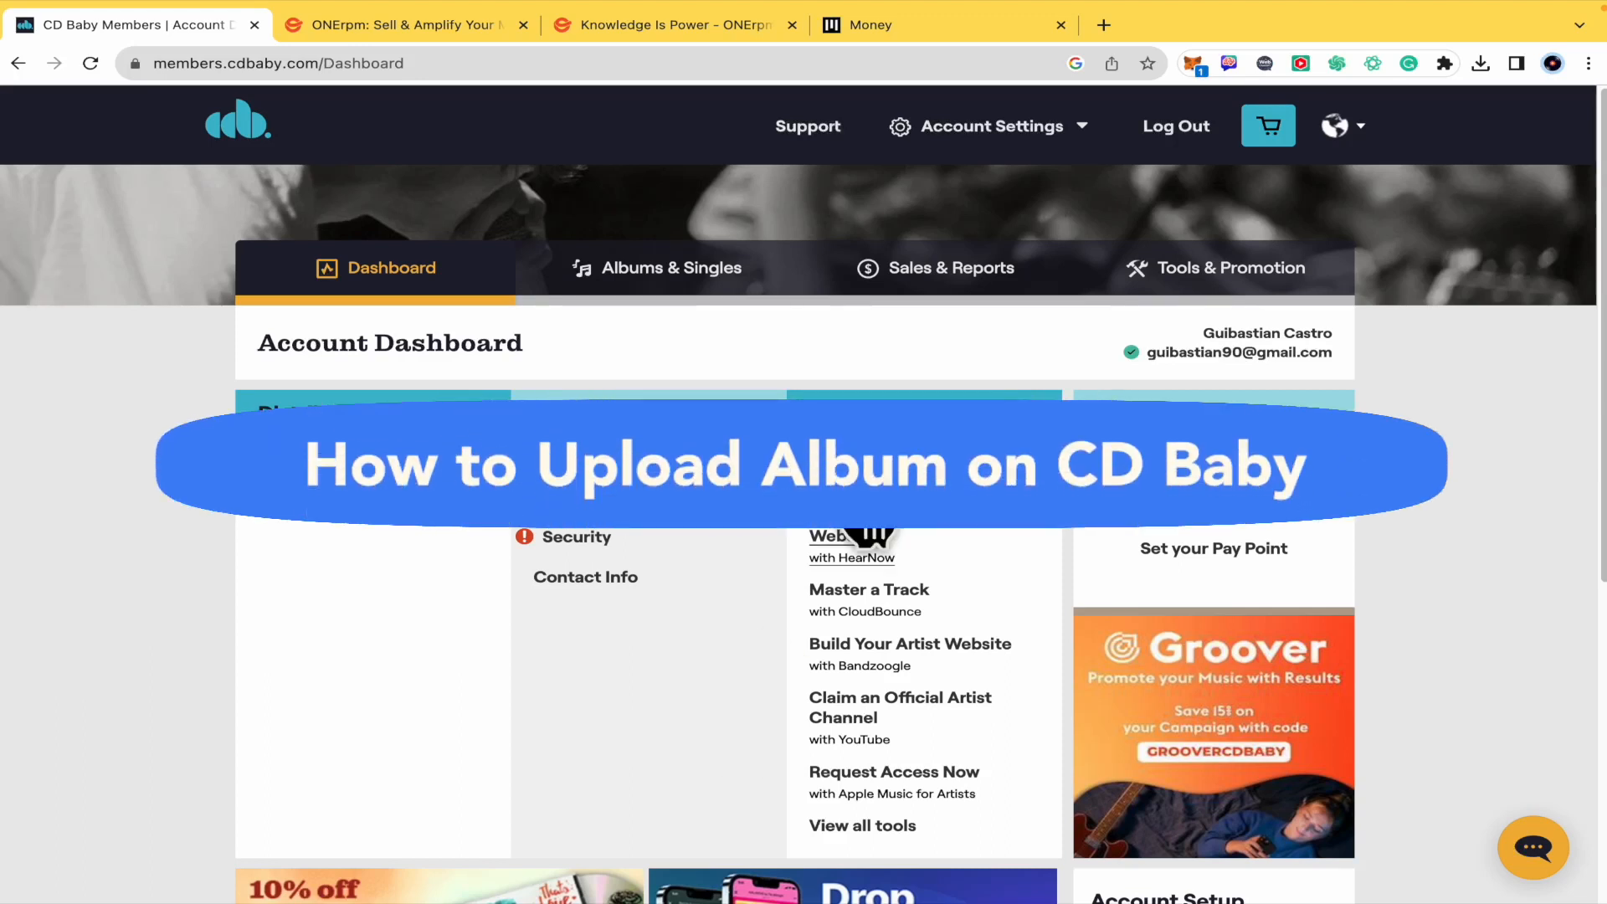
{"action": "mouse_move", "coordinate": [1423, 558]}
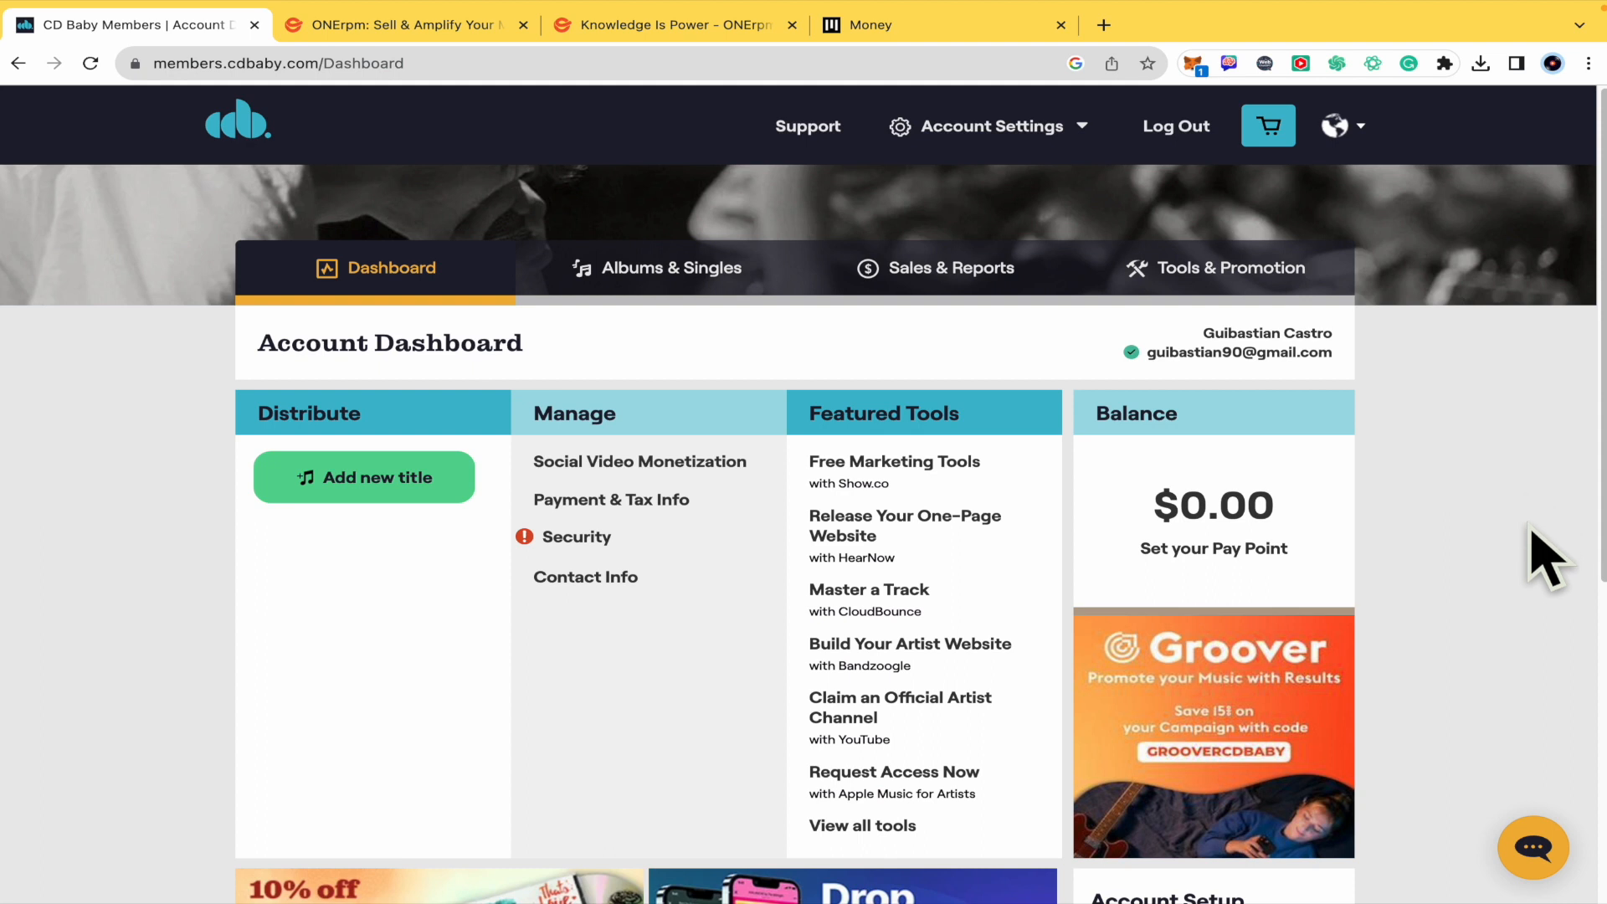
- Request a new title from the Distribute section of the Account Dashboard
{"action": "scroll", "scroll_direction": "down", "scroll_amount": 3}
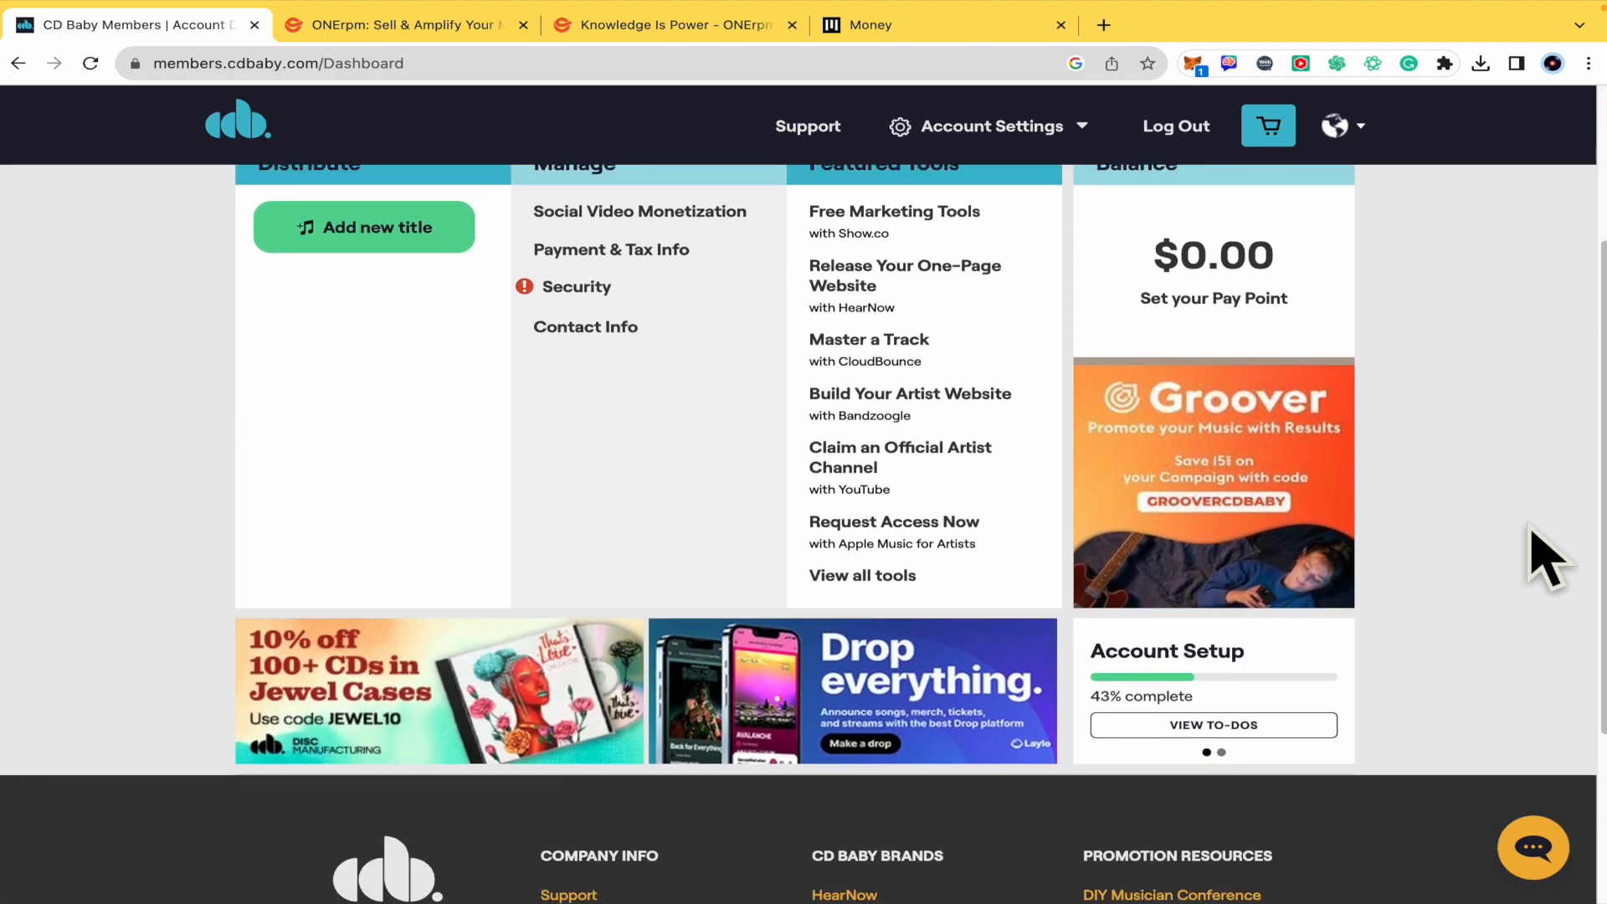
{"action": "scroll", "scroll_direction": "down", "scroll_amount": 3}
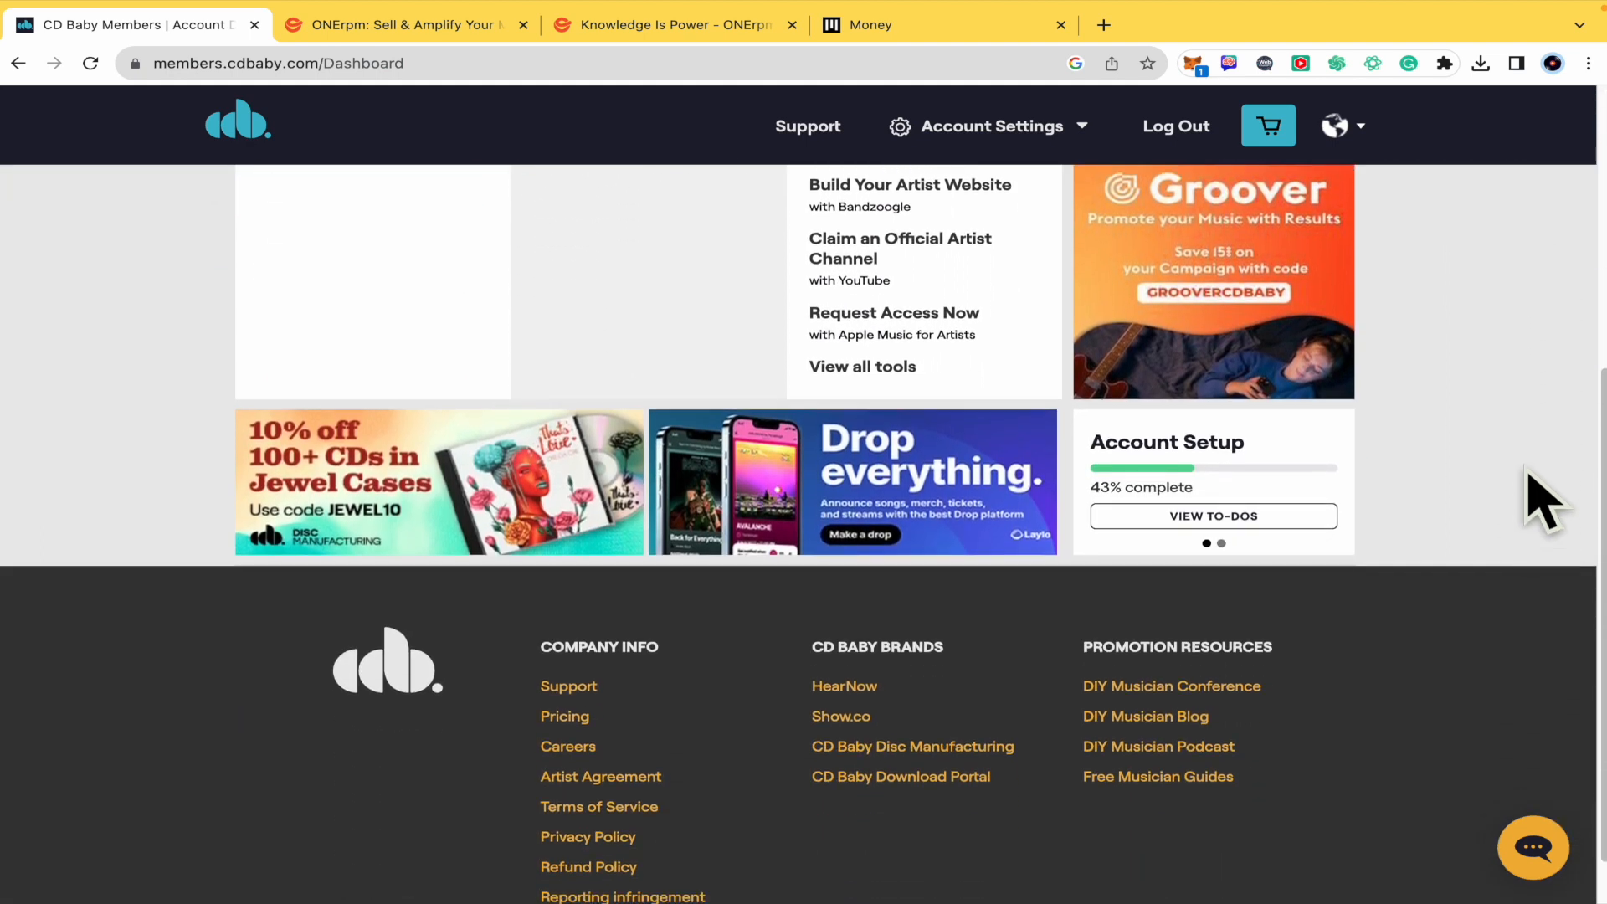
{"action": "scroll", "scroll_direction": "up", "scroll_amount": 3}
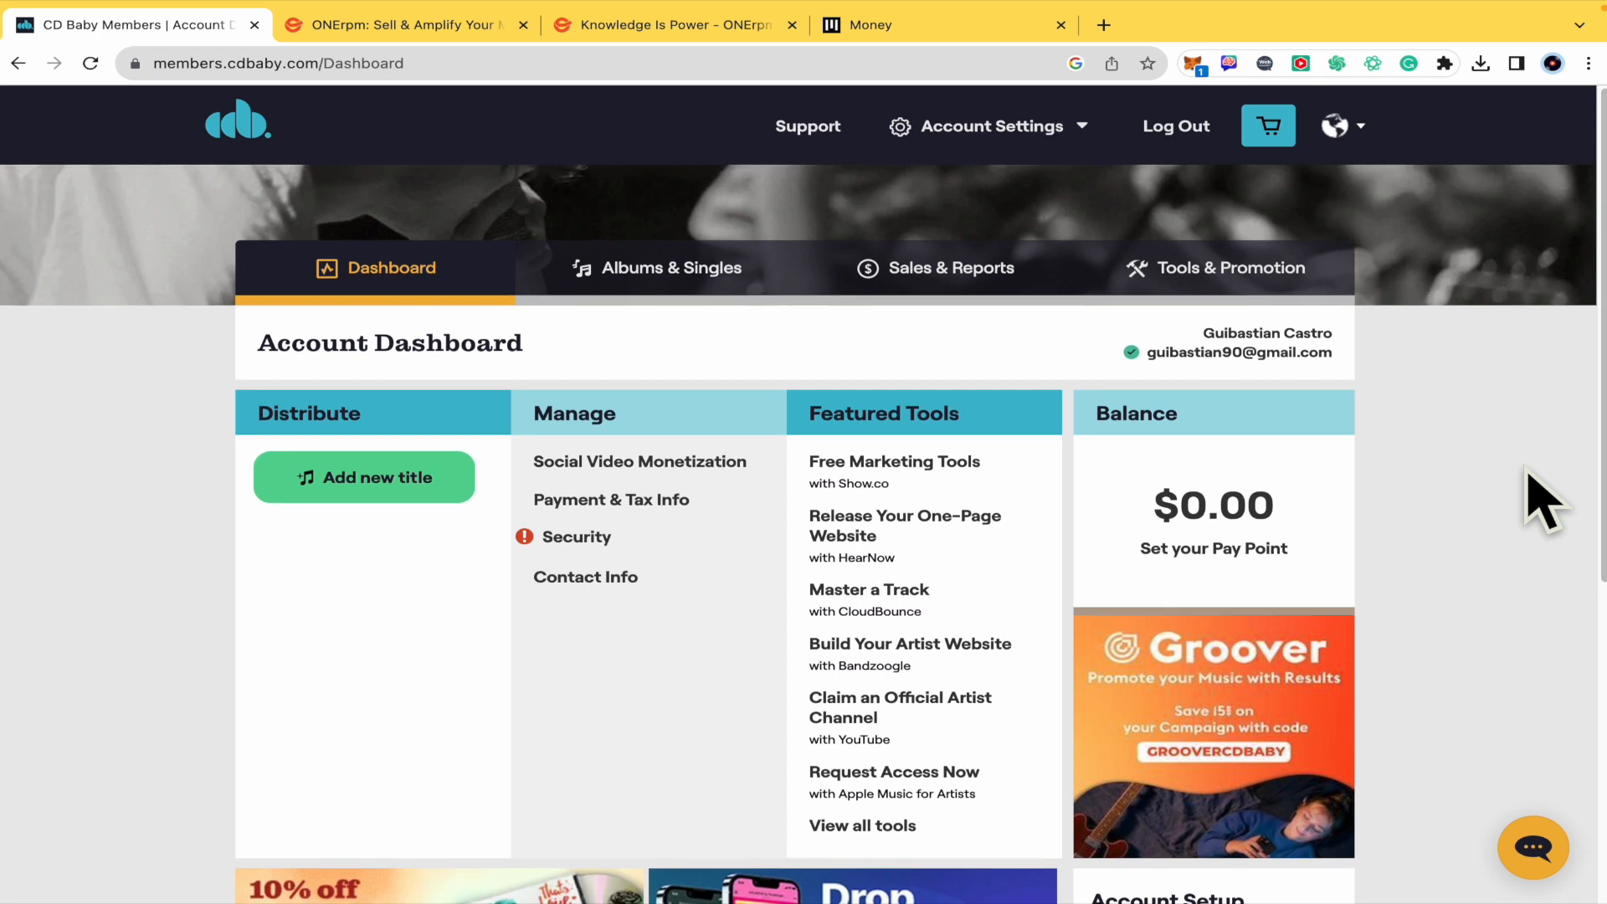
{"action": "scroll", "scroll_direction": "down", "scroll_amount": 3}
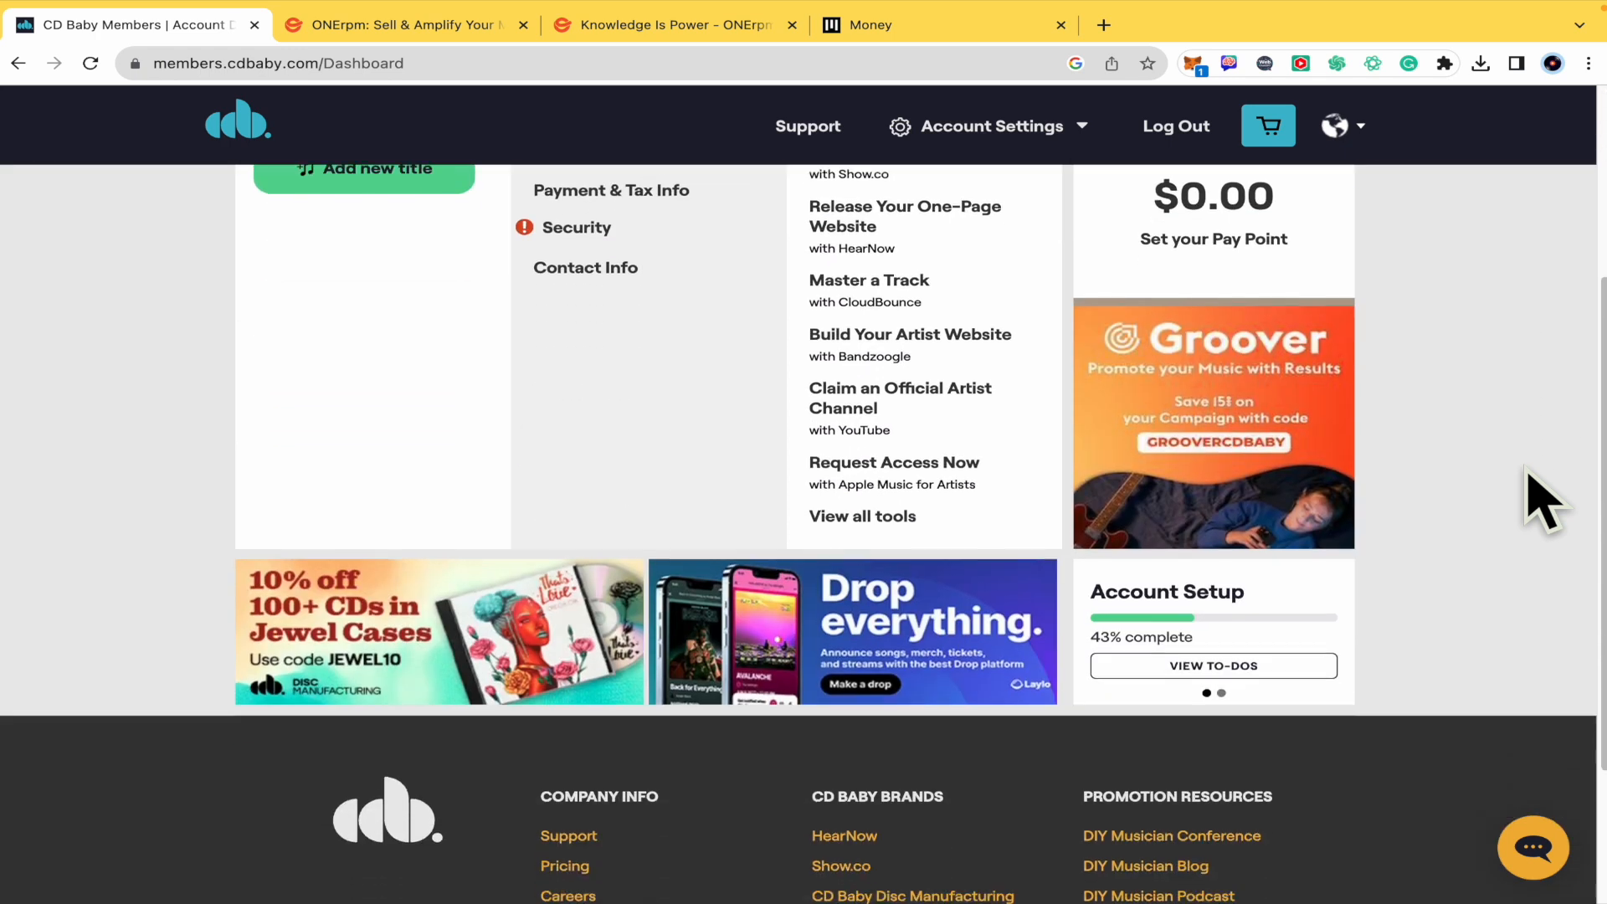
{"action": "scroll", "scroll_direction": "up", "scroll_amount": 3}
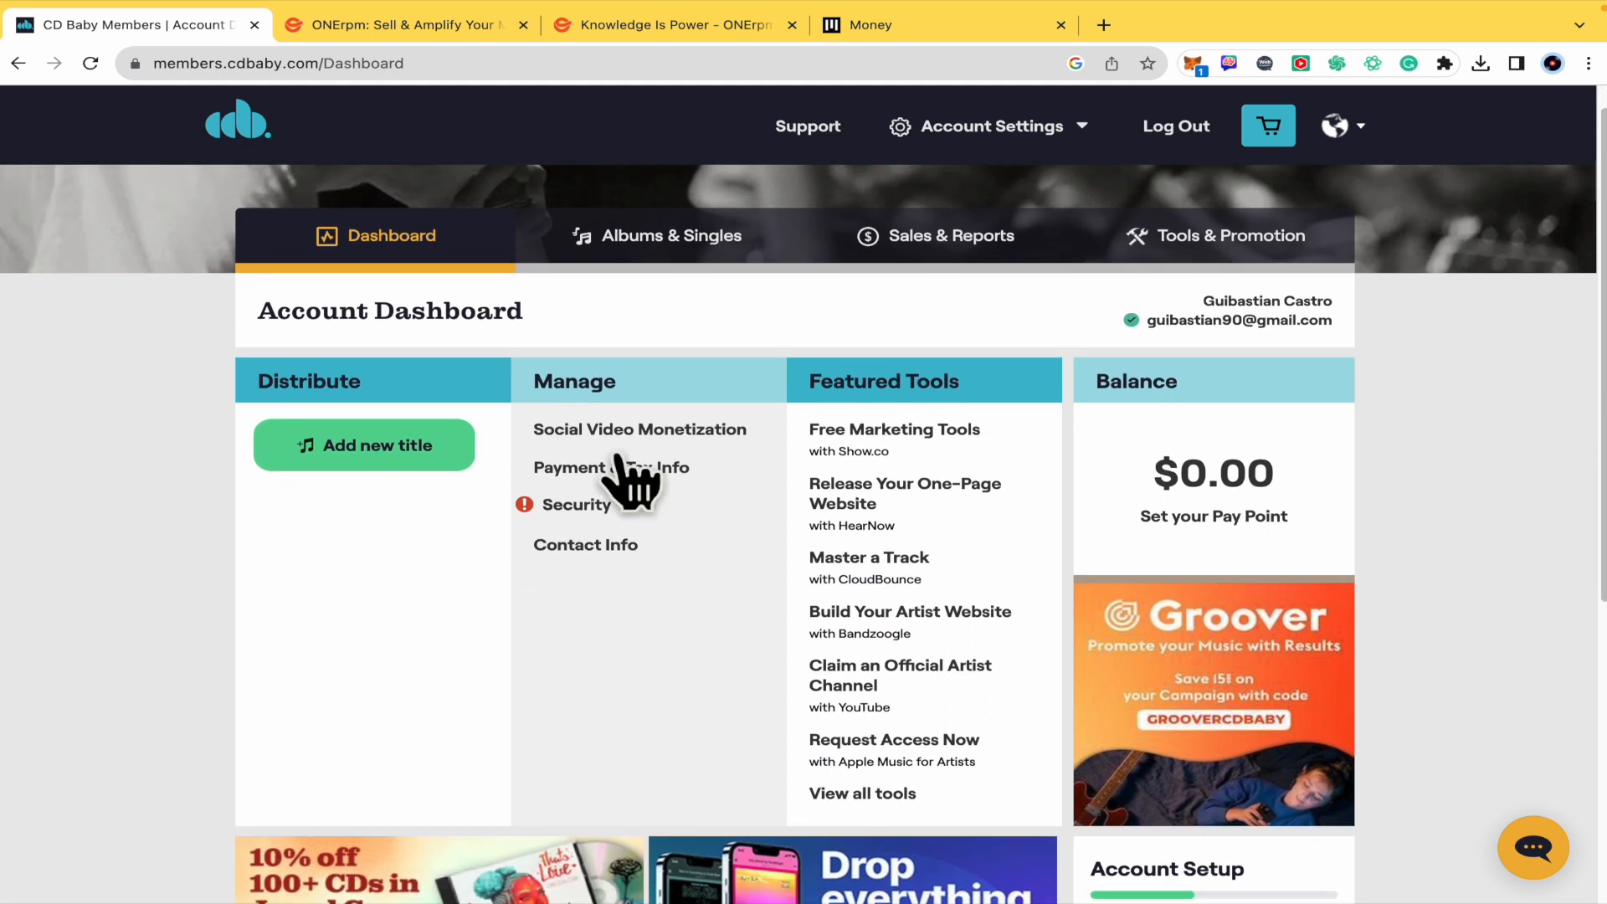
{"action": "mouse_move", "coordinate": [210, 549]}
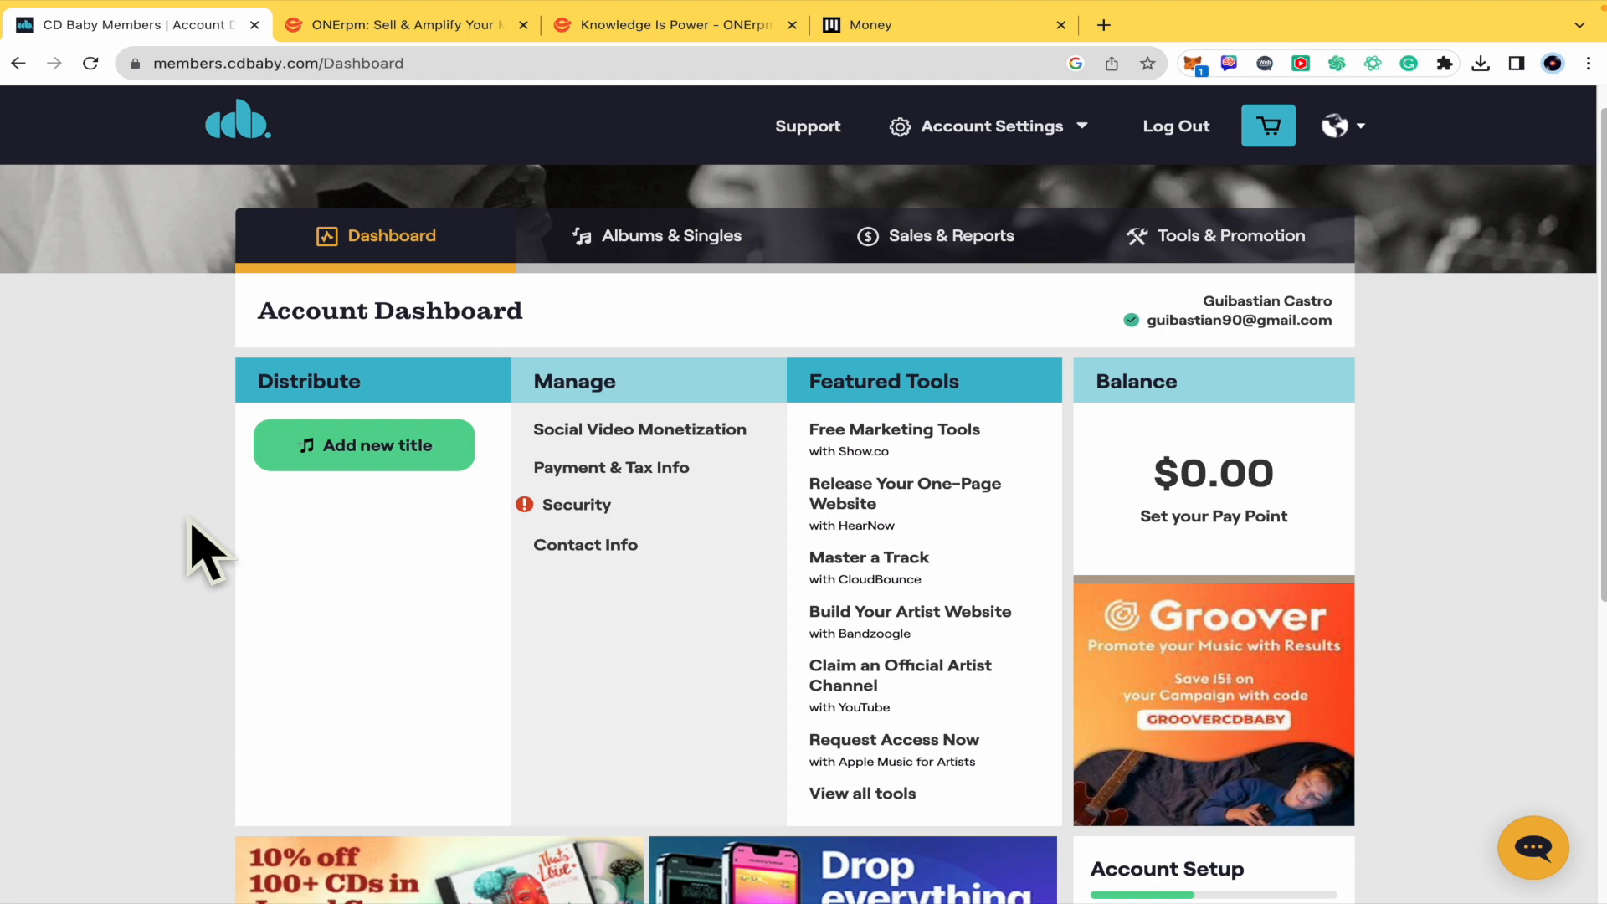
{"action": "mouse_move", "coordinate": [271, 441]}
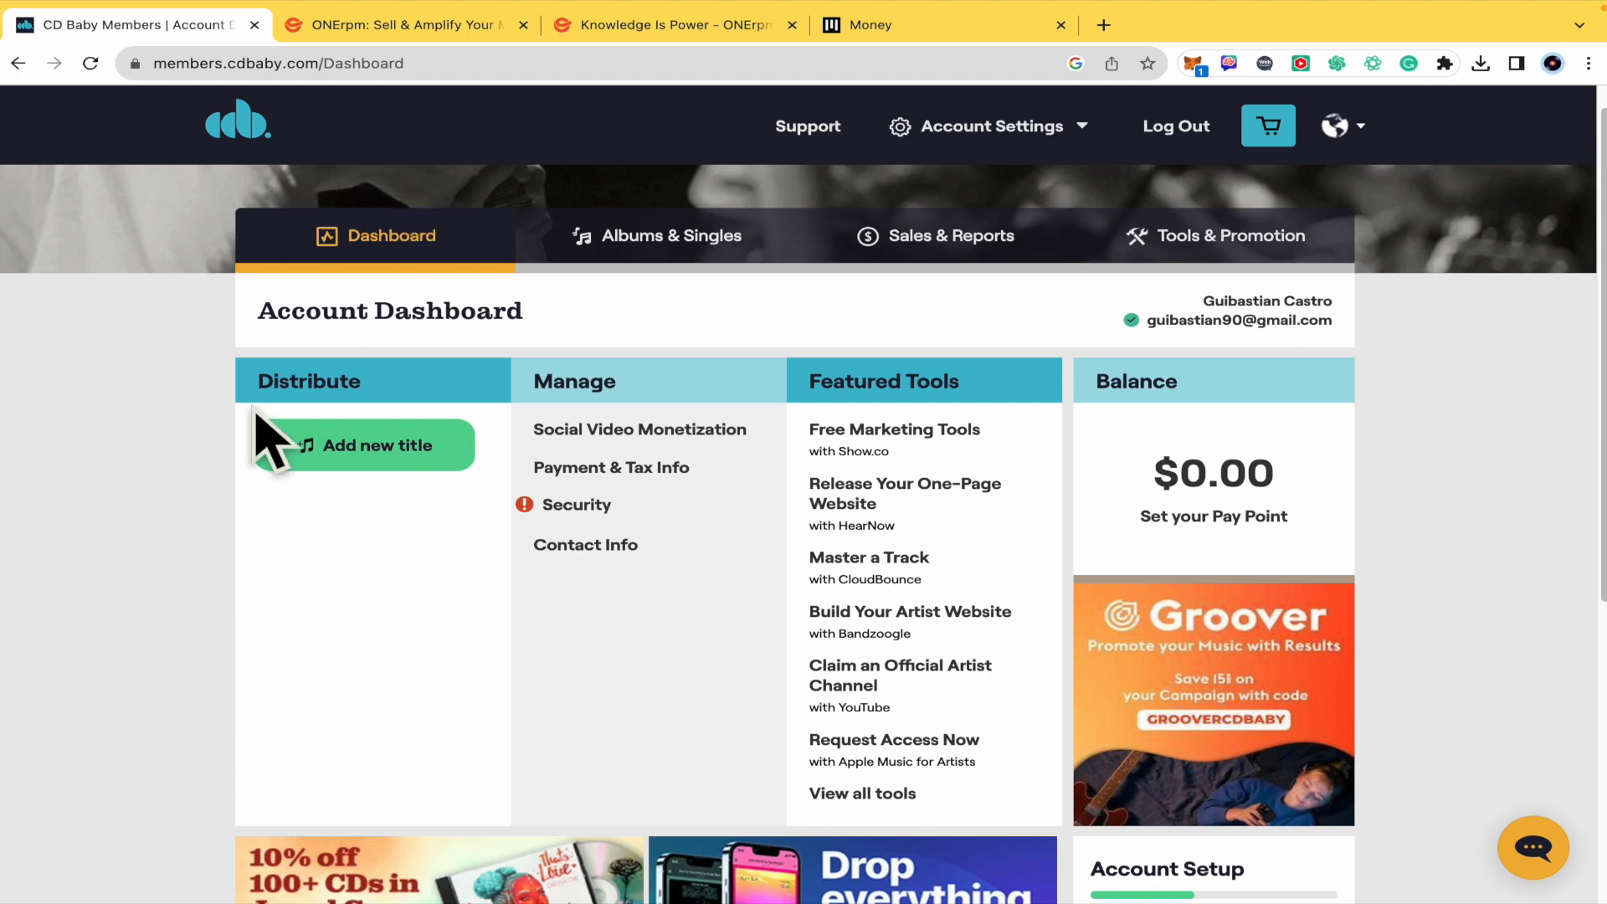
{"action": "mouse_move", "coordinate": [489, 277]}
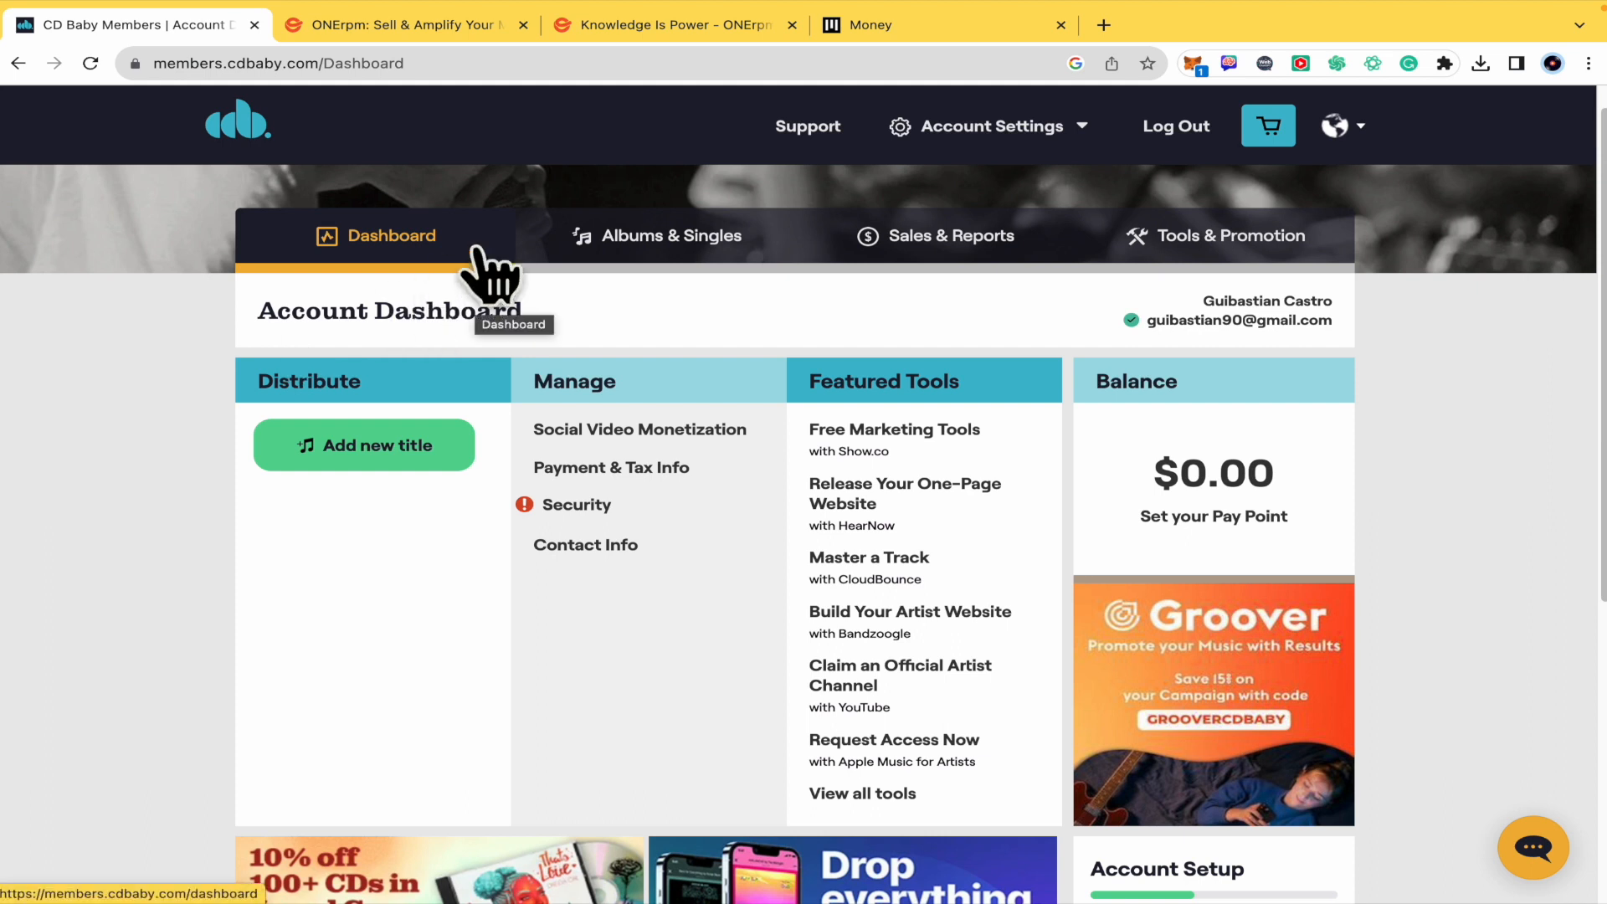
{"action": "mouse_move", "coordinate": [303, 394]}
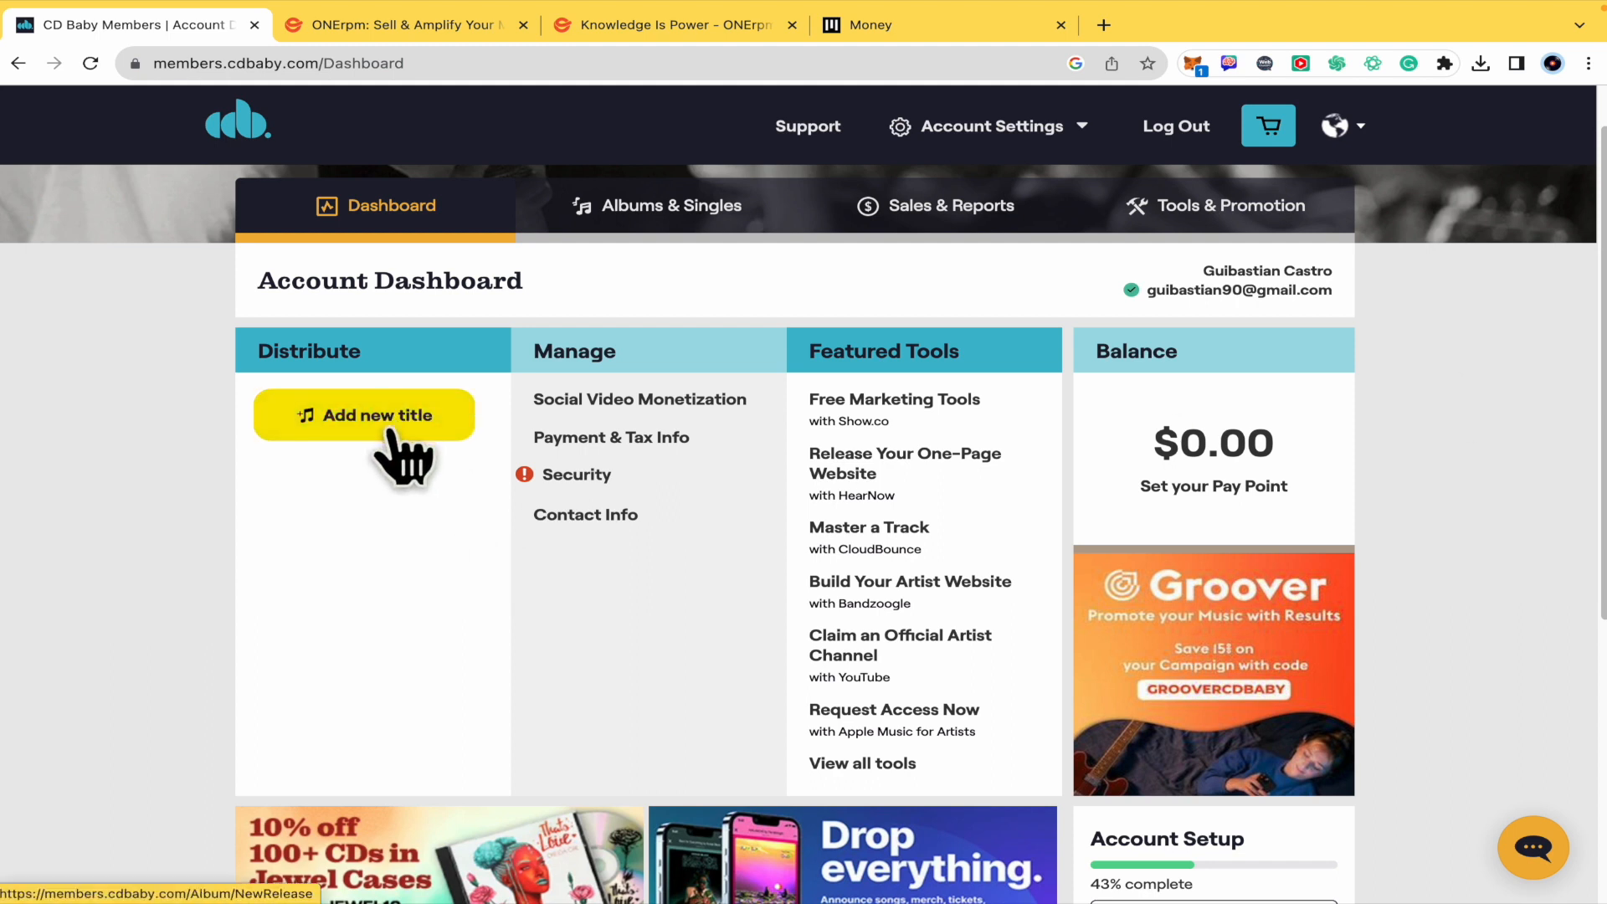
{"action": "mouse_move", "coordinate": [302, 558]}
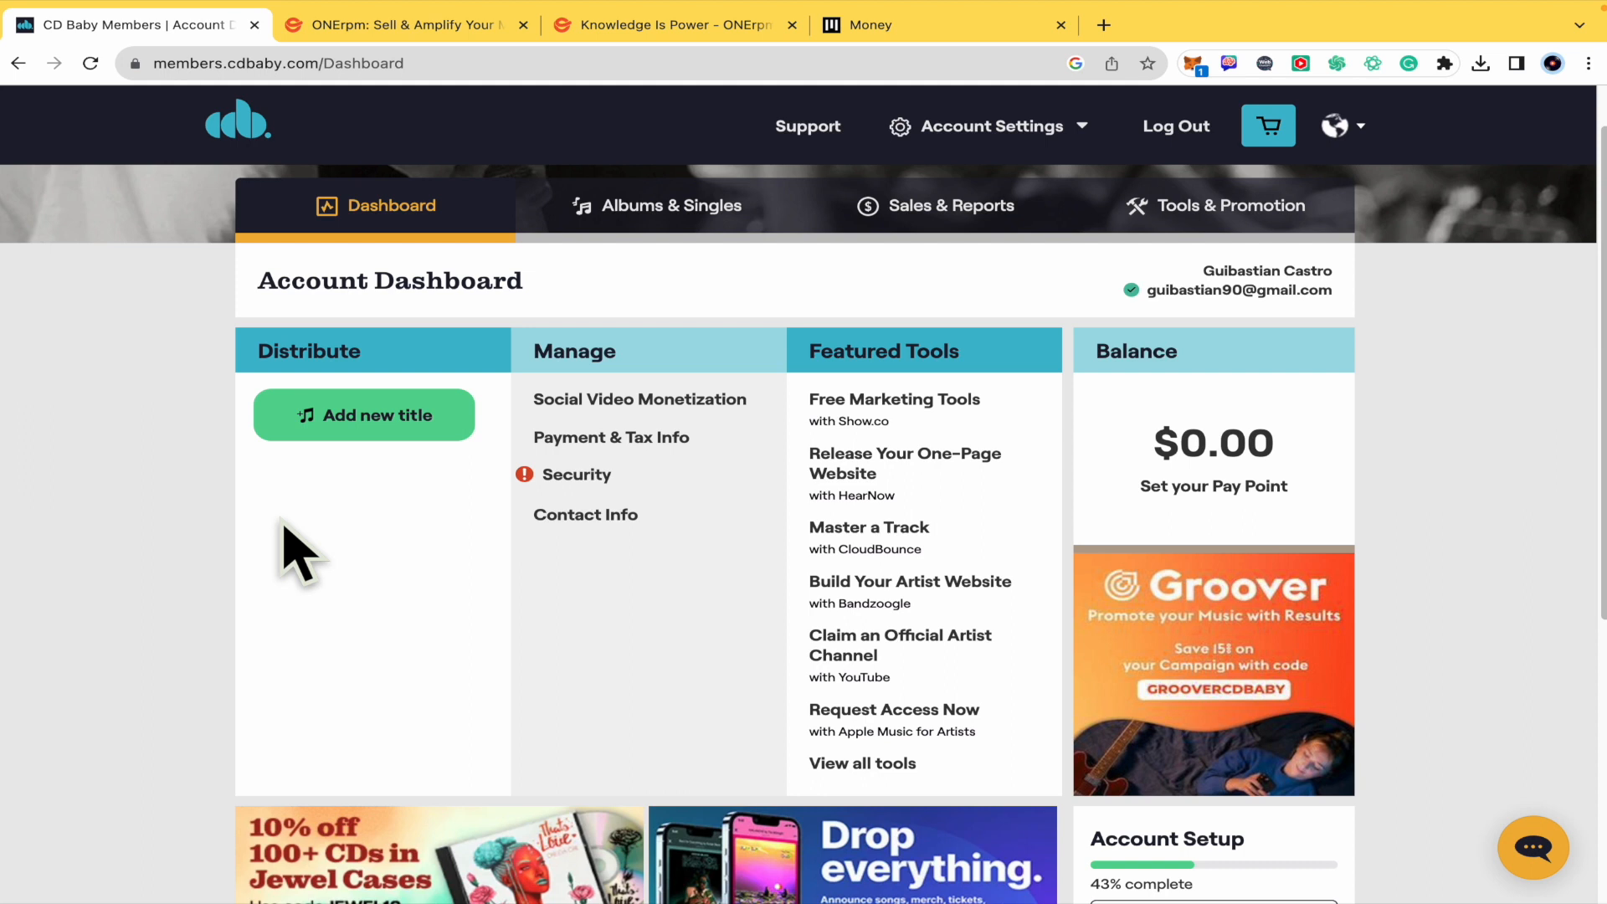
{"action": "left_click", "coordinate": [364, 415]}
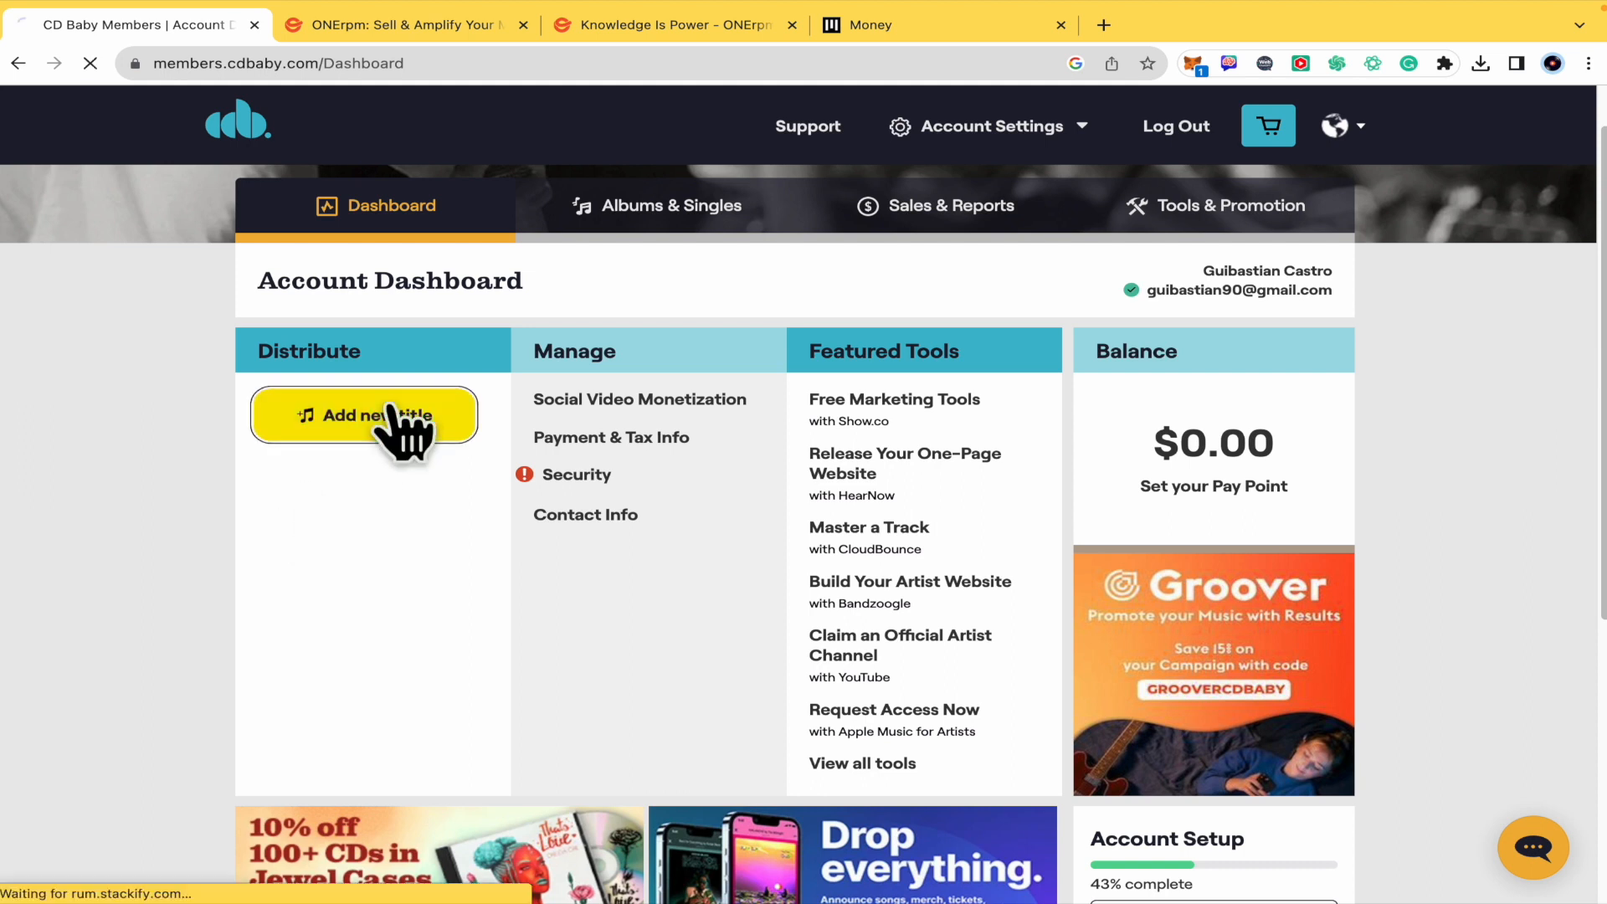
- Choose 'Single' as the release type on the $9.99 Worldwide Distribution page
{"action": "left_click", "coordinate": [363, 415]}
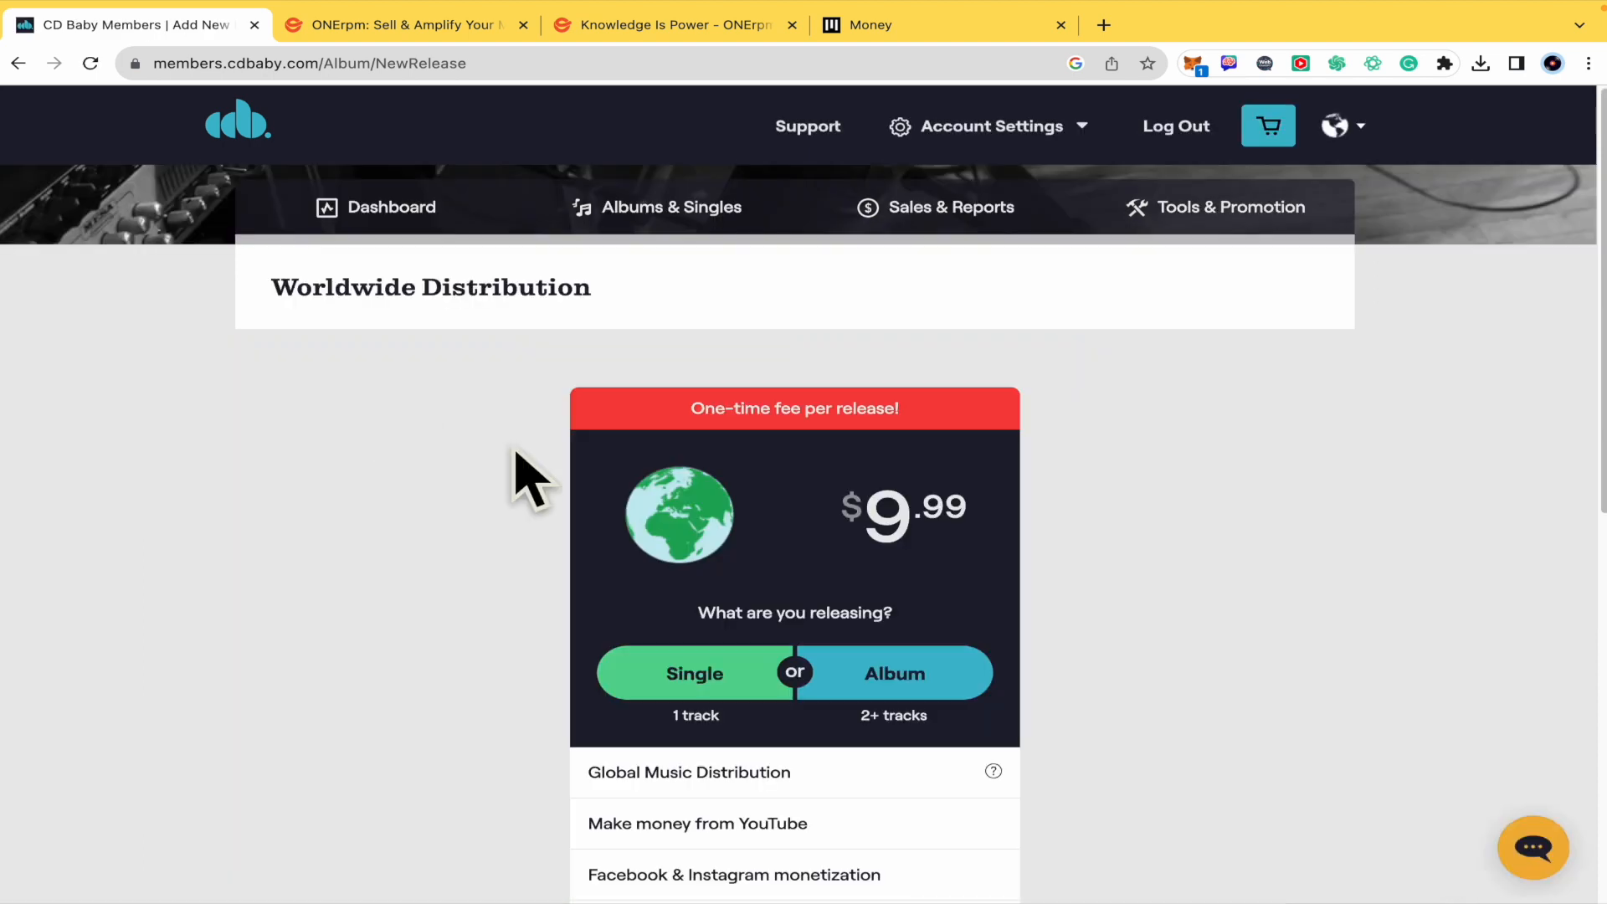
{"action": "mouse_move", "coordinate": [1073, 557]}
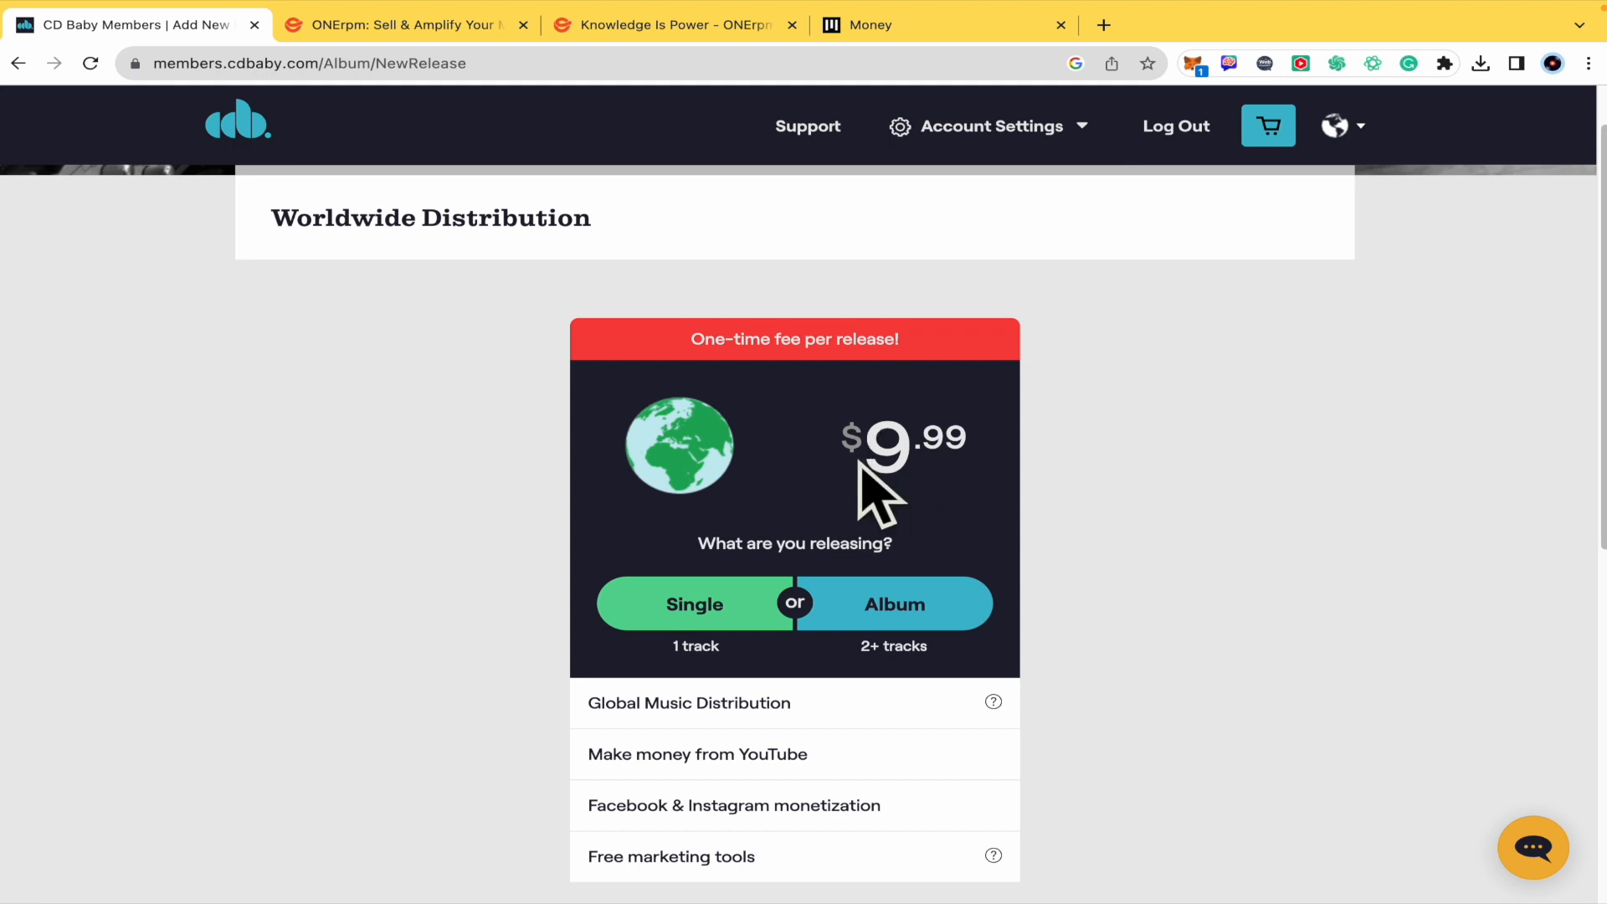
{"action": "mouse_move", "coordinate": [812, 430]}
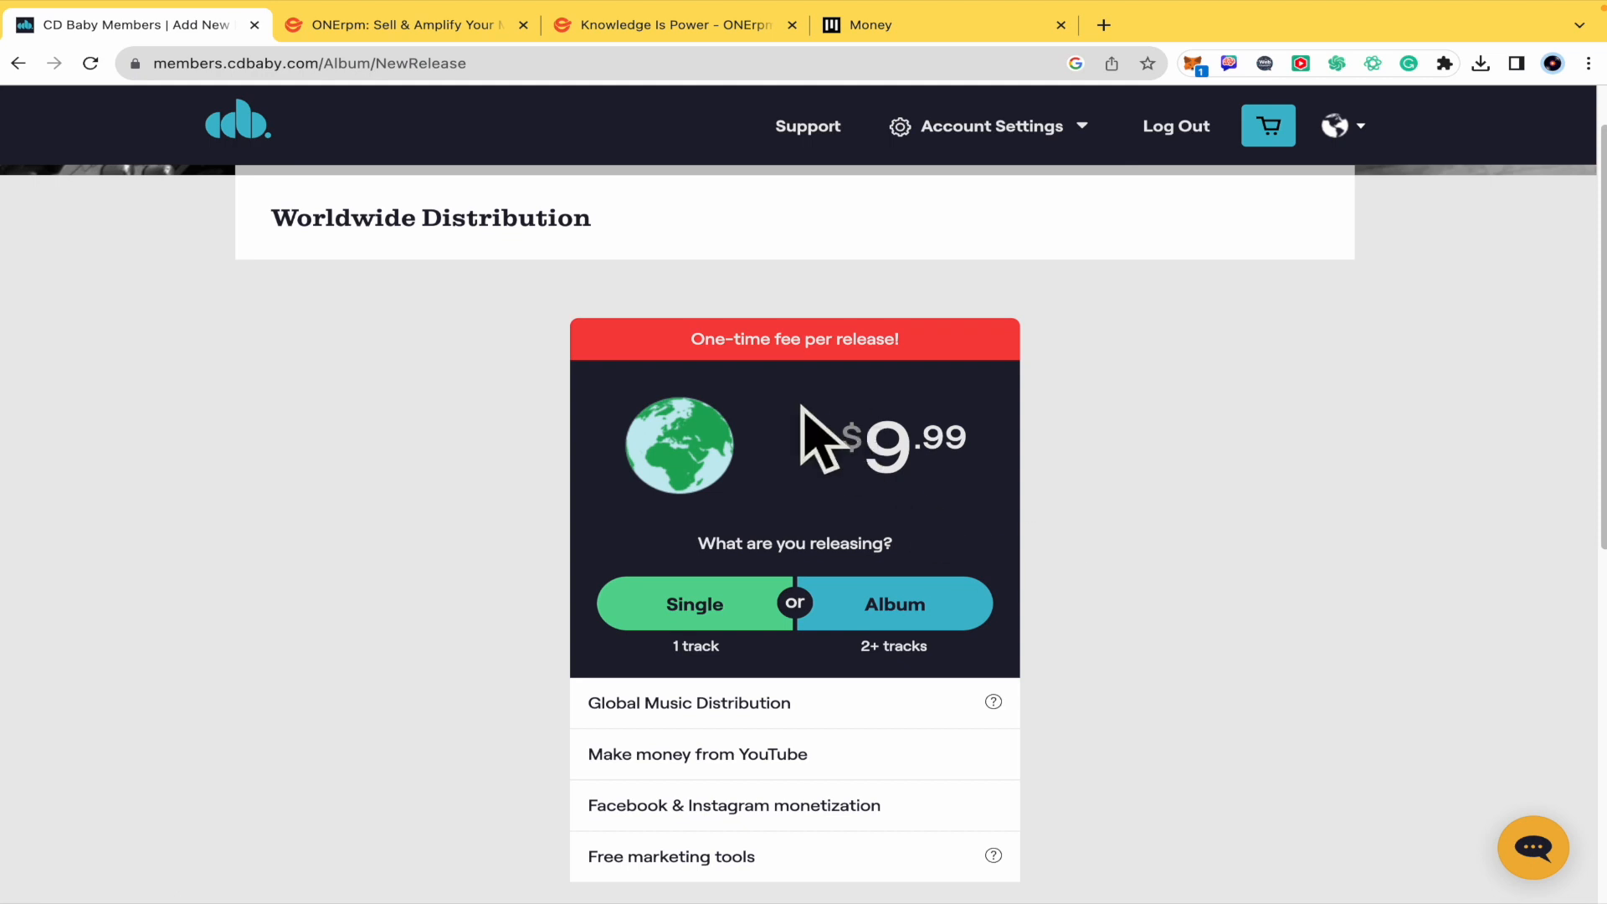
{"action": "mouse_move", "coordinate": [851, 390]}
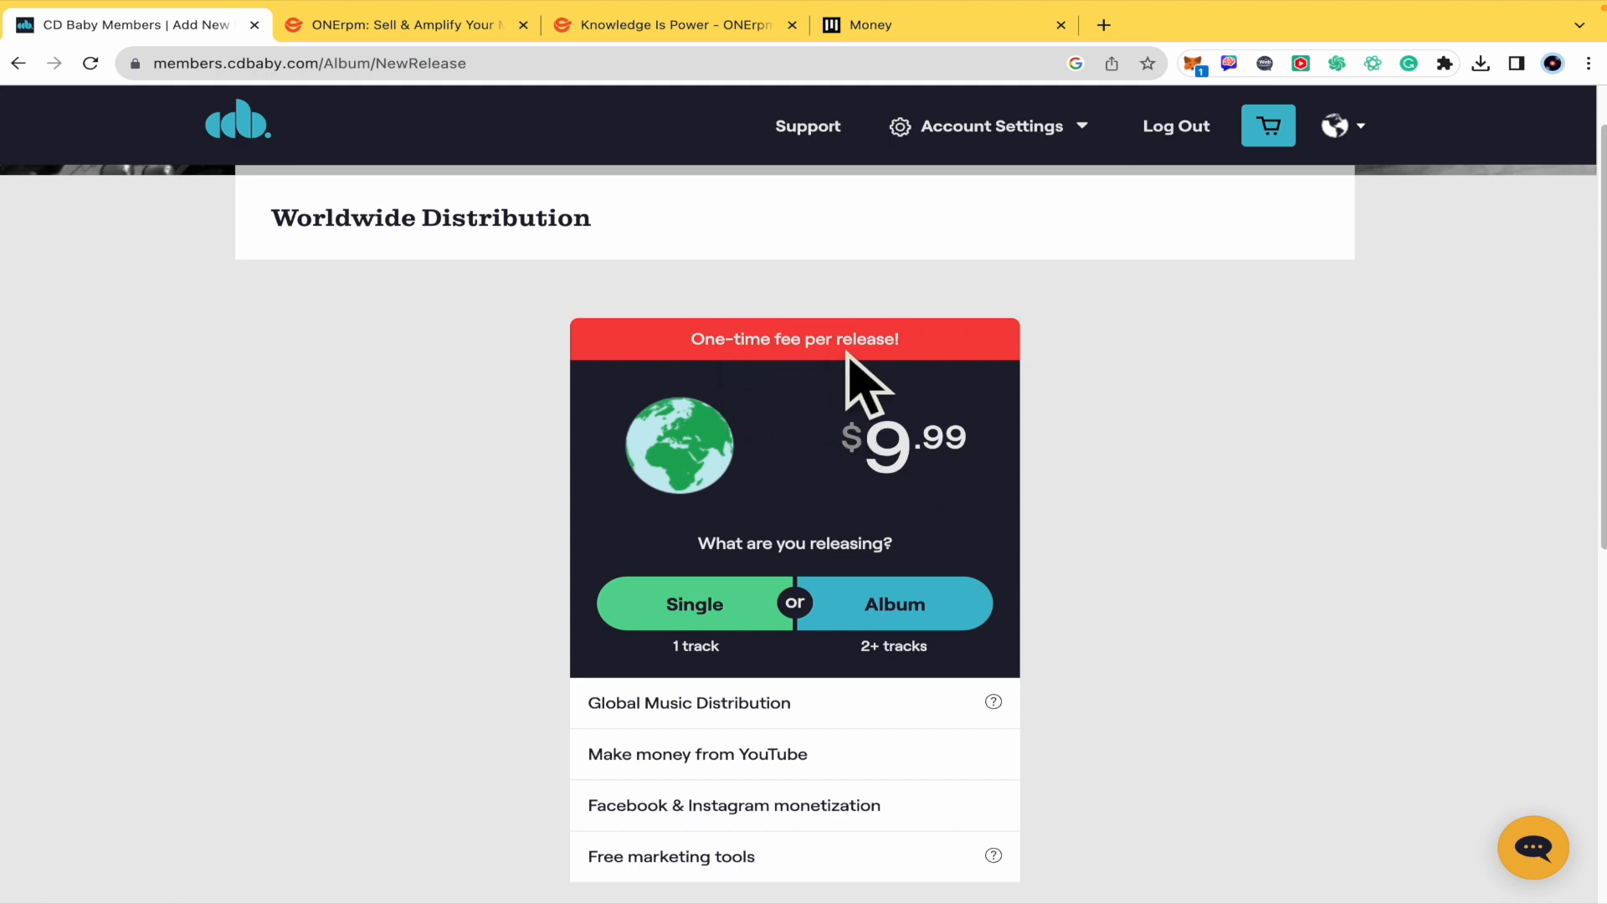
{"action": "mouse_move", "coordinate": [851, 492]}
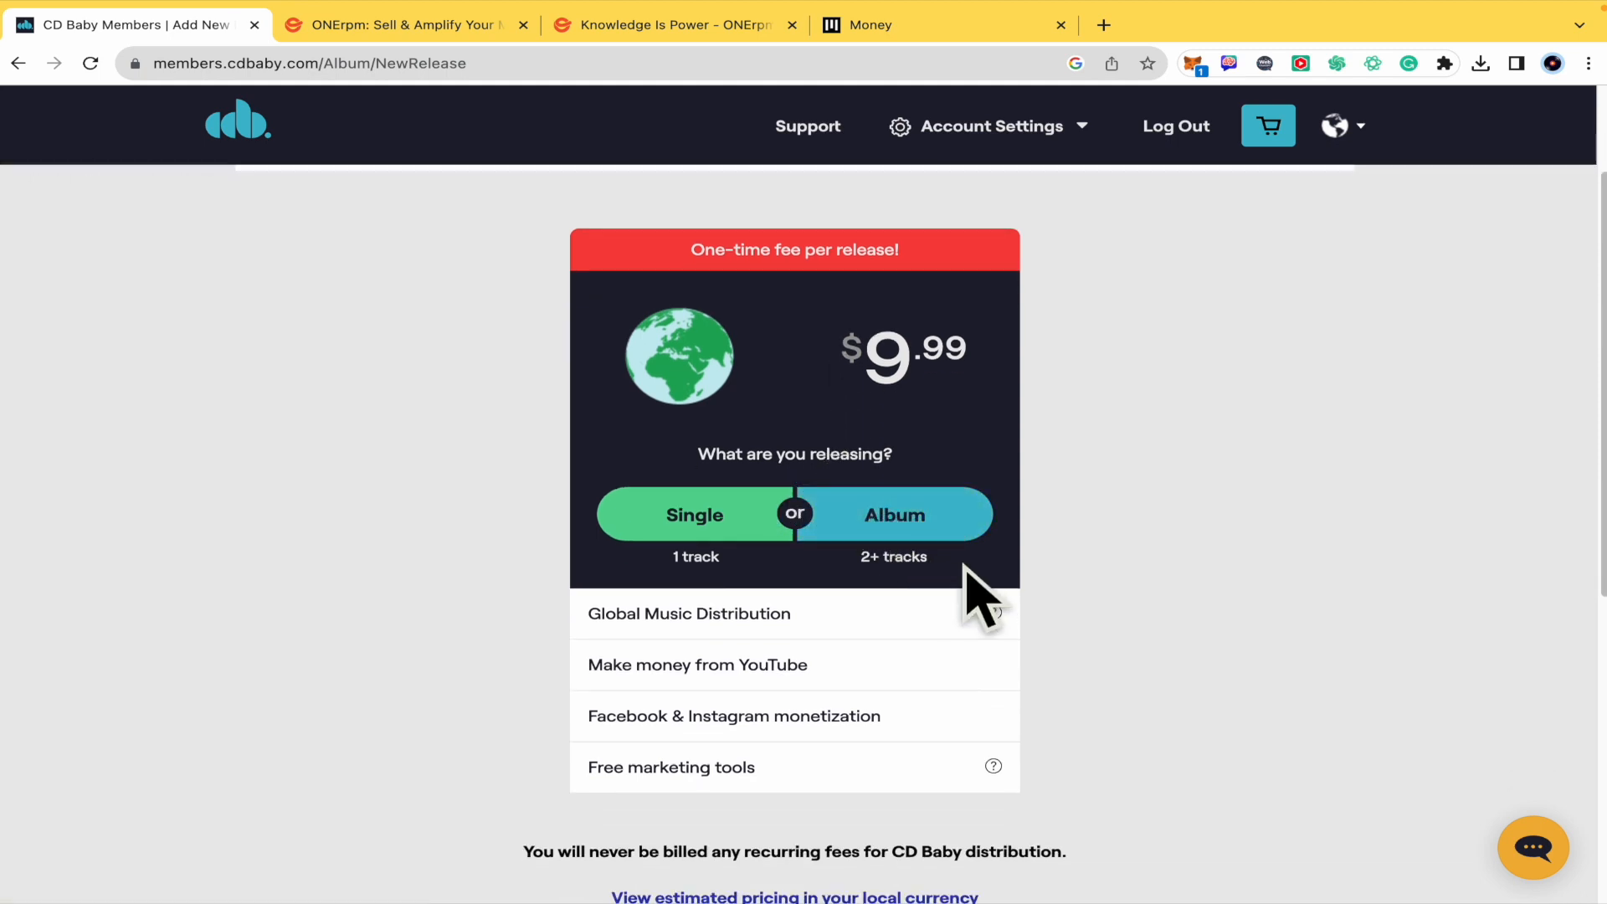
{"action": "mouse_move", "coordinate": [872, 410]}
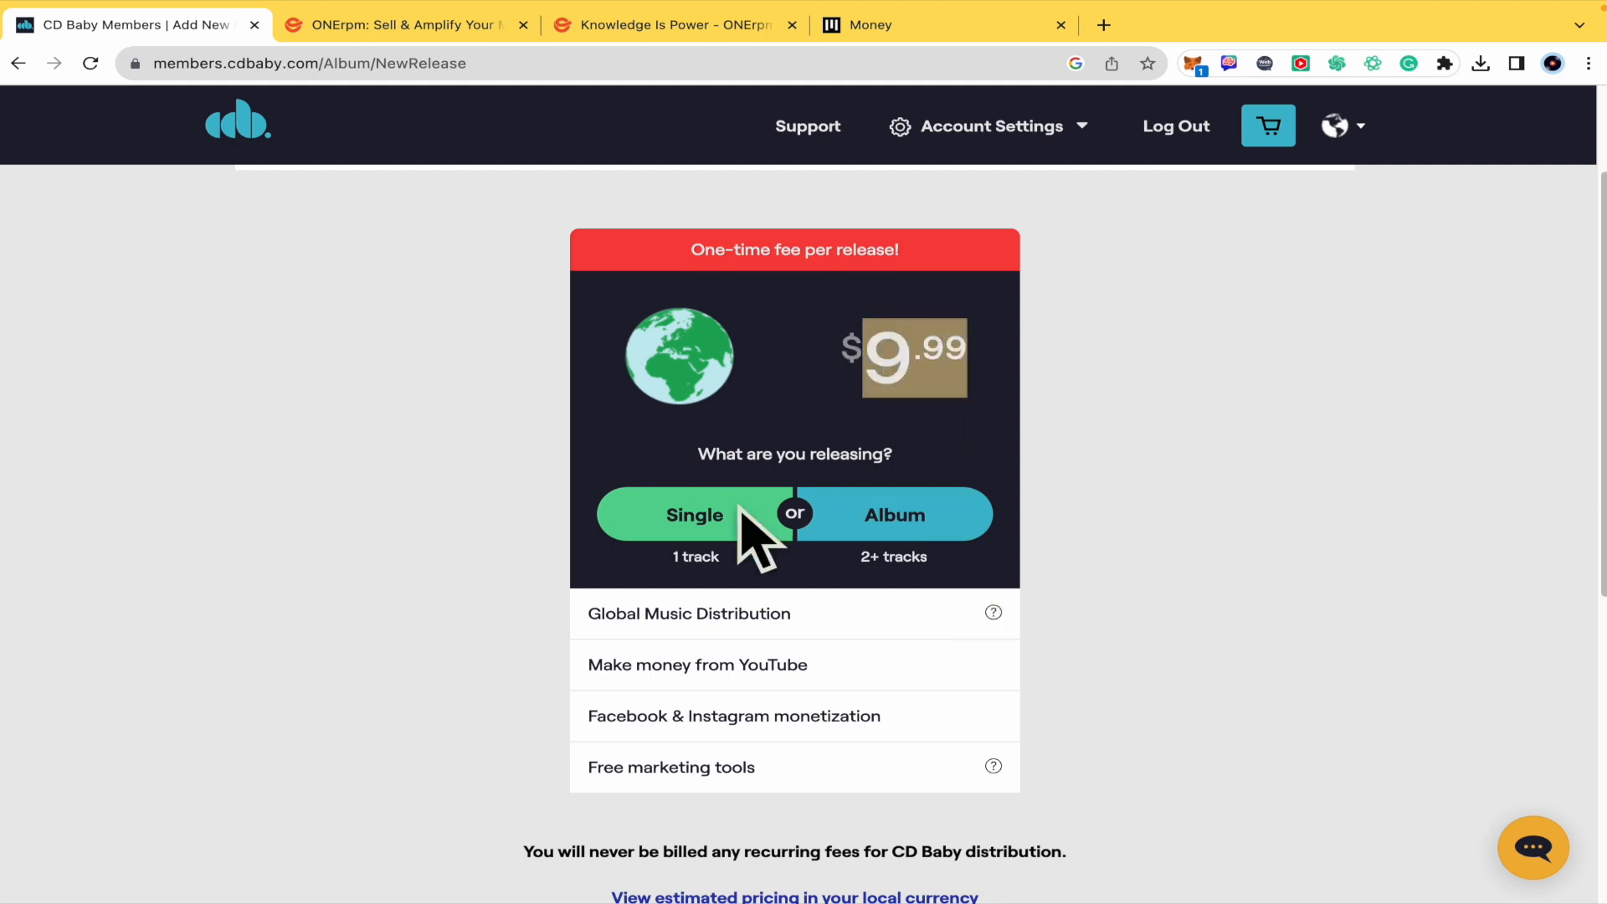
{"action": "mouse_move", "coordinate": [575, 604]}
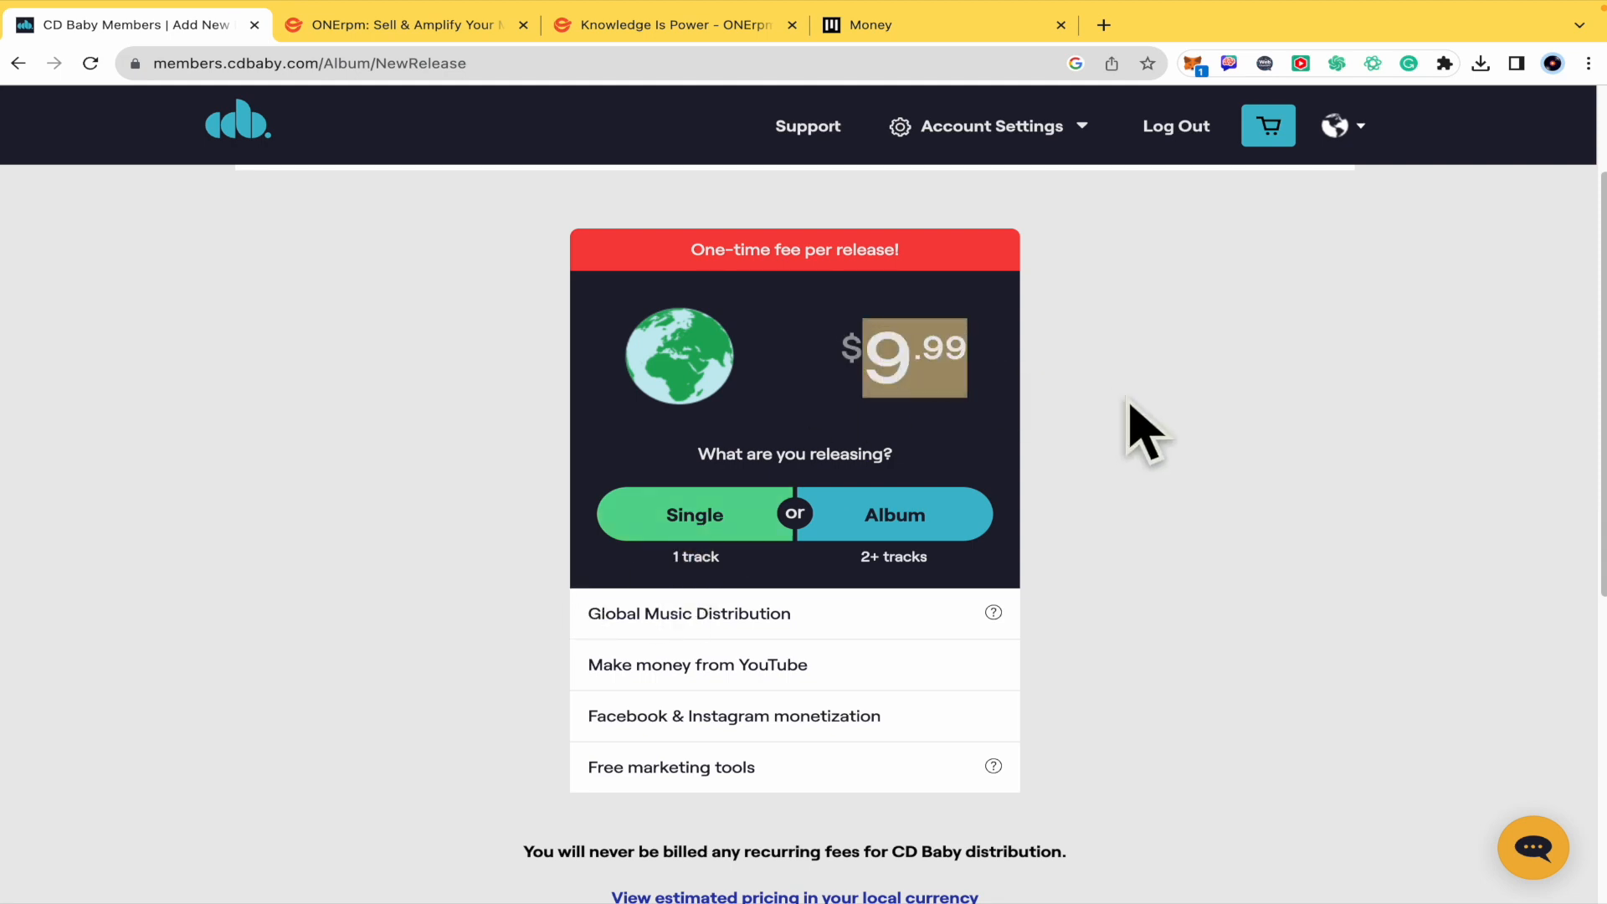
{"action": "scroll", "scroll_direction": "down", "scroll_amount": 3}
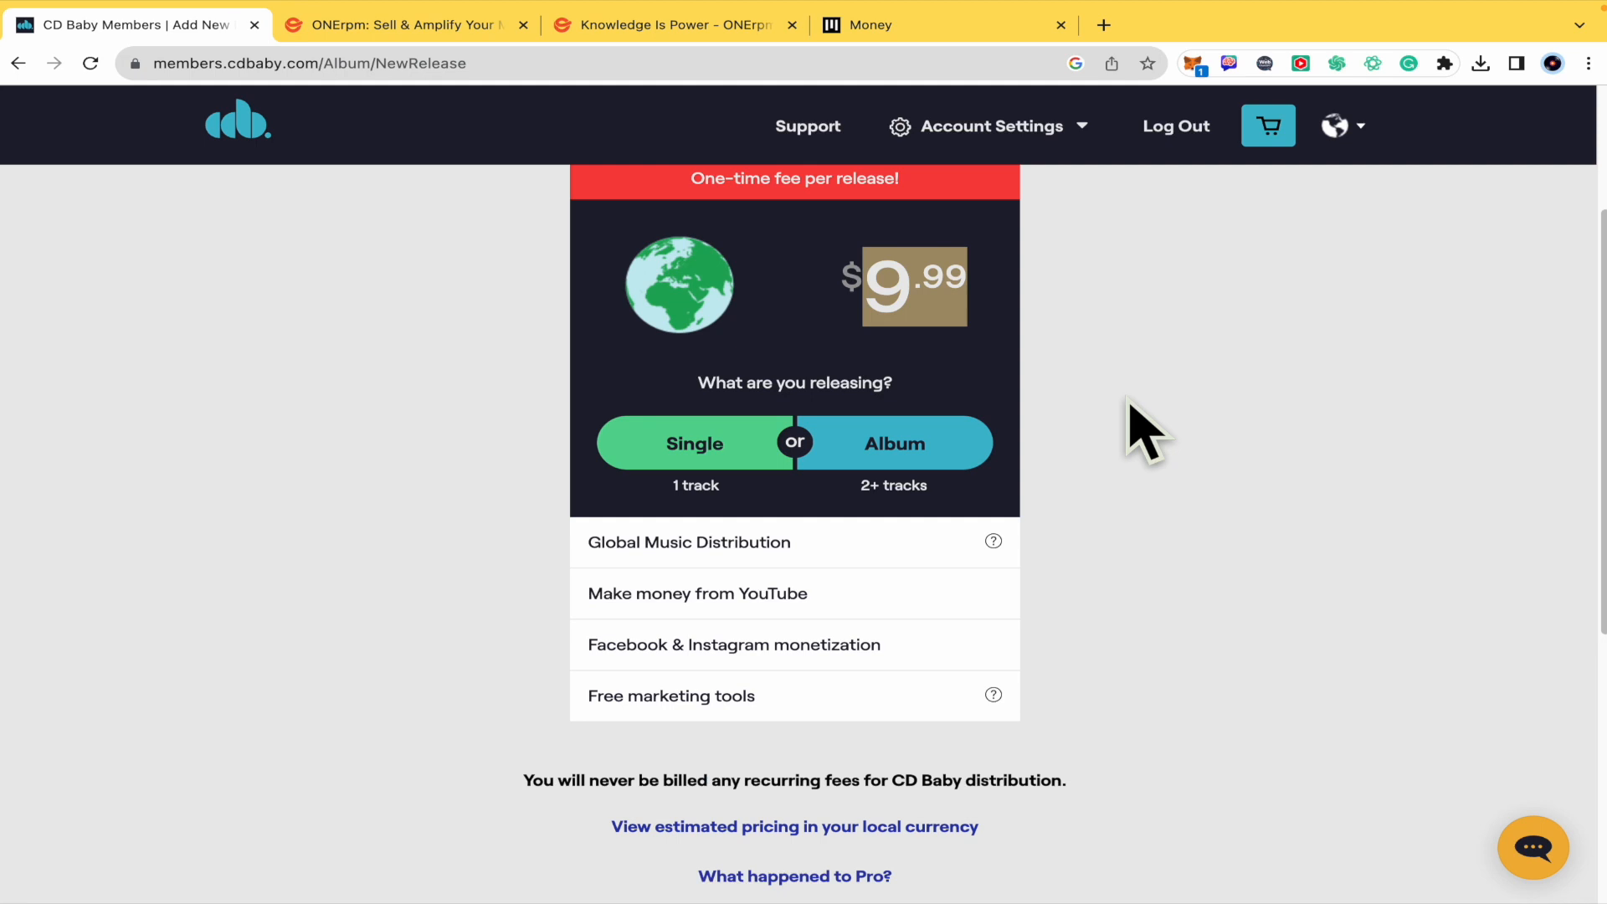
{"action": "left_click", "coordinate": [695, 443]}
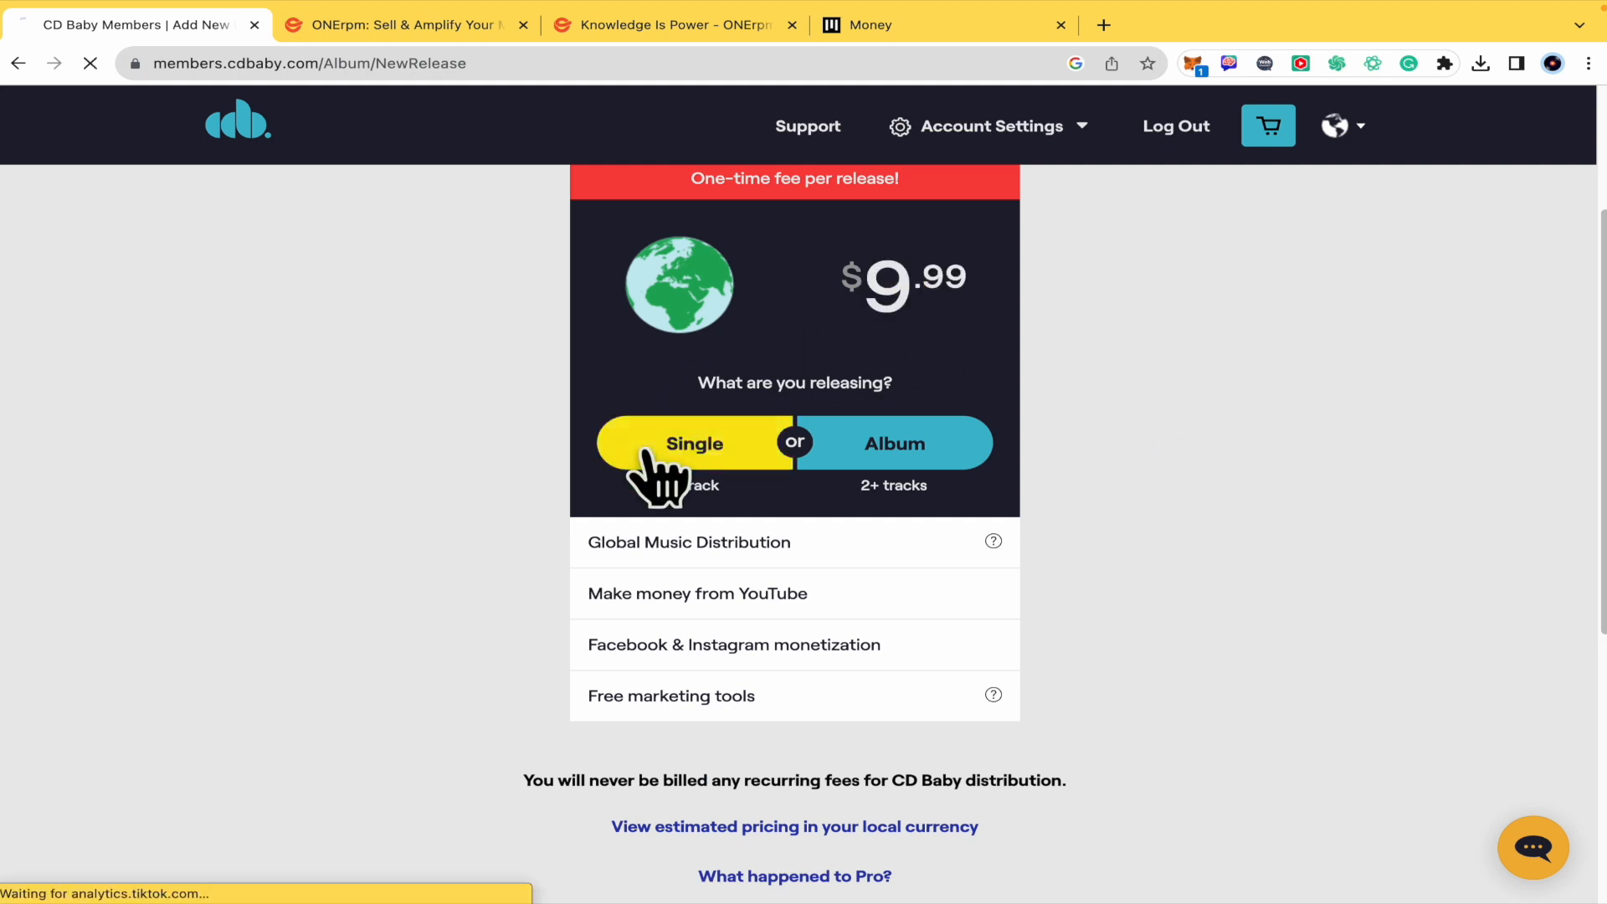
{"action": "left_click", "coordinate": [694, 443]}
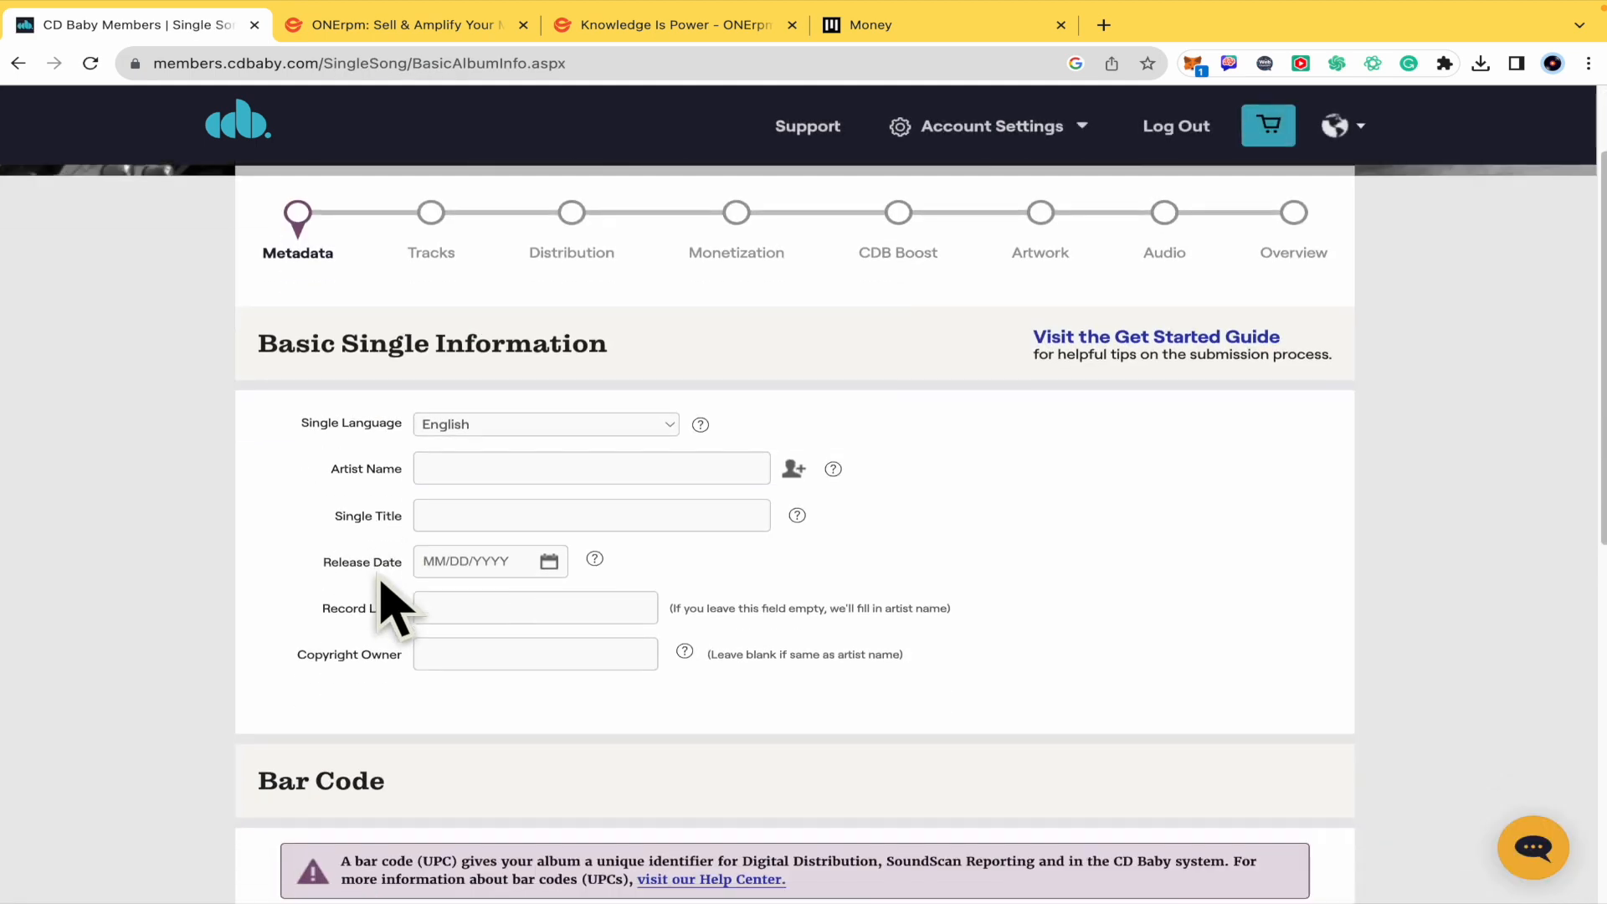
{"action": "mouse_move", "coordinate": [850, 267]}
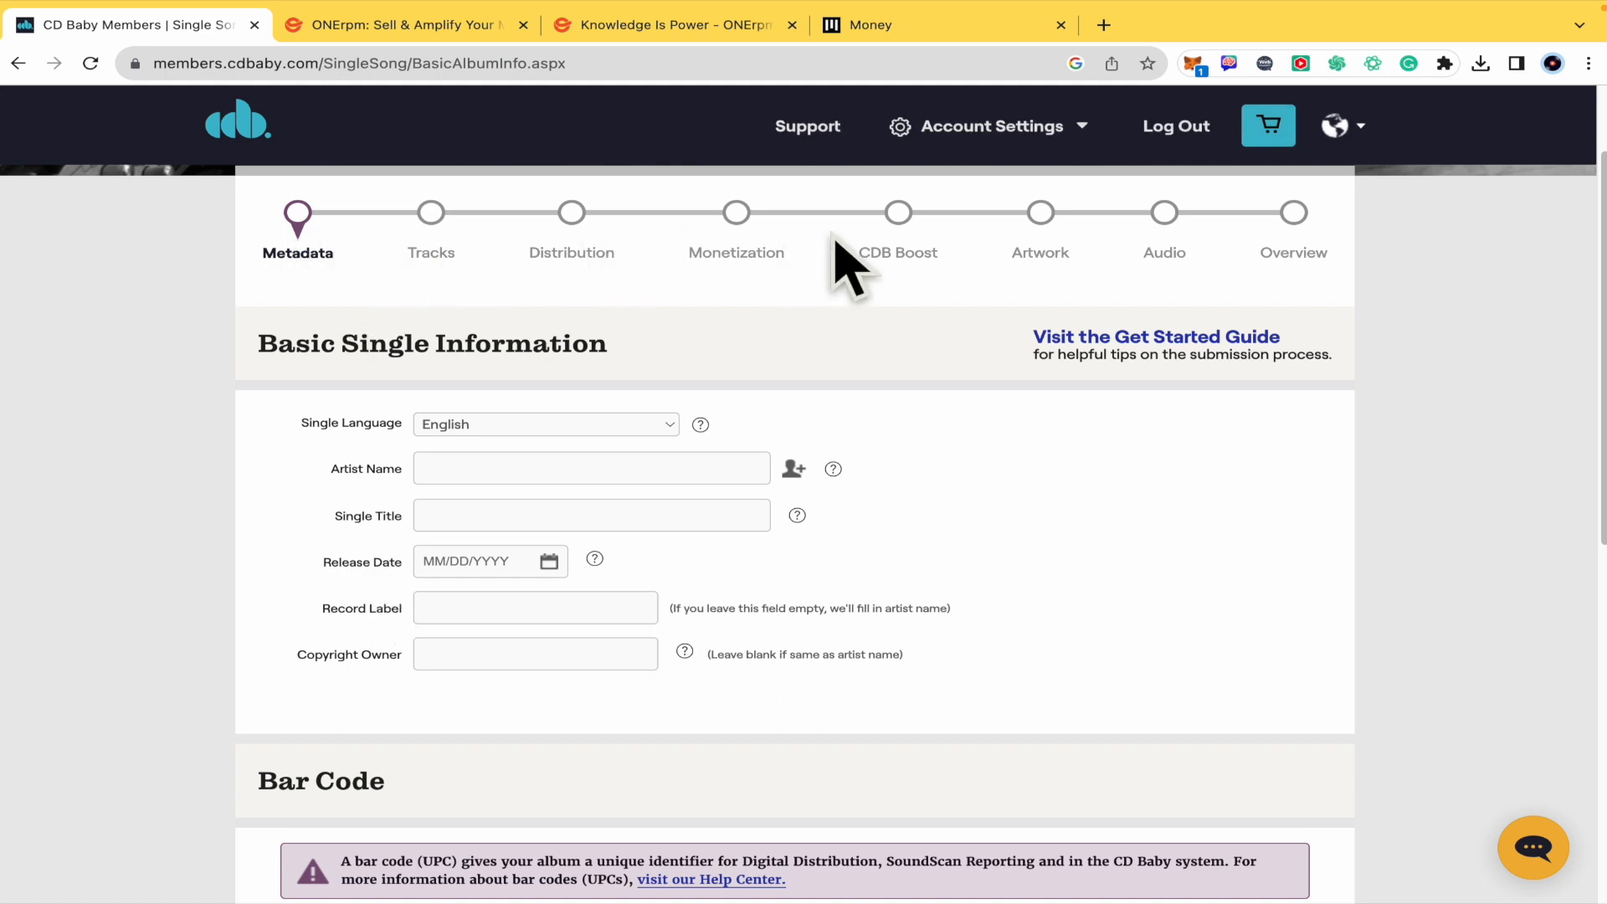
{"action": "mouse_move", "coordinate": [369, 298]}
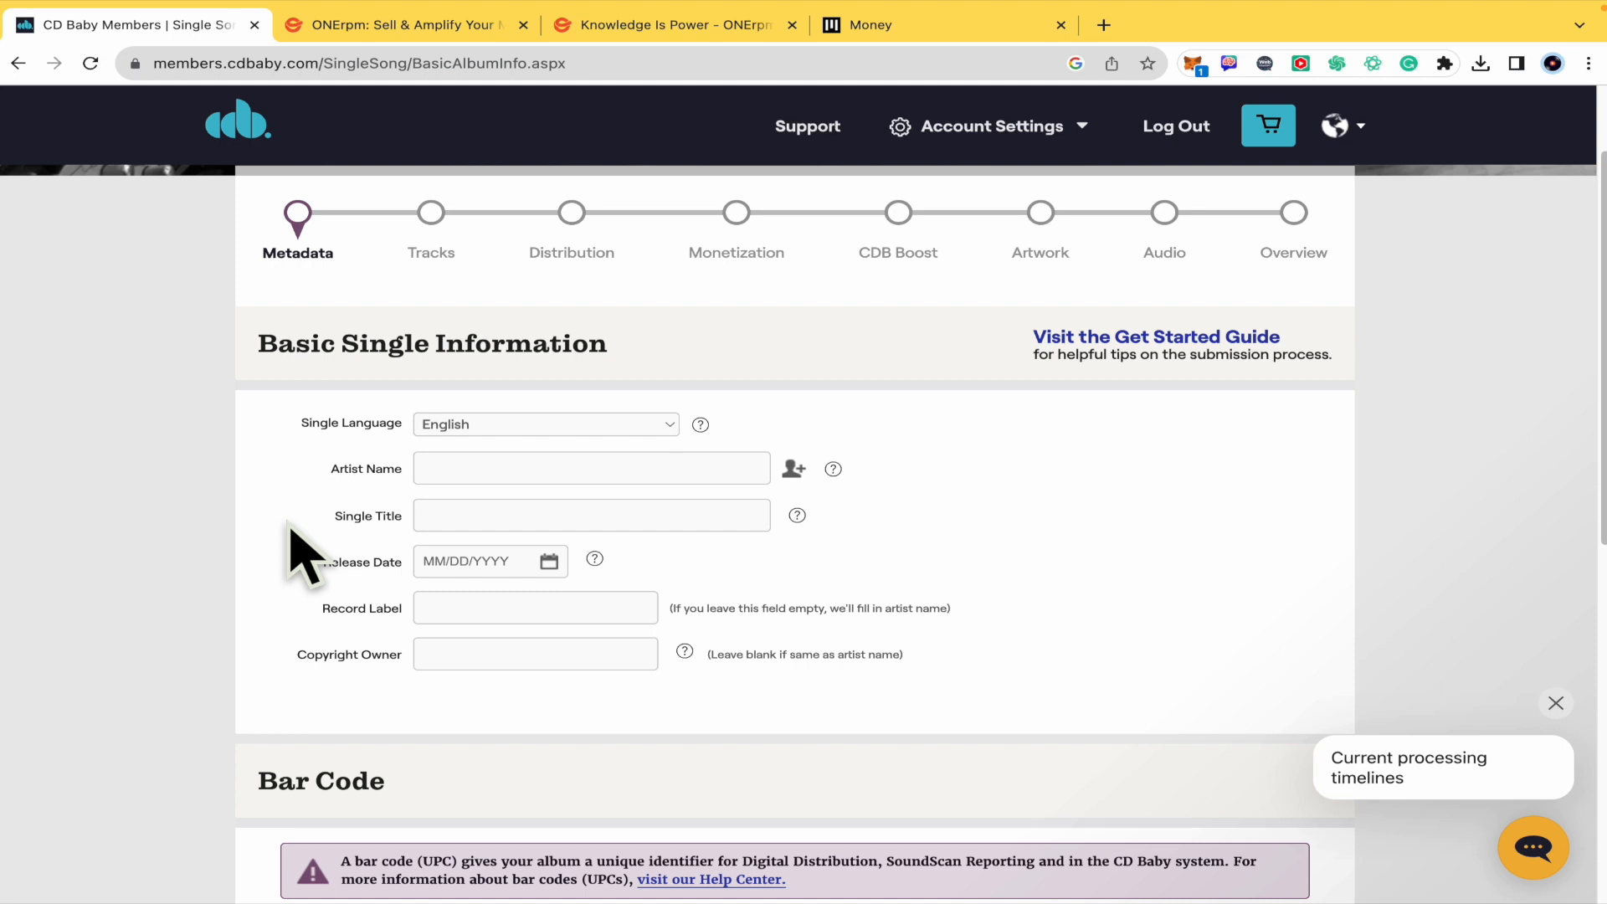
{"action": "scroll", "scroll_direction": "up", "scroll_amount": 3}
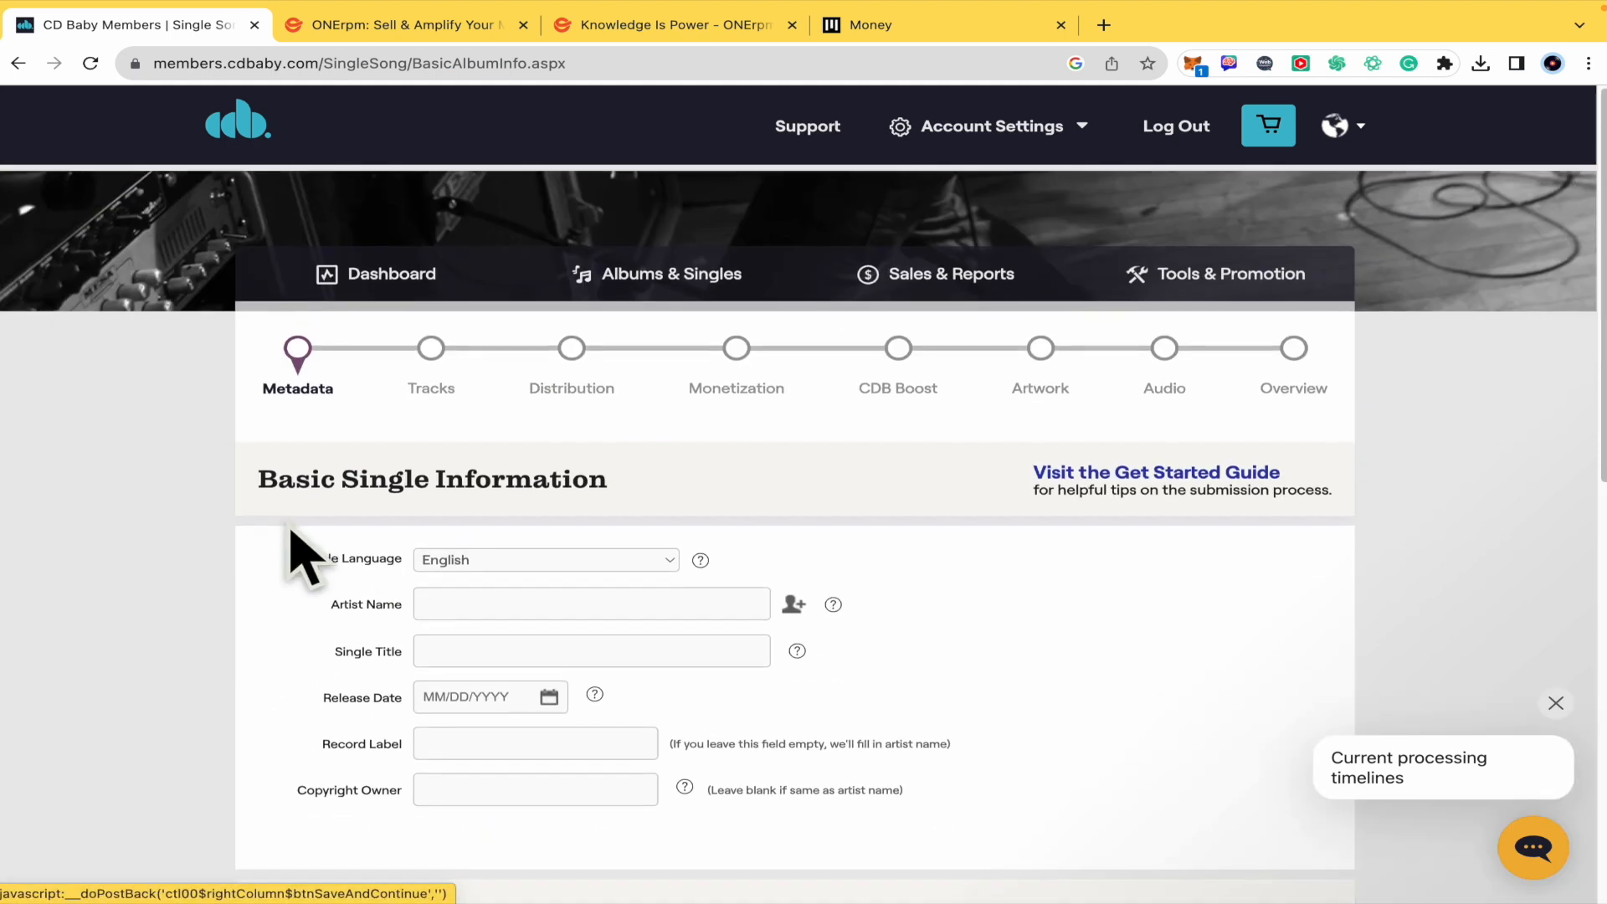
{"action": "scroll", "scroll_direction": "down", "scroll_amount": 3}
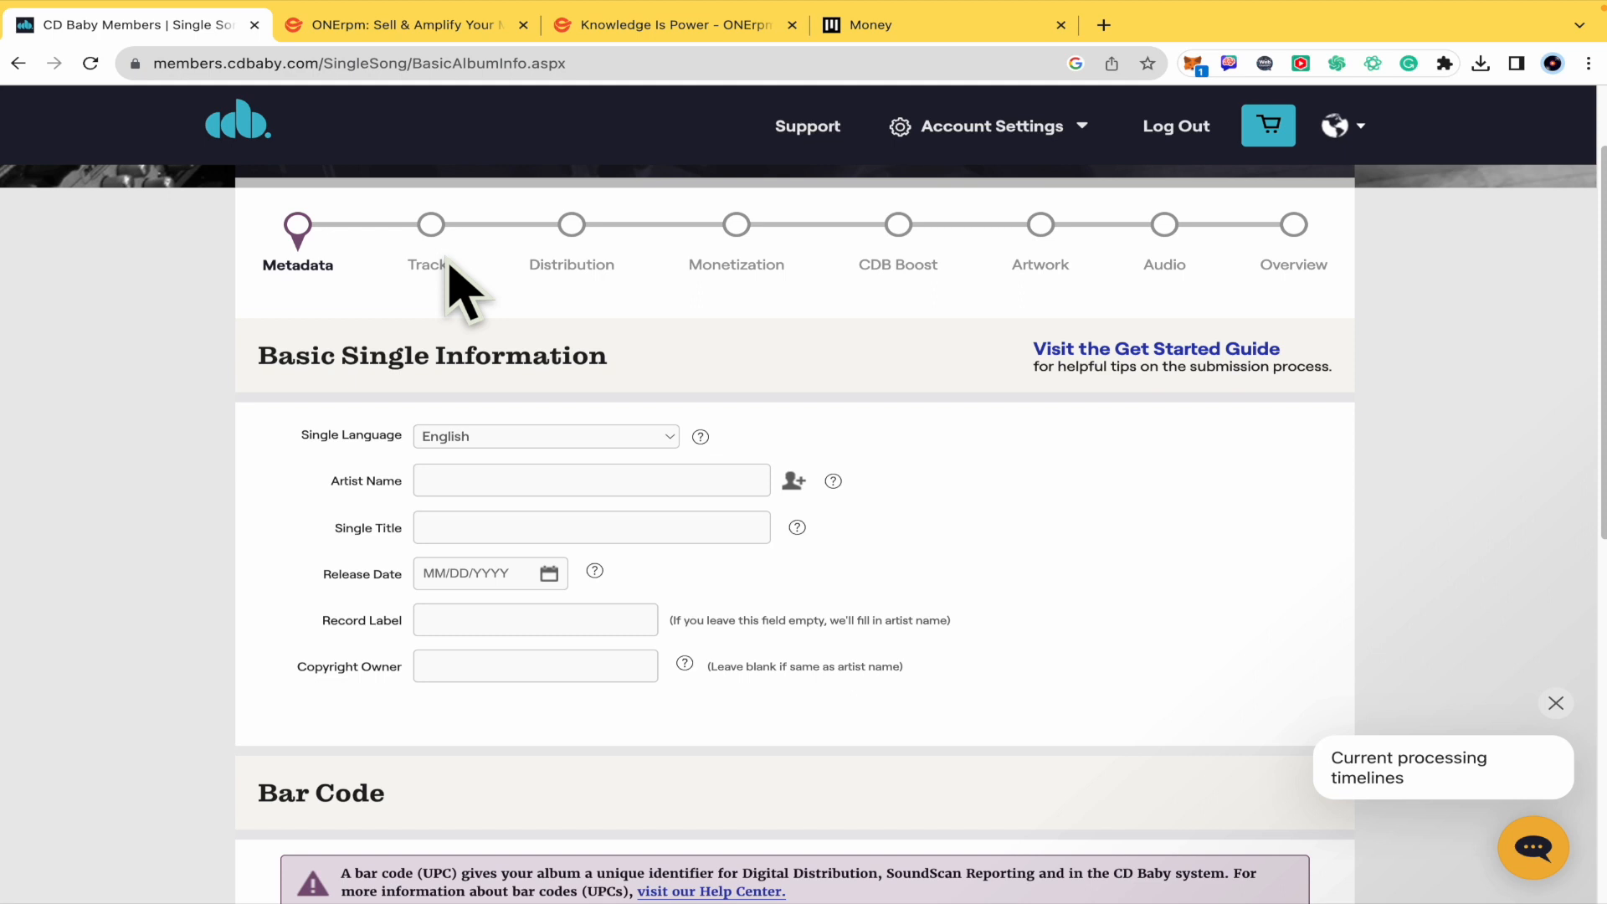
{"action": "scroll", "scroll_direction": "down", "scroll_amount": 3}
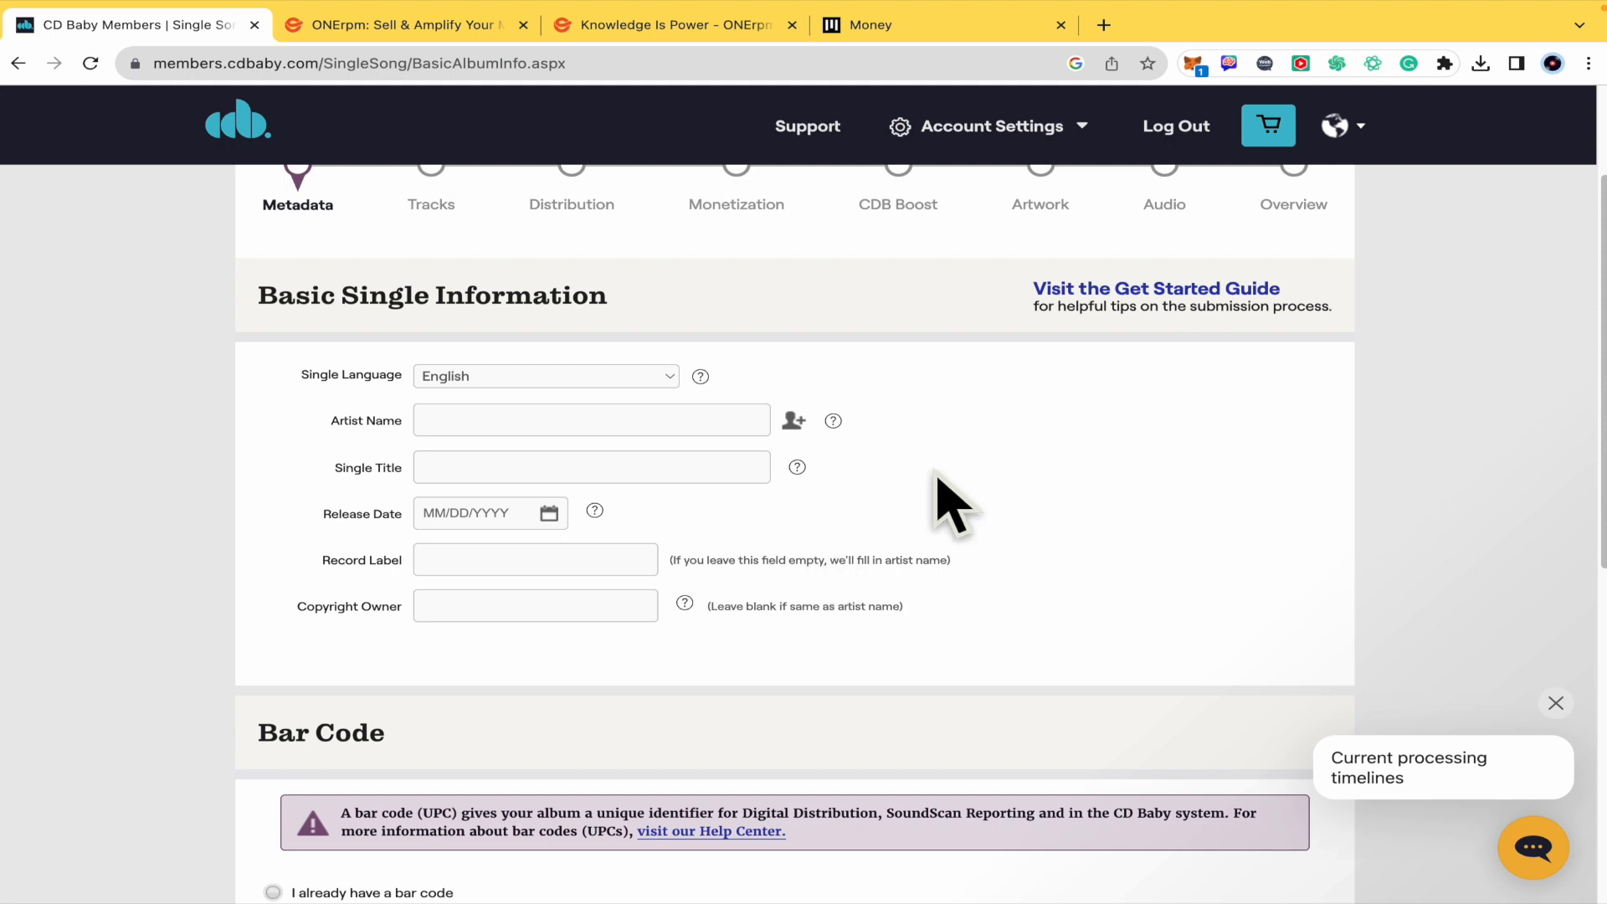
{"action": "mouse_move", "coordinate": [558, 606]}
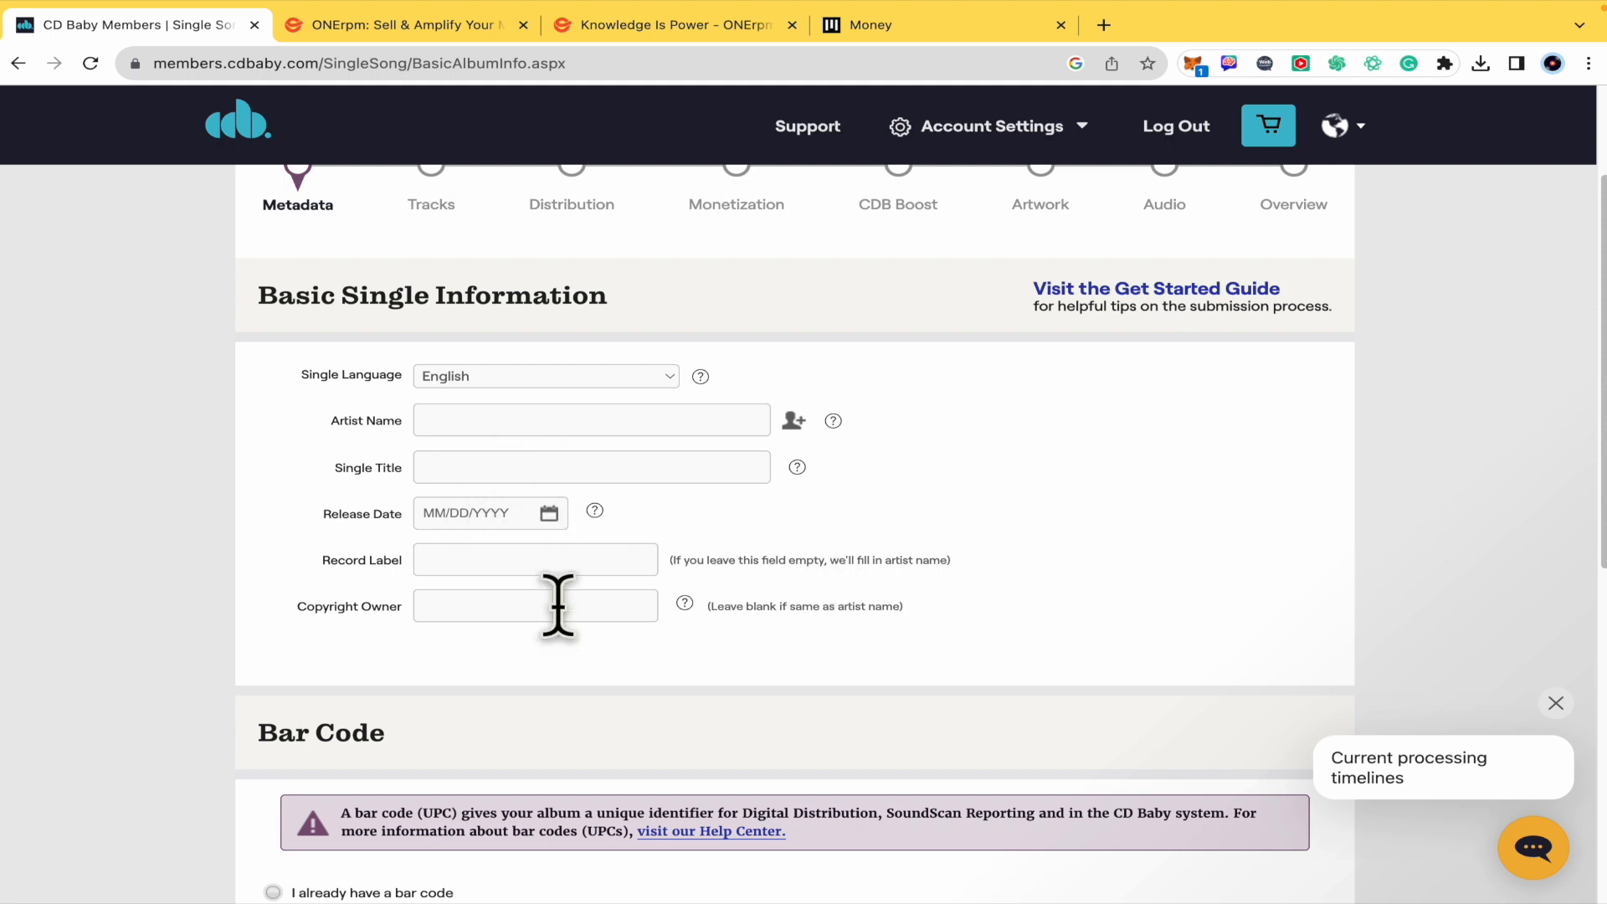
{"action": "mouse_move", "coordinate": [898, 630]}
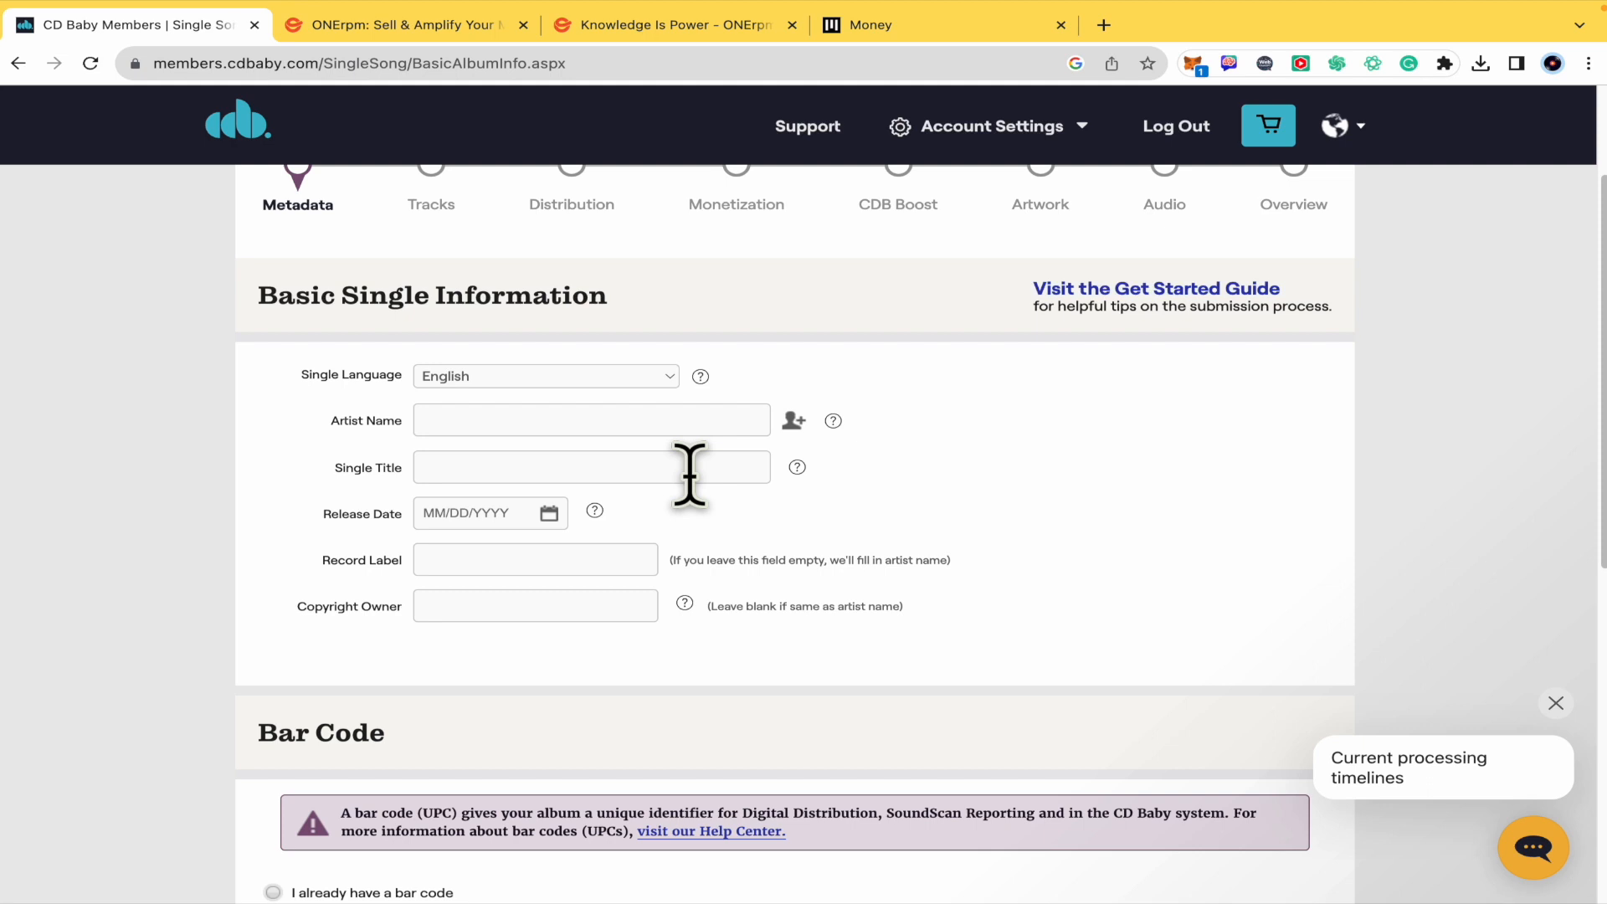
{"action": "scroll", "scroll_direction": "up", "scroll_amount": 3}
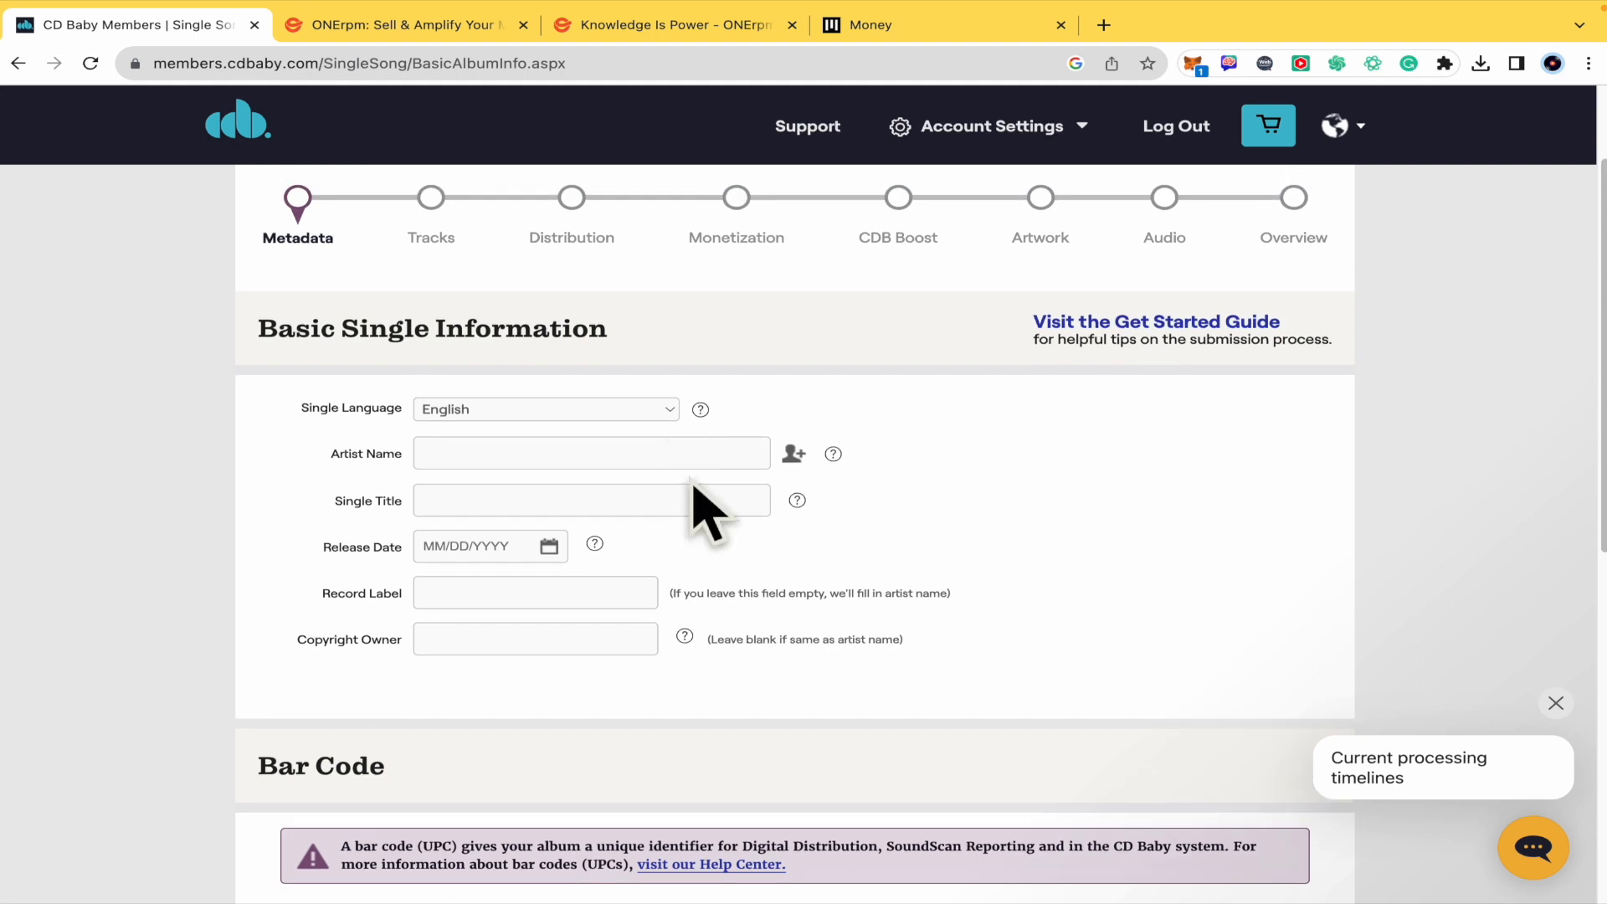
{"action": "mouse_move", "coordinate": [938, 538]}
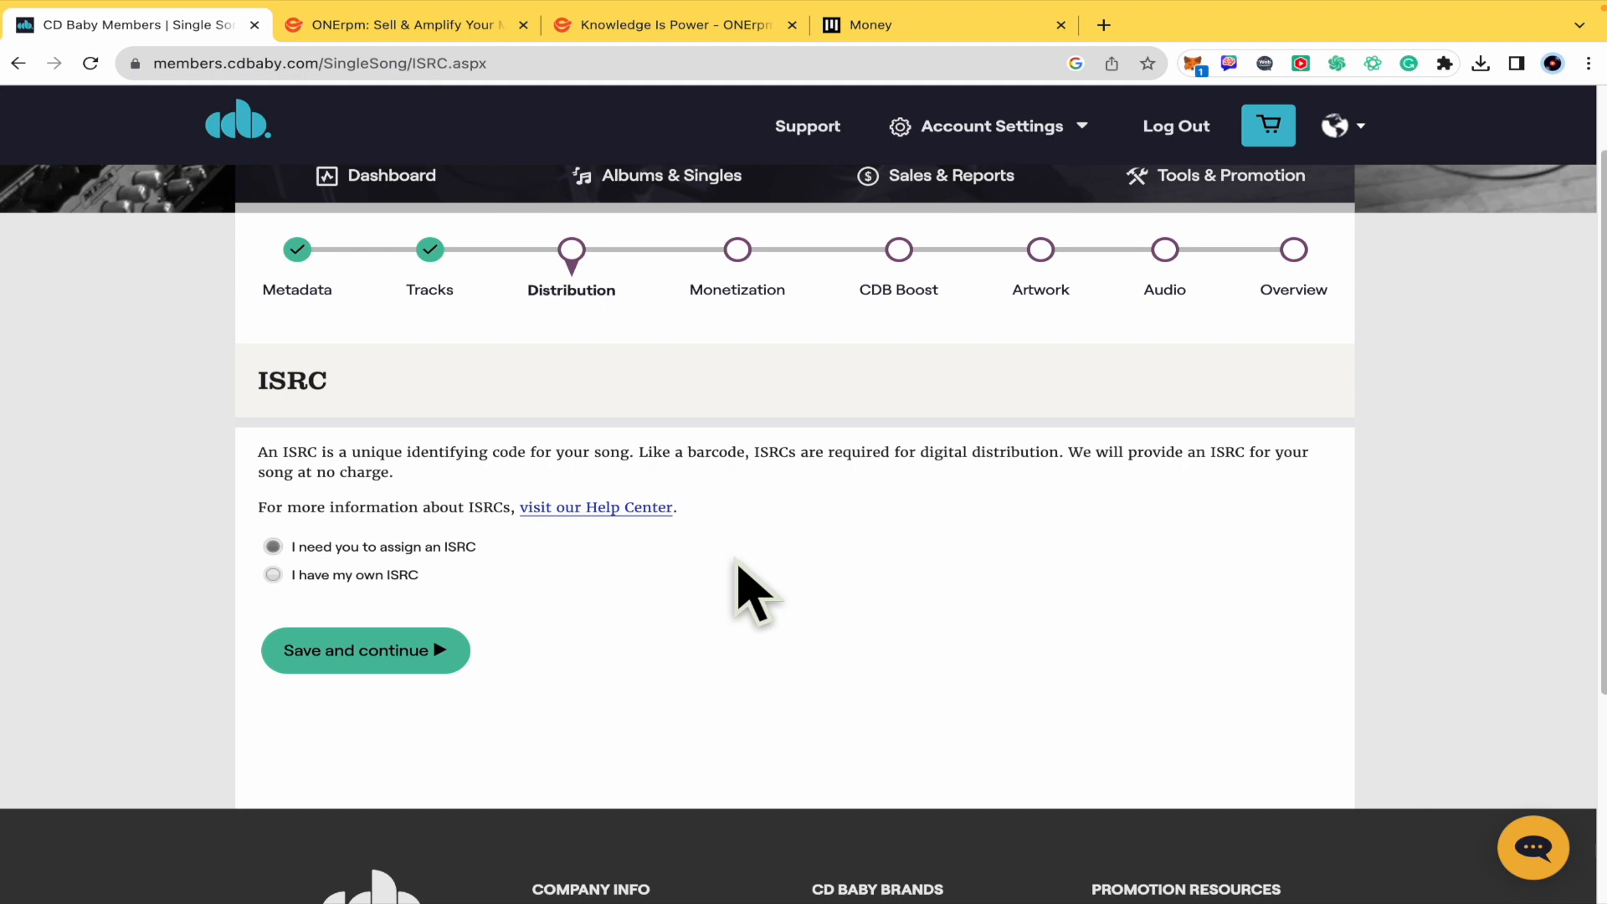
{"action": "mouse_move", "coordinate": [307, 441]}
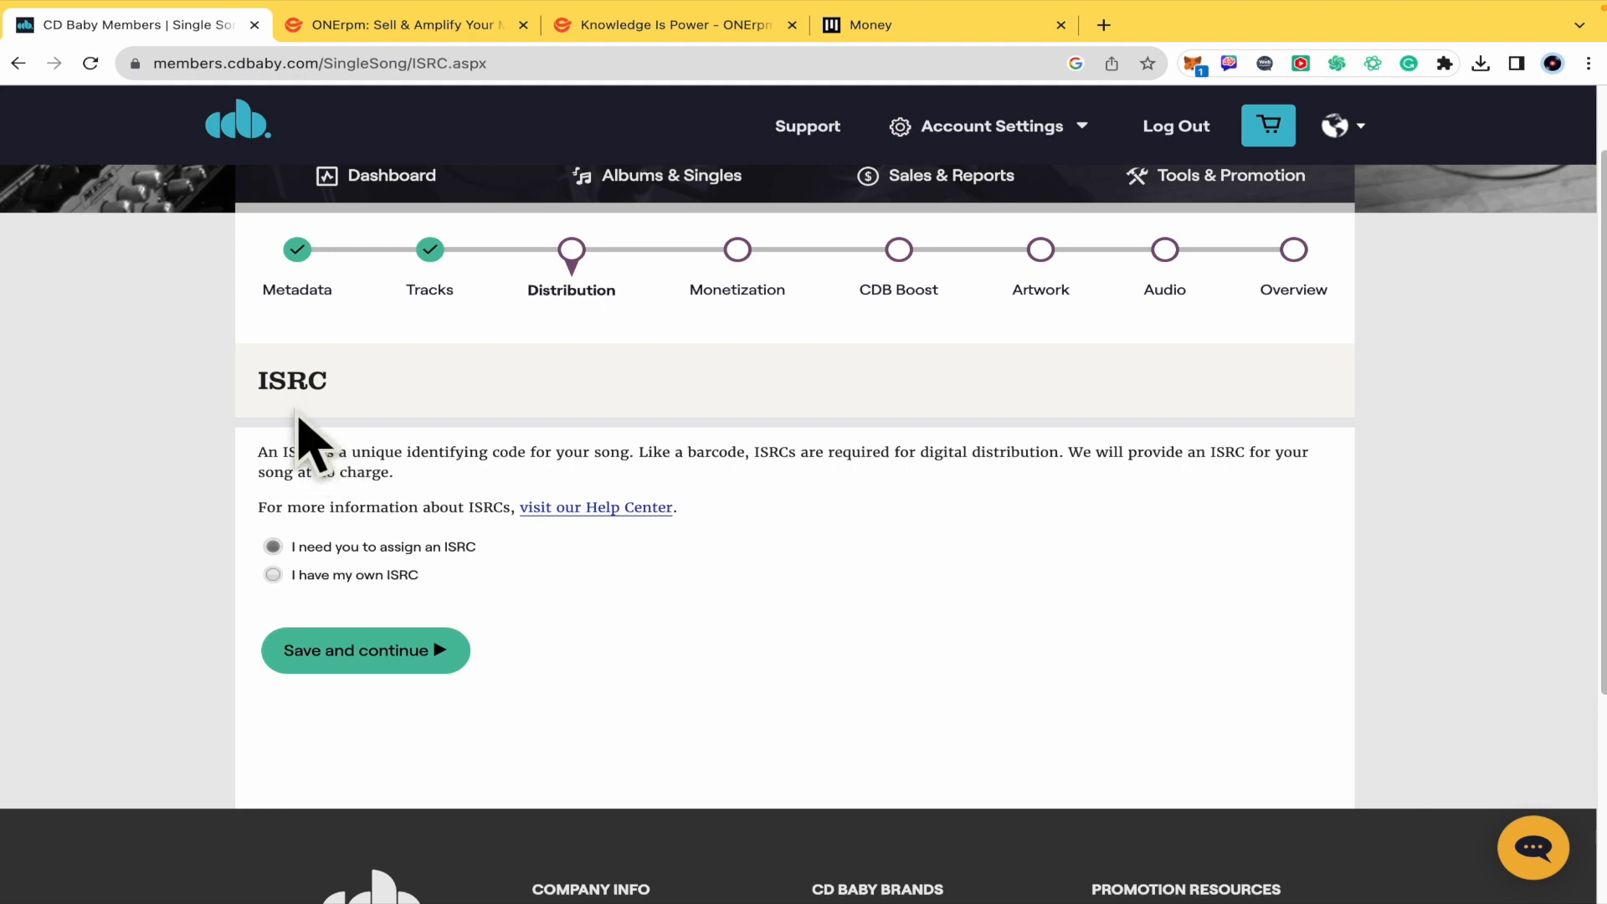
{"action": "mouse_move", "coordinate": [487, 502]}
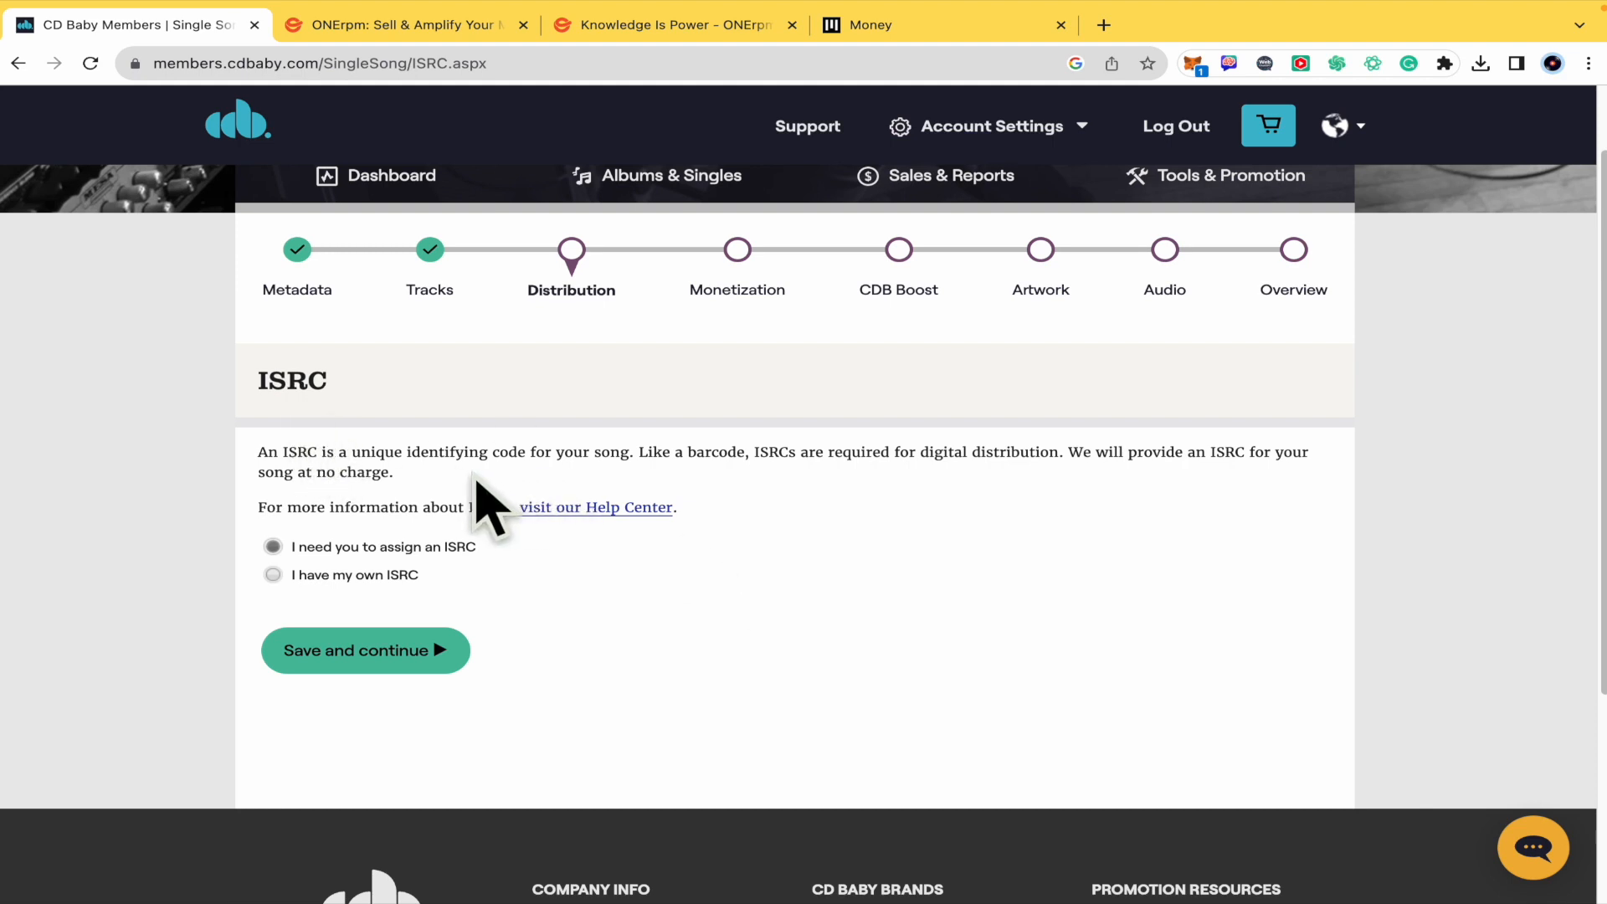
{"action": "mouse_move", "coordinate": [526, 515]}
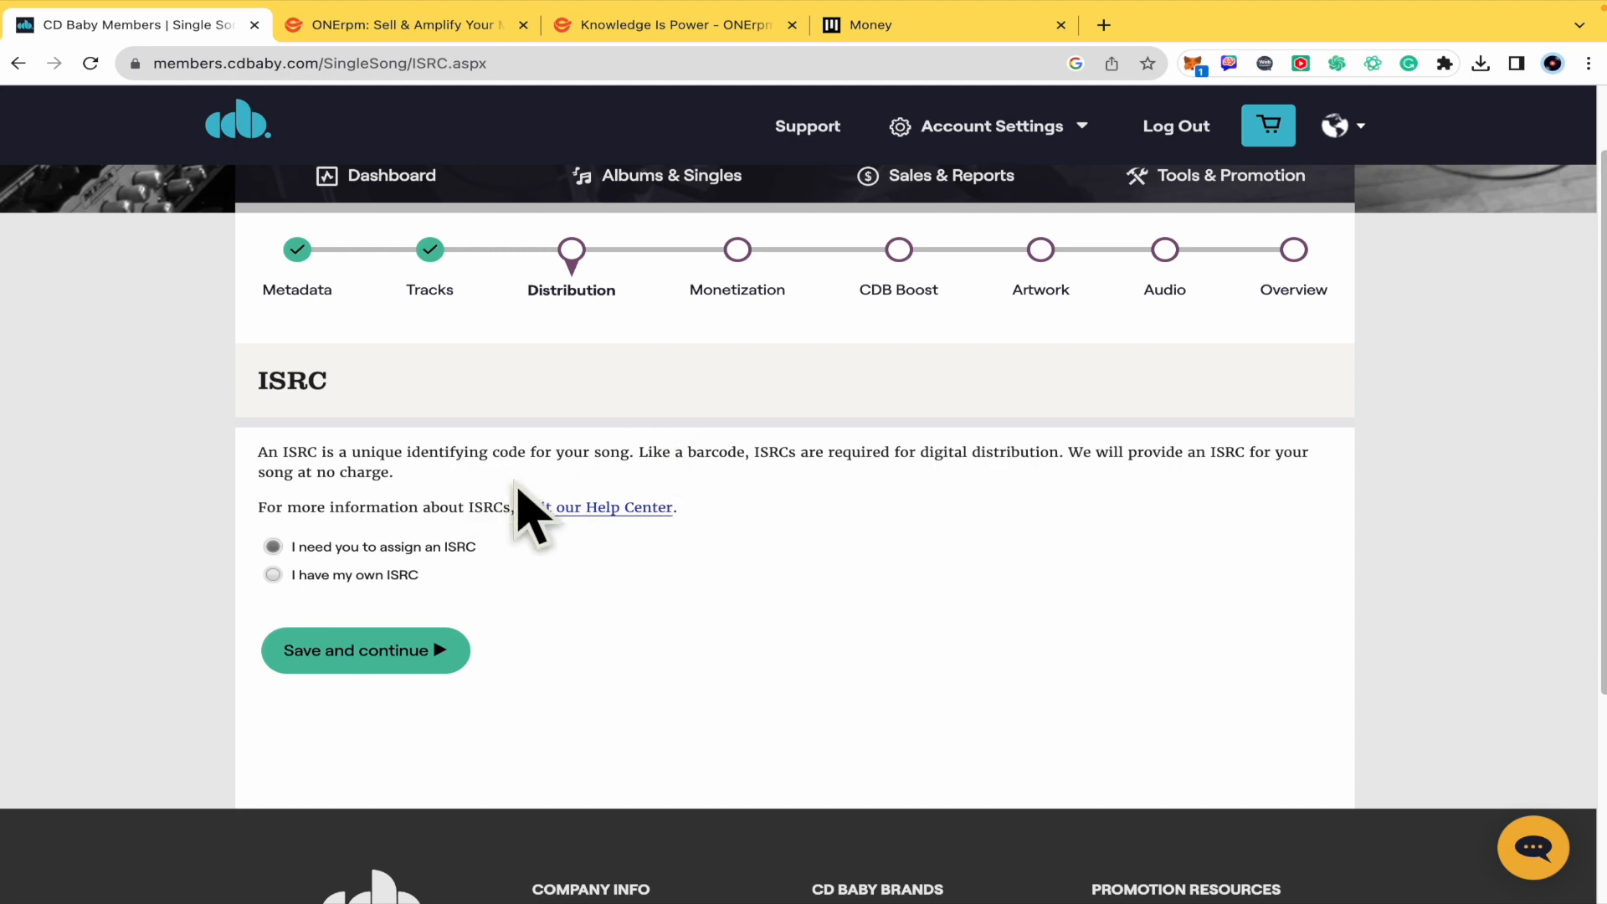
{"action": "mouse_move", "coordinate": [900, 502]}
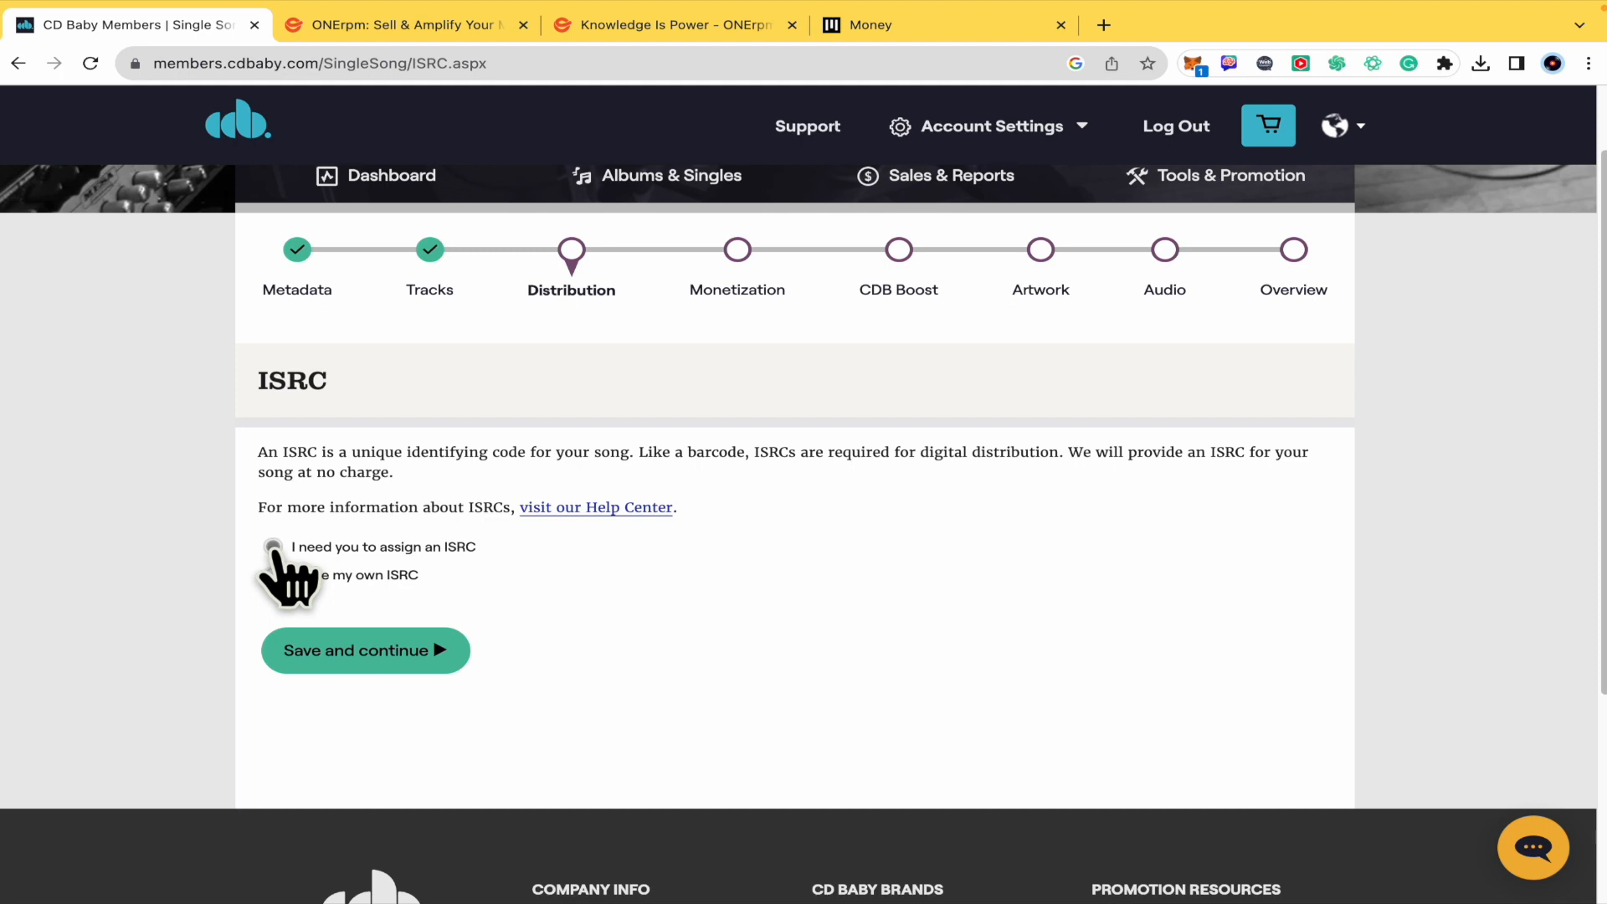
{"action": "left_click", "coordinate": [273, 547]}
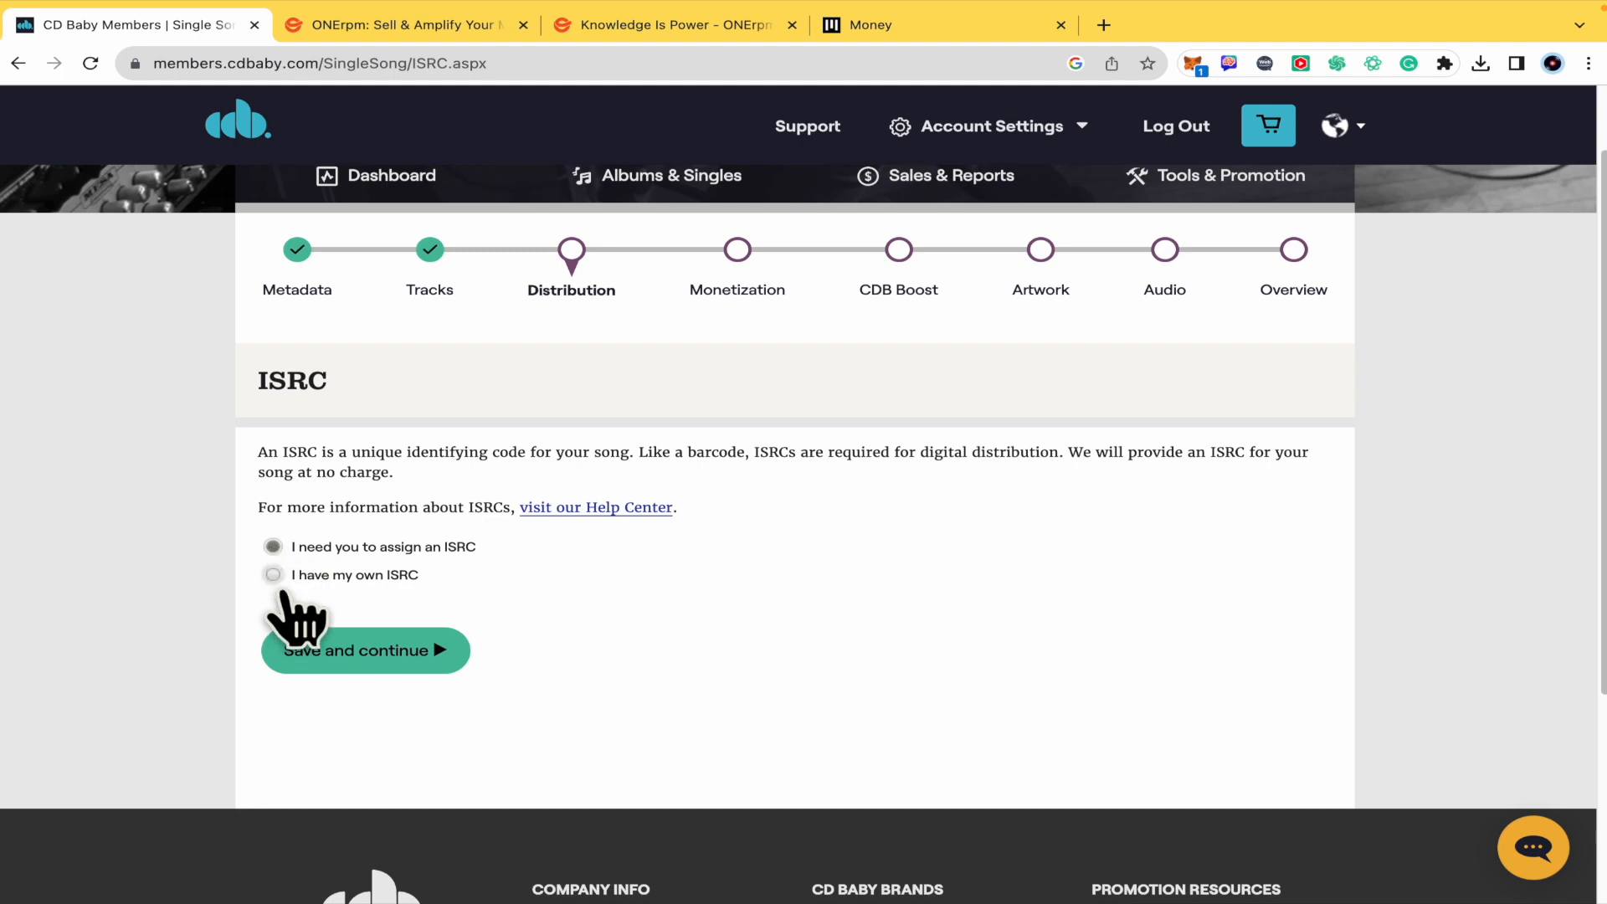
{"action": "mouse_move", "coordinate": [289, 569]}
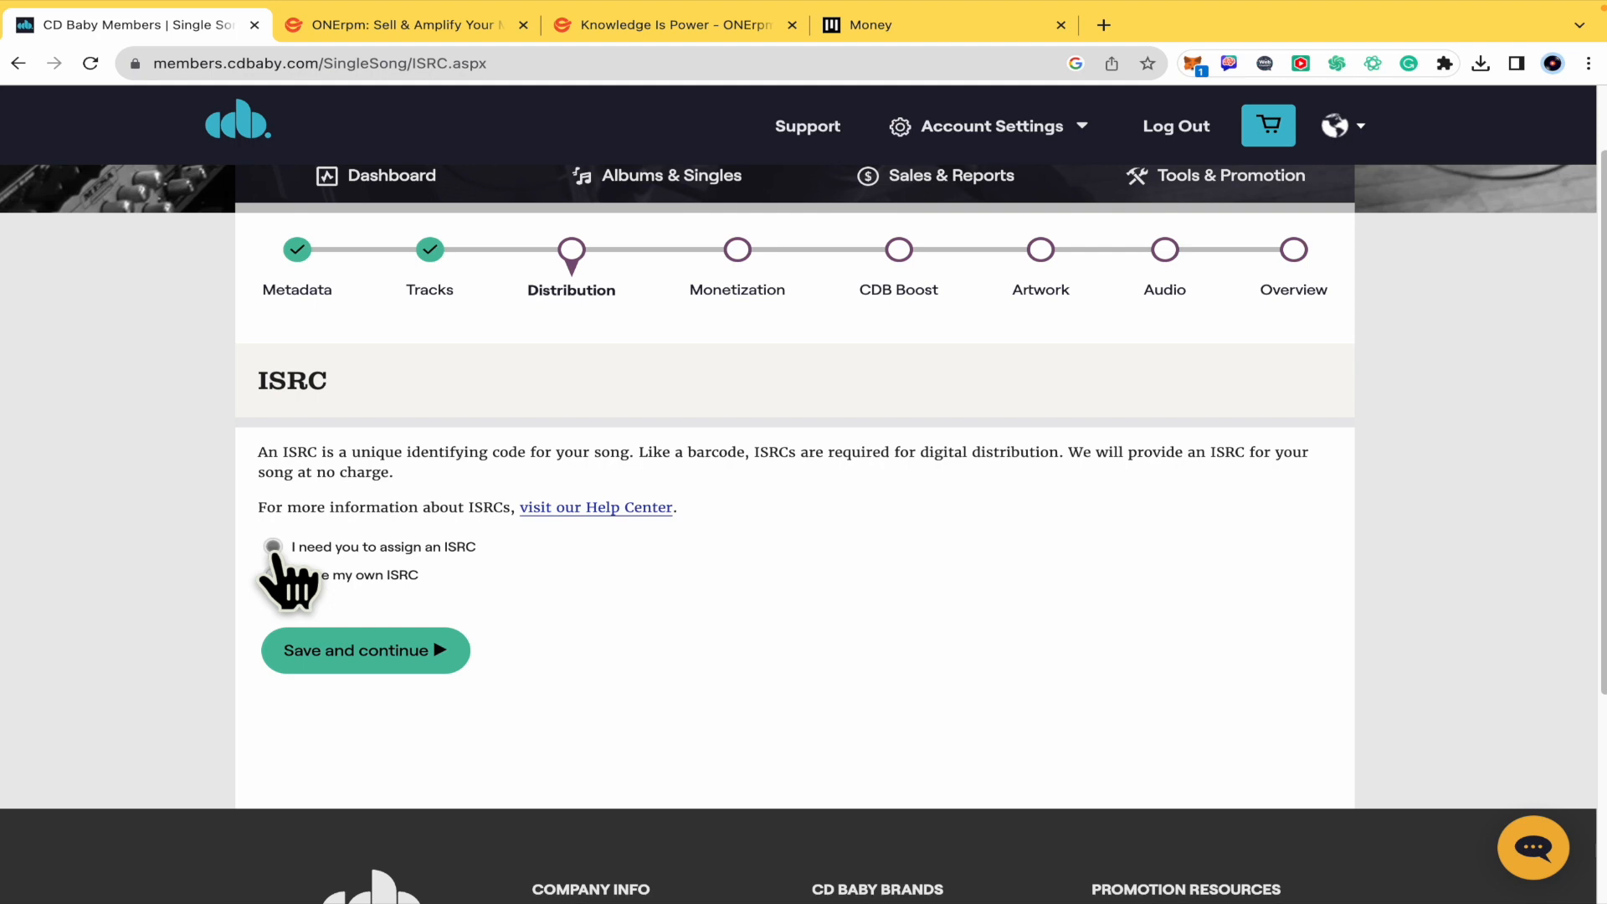
{"action": "left_click", "coordinate": [273, 547]}
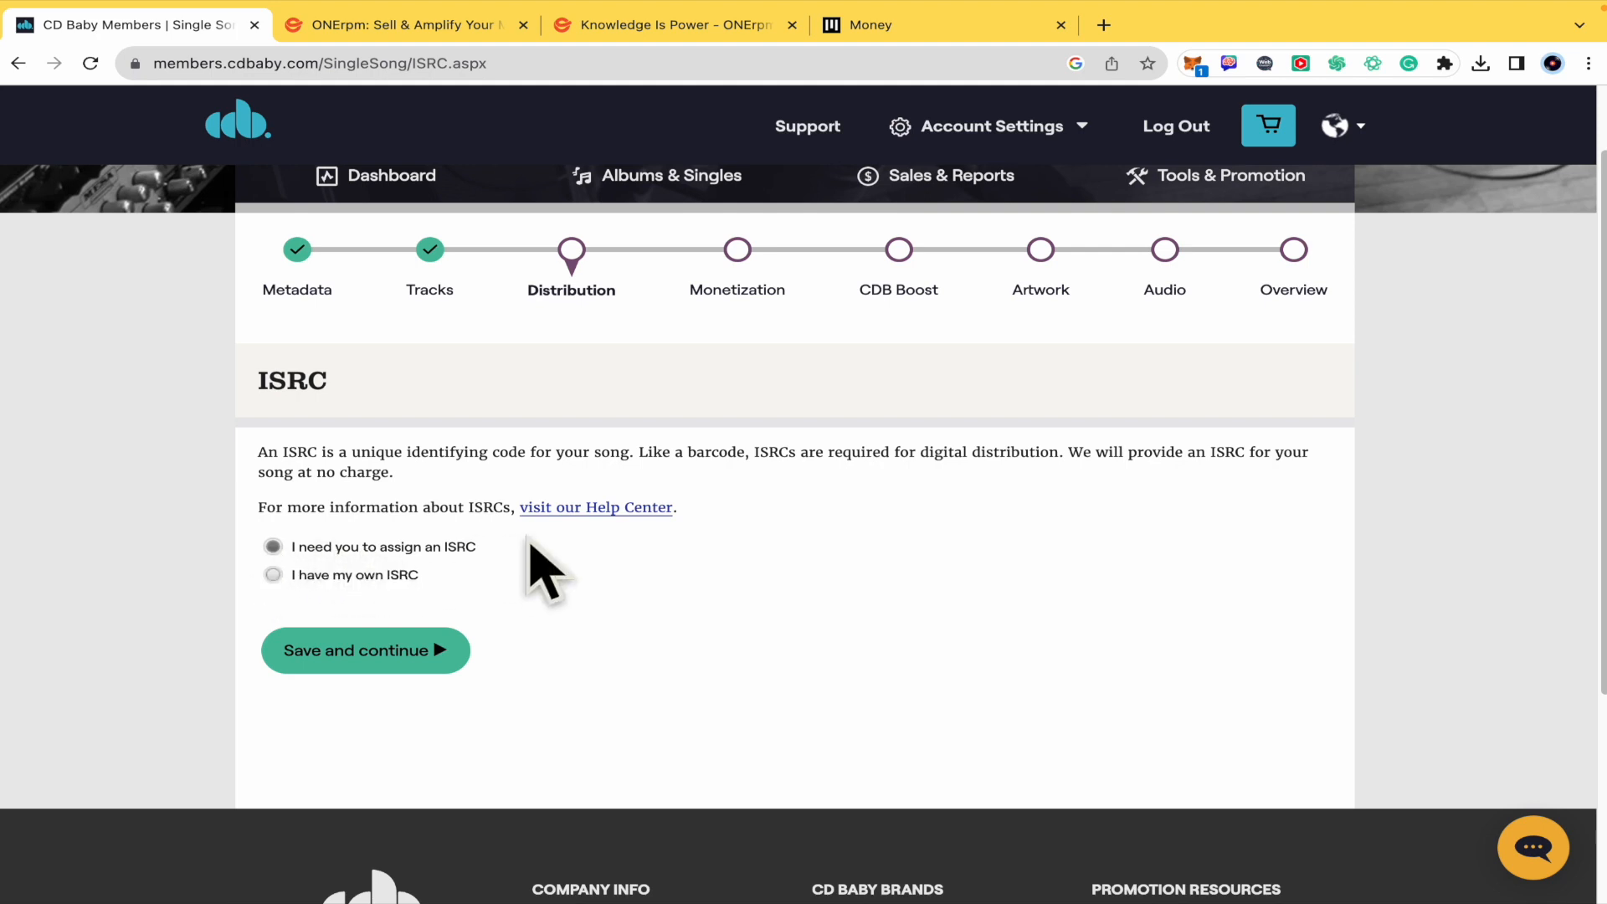
{"action": "mouse_move", "coordinate": [735, 570]}
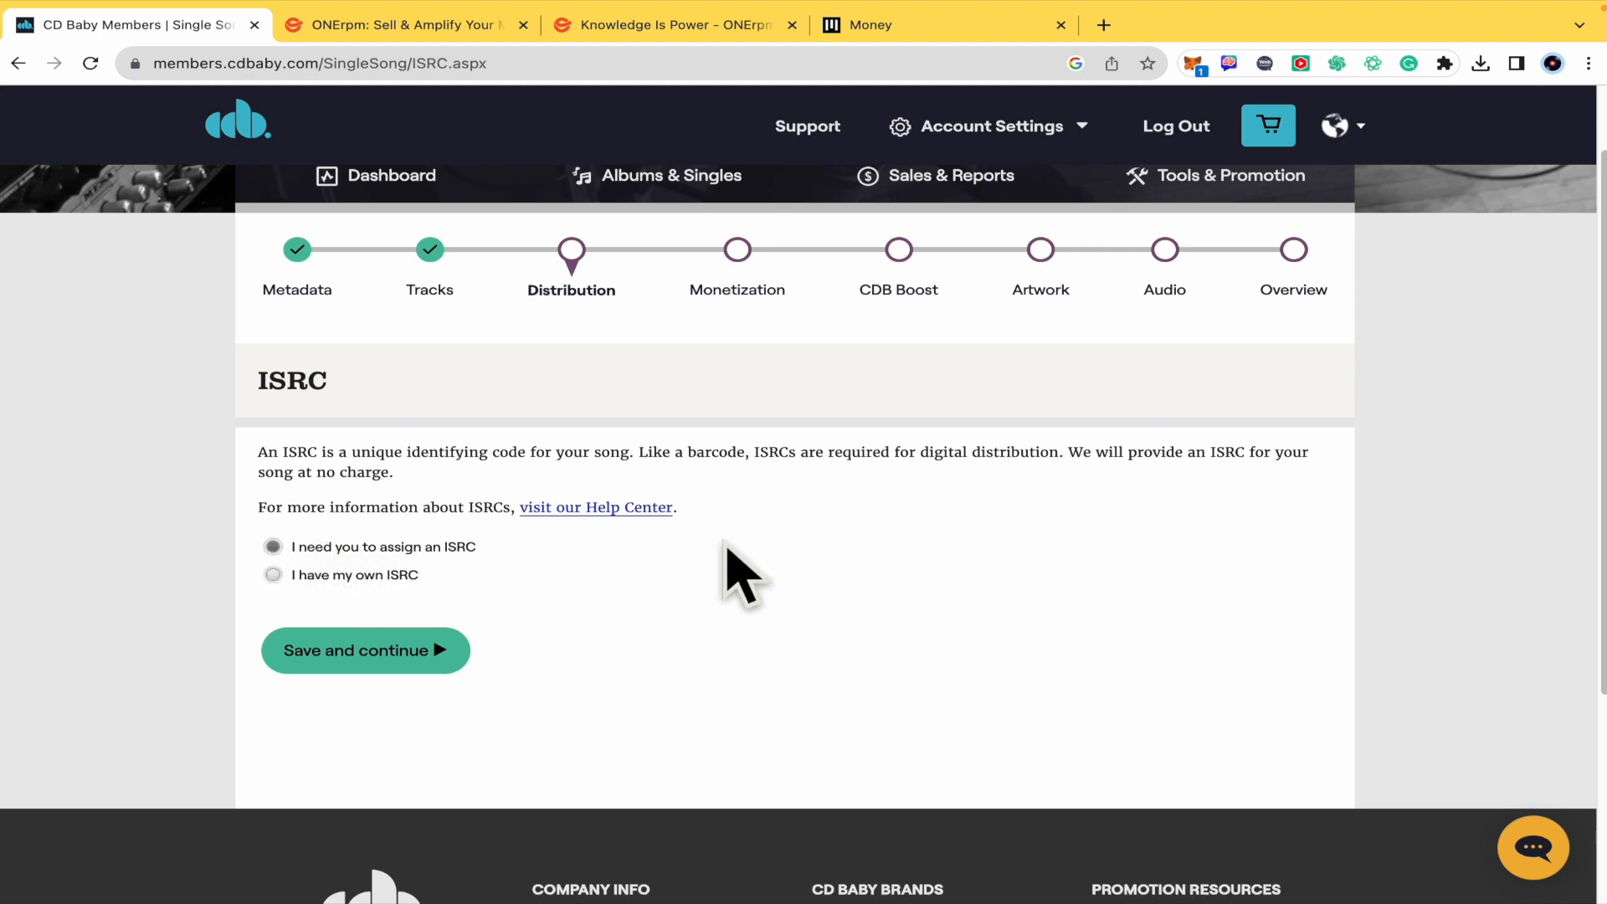
{"action": "mouse_move", "coordinate": [516, 584]}
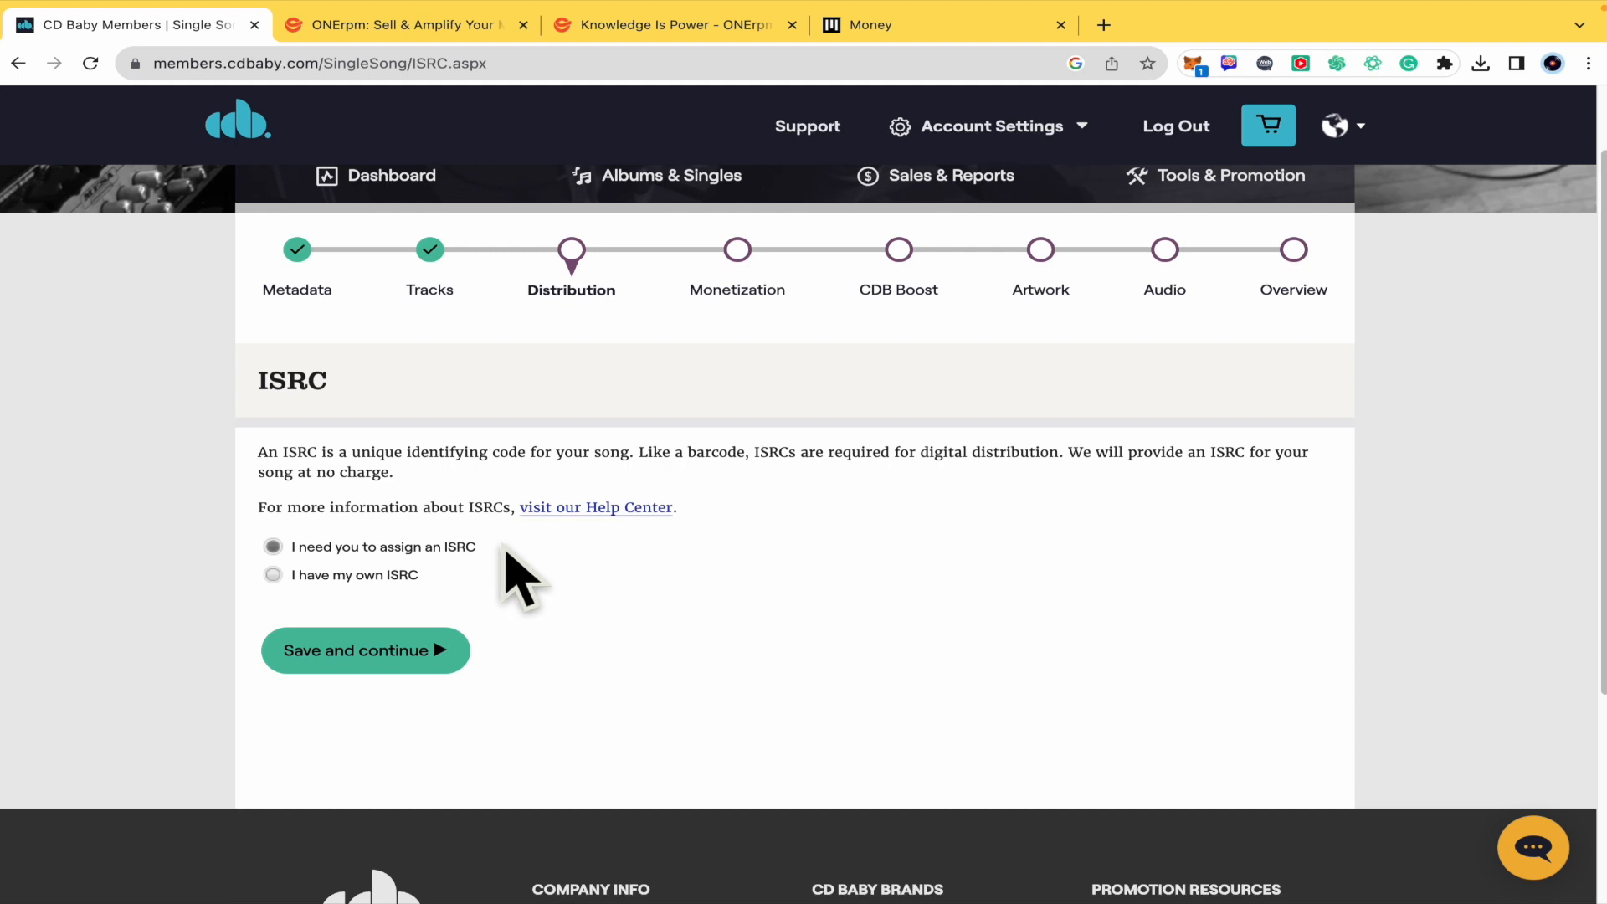
- Save the ISRC choice, then keep Downloads + Streaming Services with all stores and save
{"action": "left_click", "coordinate": [365, 651]}
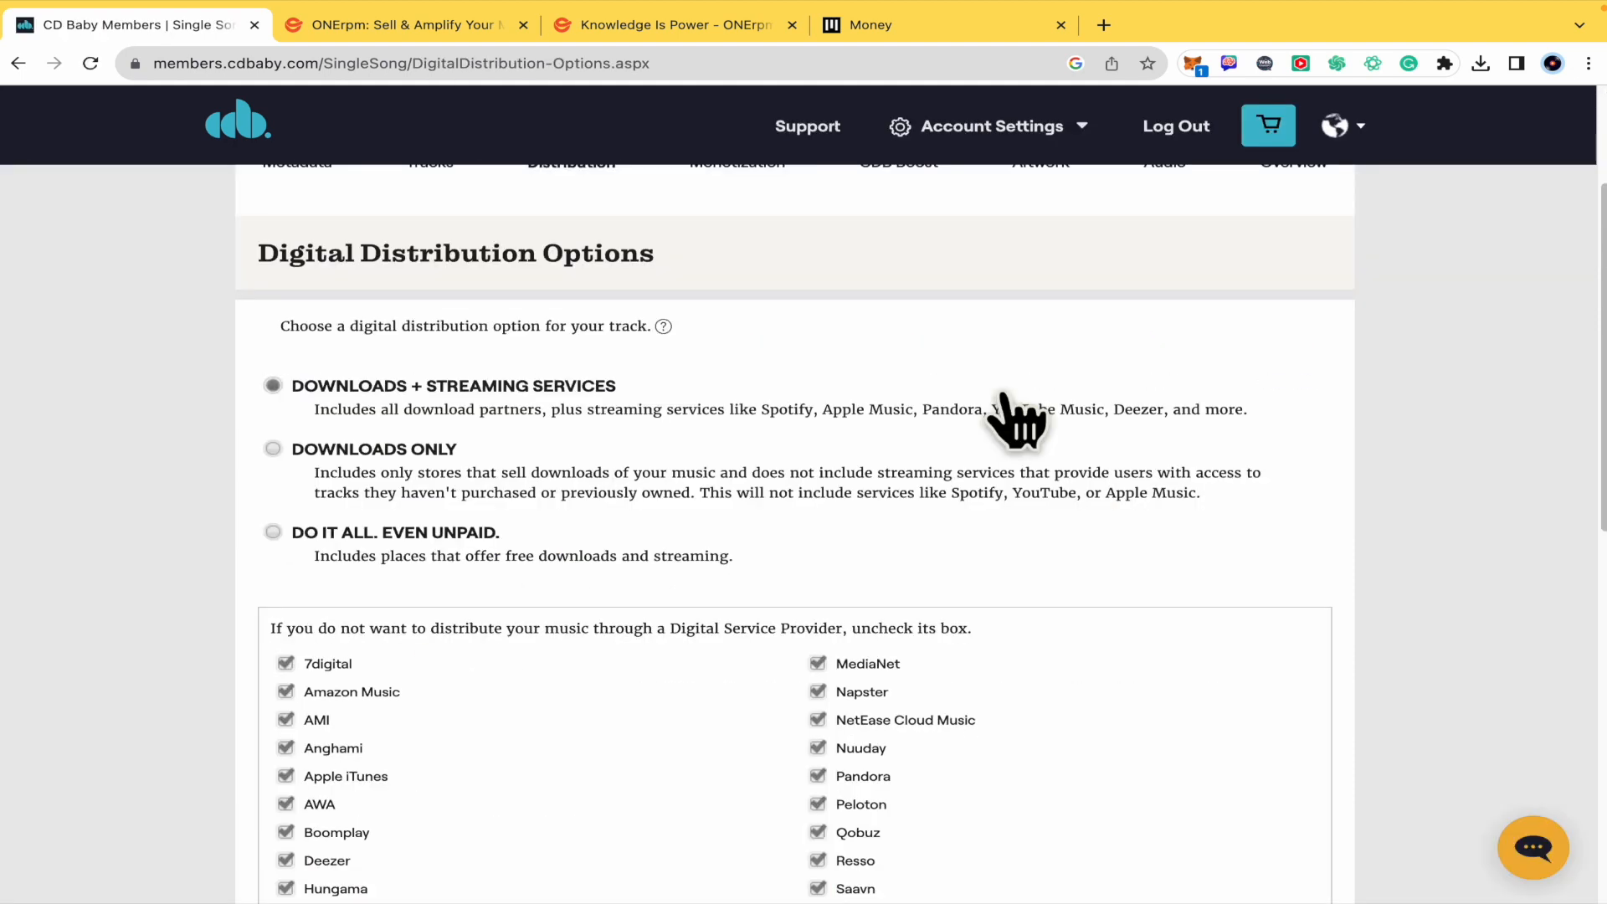
{"action": "mouse_move", "coordinate": [410, 384]}
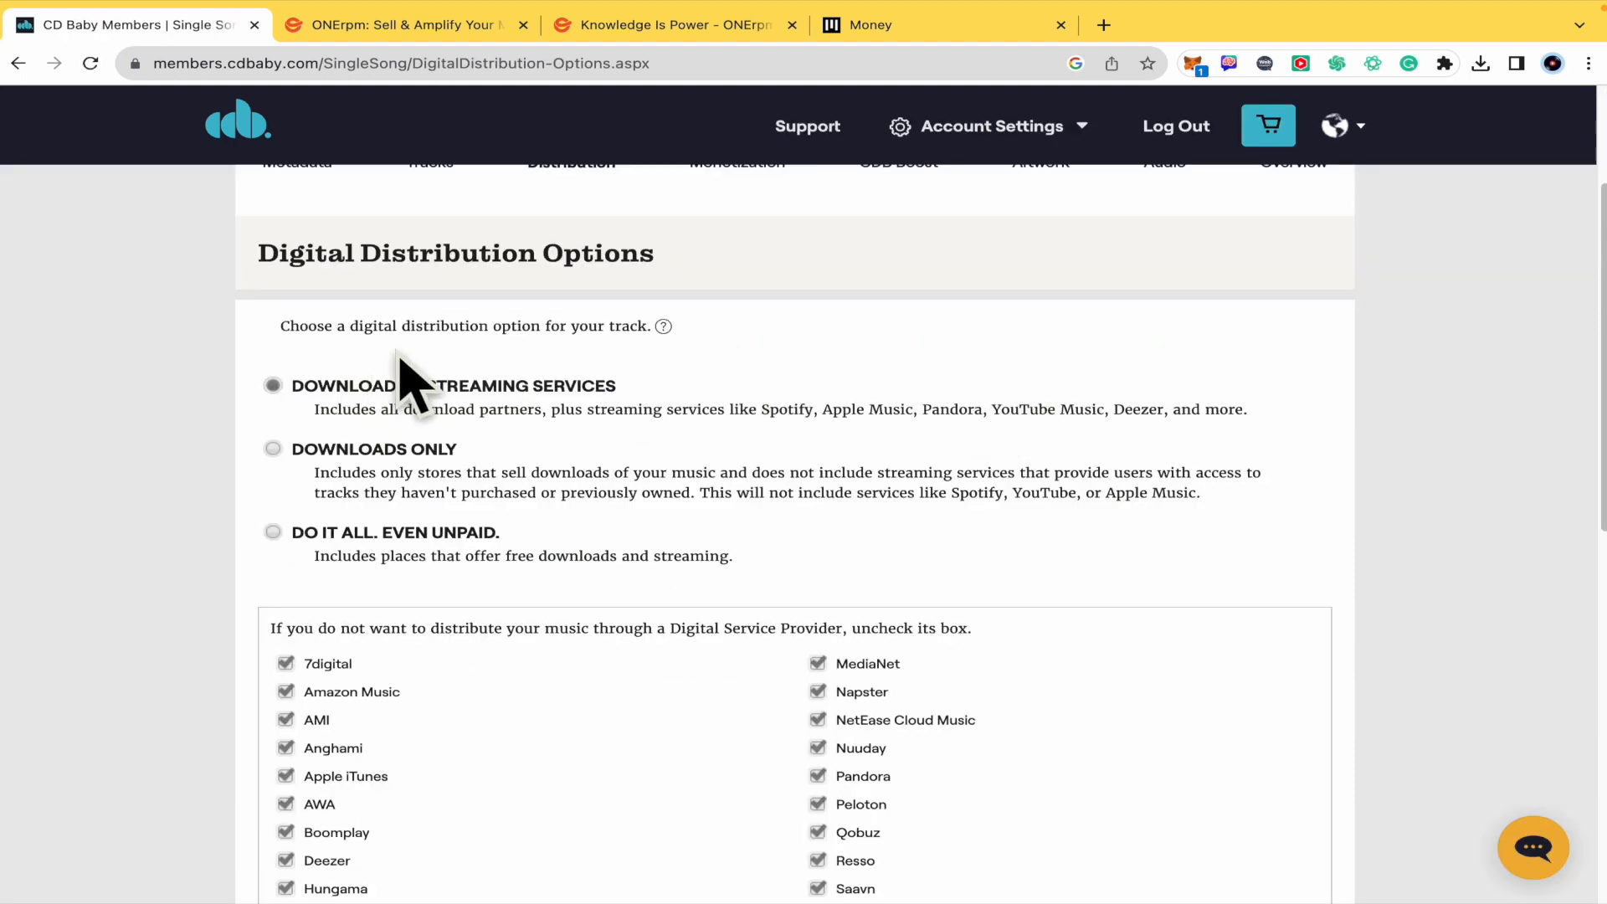
{"action": "scroll", "scroll_direction": "down", "scroll_amount": 3}
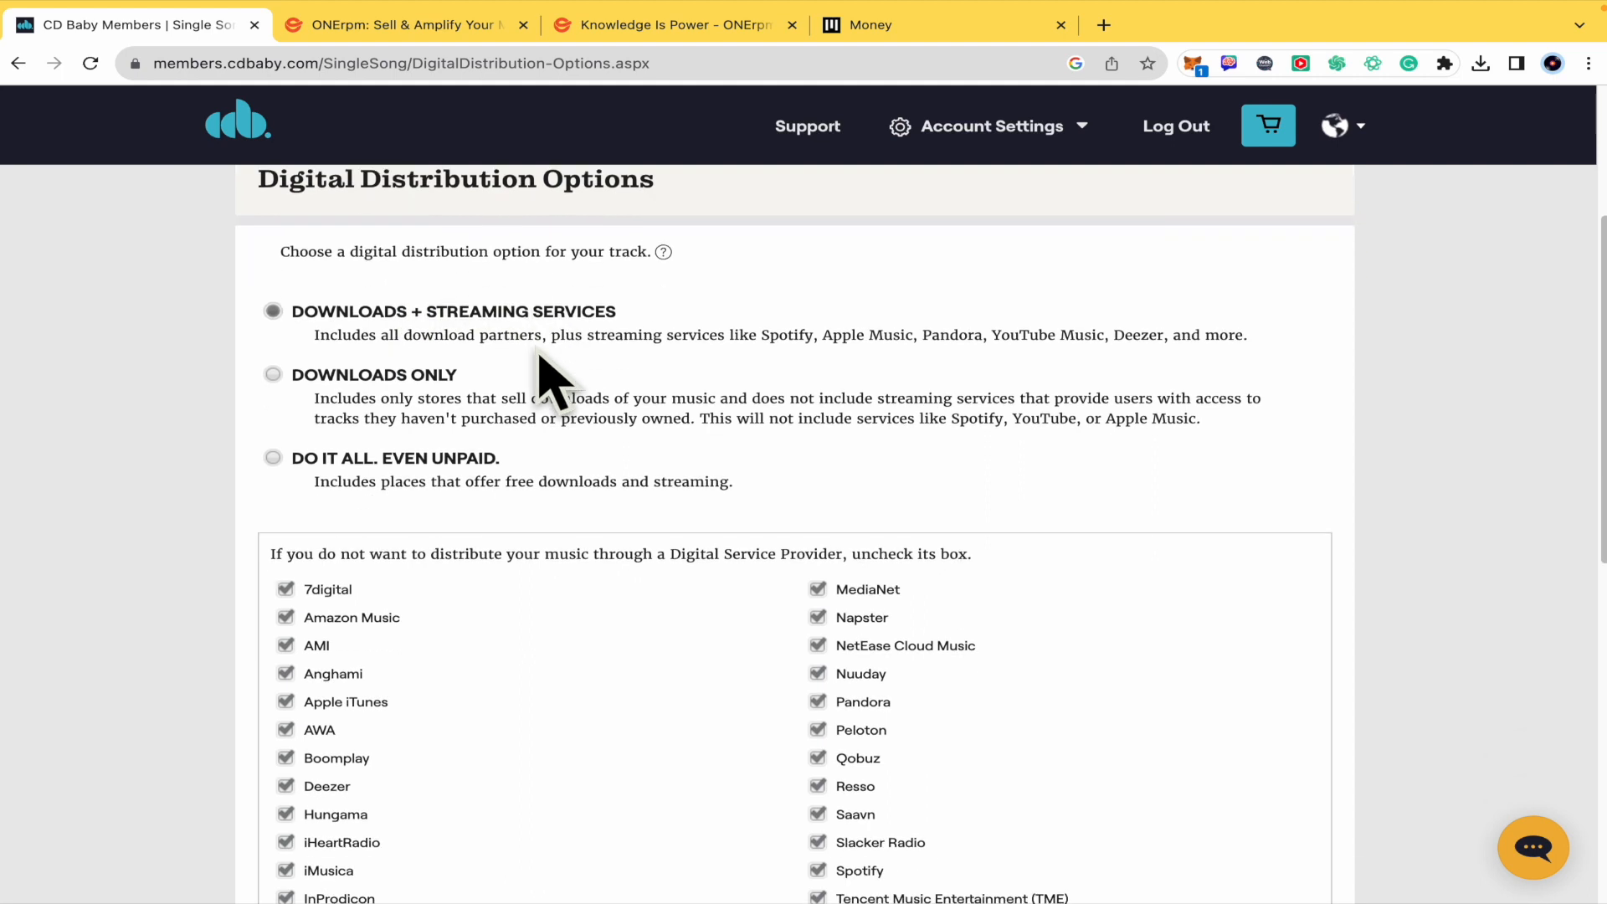
{"action": "scroll", "scroll_direction": "up", "scroll_amount": 3}
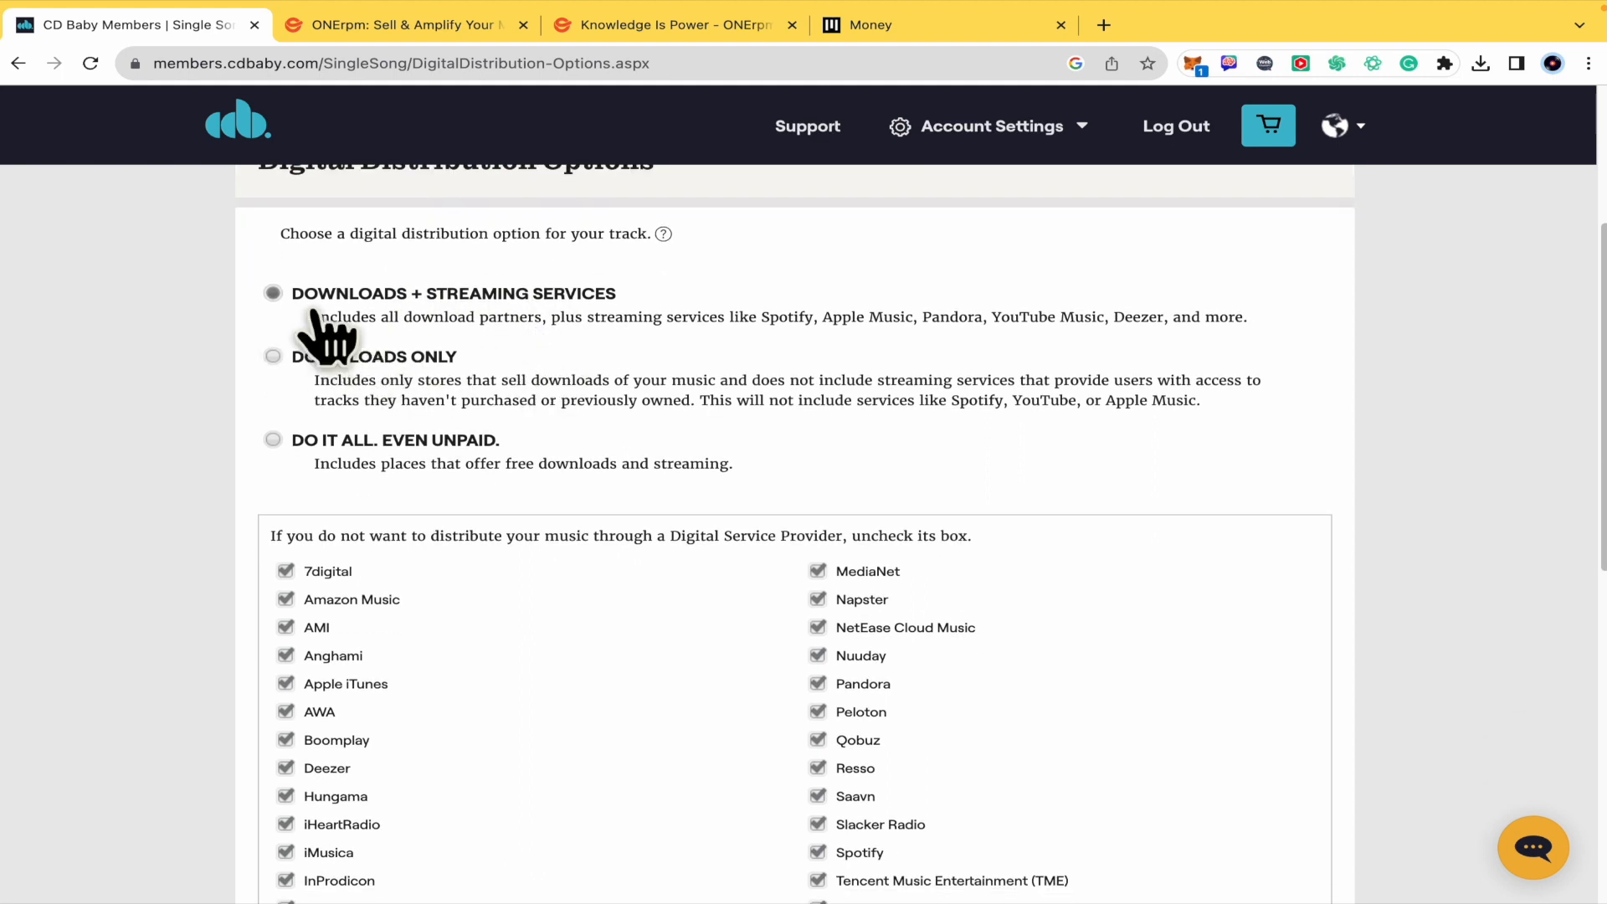
{"action": "mouse_move", "coordinate": [757, 317]}
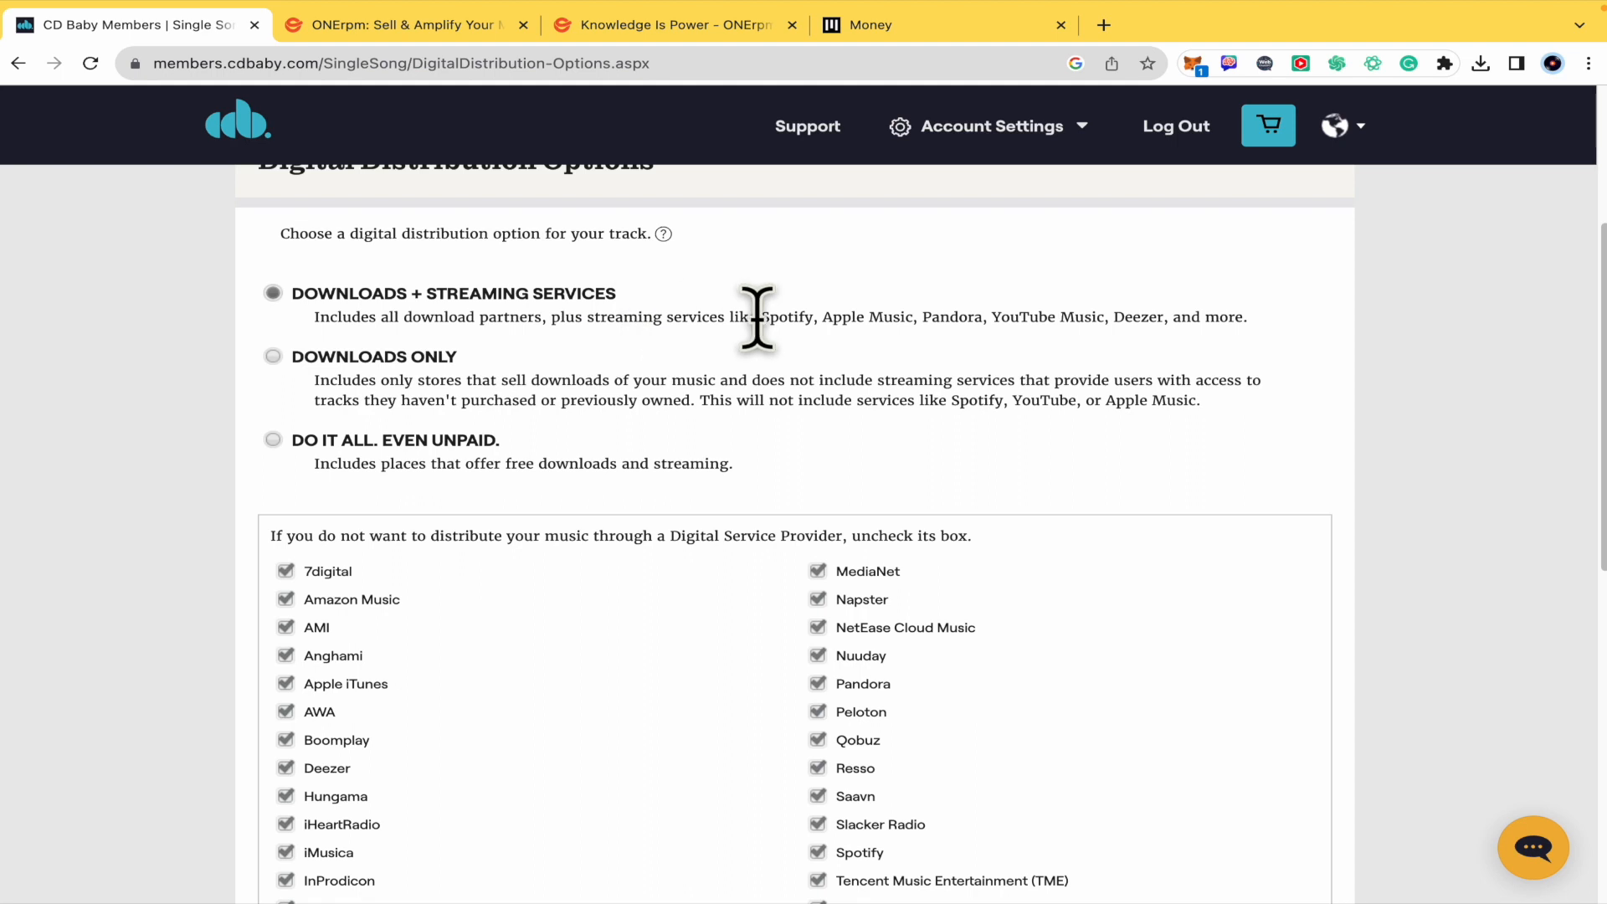
{"action": "mouse_move", "coordinate": [522, 364]}
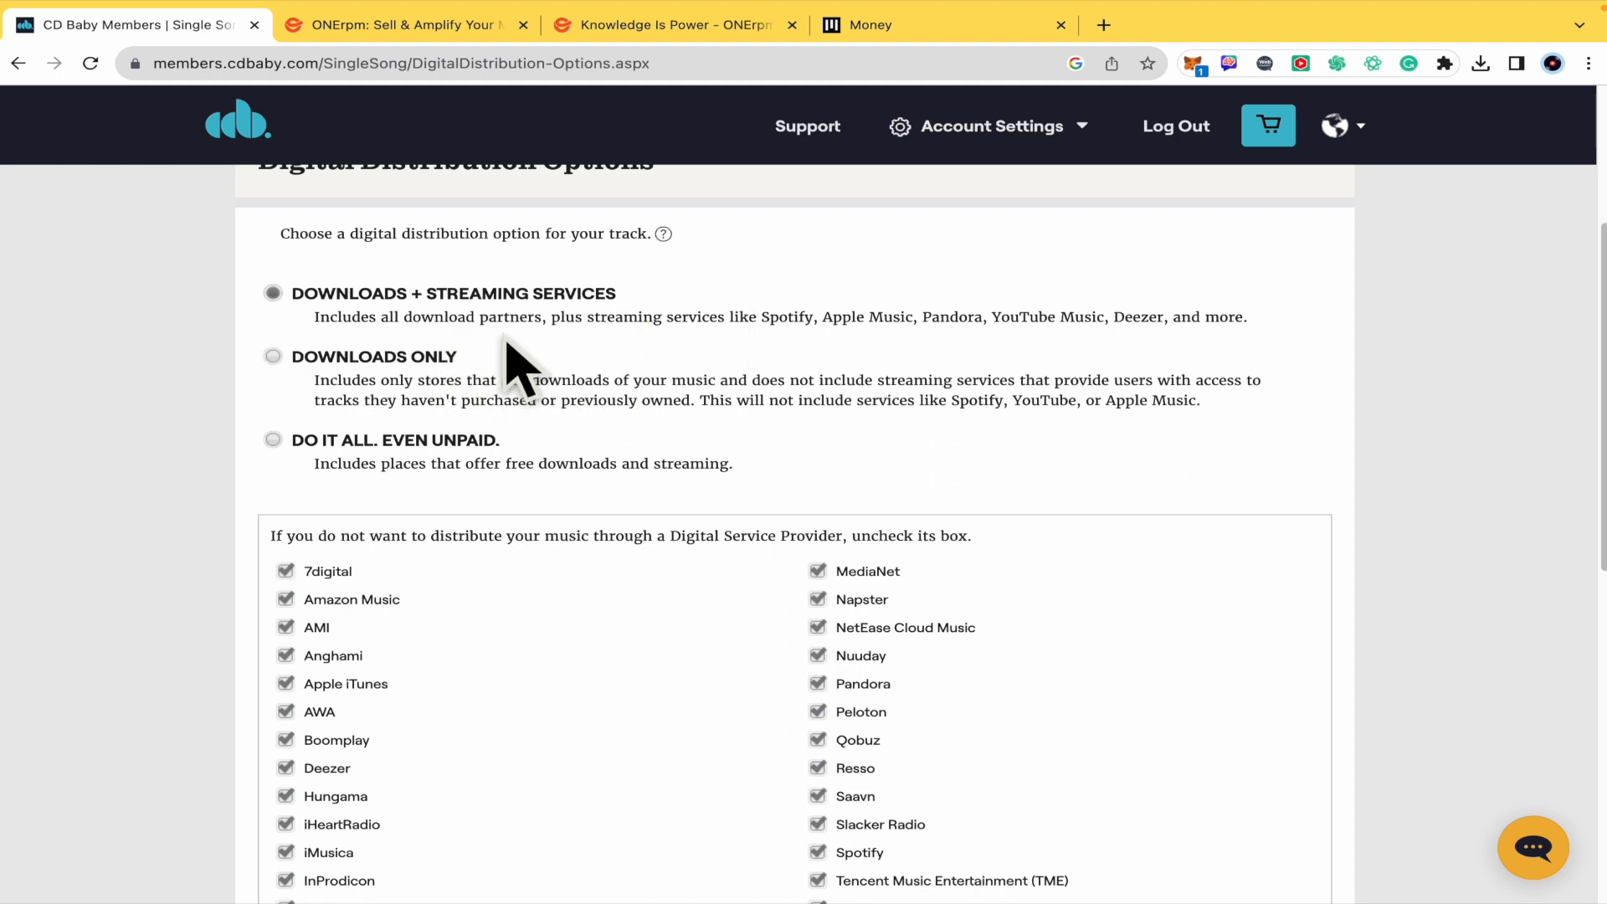
{"action": "mouse_move", "coordinate": [834, 315]}
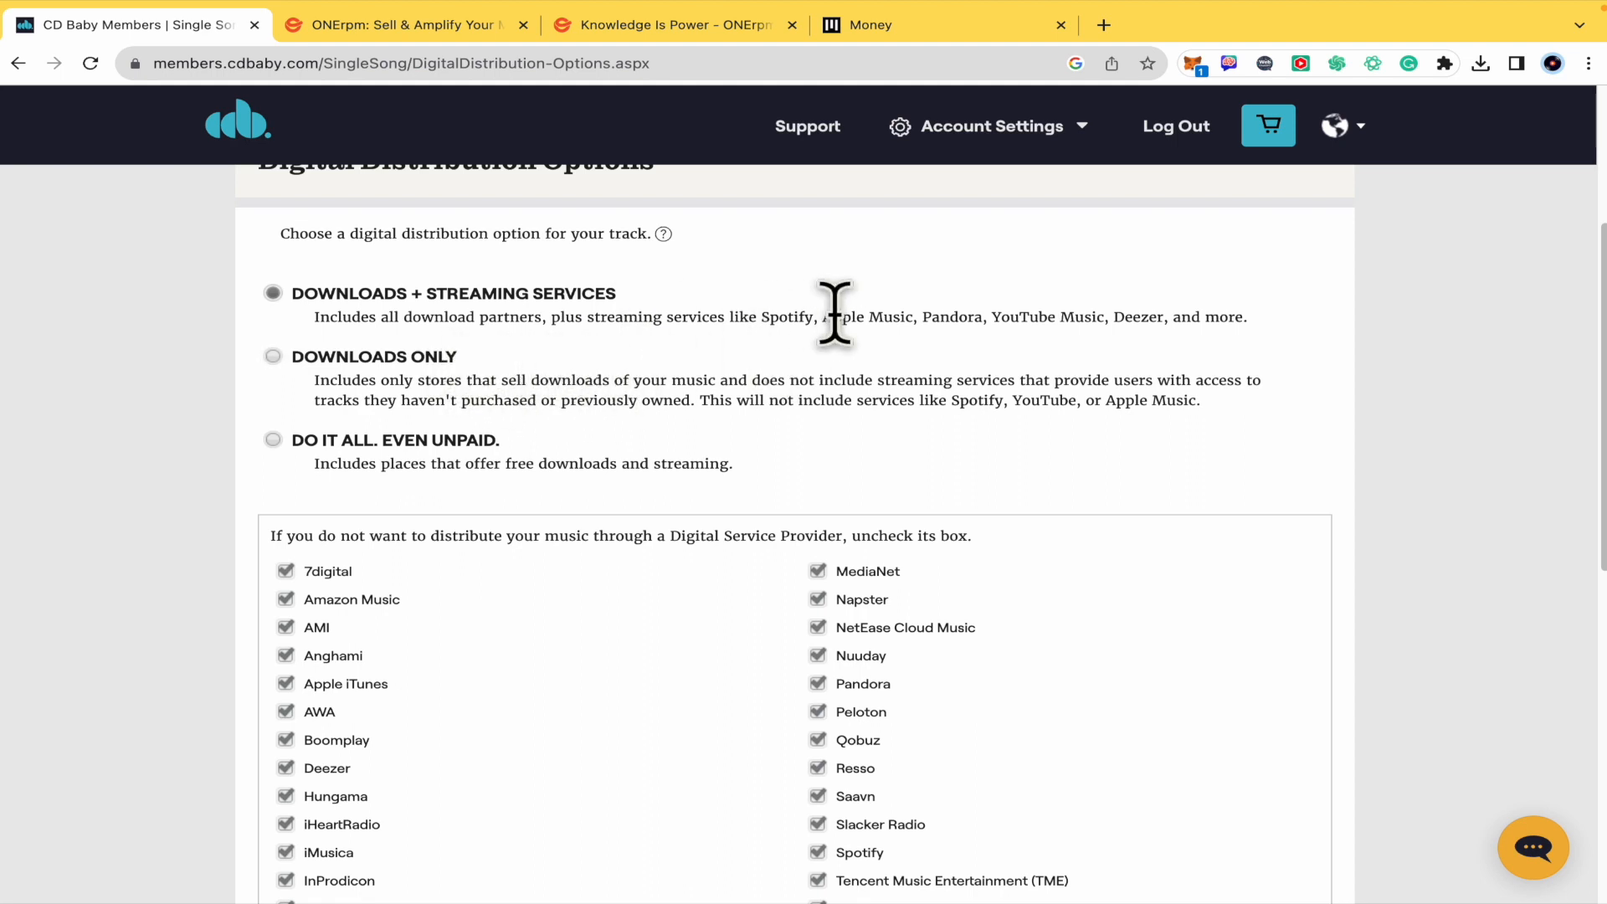
{"action": "mouse_move", "coordinate": [1317, 379]}
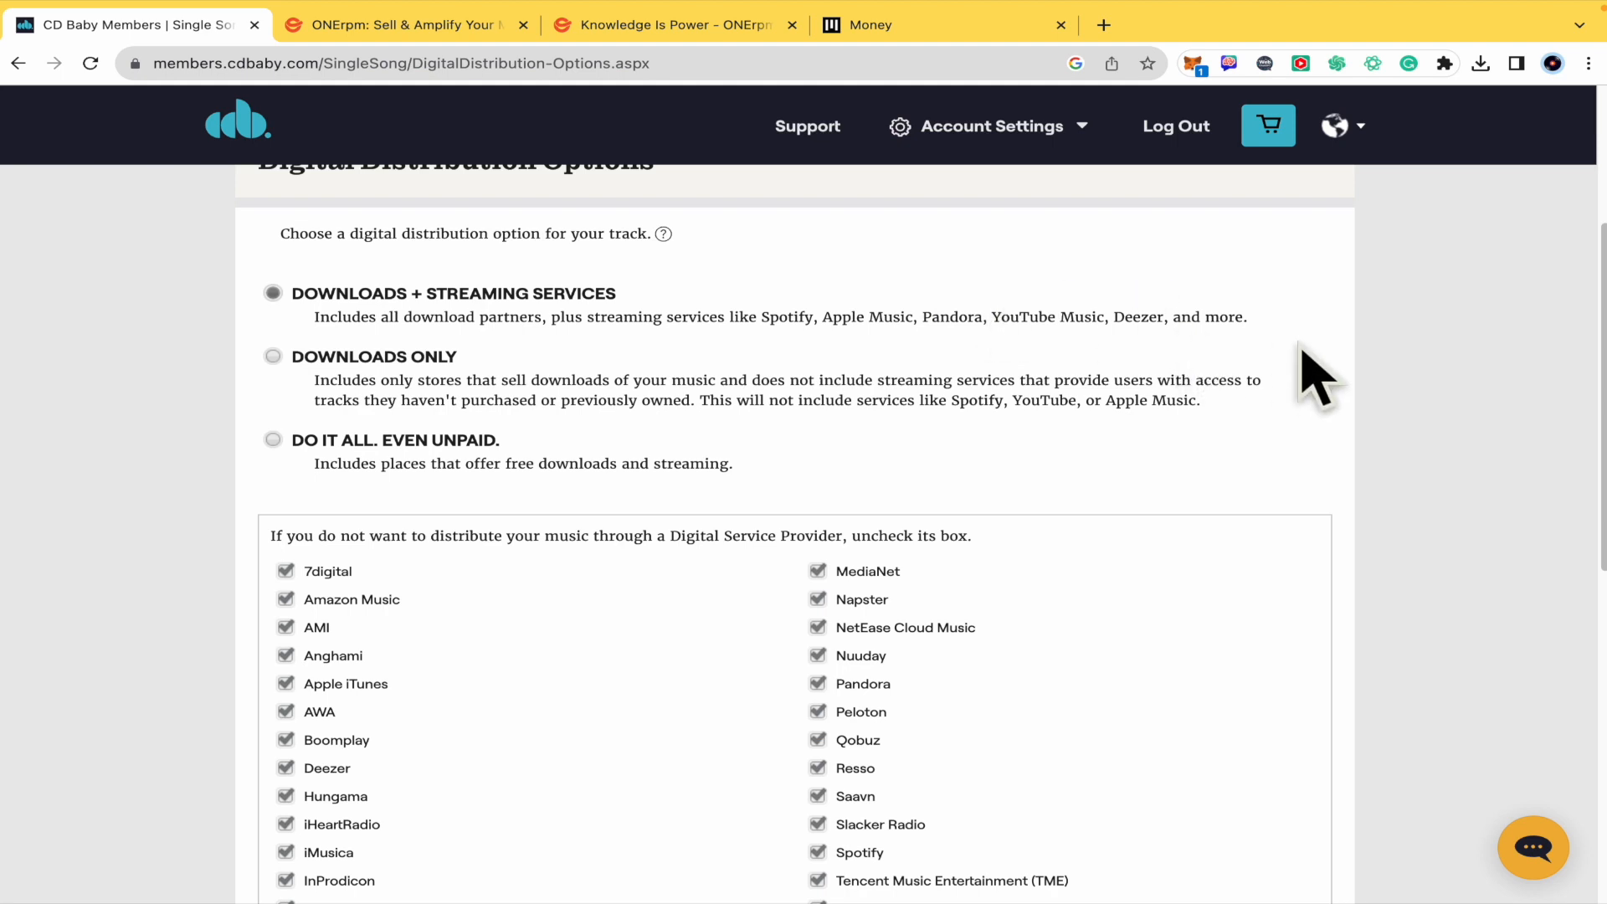
{"action": "scroll", "scroll_direction": "up", "scroll_amount": 3}
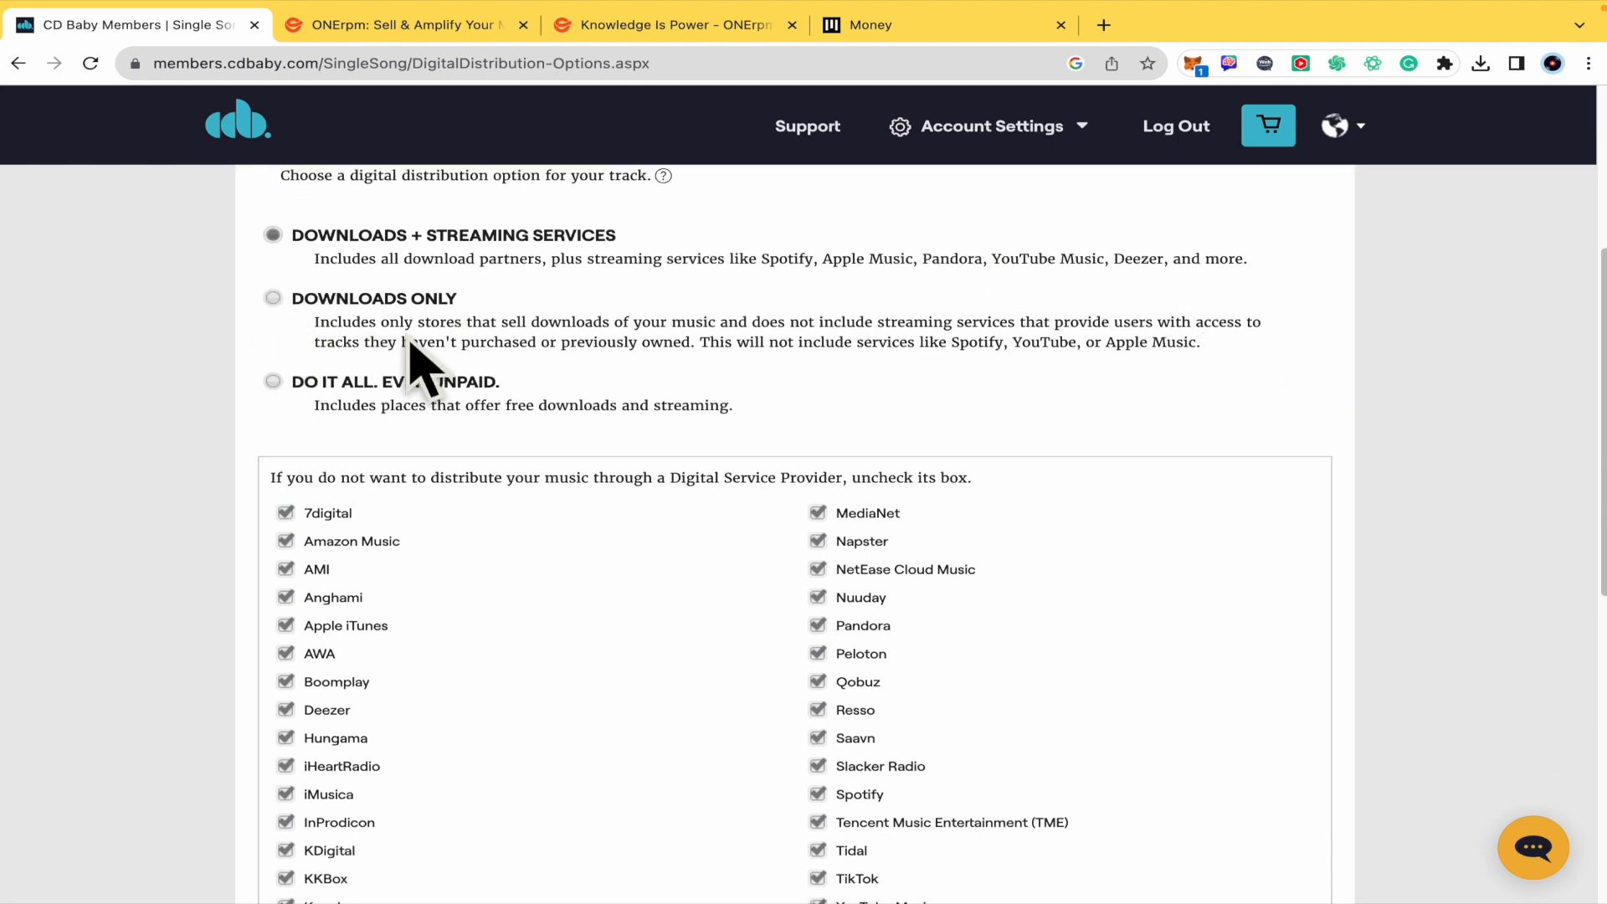
{"action": "mouse_move", "coordinate": [643, 333]}
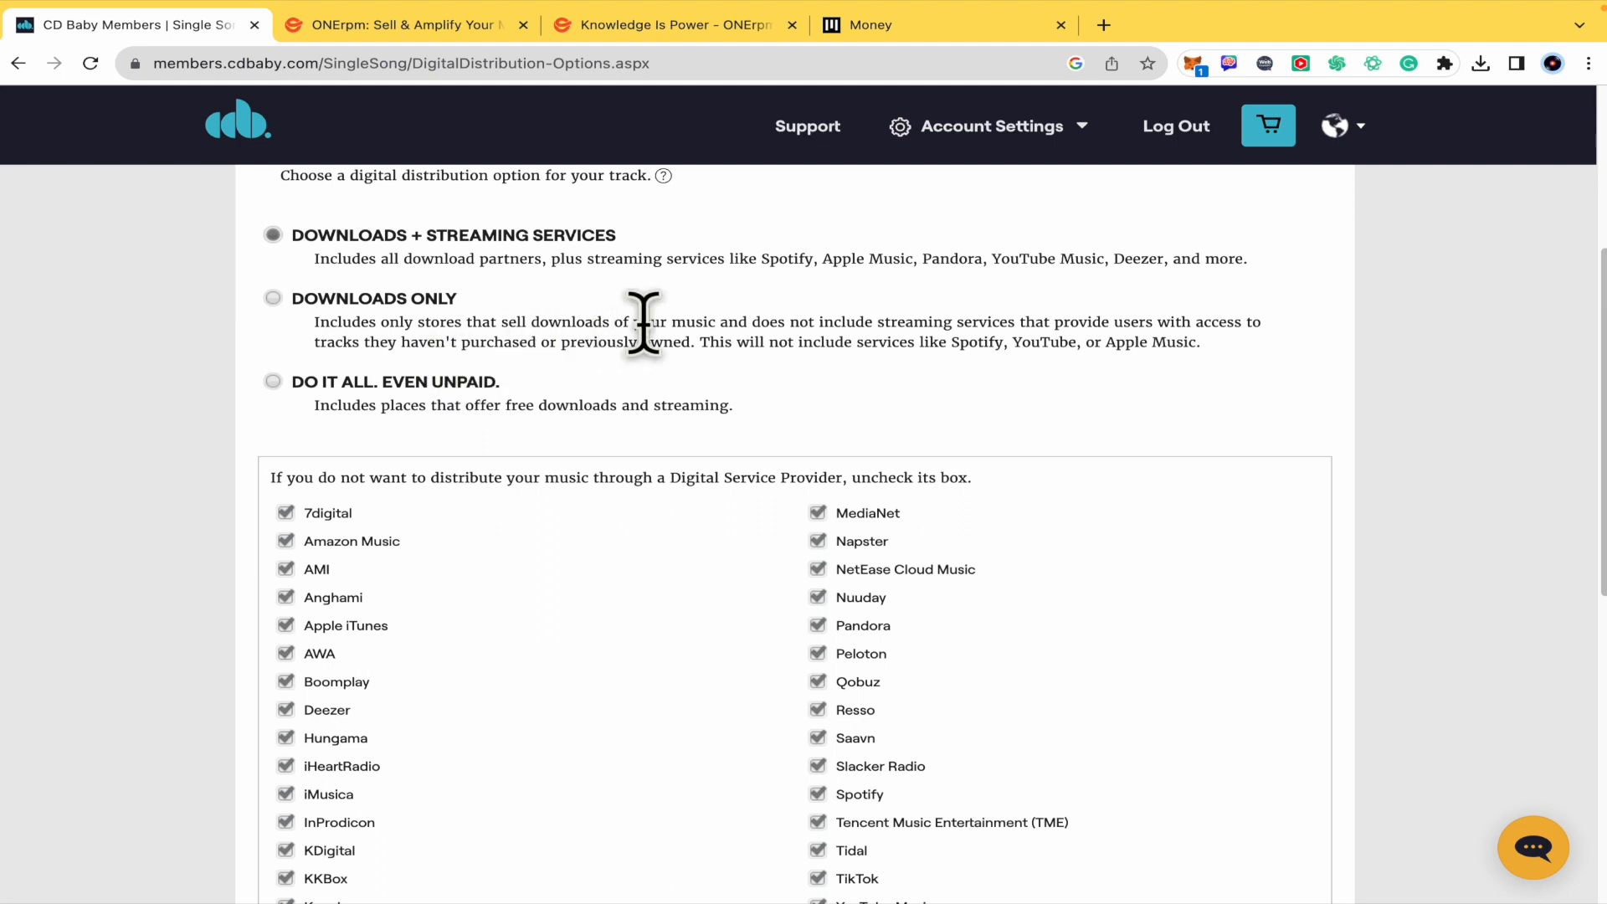
{"action": "mouse_move", "coordinate": [850, 315]}
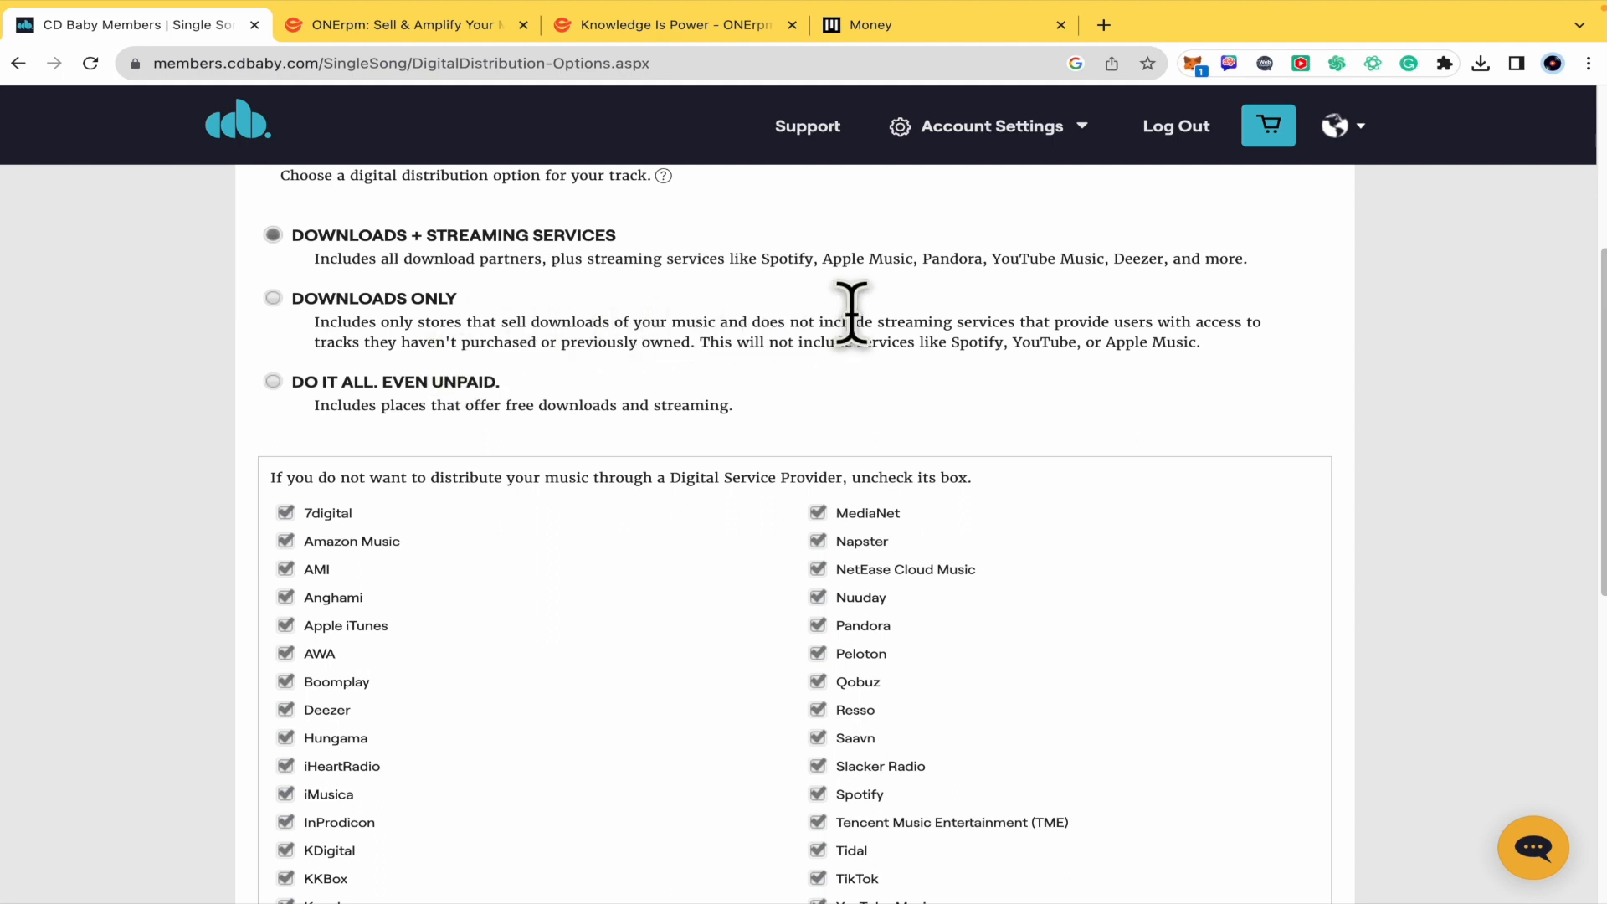
{"action": "mouse_move", "coordinate": [1141, 341]}
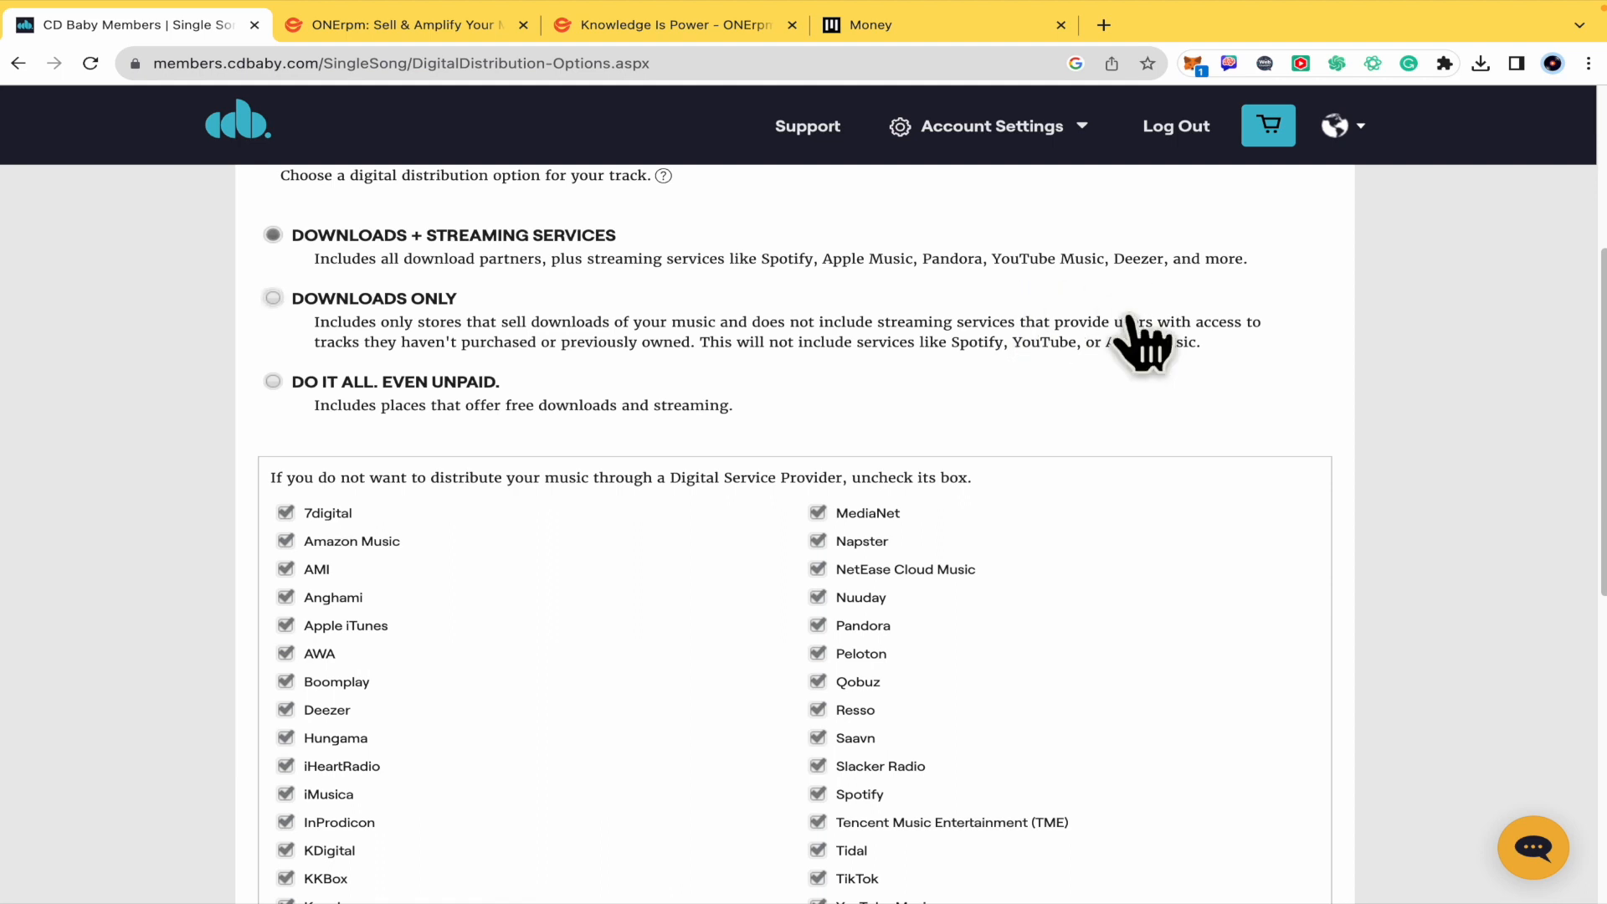
{"action": "mouse_move", "coordinate": [1241, 339]}
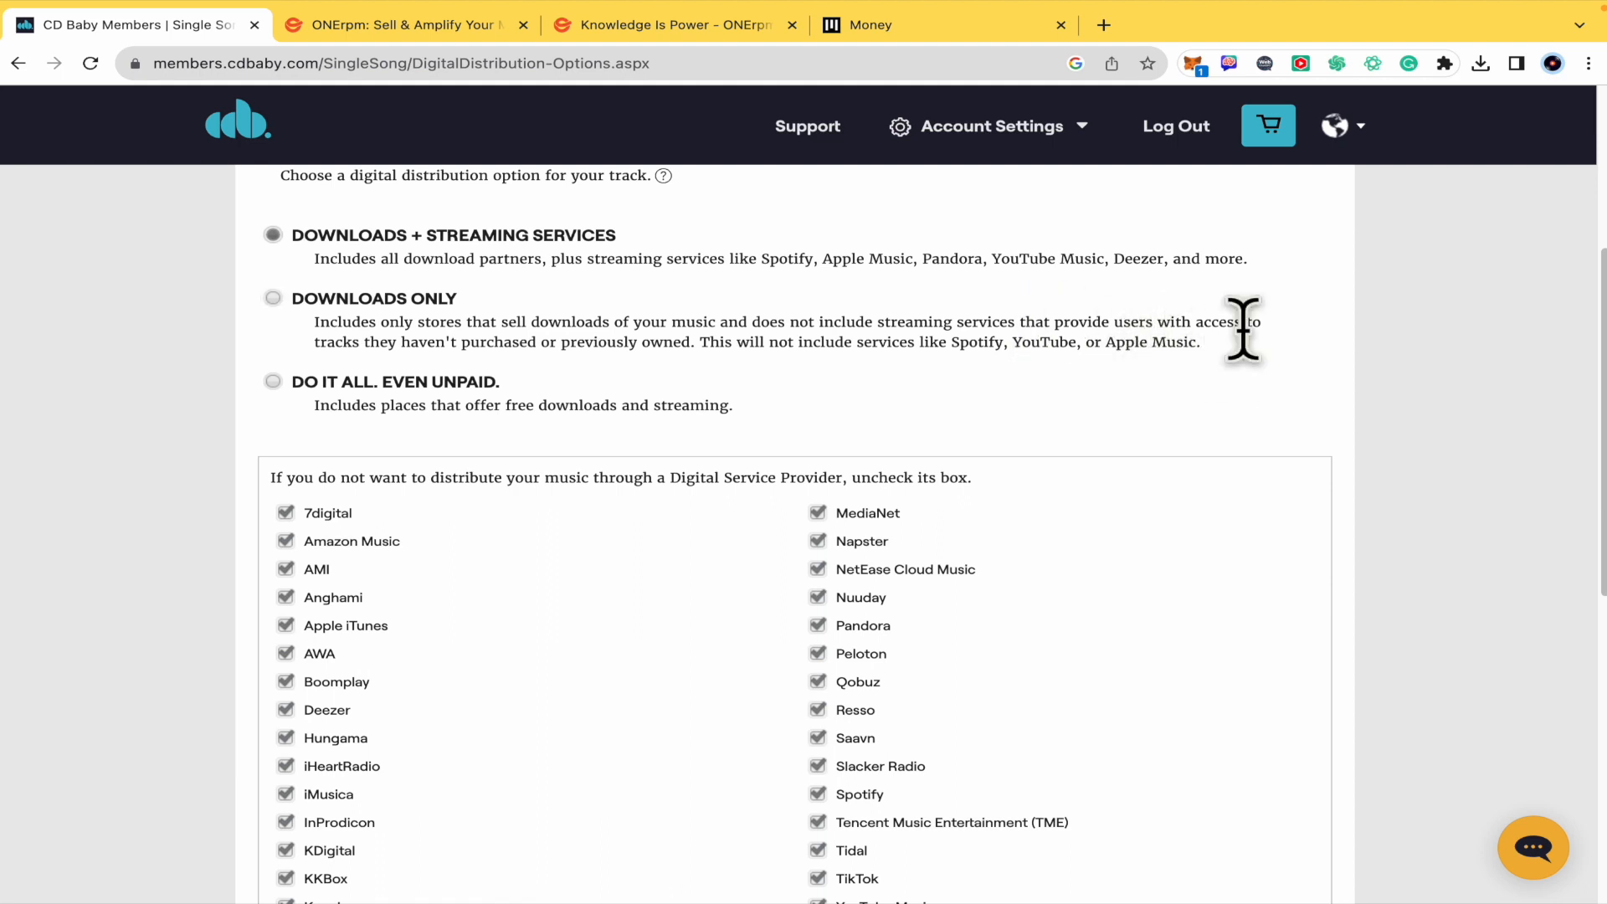
{"action": "mouse_move", "coordinate": [1122, 400]}
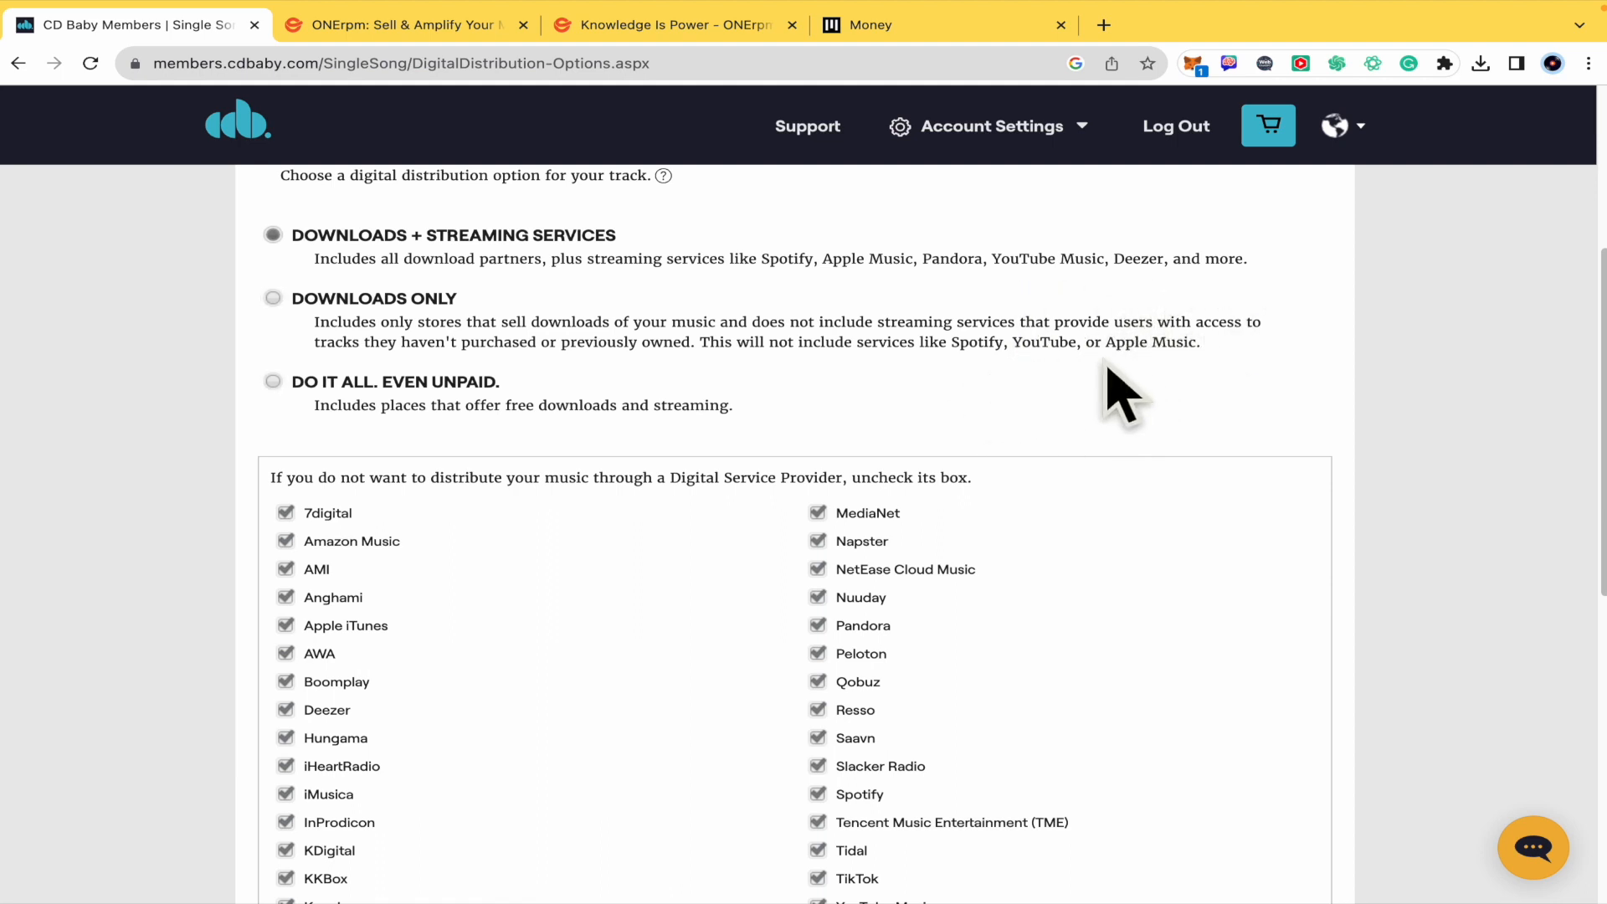
{"action": "mouse_move", "coordinate": [302, 446]}
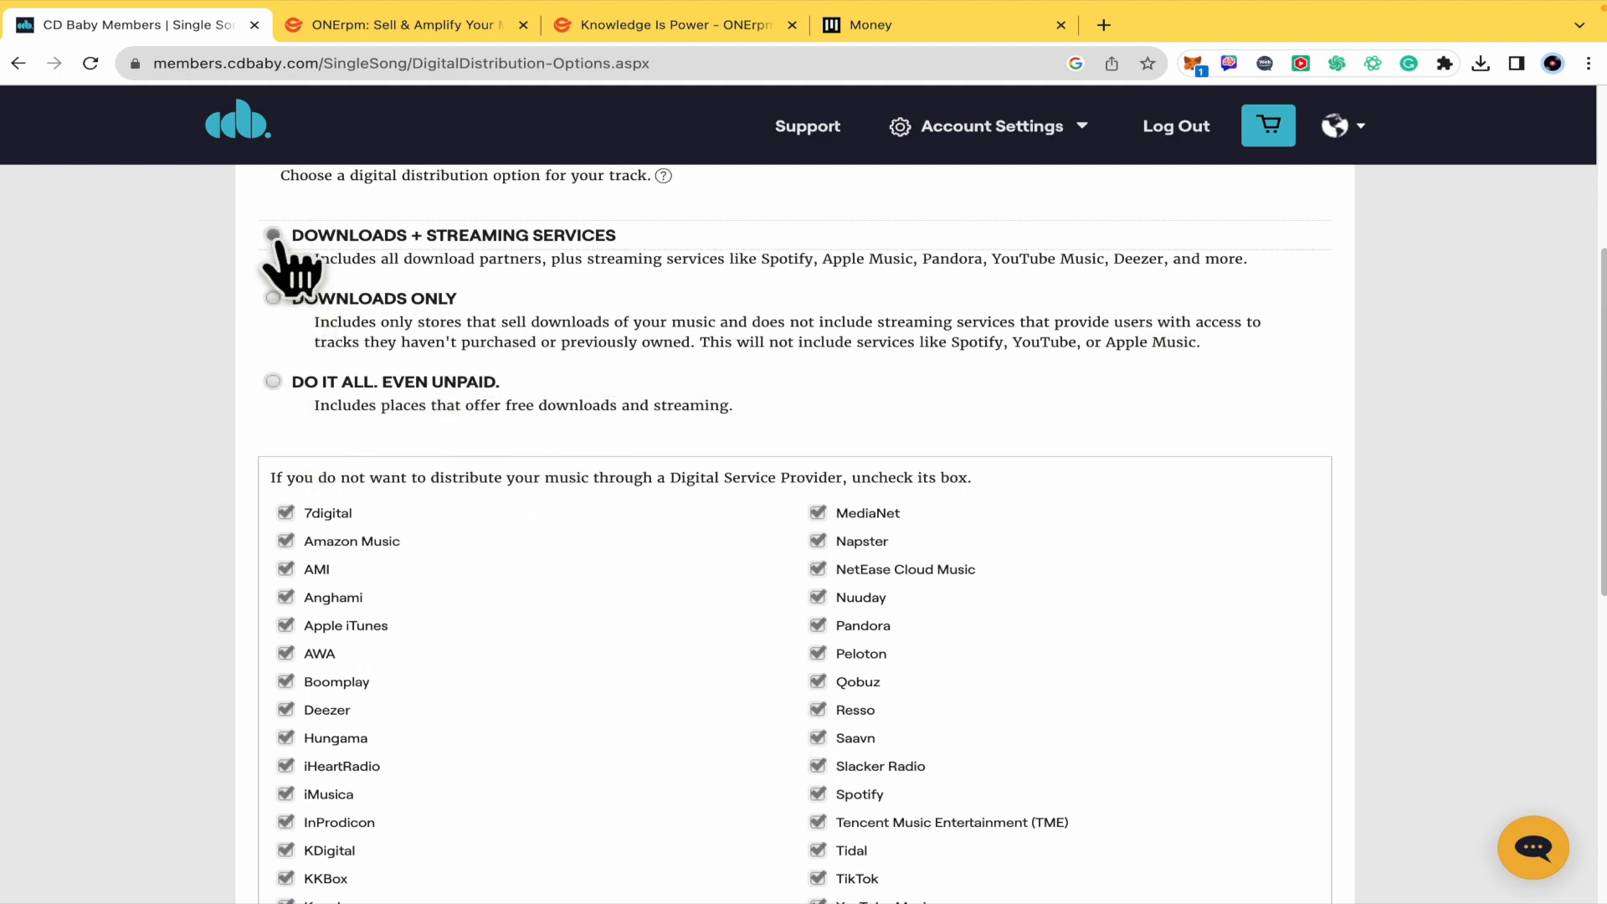
{"action": "left_click", "coordinate": [272, 235]}
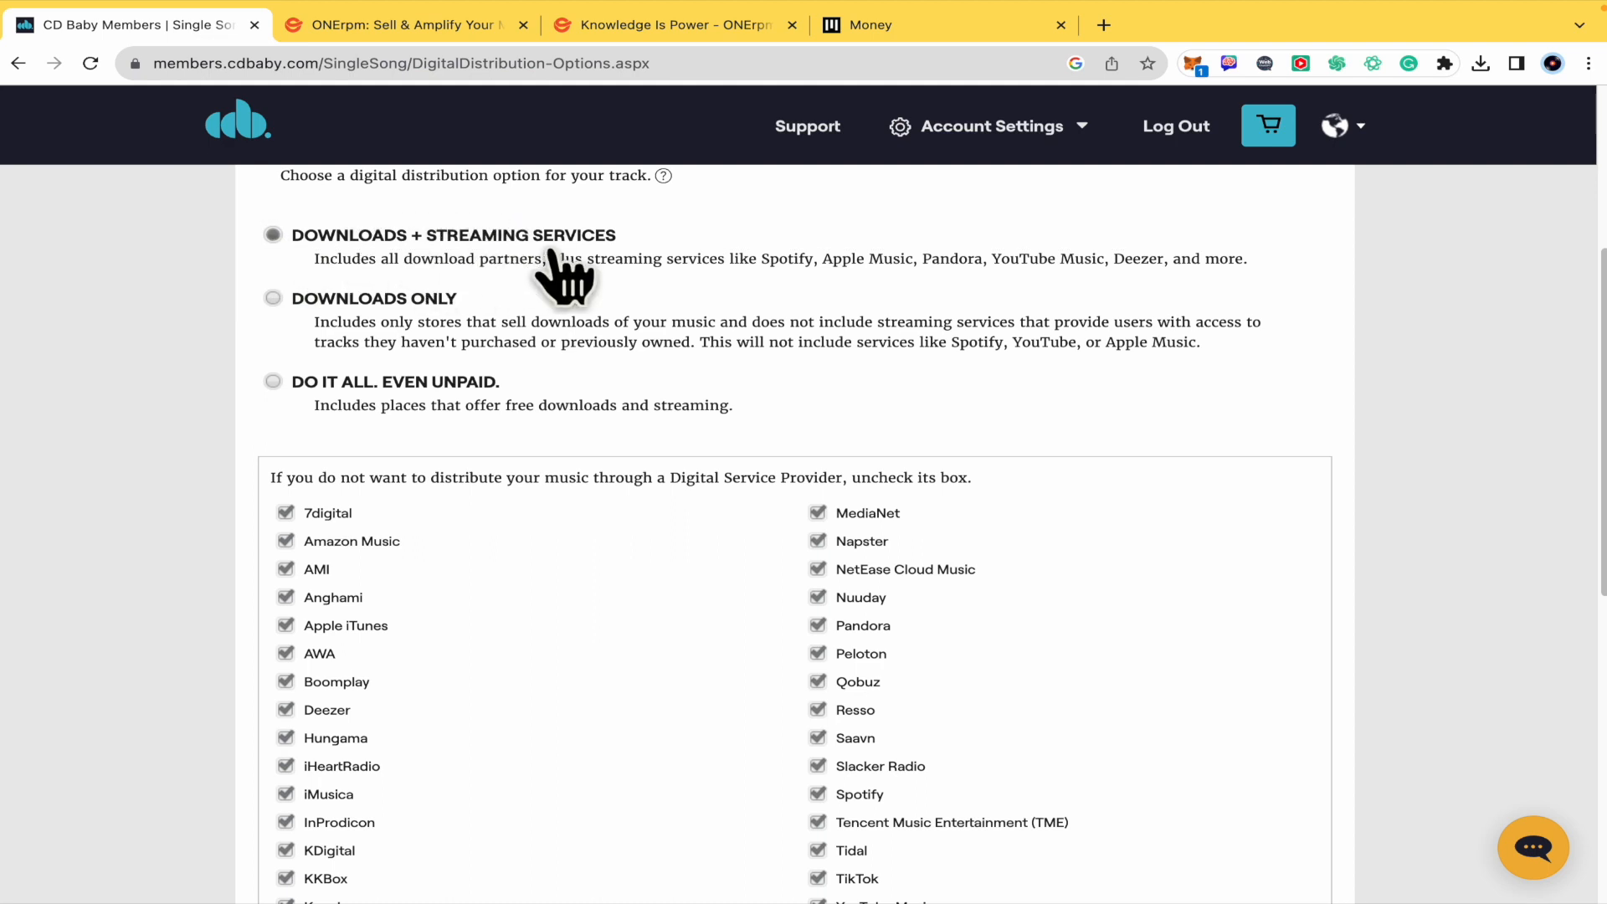
{"action": "scroll", "scroll_direction": "down", "scroll_amount": 3}
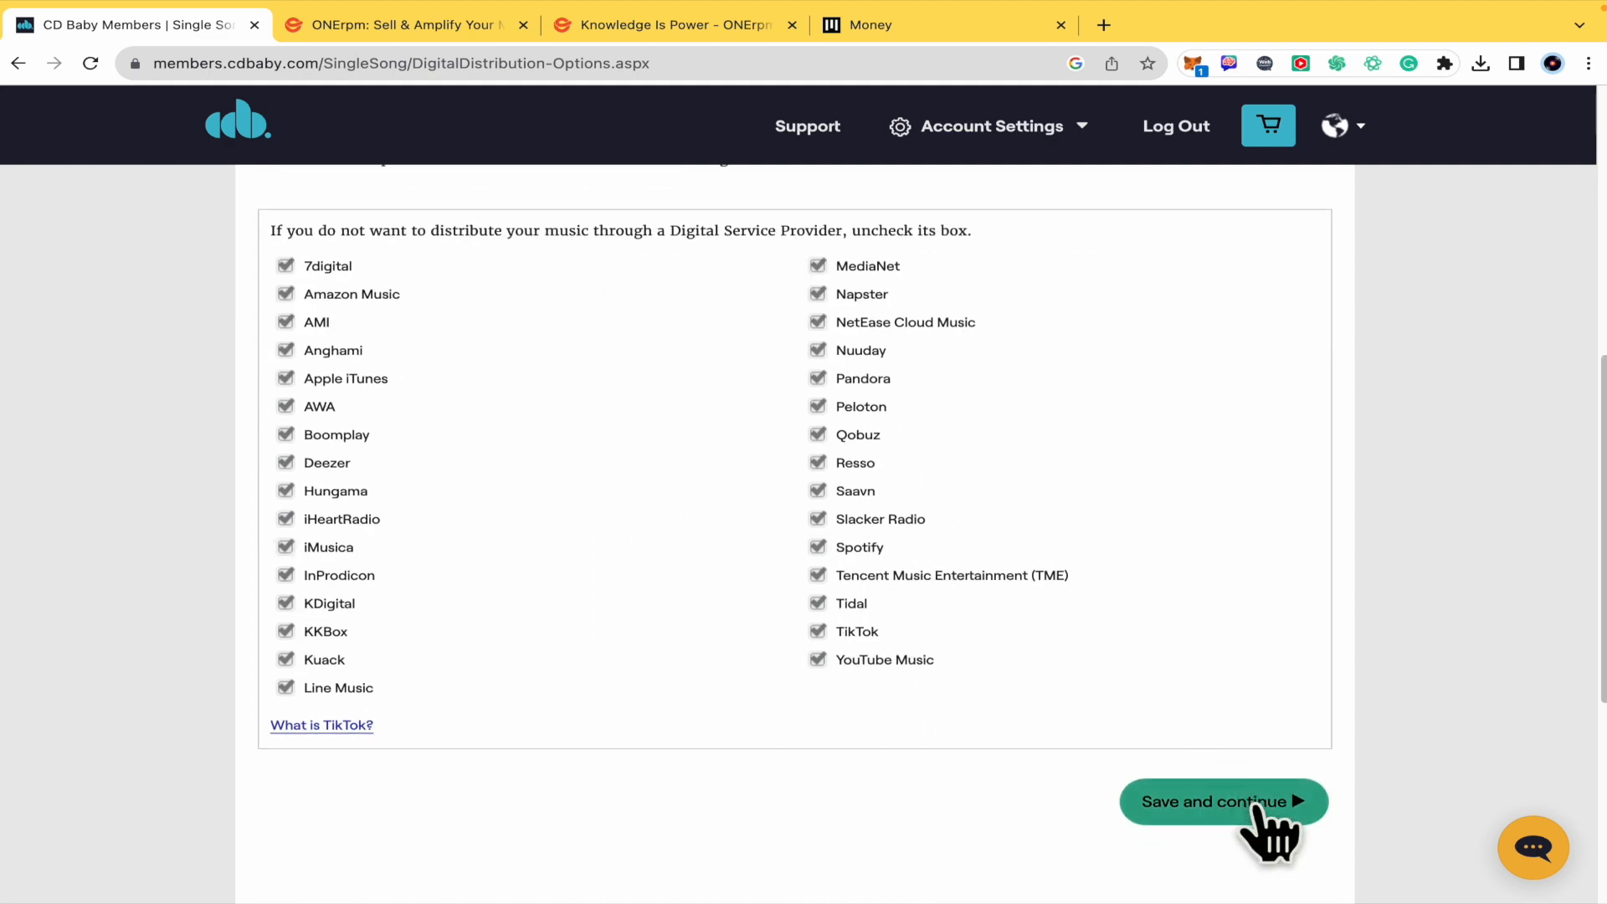
{"action": "left_click", "coordinate": [1222, 802]}
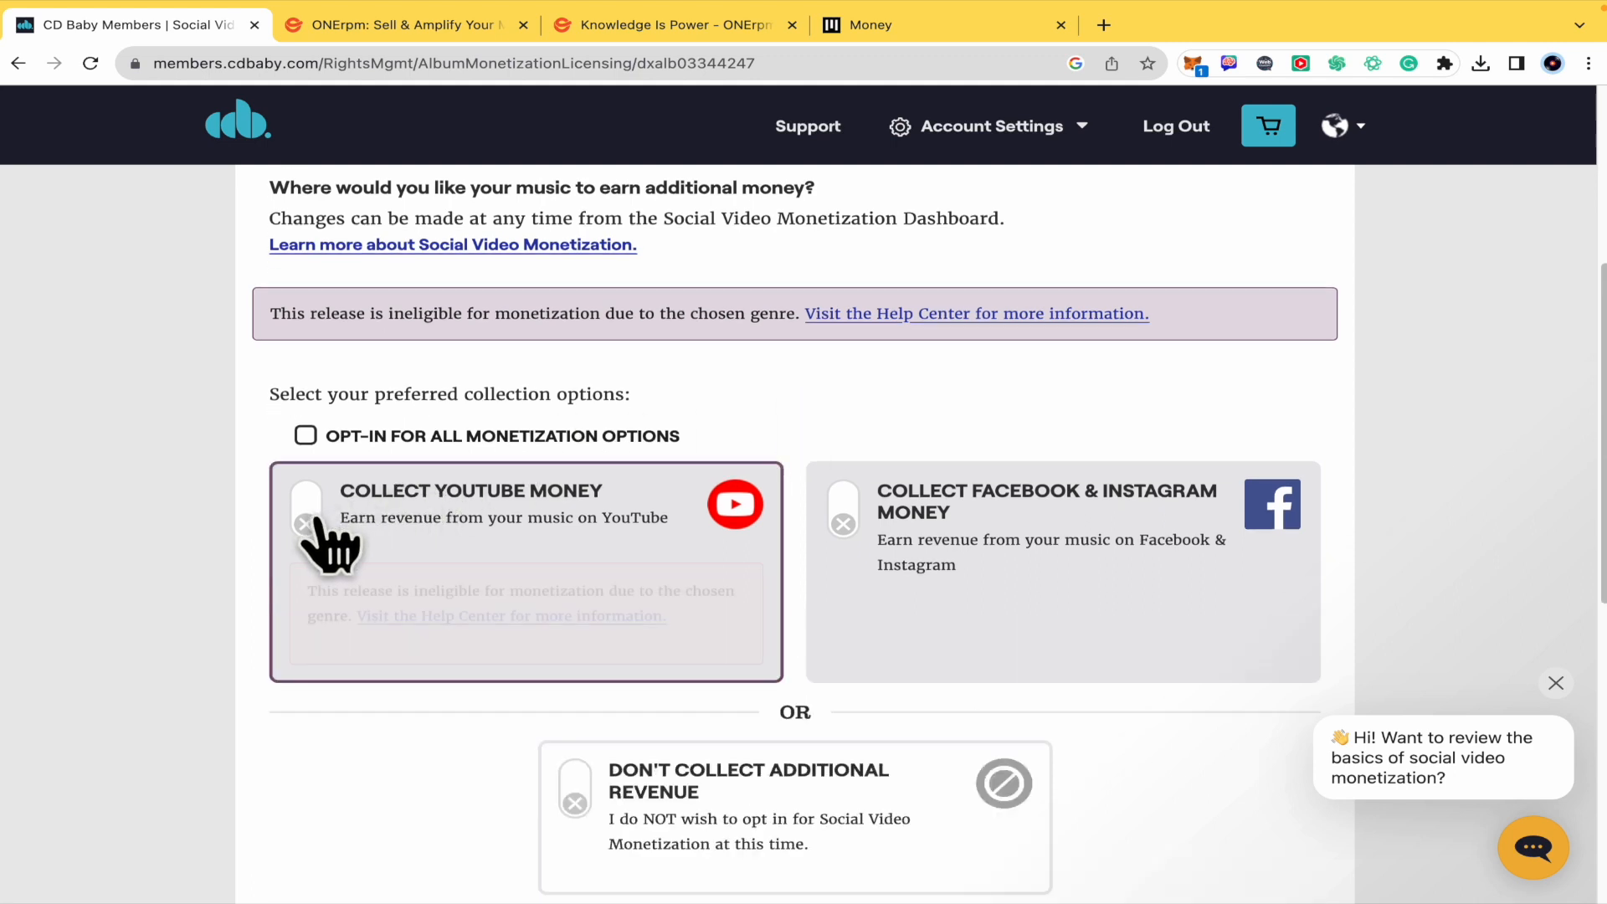
- Select 'Don't collect additional revenue' for social video monetization and save
{"action": "left_click", "coordinate": [844, 516]}
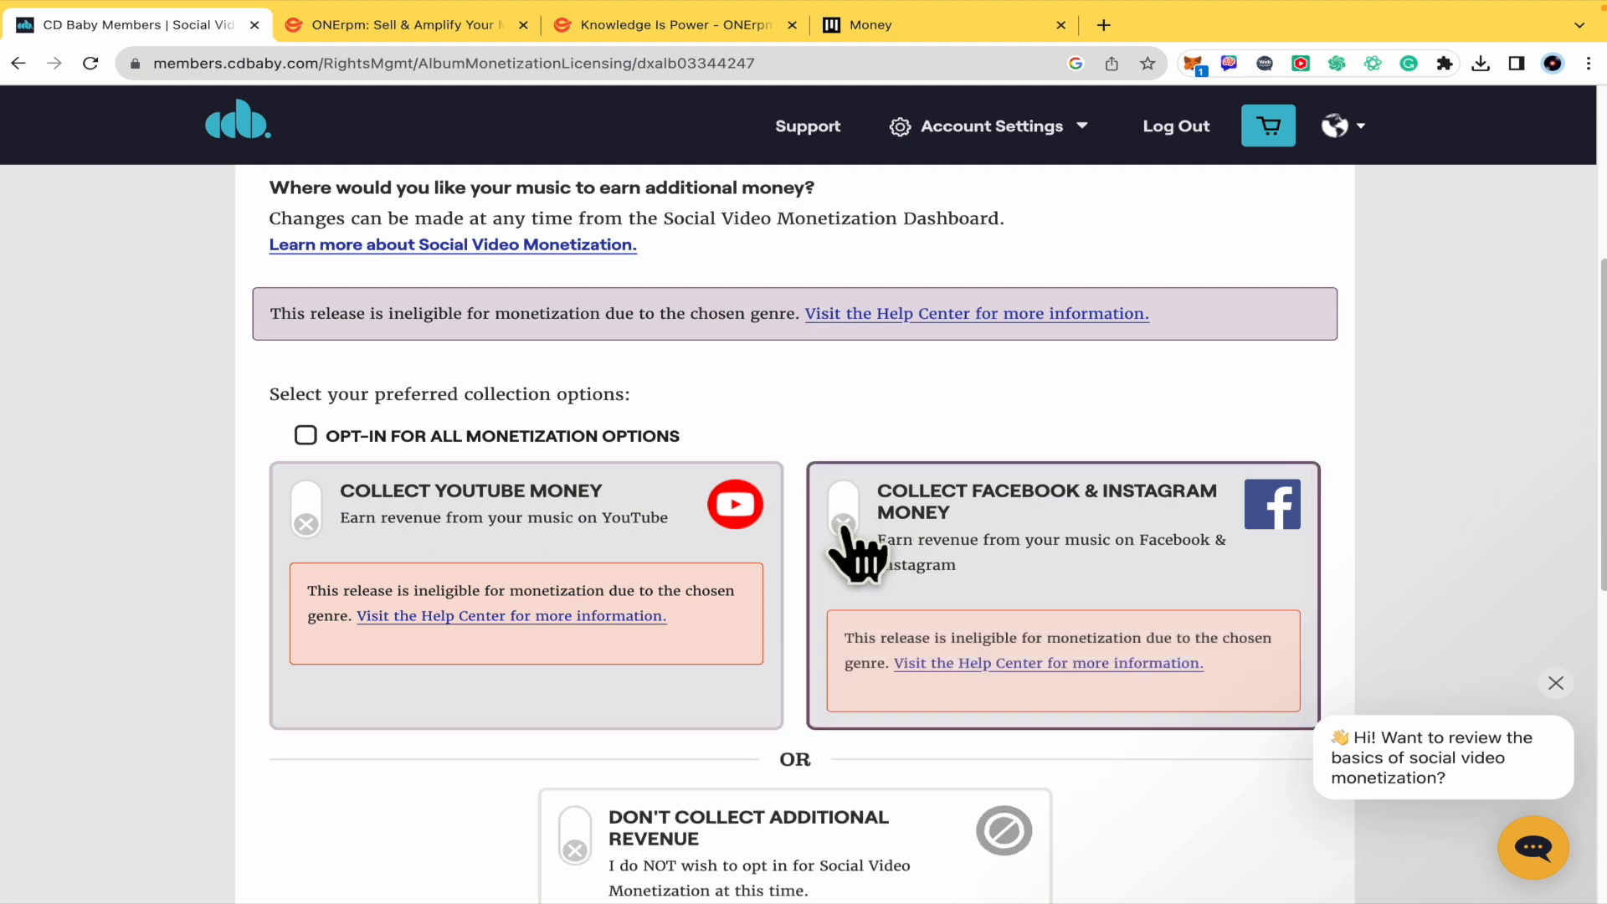
{"action": "scroll", "scroll_direction": "down", "scroll_amount": 3}
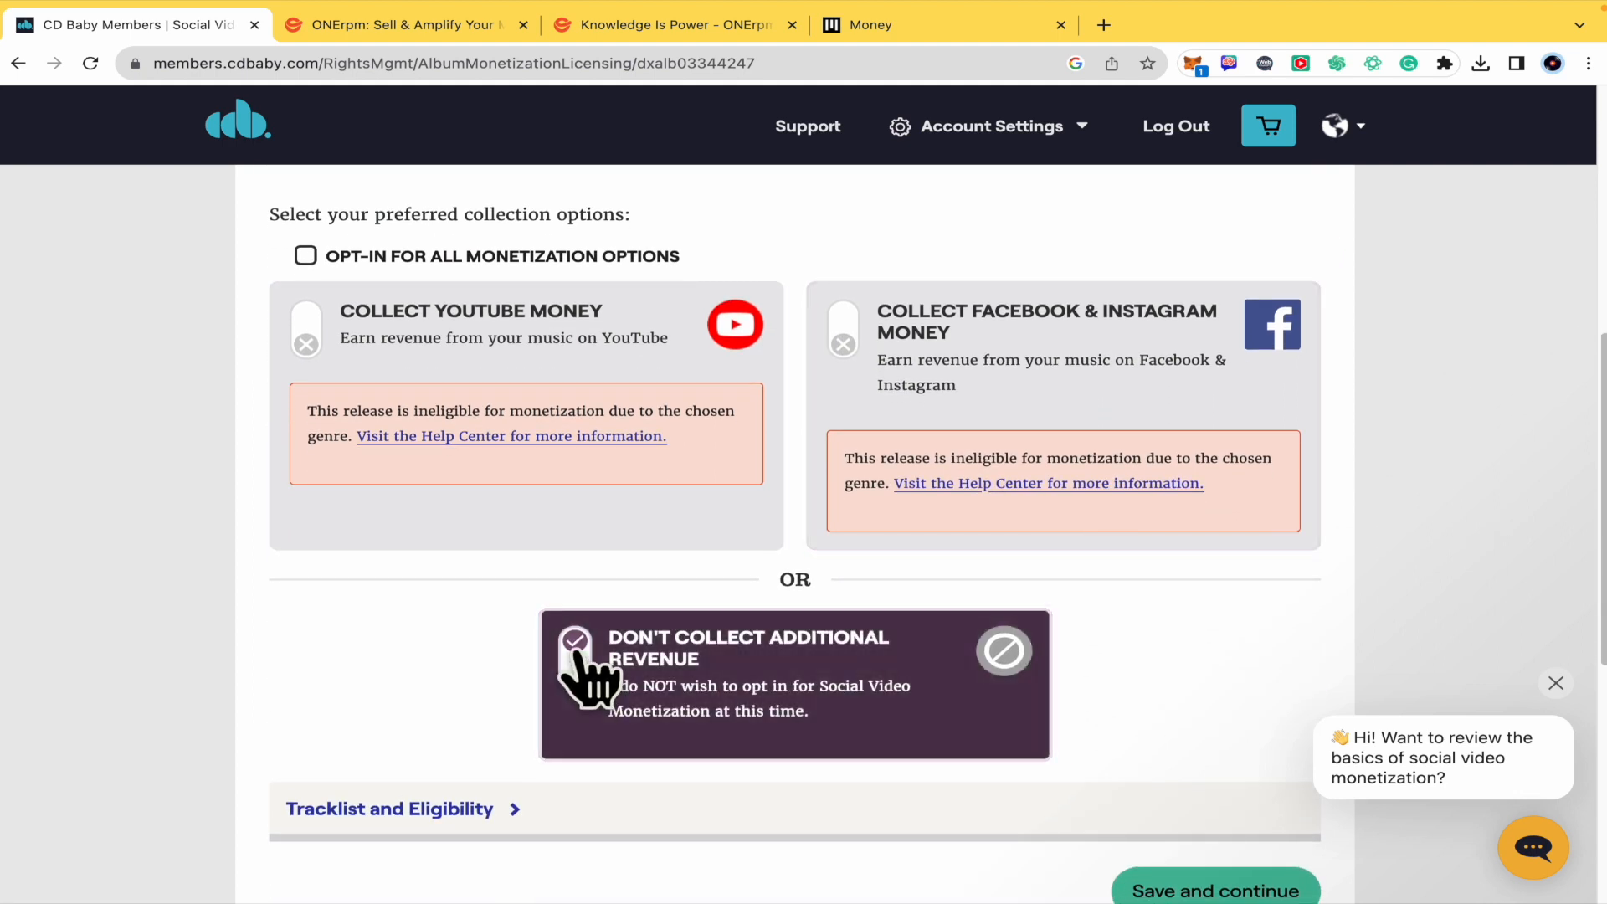
{"action": "left_click", "coordinate": [575, 643]}
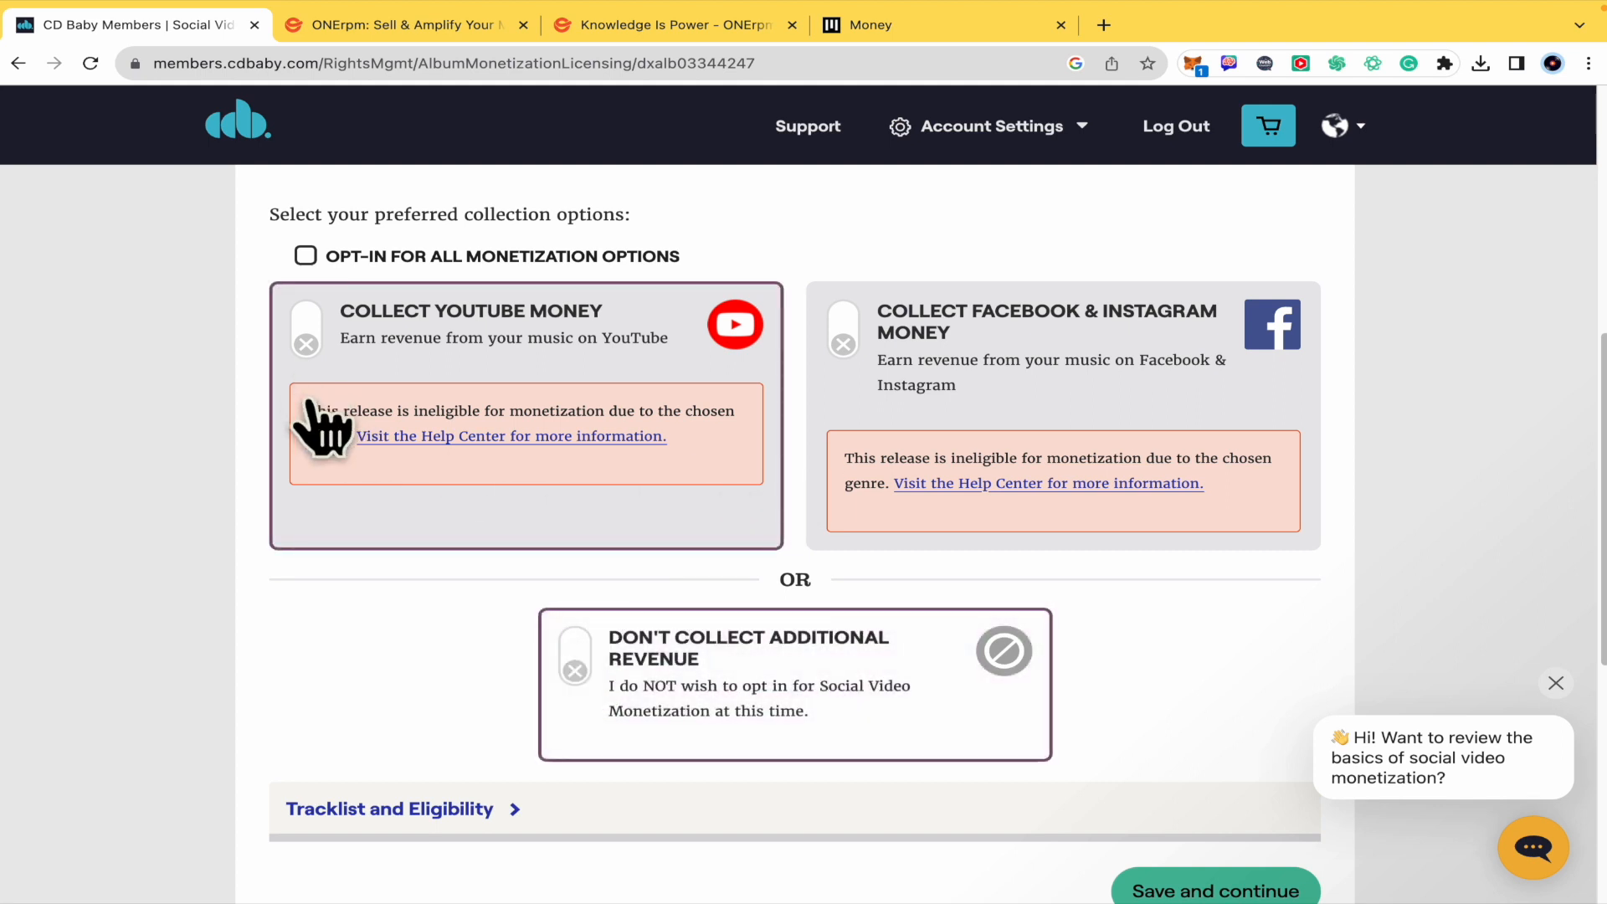
{"action": "mouse_move", "coordinate": [430, 451]}
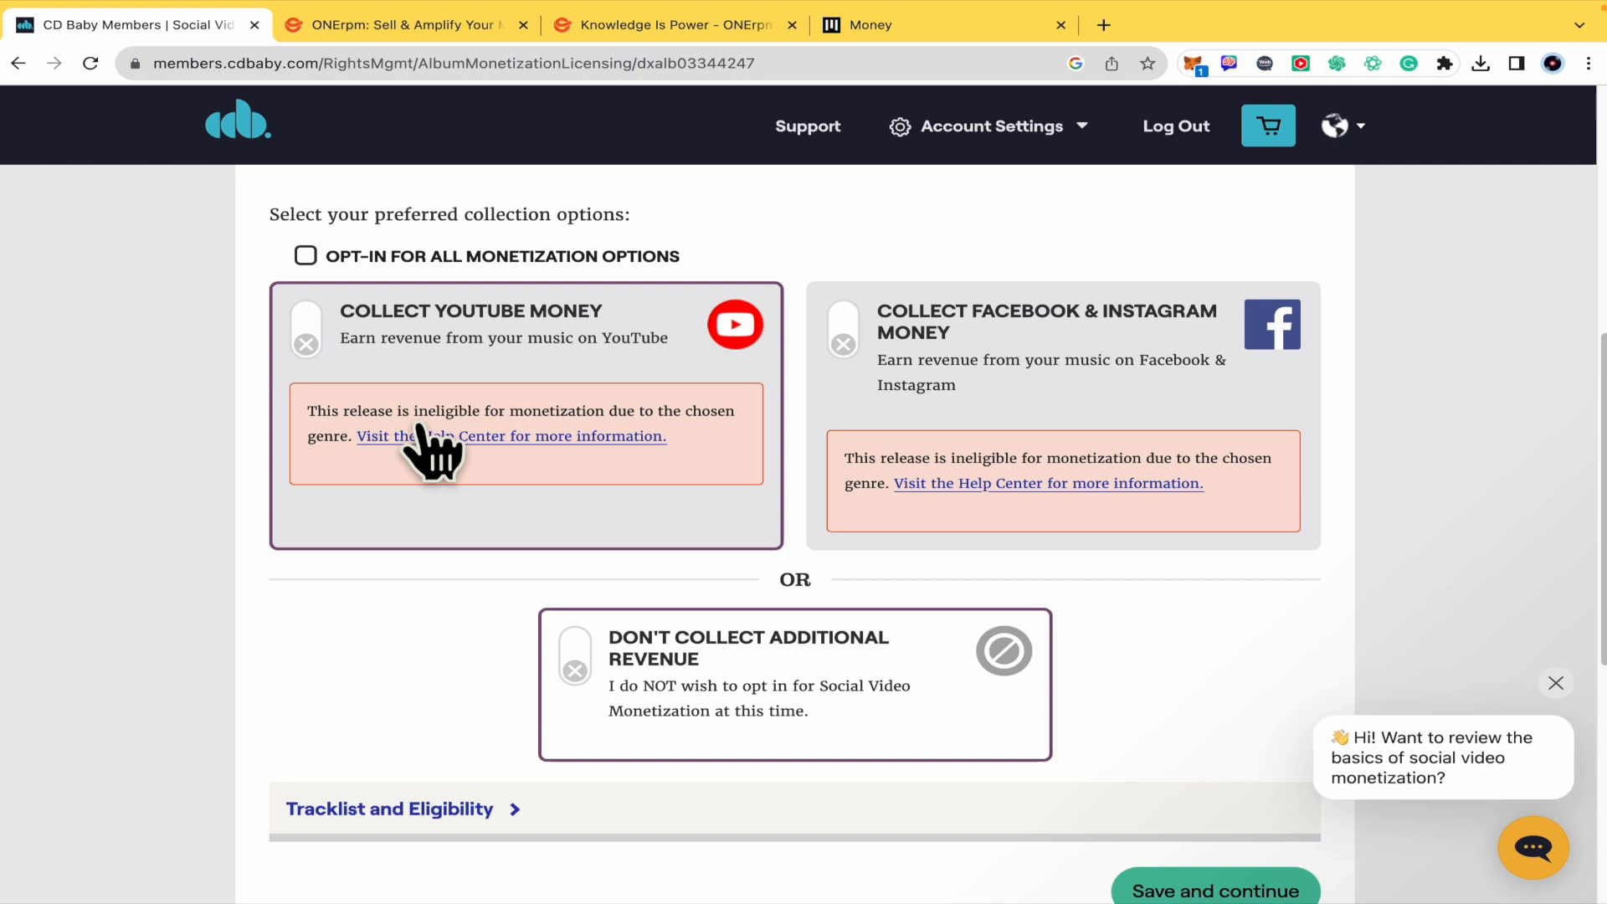
{"action": "mouse_move", "coordinate": [645, 457]}
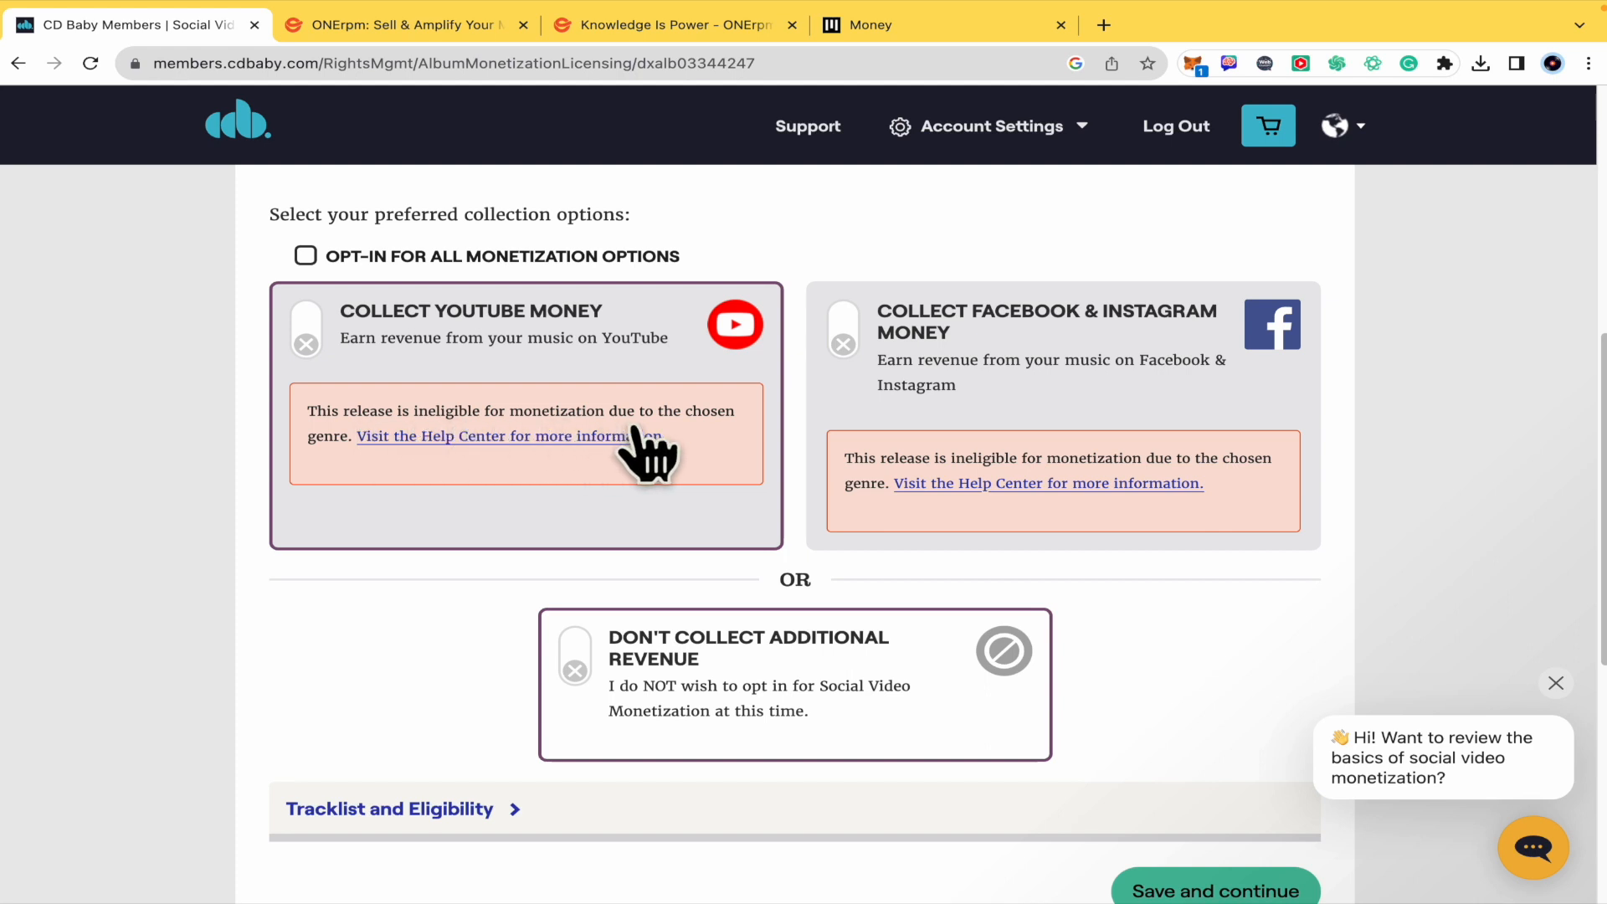
{"action": "mouse_move", "coordinate": [379, 487]}
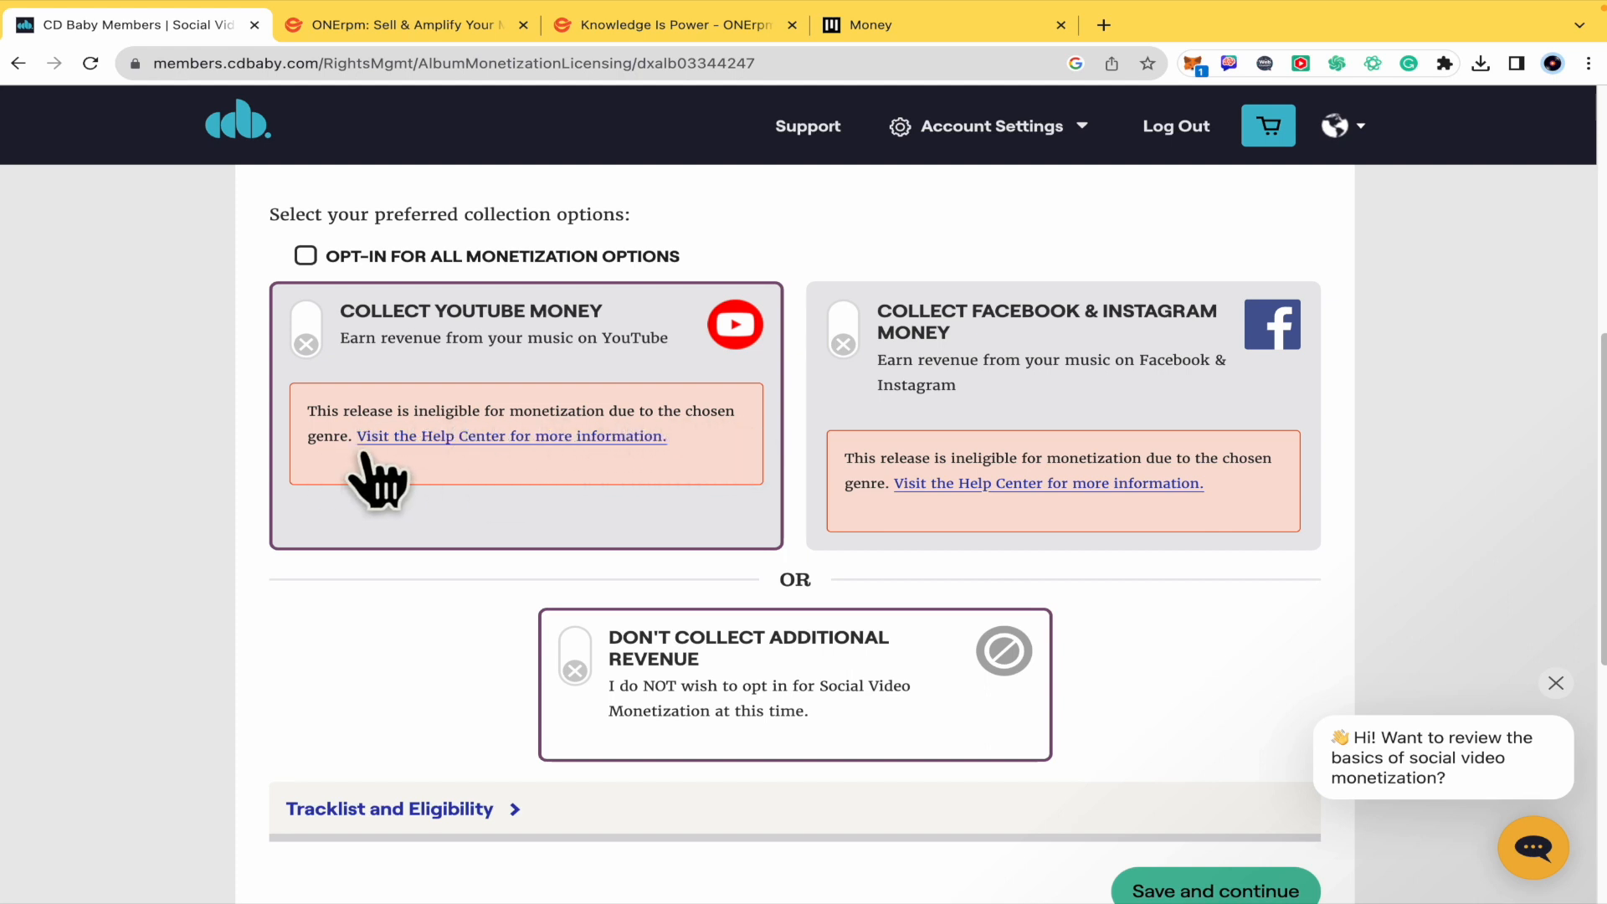
{"action": "mouse_move", "coordinate": [470, 466]}
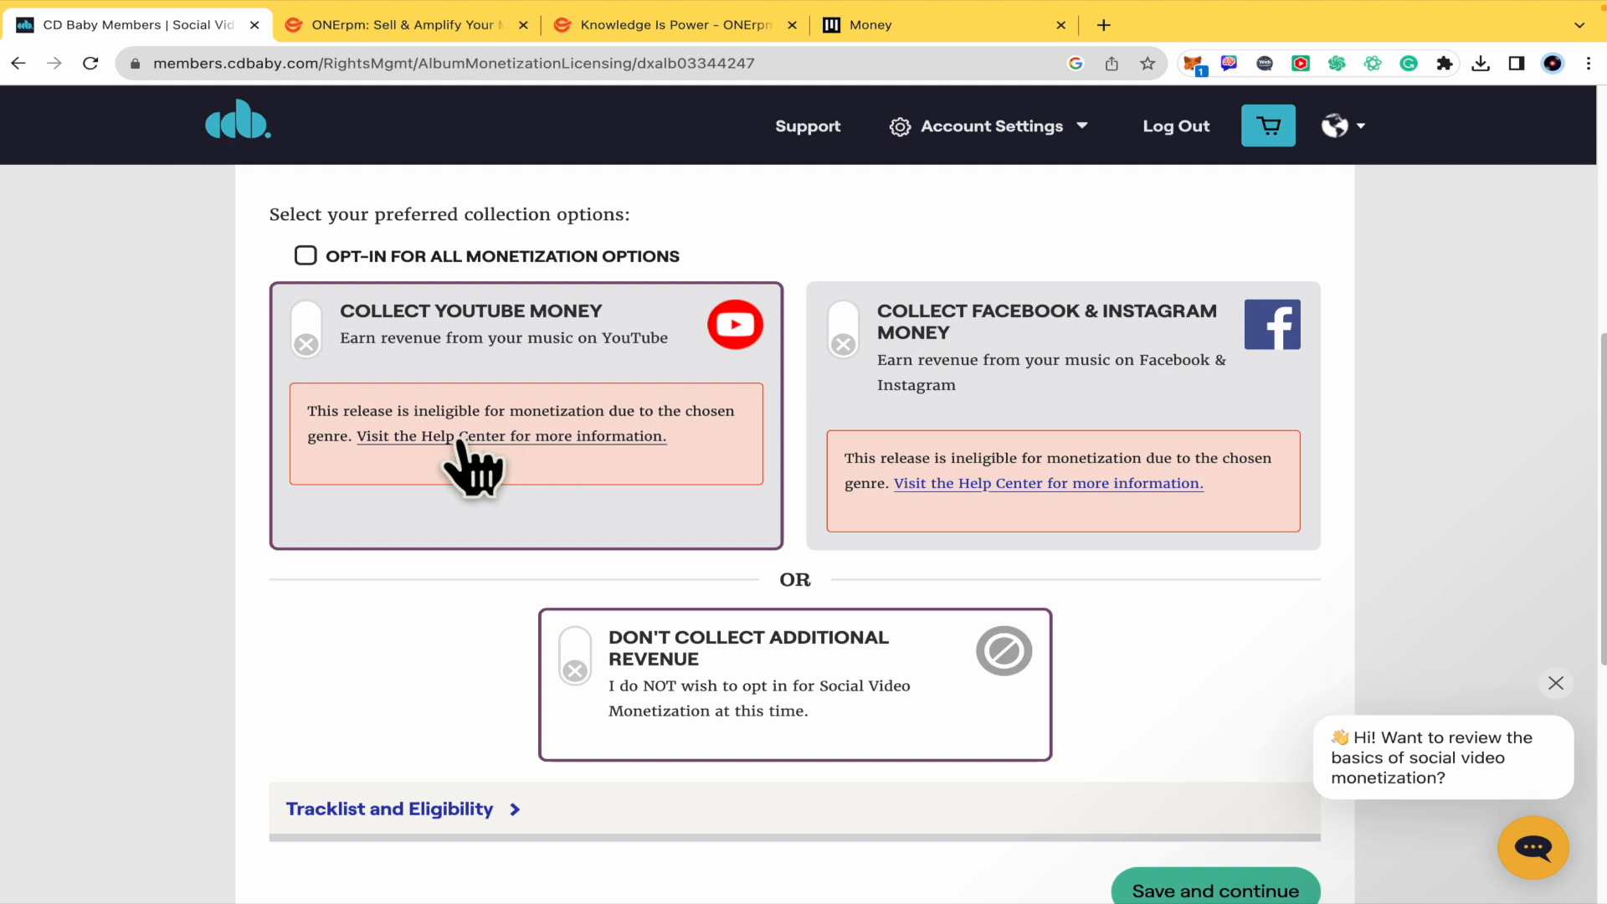
{"action": "mouse_move", "coordinate": [510, 435]}
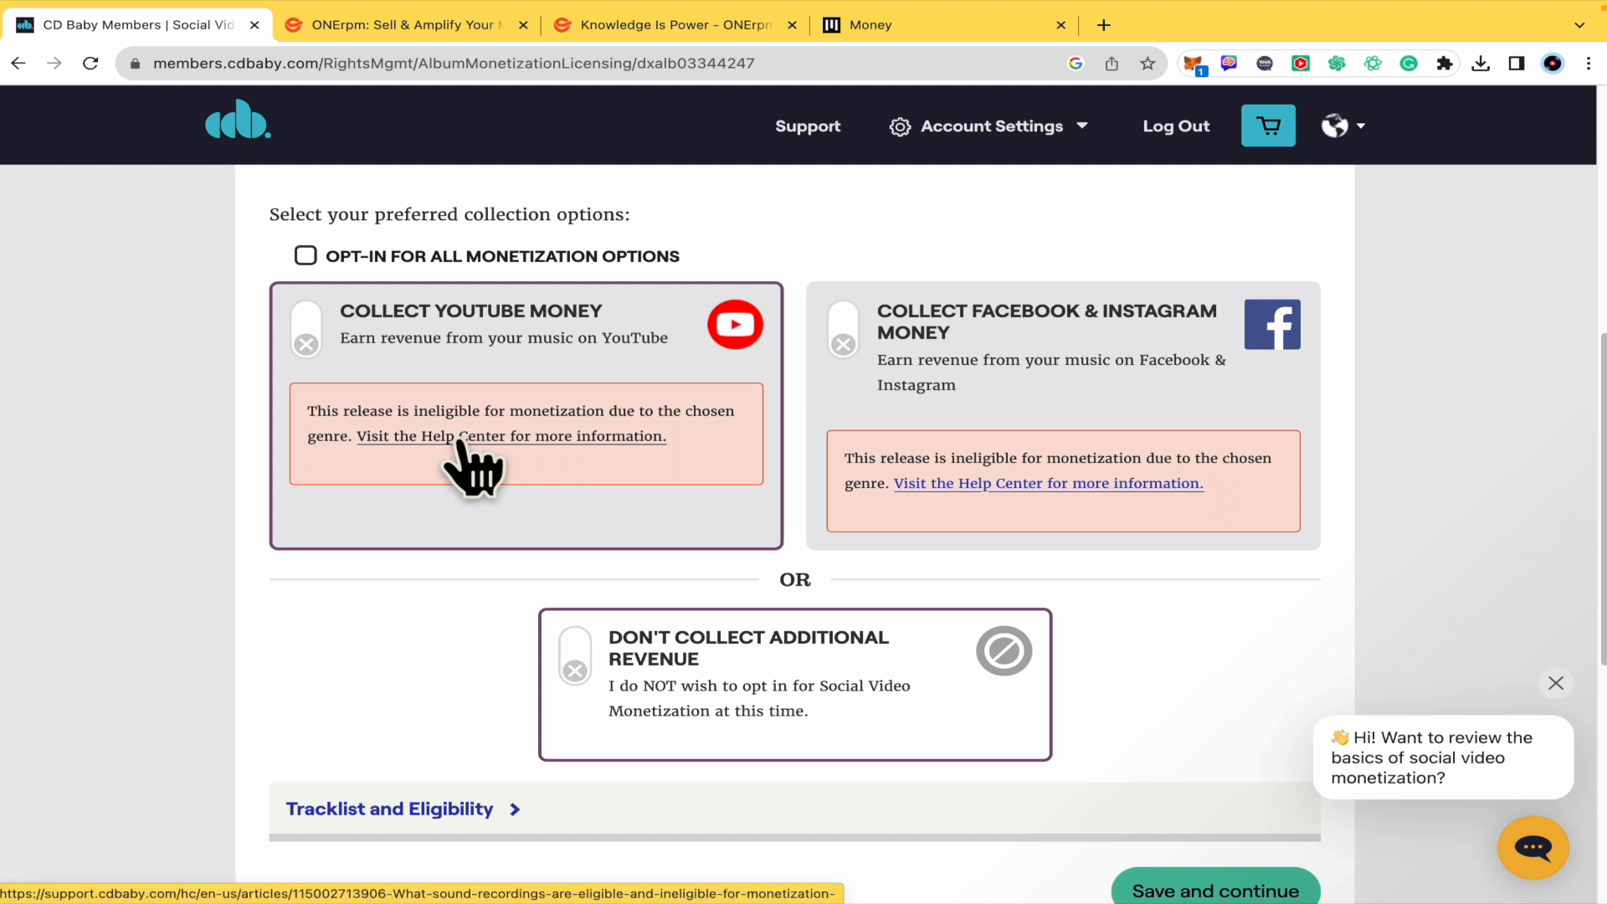
{"action": "scroll", "scroll_direction": "up", "scroll_amount": 3}
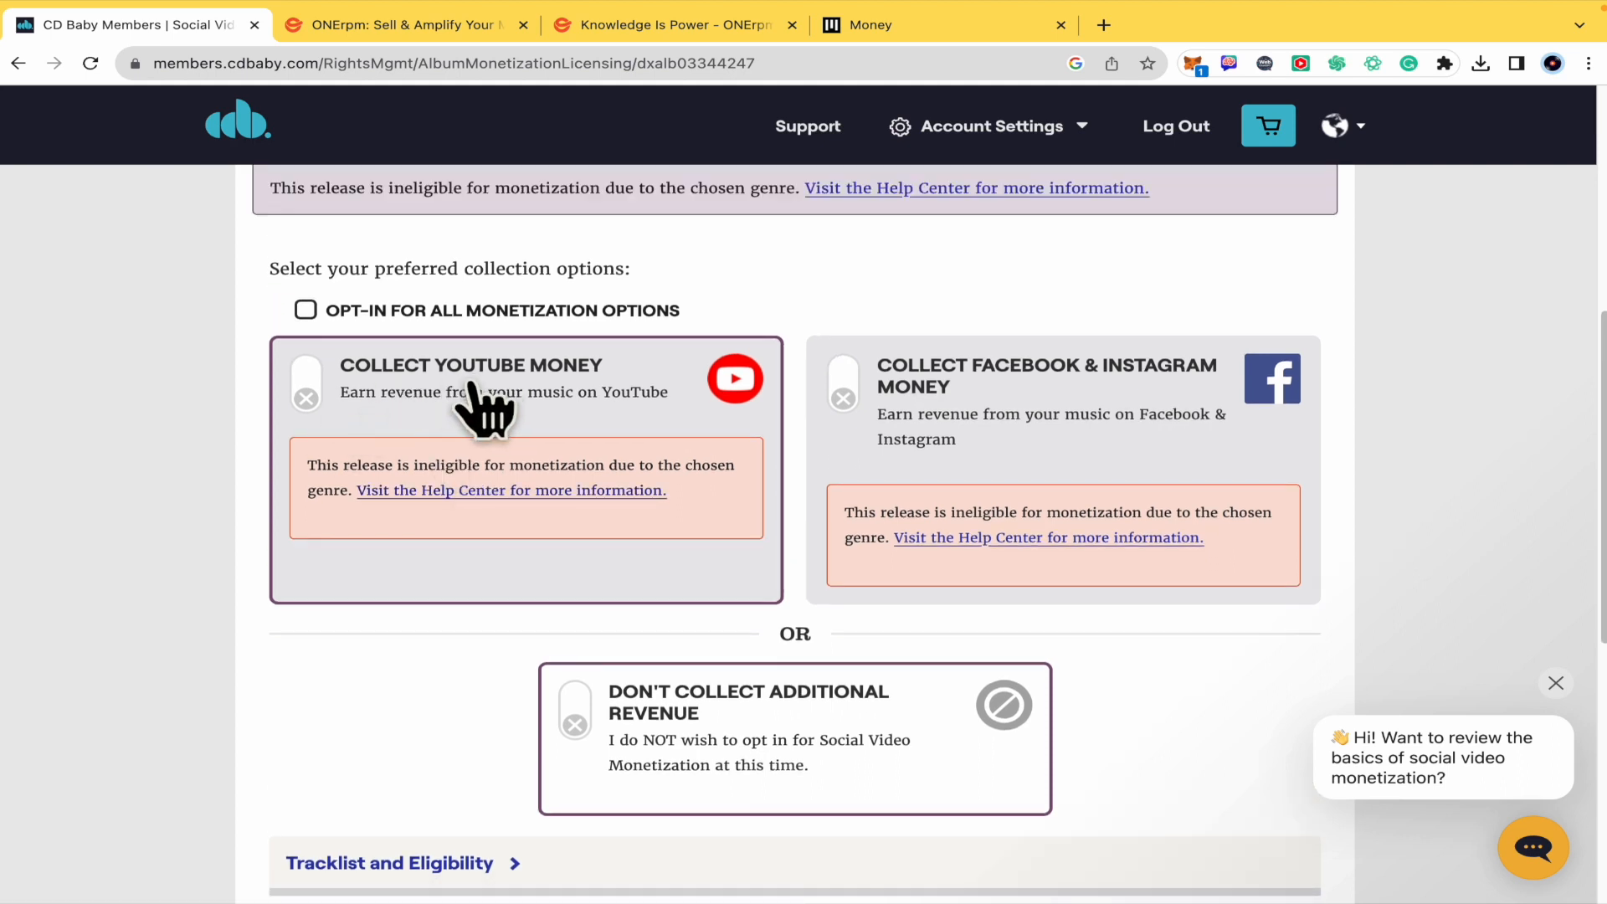
{"action": "scroll", "scroll_direction": "down", "scroll_amount": 3}
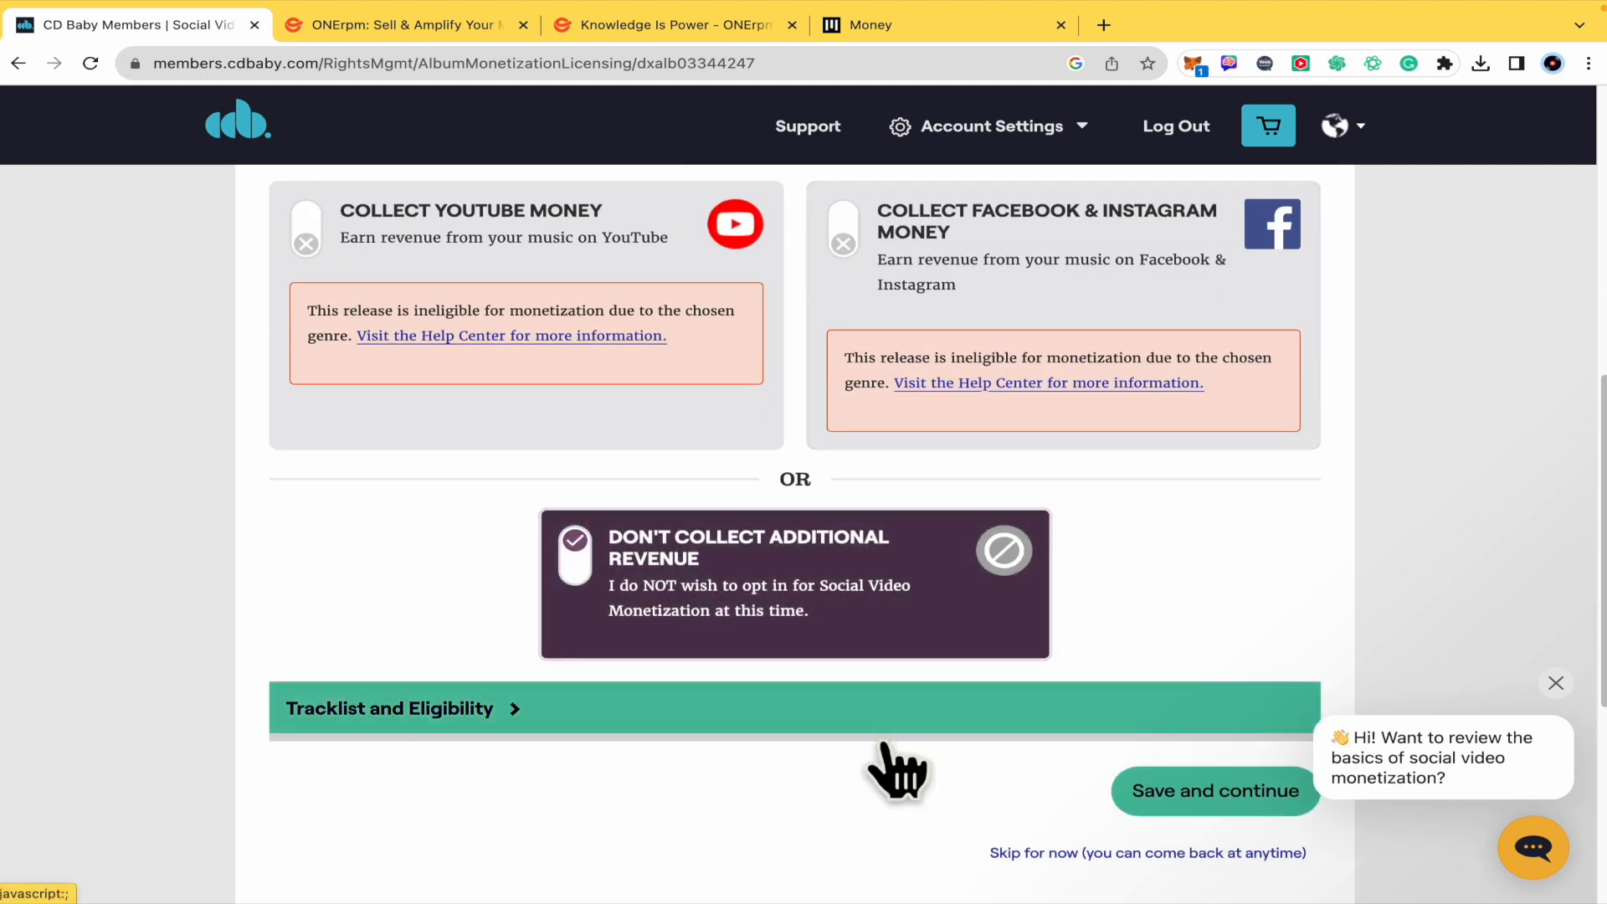
{"action": "scroll", "scroll_direction": "up", "scroll_amount": 3}
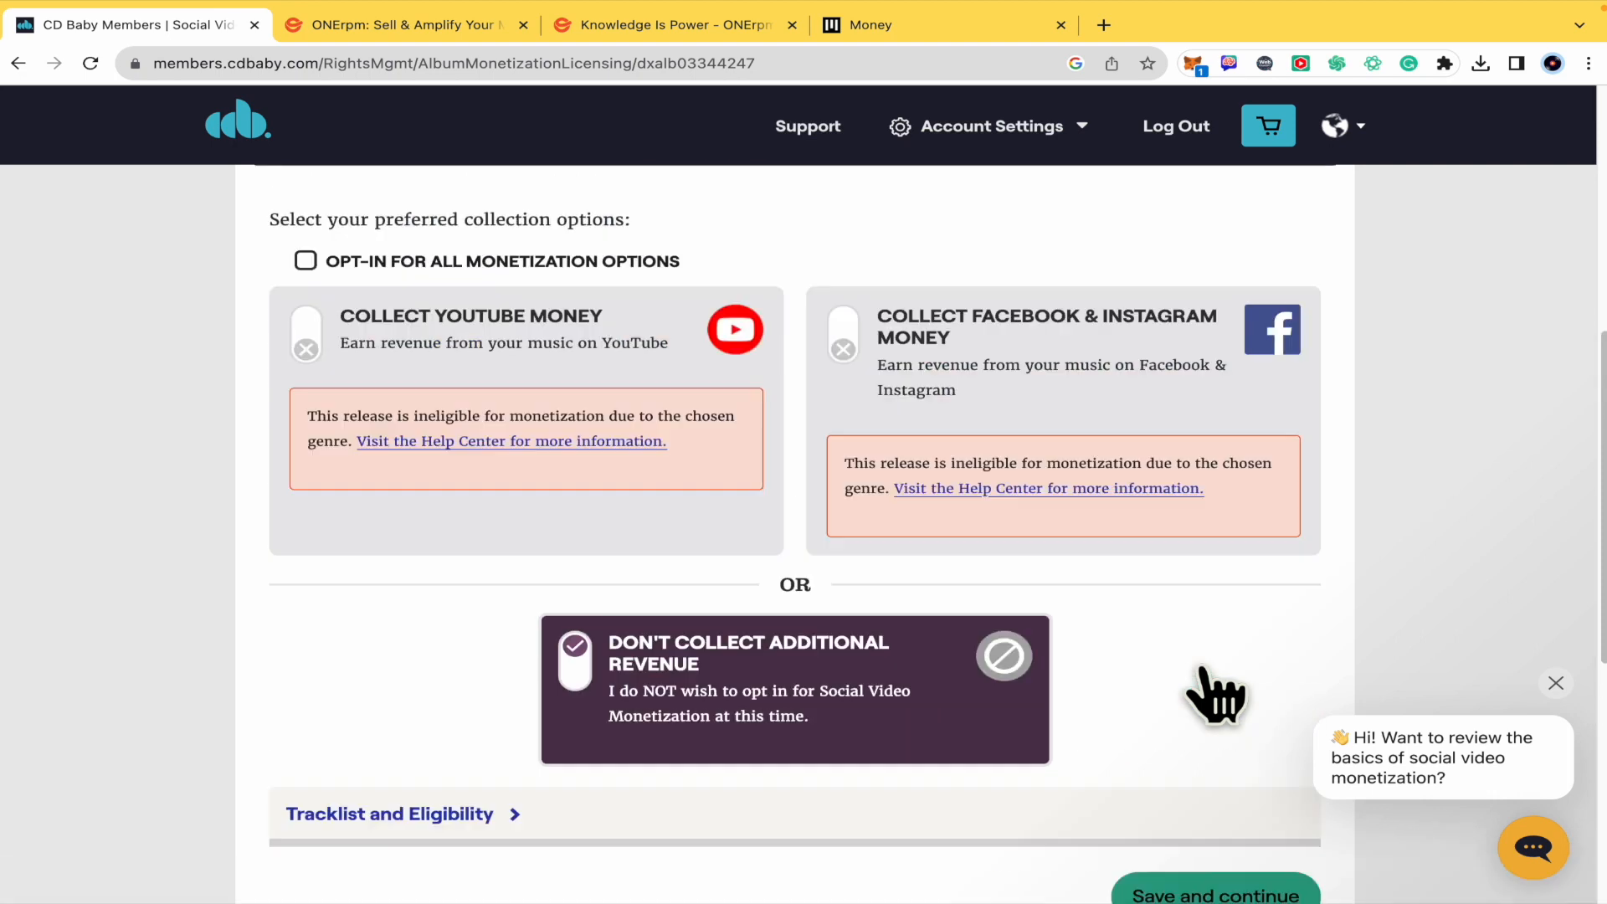
{"action": "scroll", "scroll_direction": "up", "scroll_amount": 3}
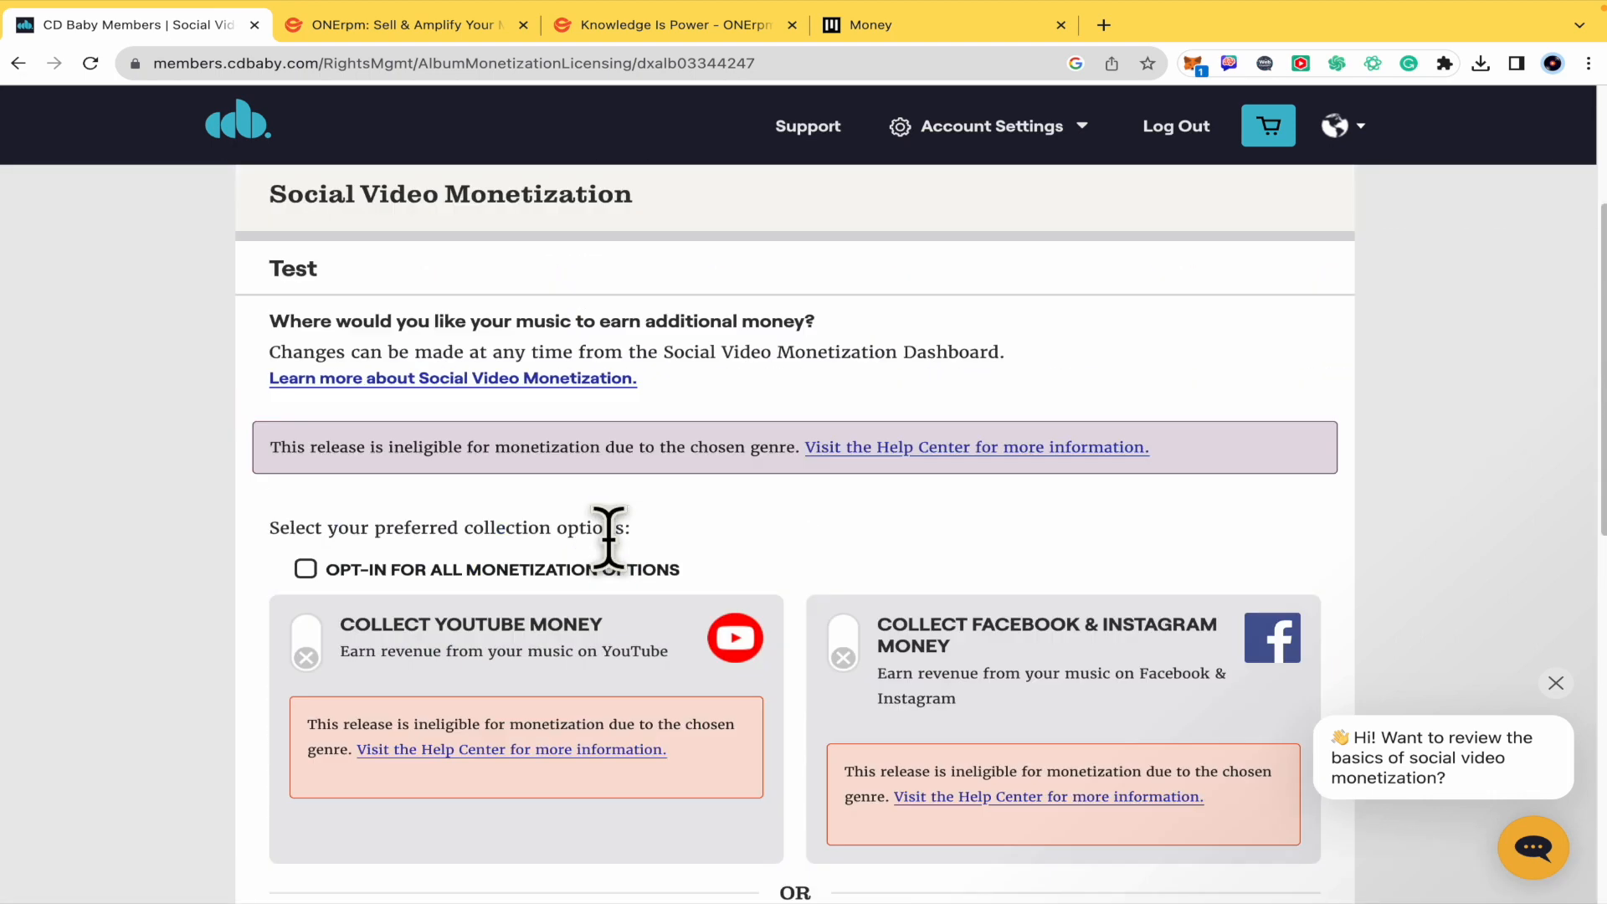
{"action": "scroll", "scroll_direction": "down", "scroll_amount": 3}
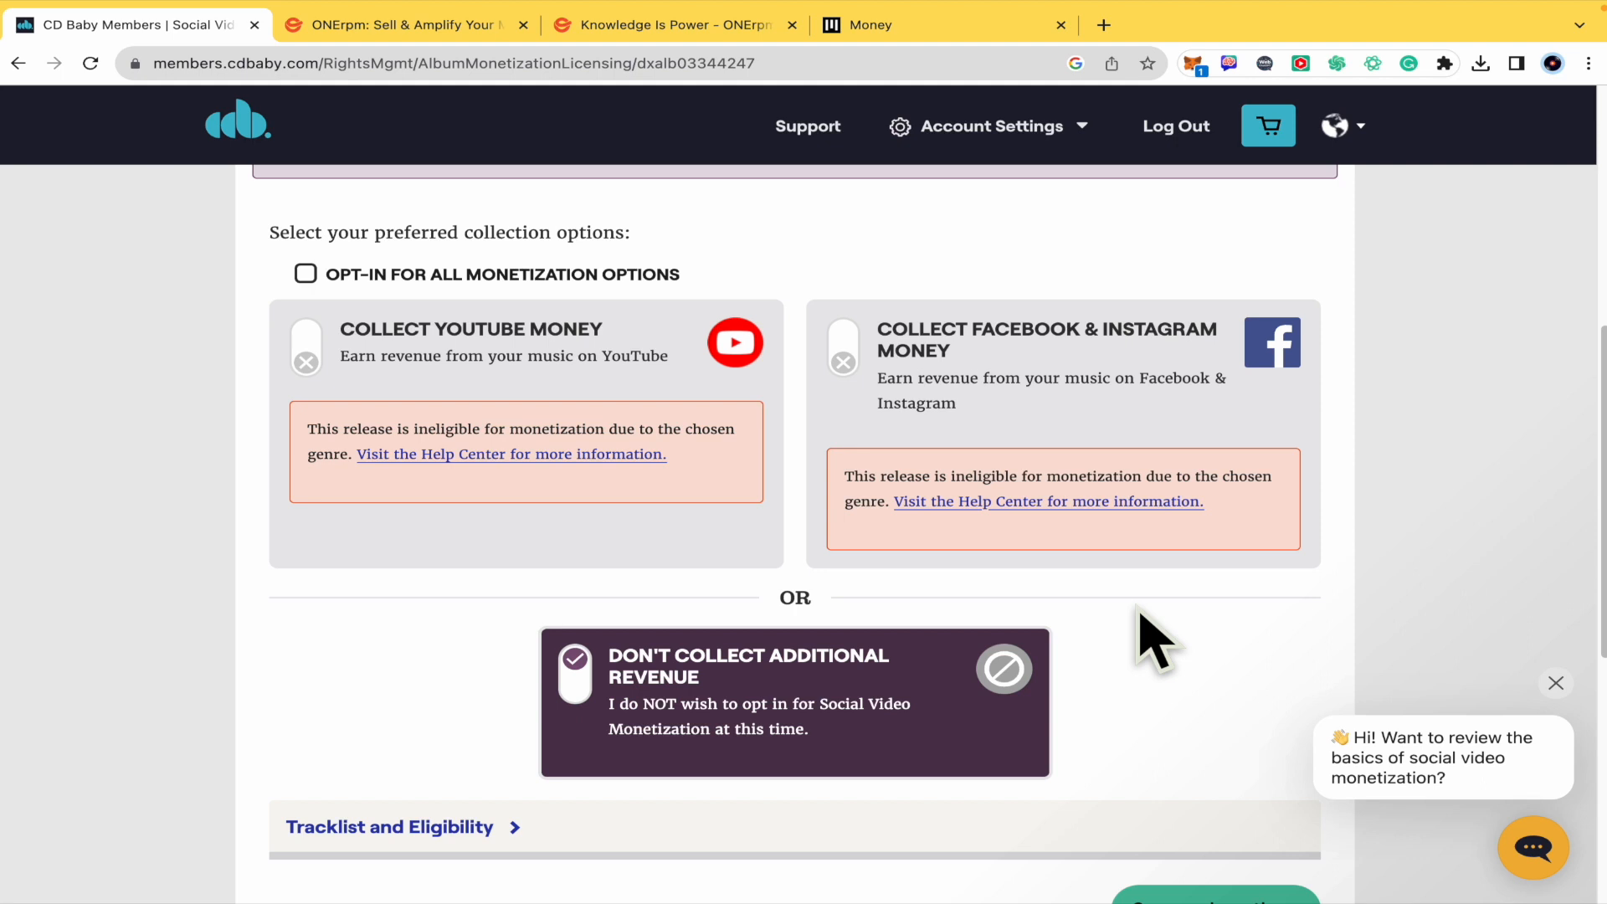
{"action": "mouse_move", "coordinate": [1112, 640]}
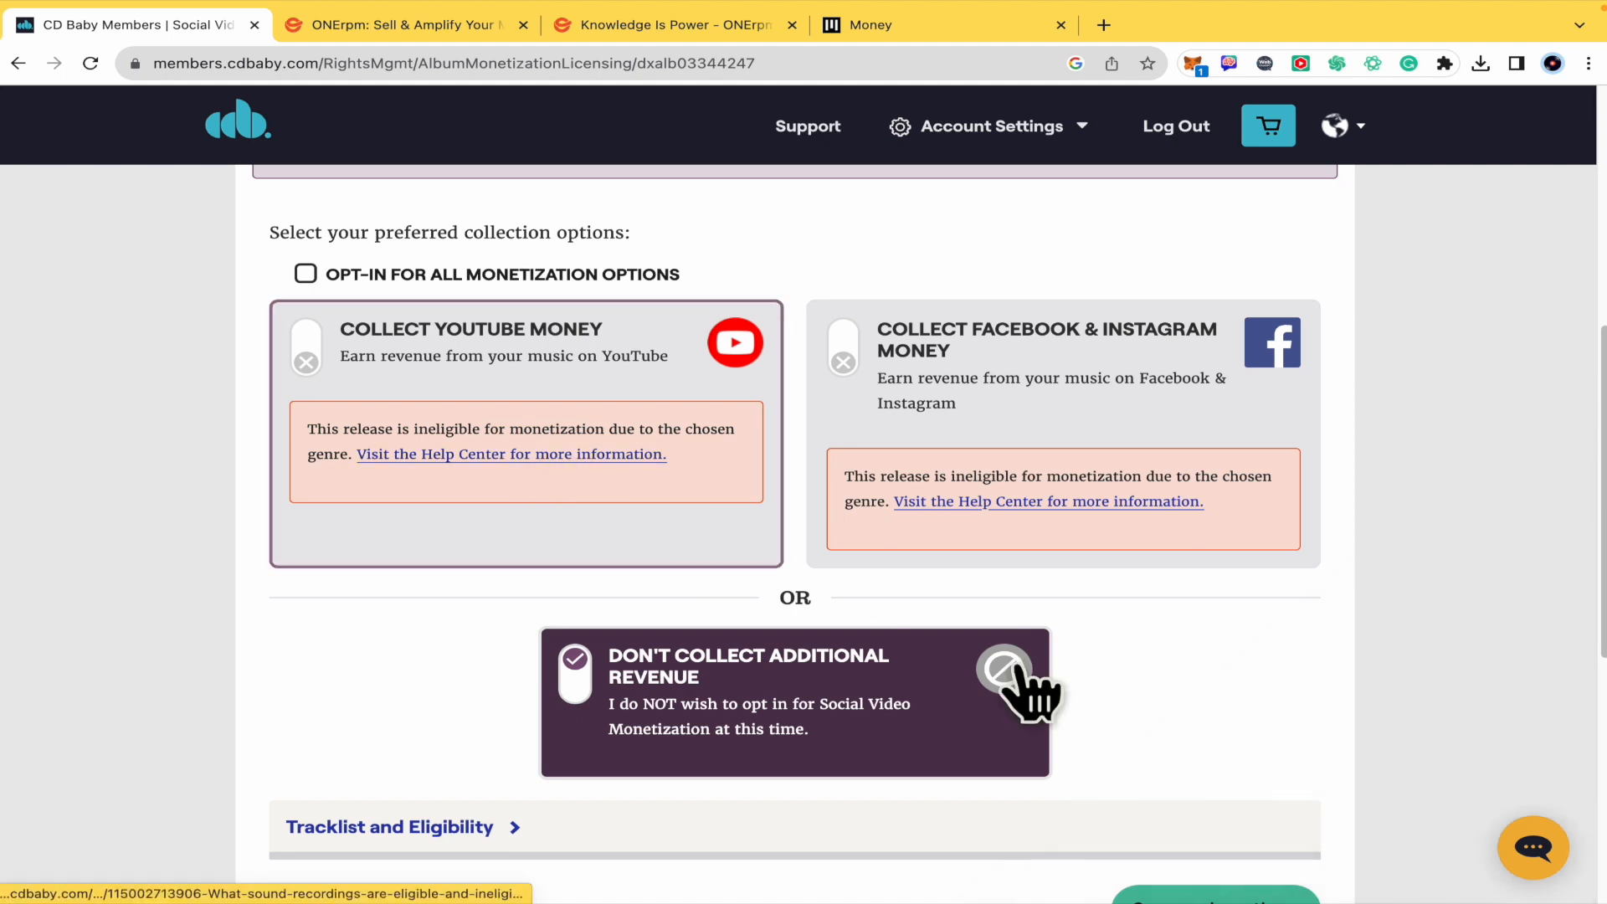
{"action": "scroll", "scroll_direction": "down", "scroll_amount": 3}
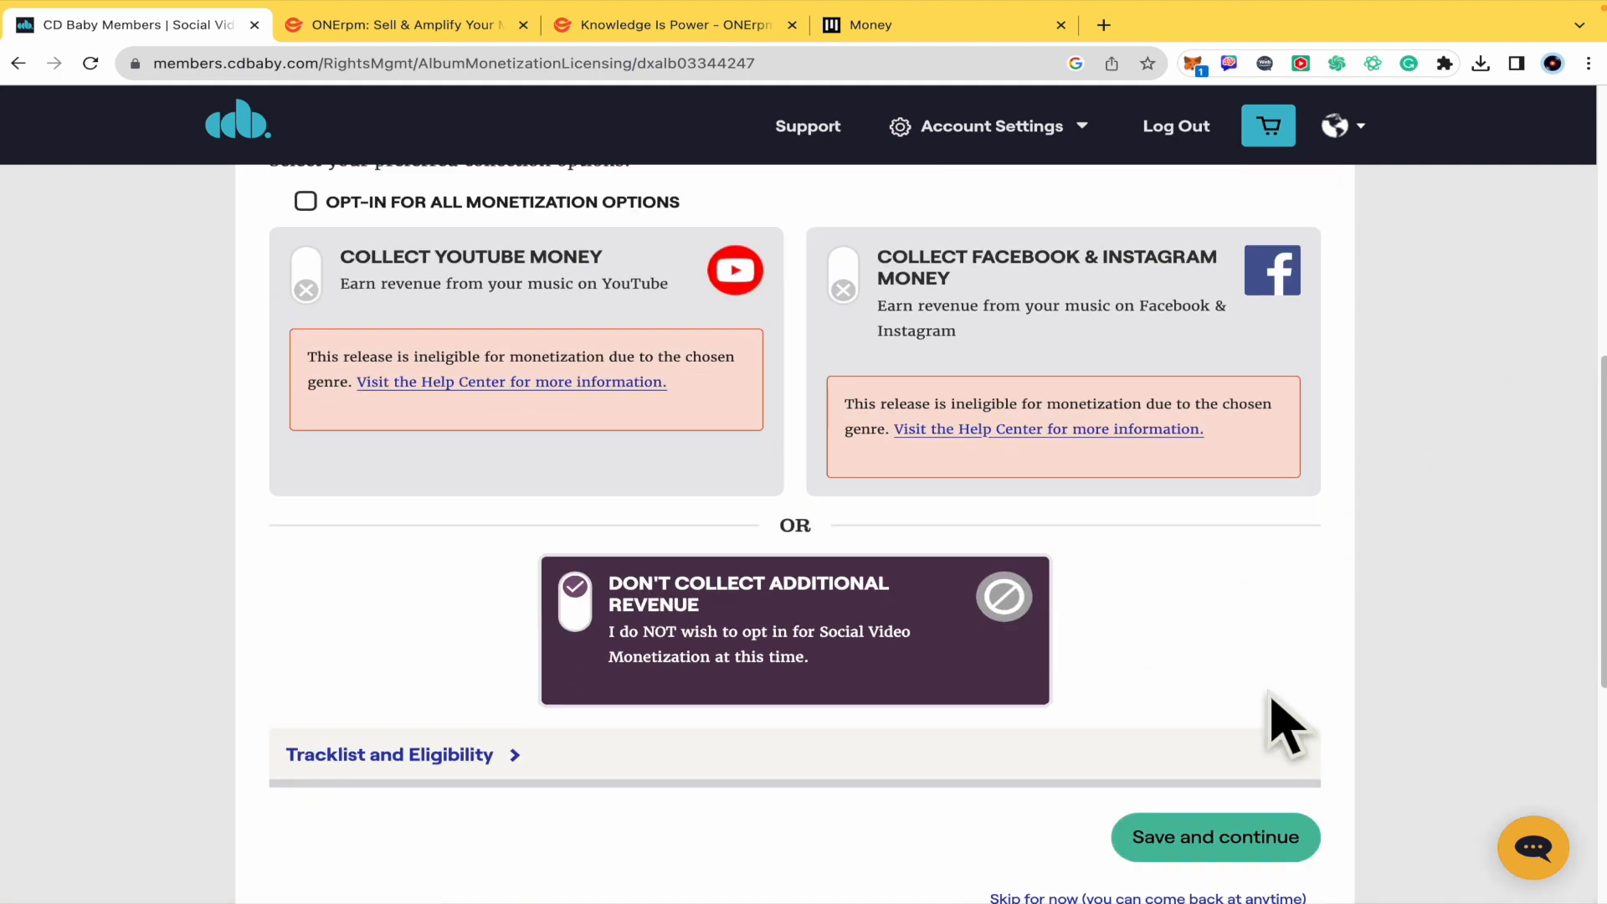
{"action": "left_click", "coordinate": [1214, 836]}
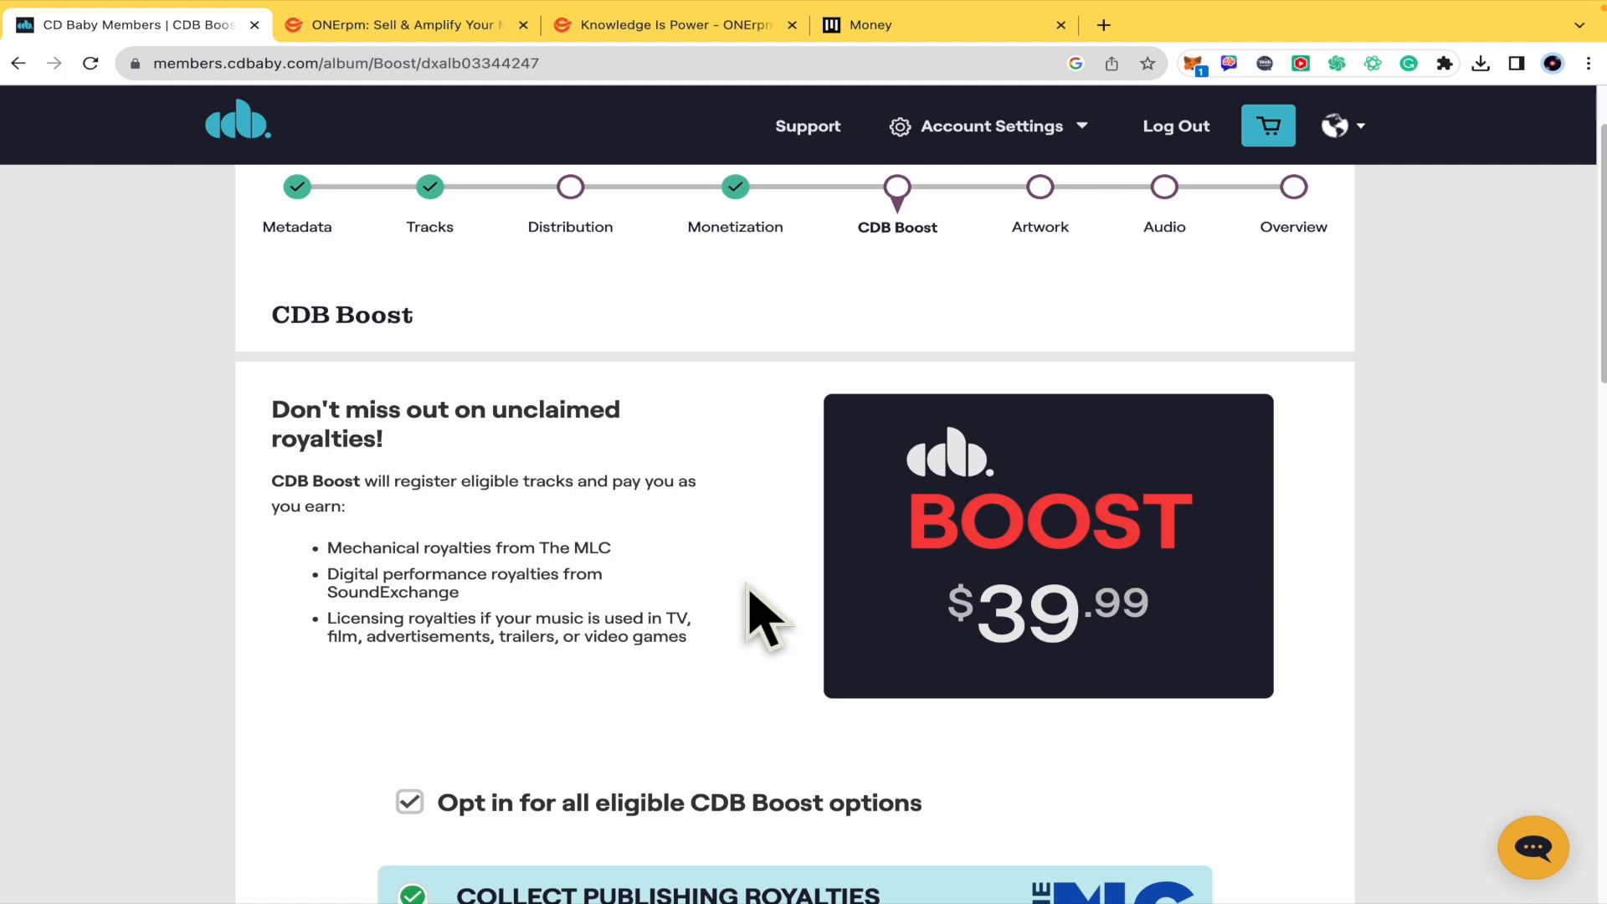
- Continue without CDB Boost, leaving every royalty option off
{"action": "scroll", "scroll_direction": "down", "scroll_amount": 3}
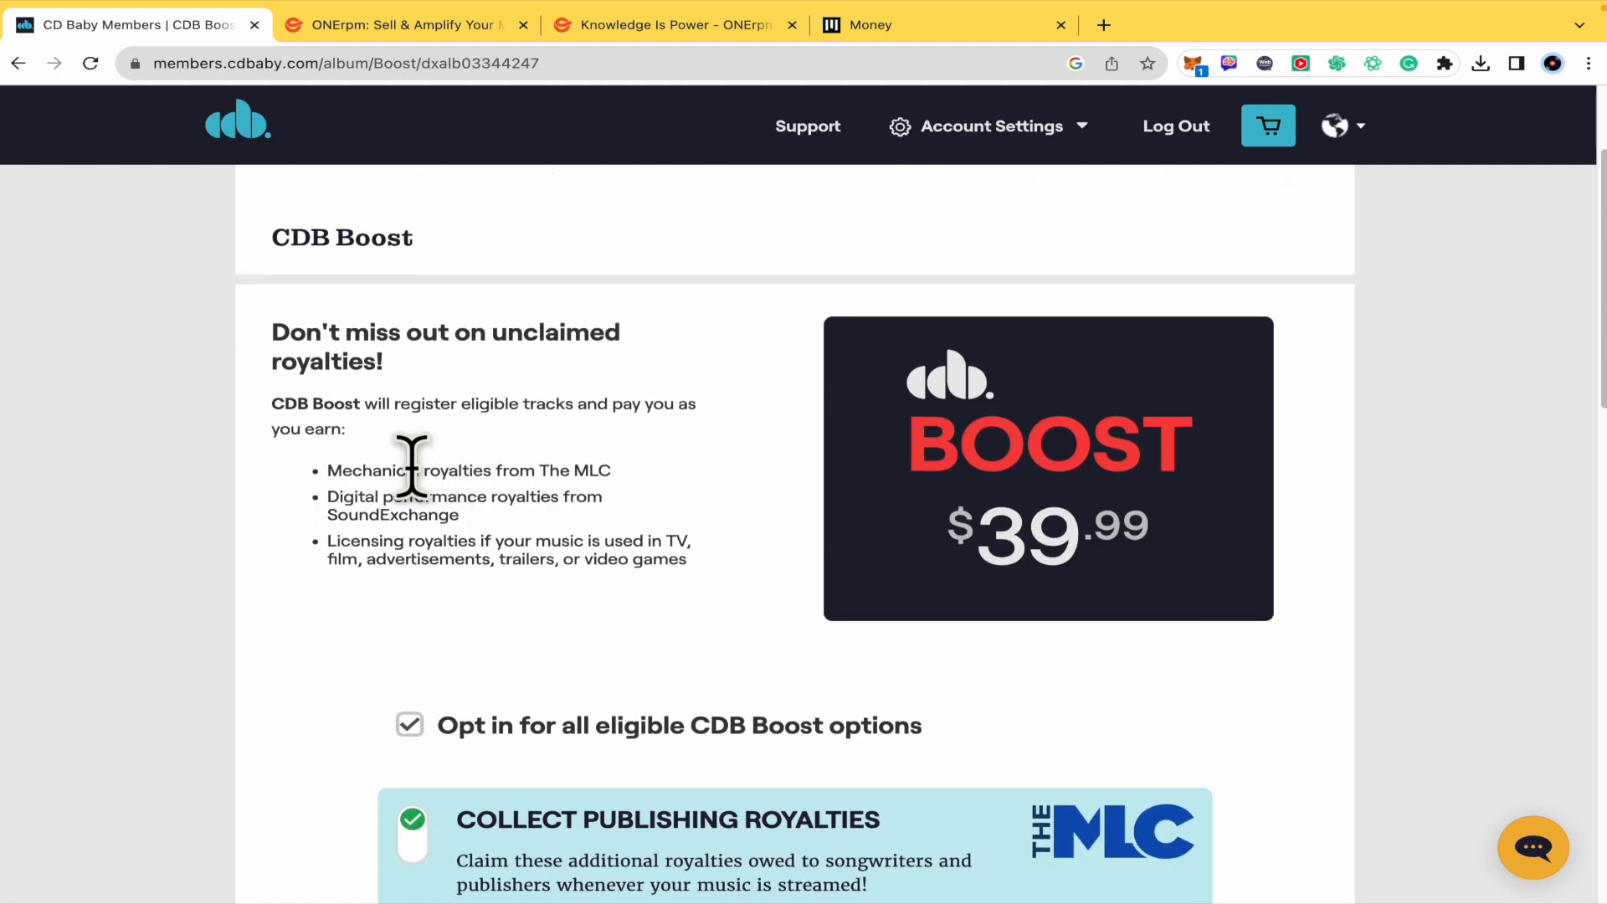
{"action": "mouse_move", "coordinate": [400, 543]}
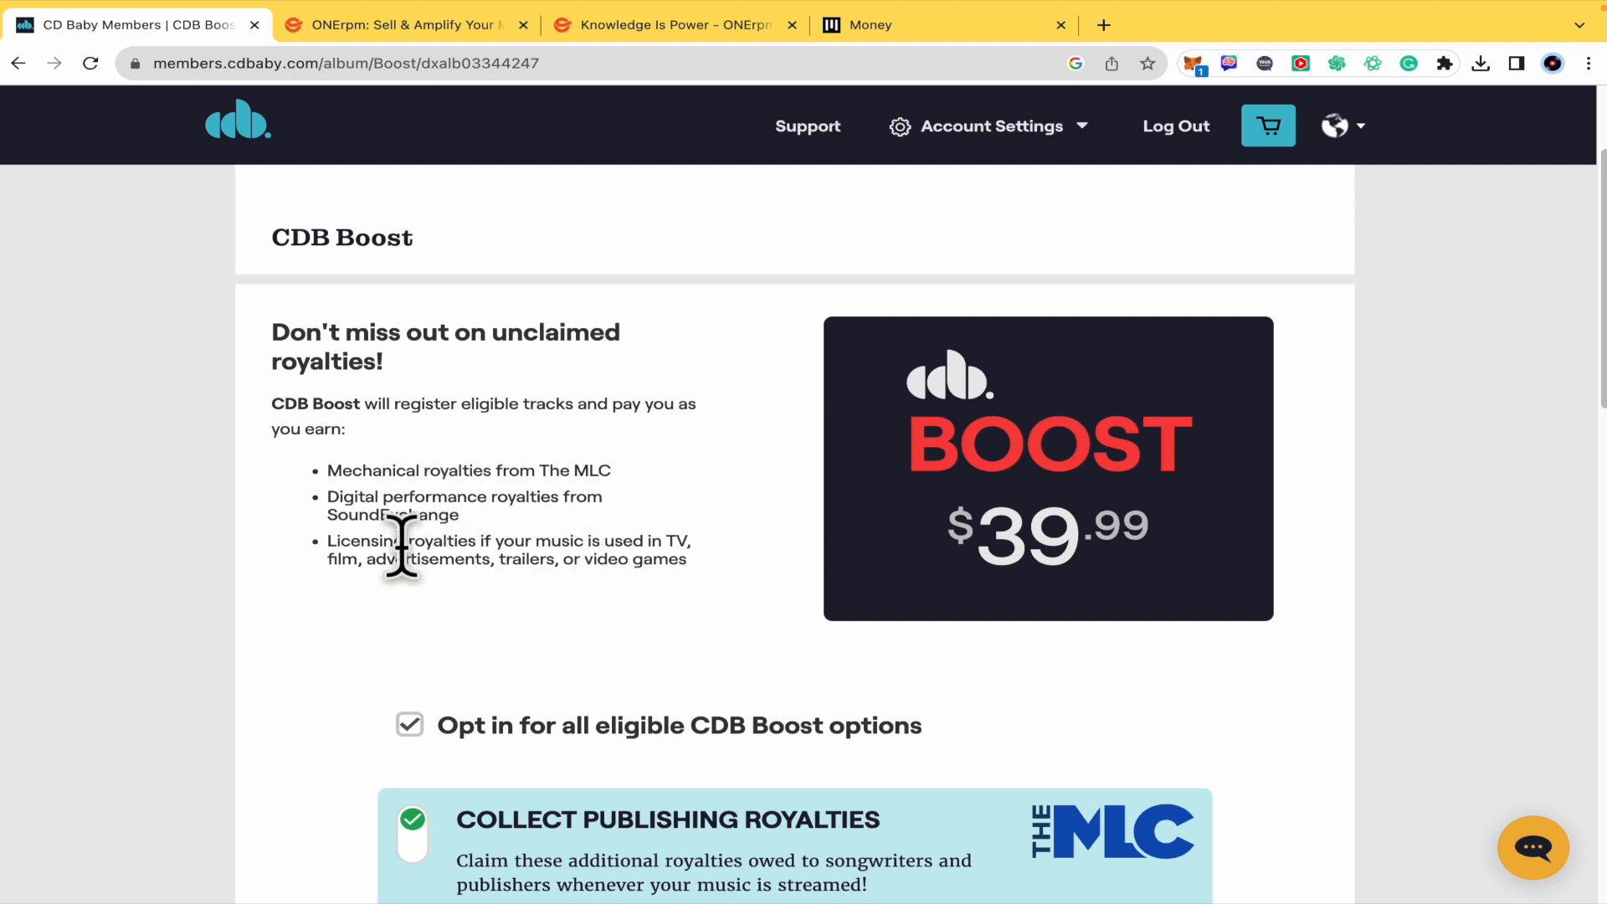
{"action": "scroll", "scroll_direction": "down", "scroll_amount": 3}
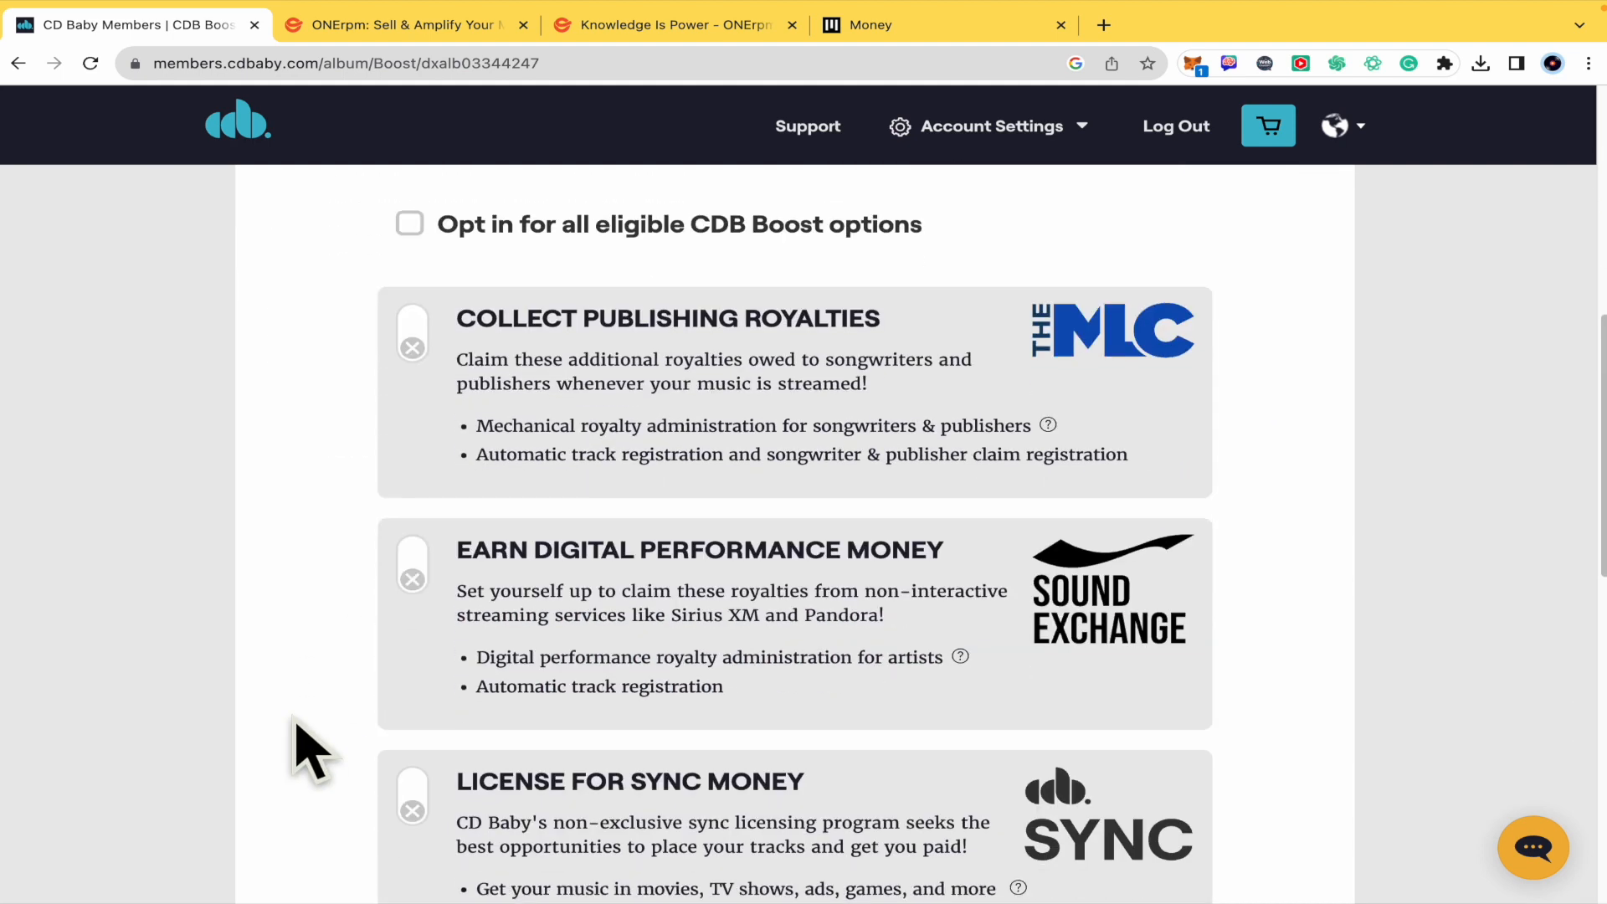
{"action": "scroll", "scroll_direction": "down", "scroll_amount": 3}
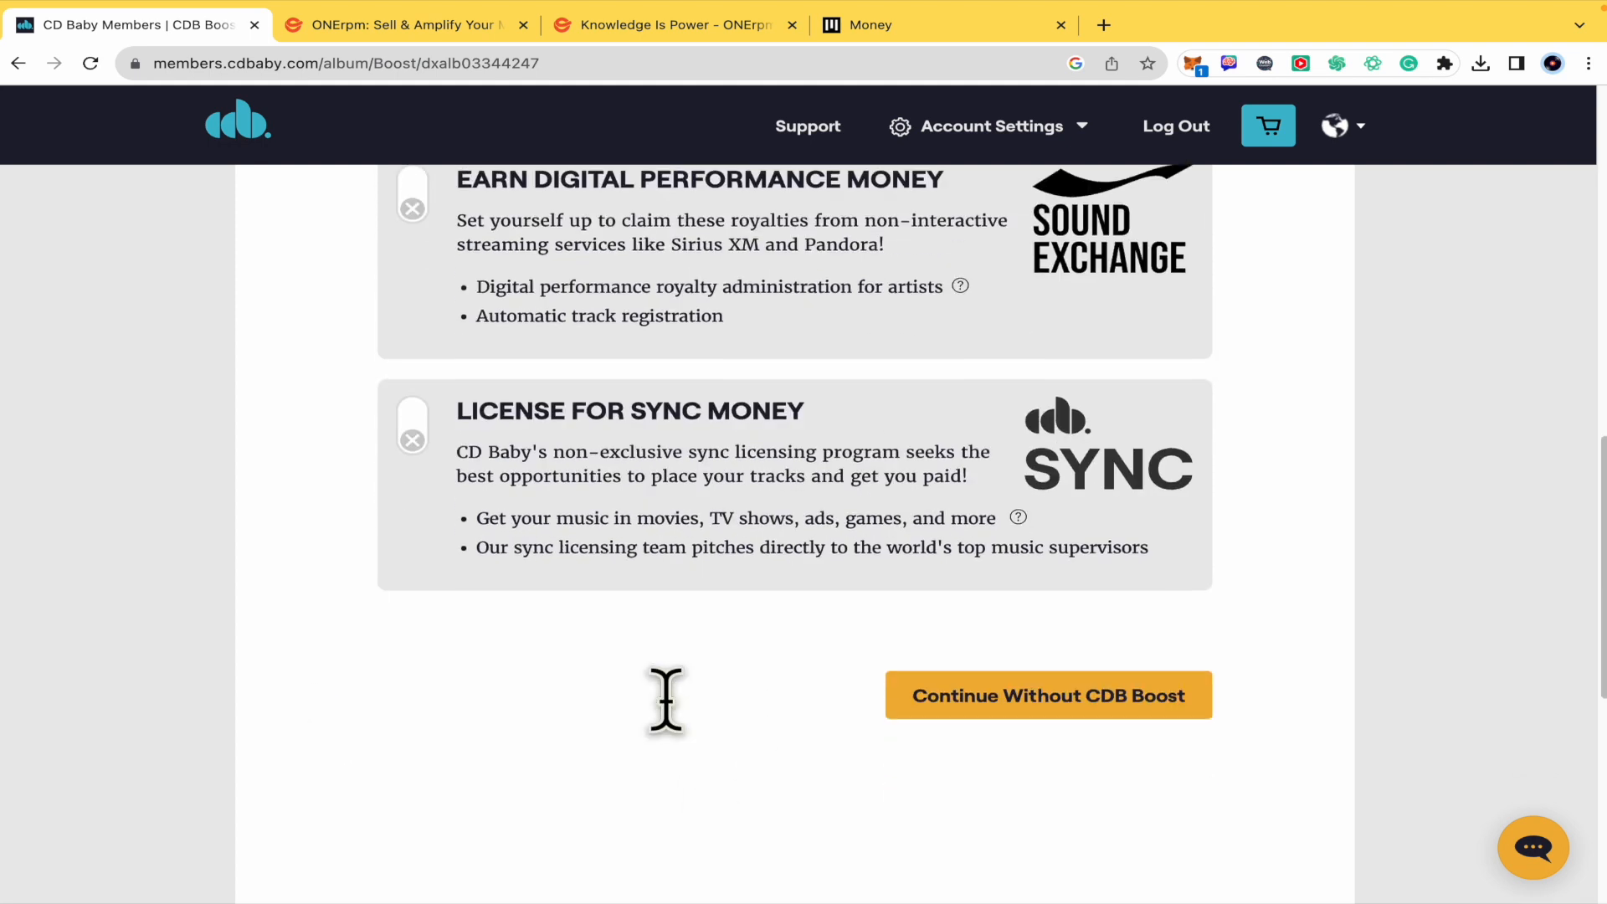
{"action": "left_click", "coordinate": [1047, 695]}
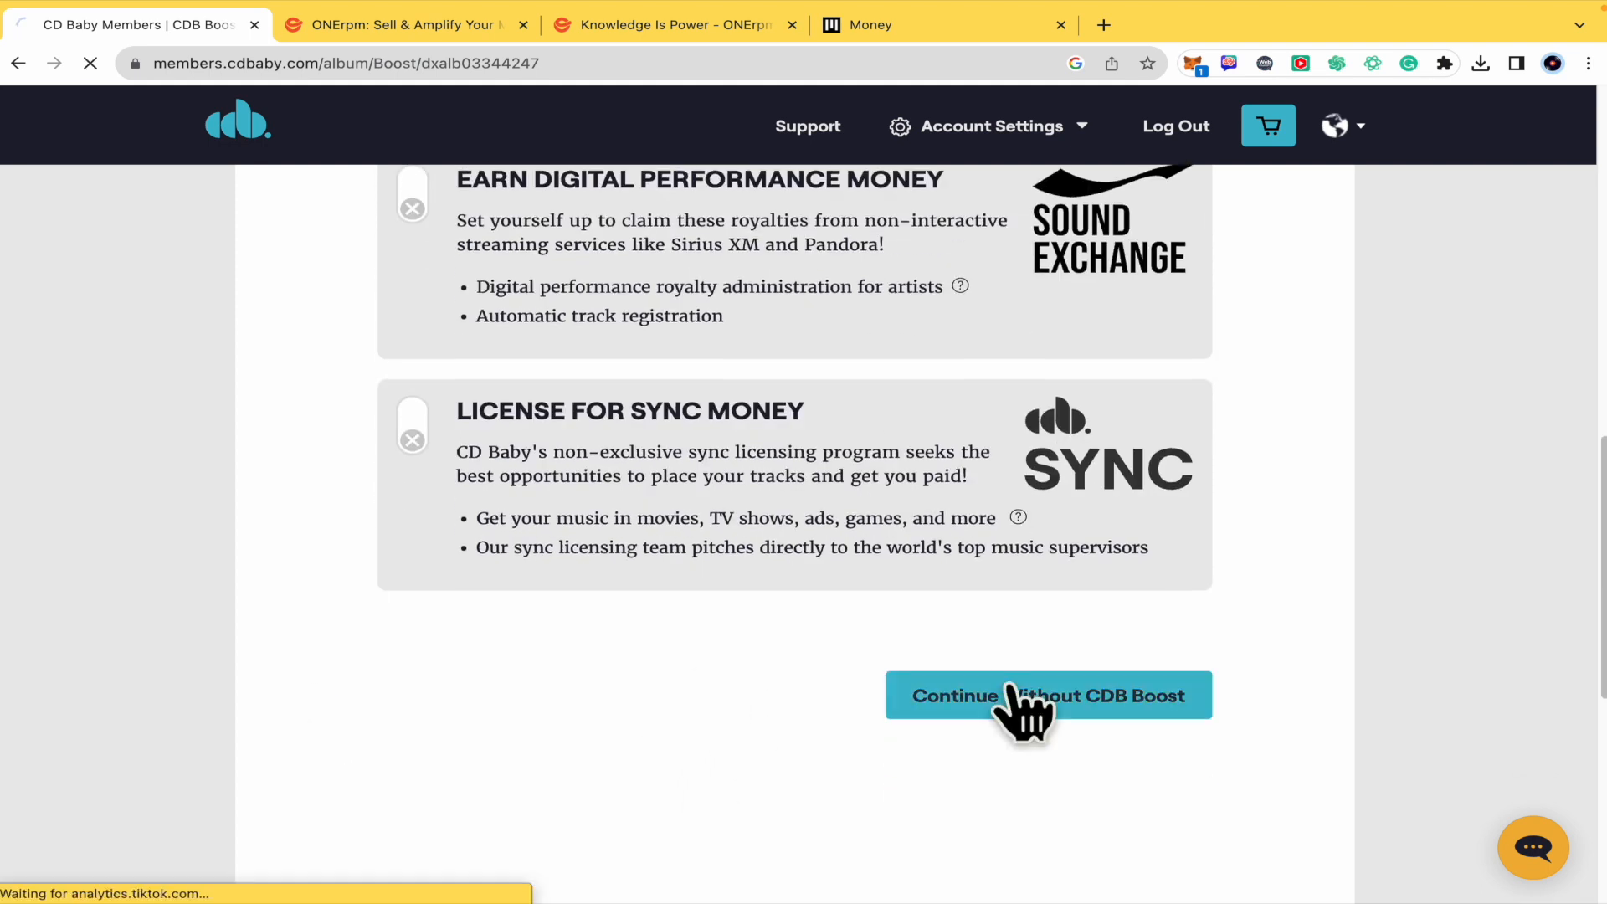
{"action": "left_click", "coordinate": [1047, 695]}
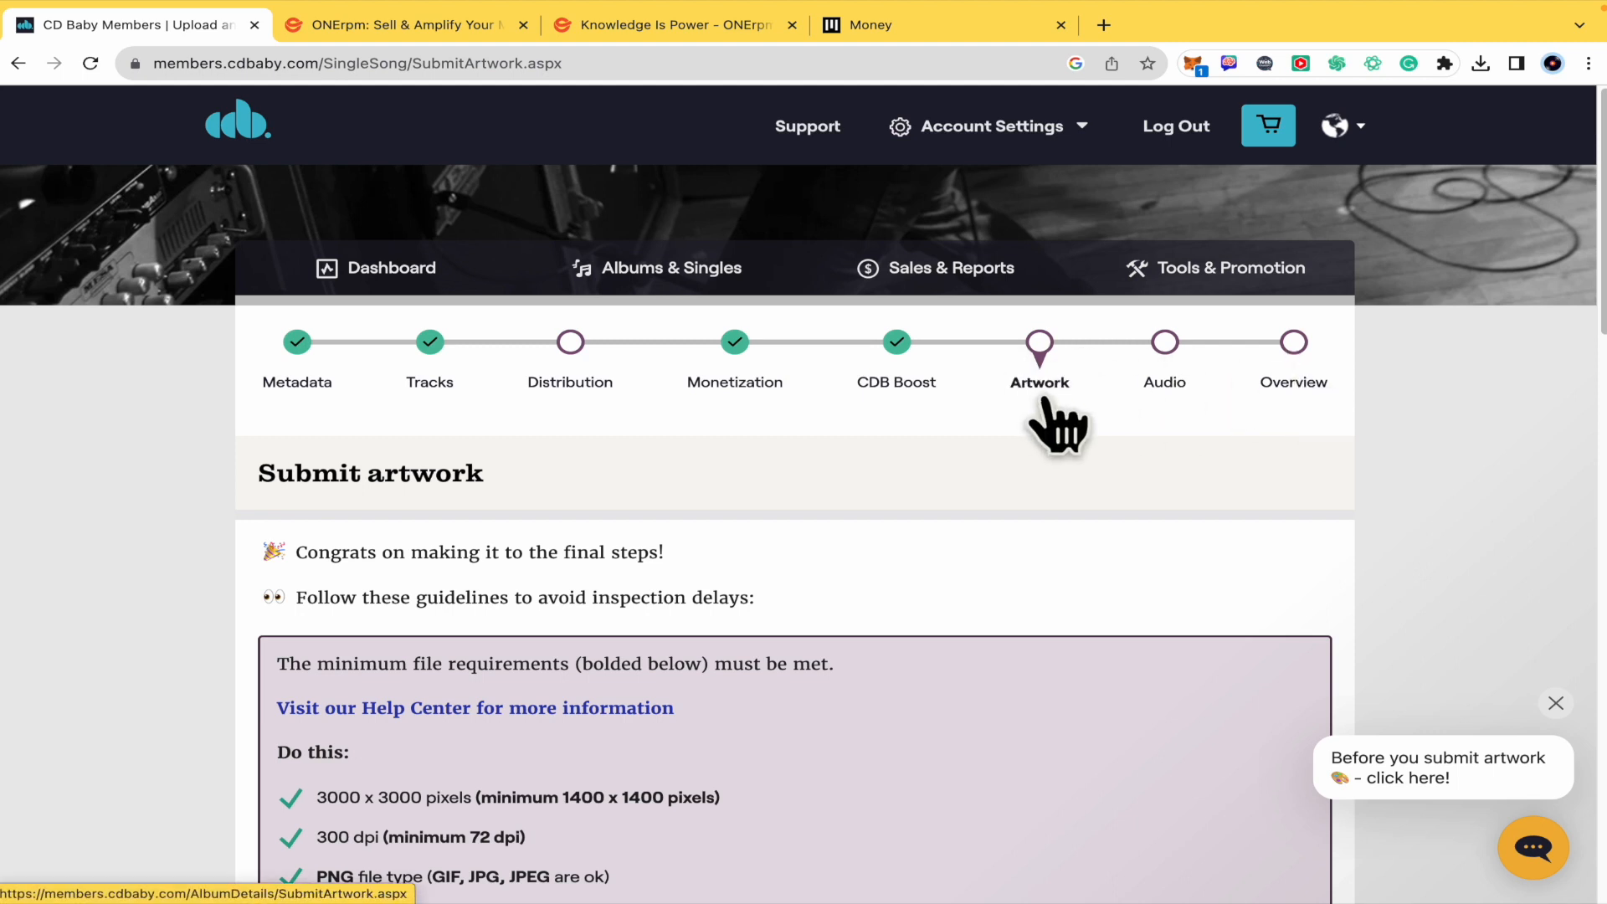
- Upload an image file as album art and save the artwork step
{"action": "scroll", "scroll_direction": "down", "scroll_amount": 3}
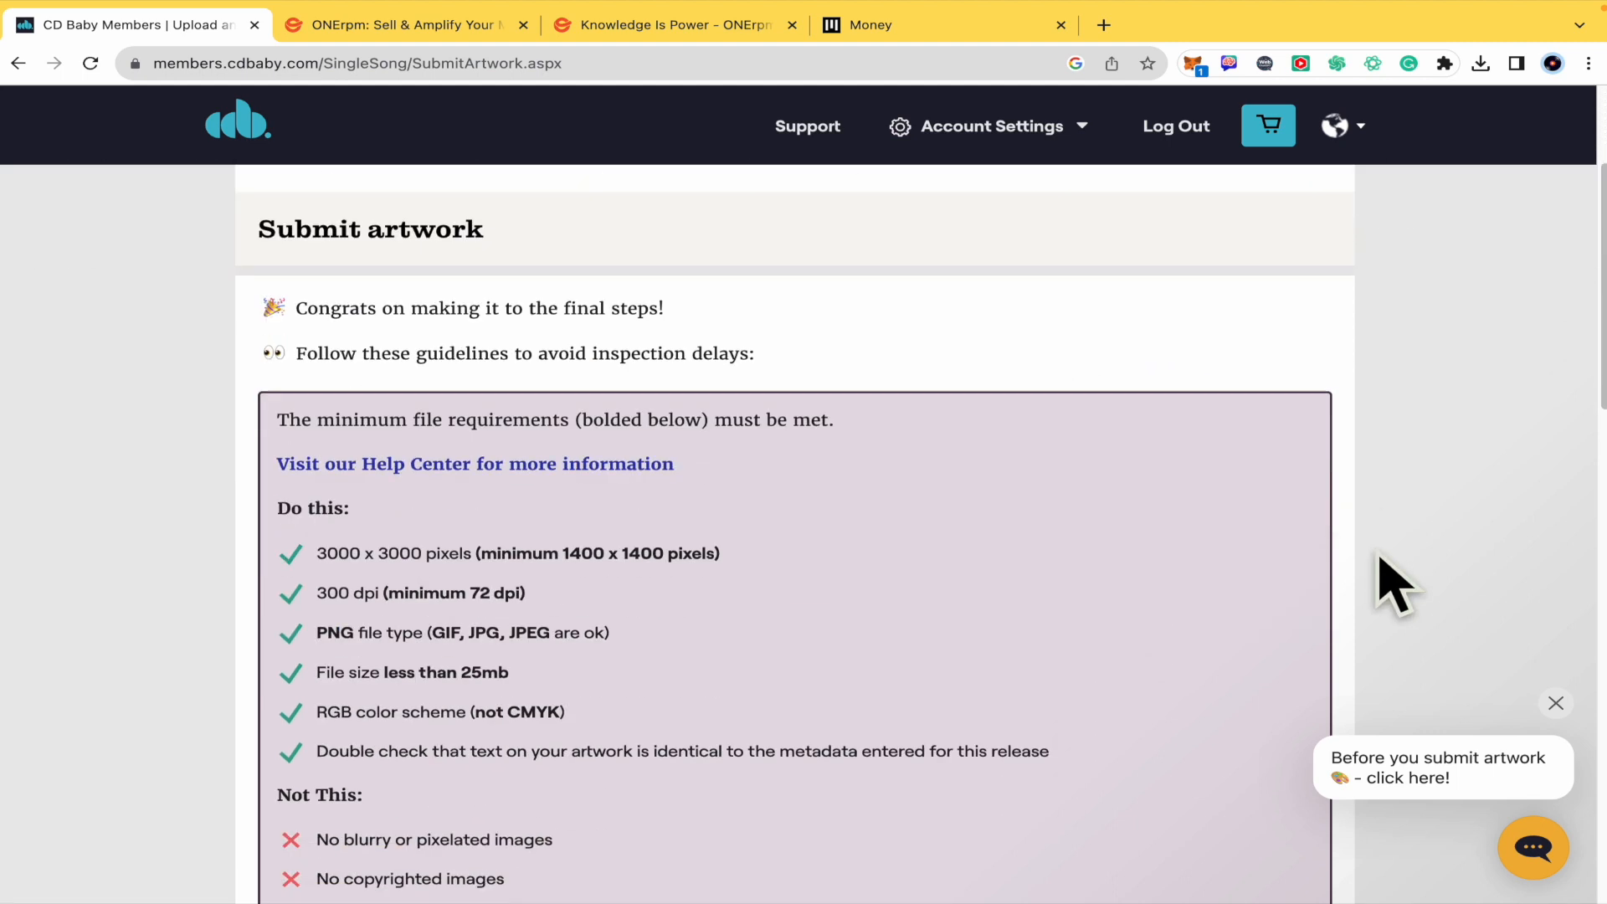
{"action": "scroll", "scroll_direction": "down", "scroll_amount": 3}
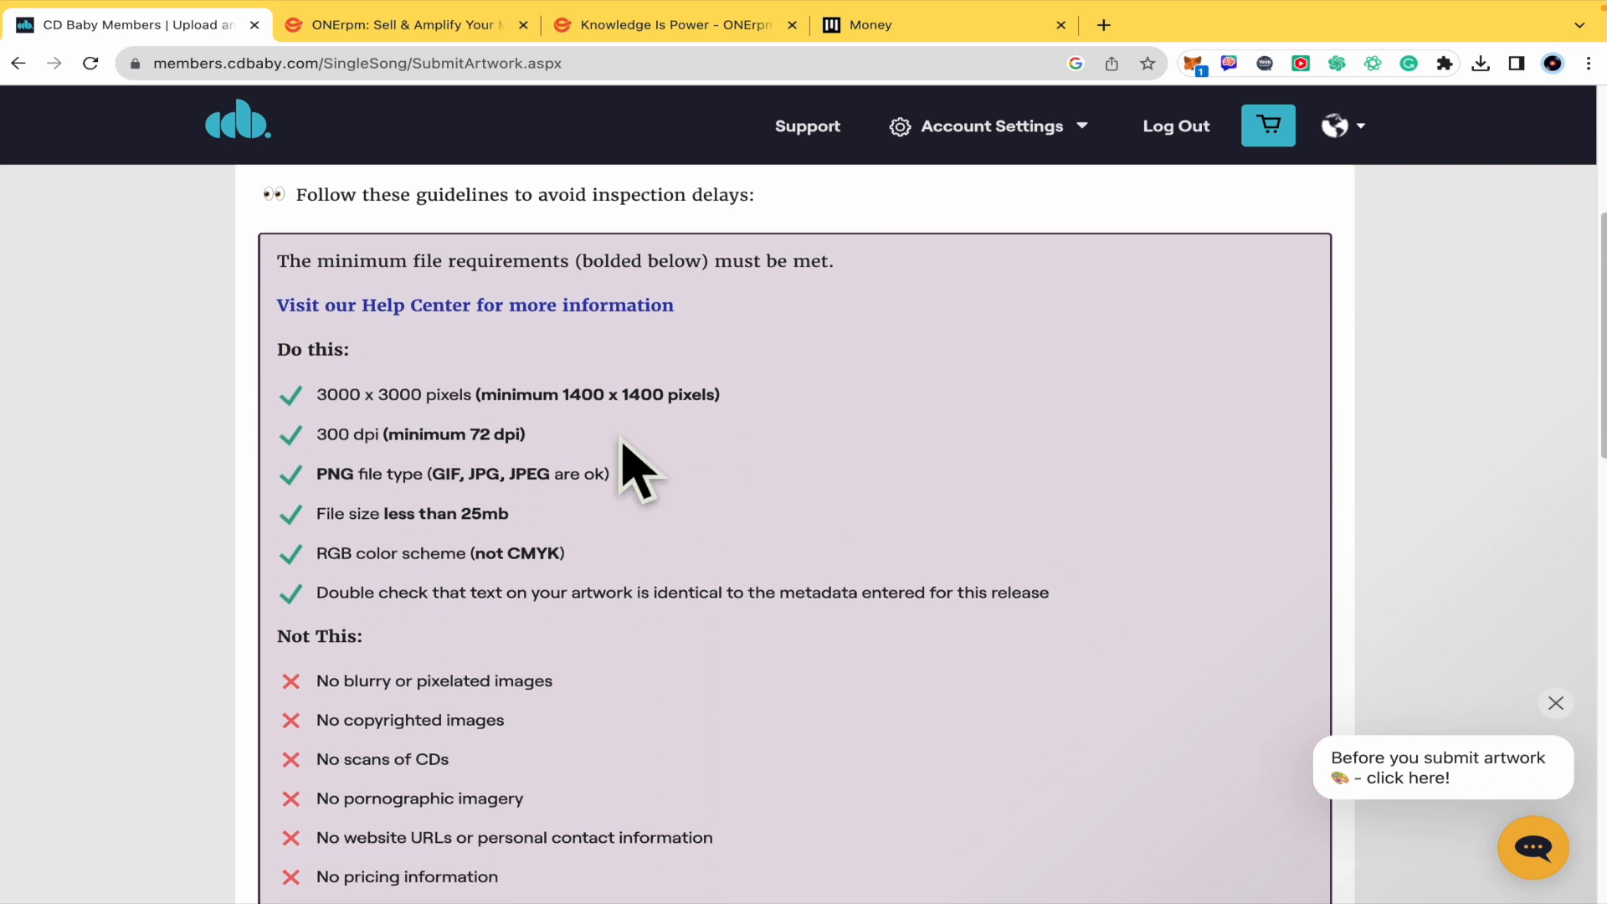
{"action": "scroll", "scroll_direction": "down", "scroll_amount": 3}
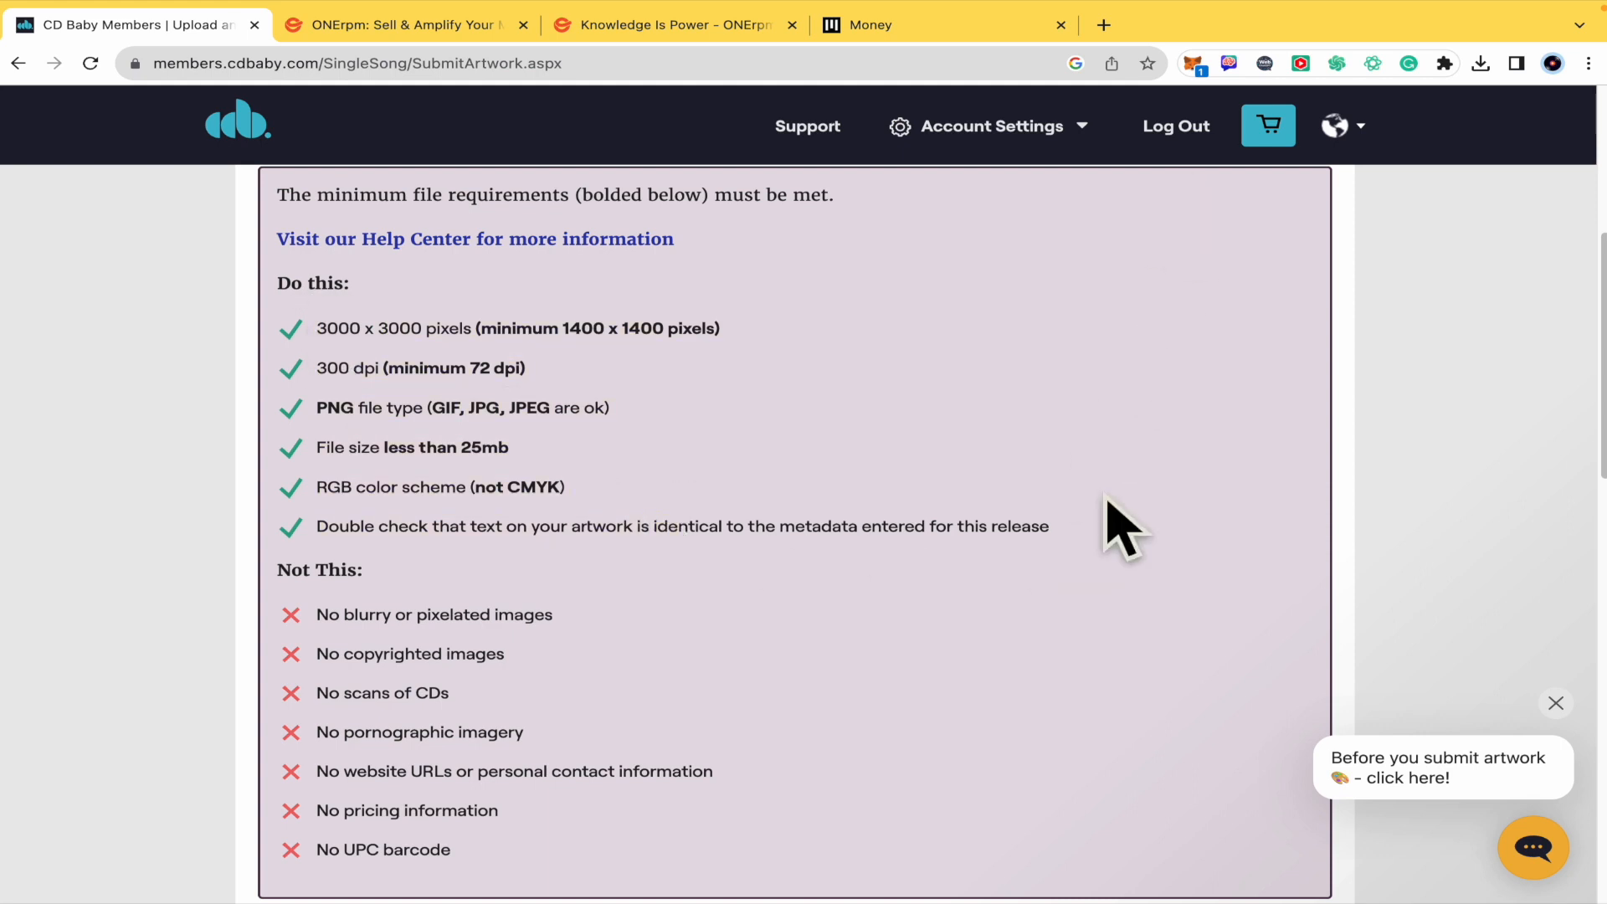
{"action": "scroll", "scroll_direction": "down", "scroll_amount": 3}
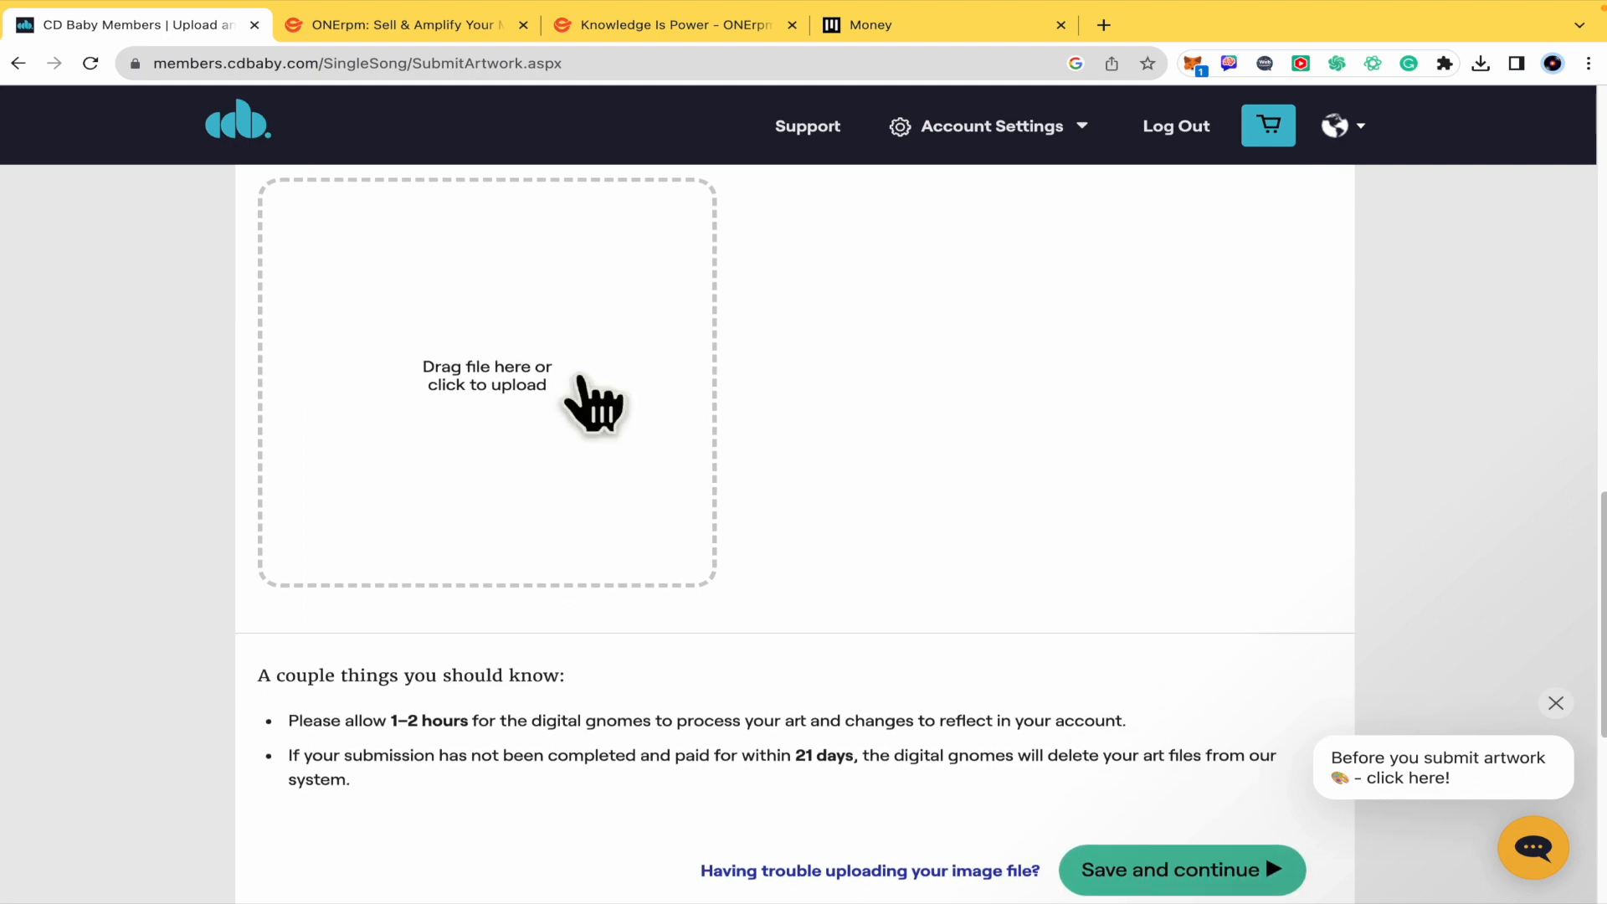
{"action": "mouse_move", "coordinate": [557, 415]}
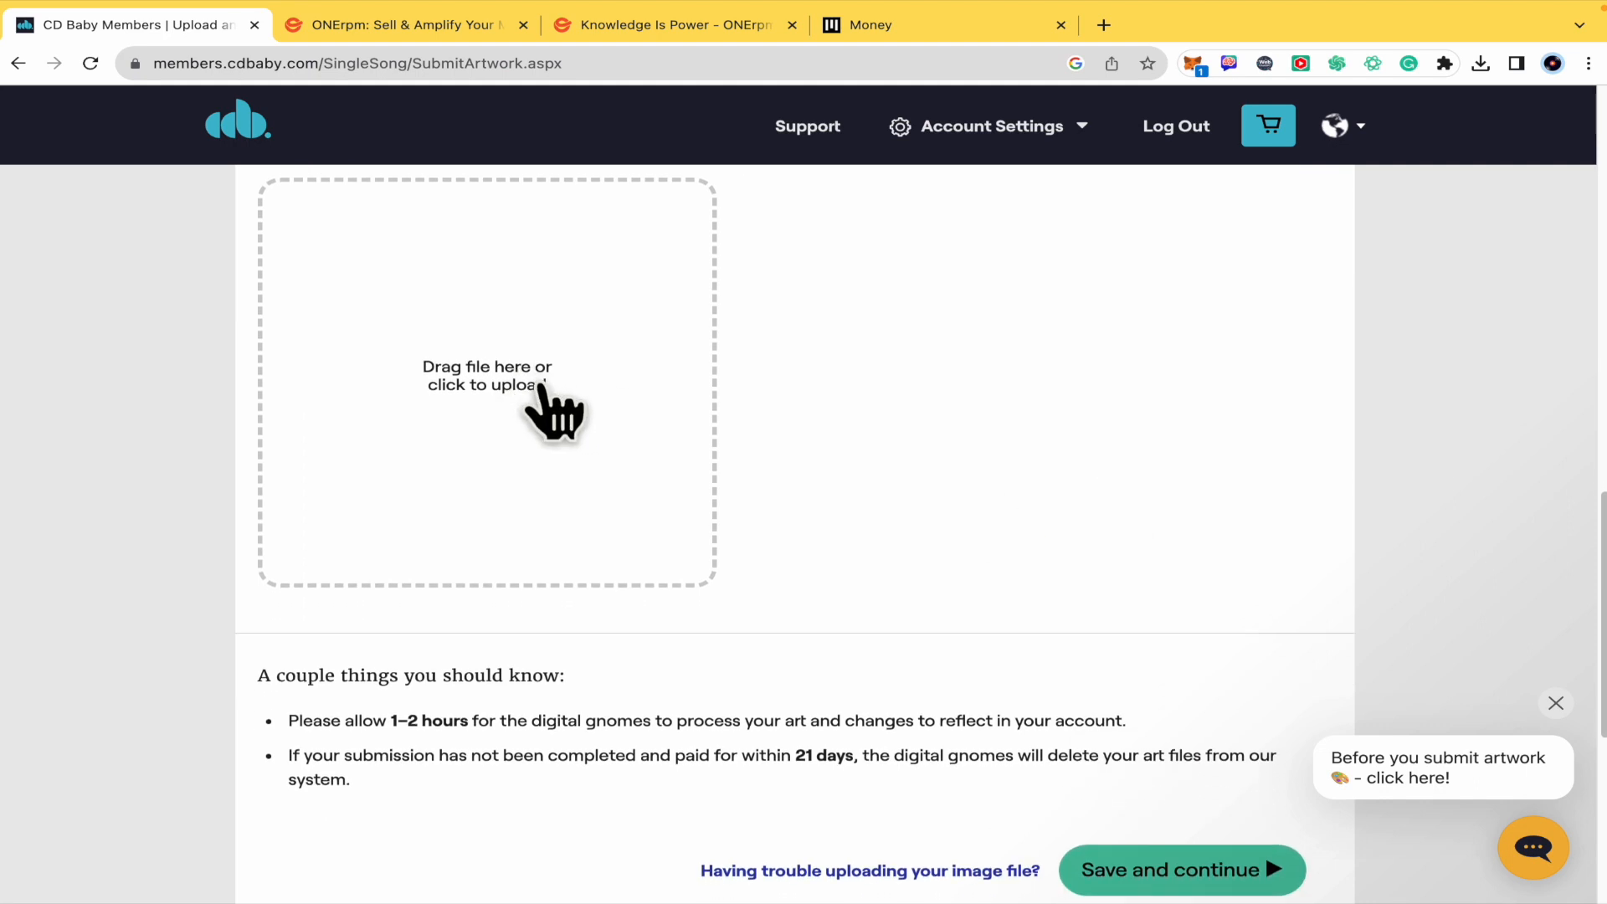
{"action": "mouse_move", "coordinate": [569, 420]}
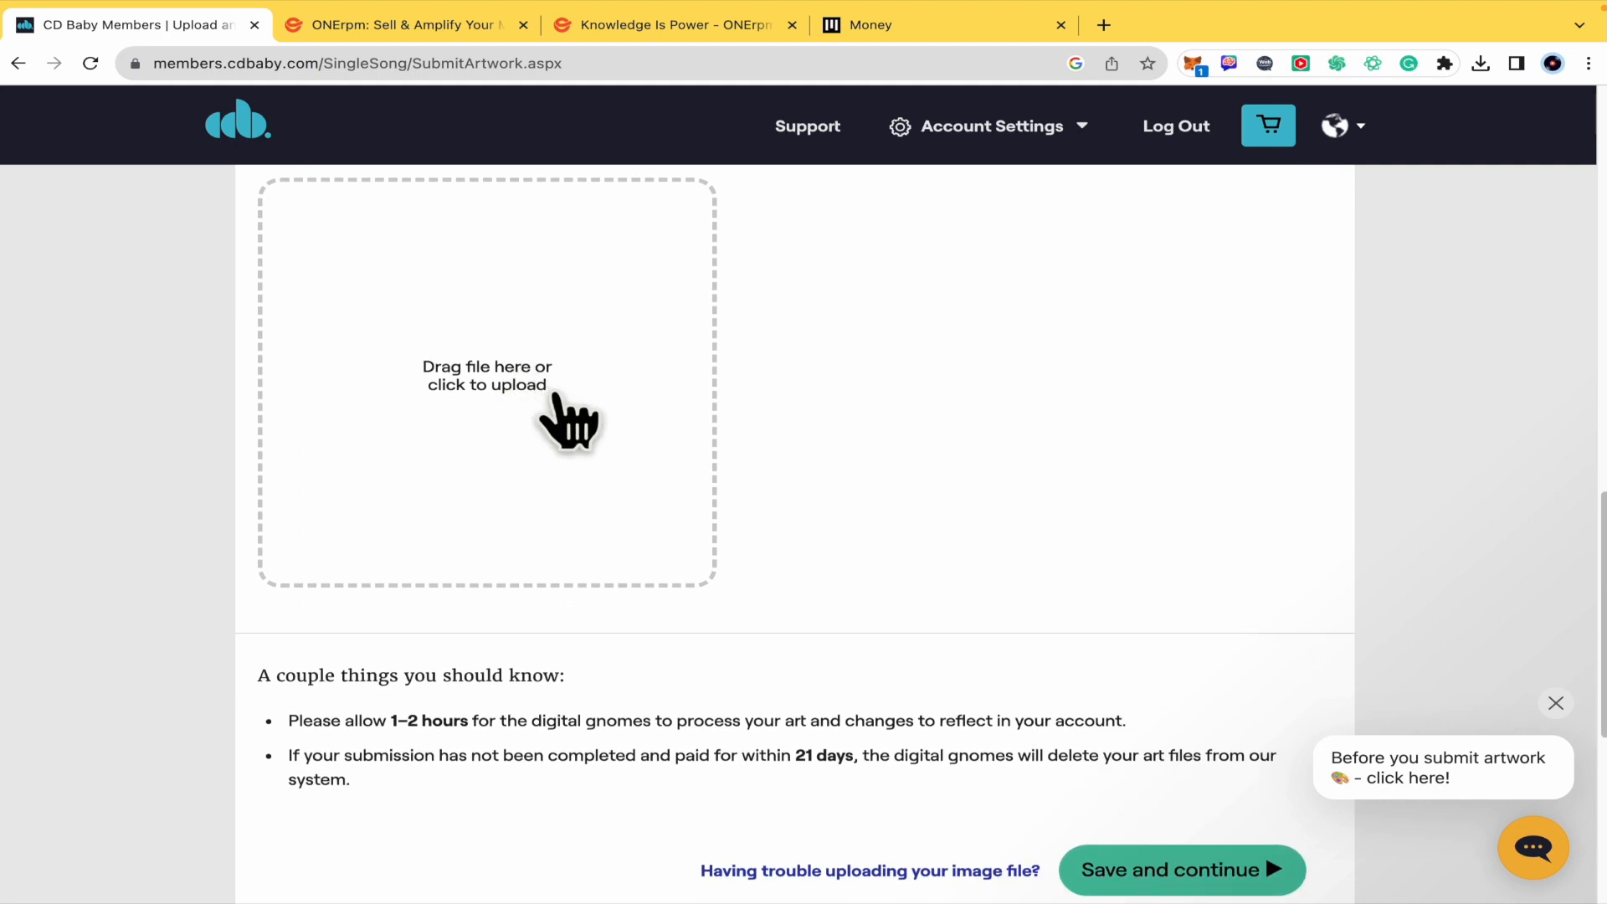
{"action": "left_click", "coordinate": [486, 384]}
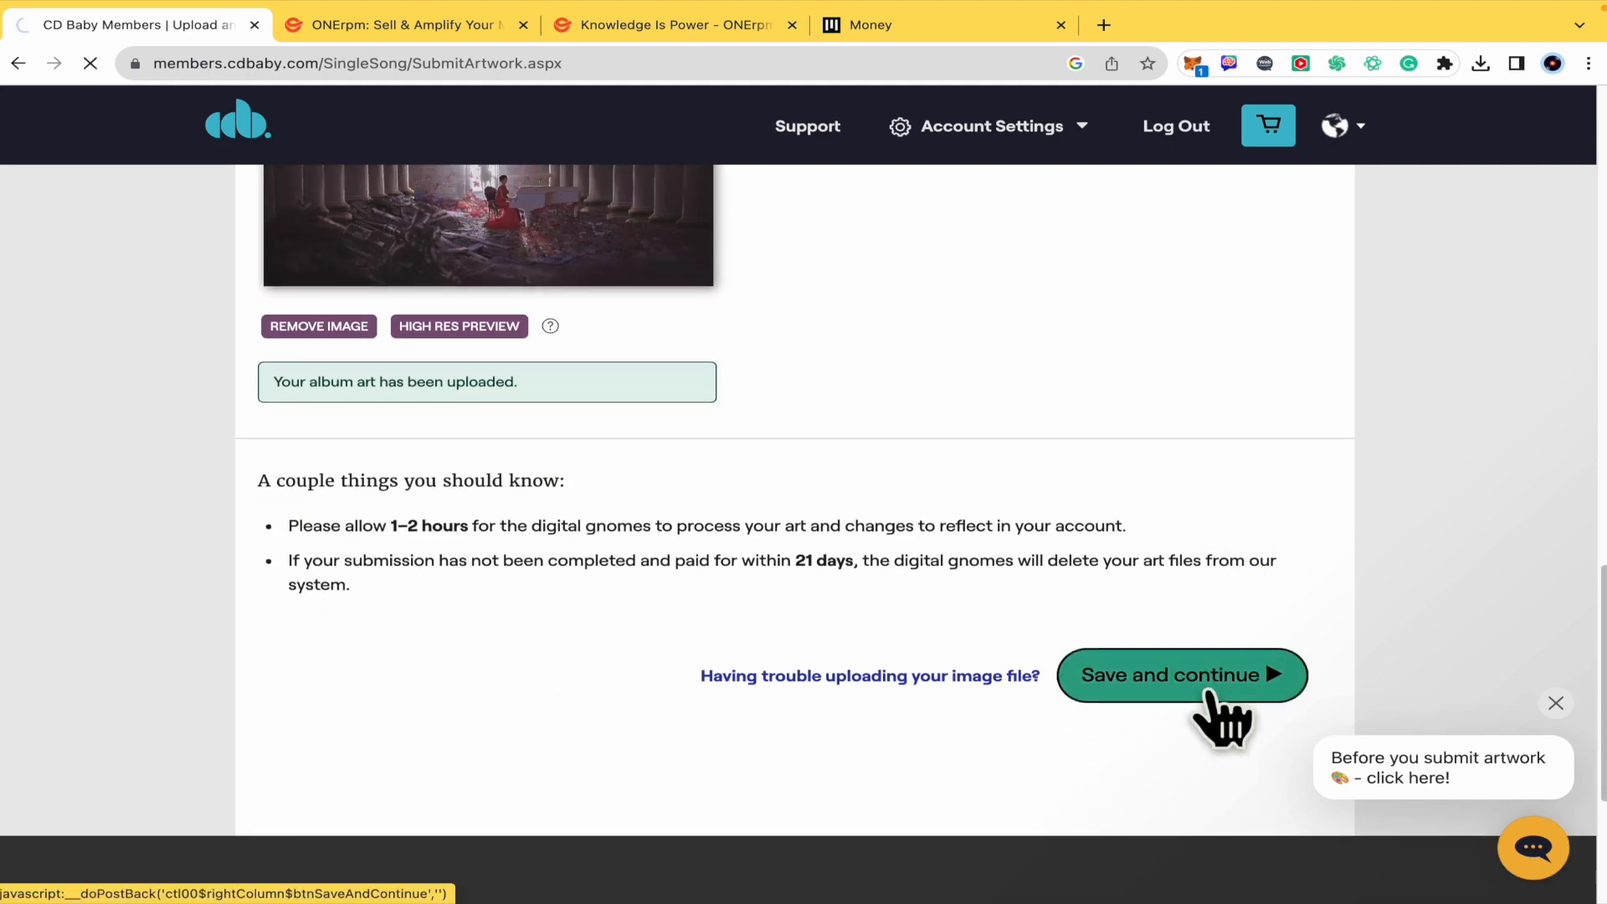
{"action": "left_click", "coordinate": [1181, 674]}
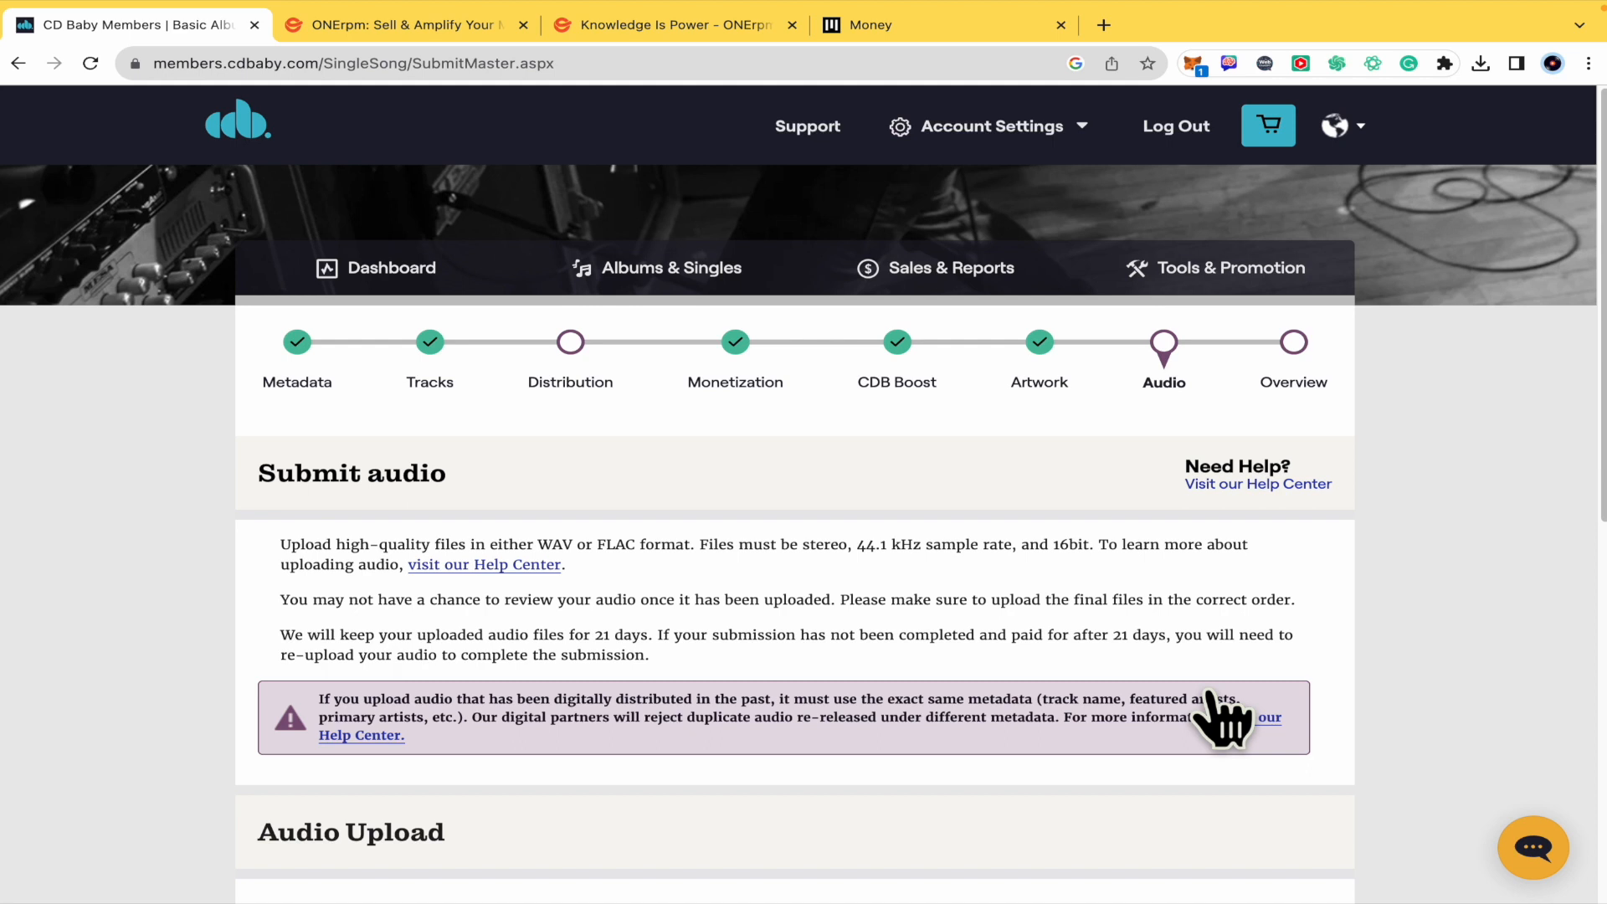
- Save the Submit audio step to reach the Test single's Title Overview
{"action": "scroll", "scroll_direction": "down", "scroll_amount": 3}
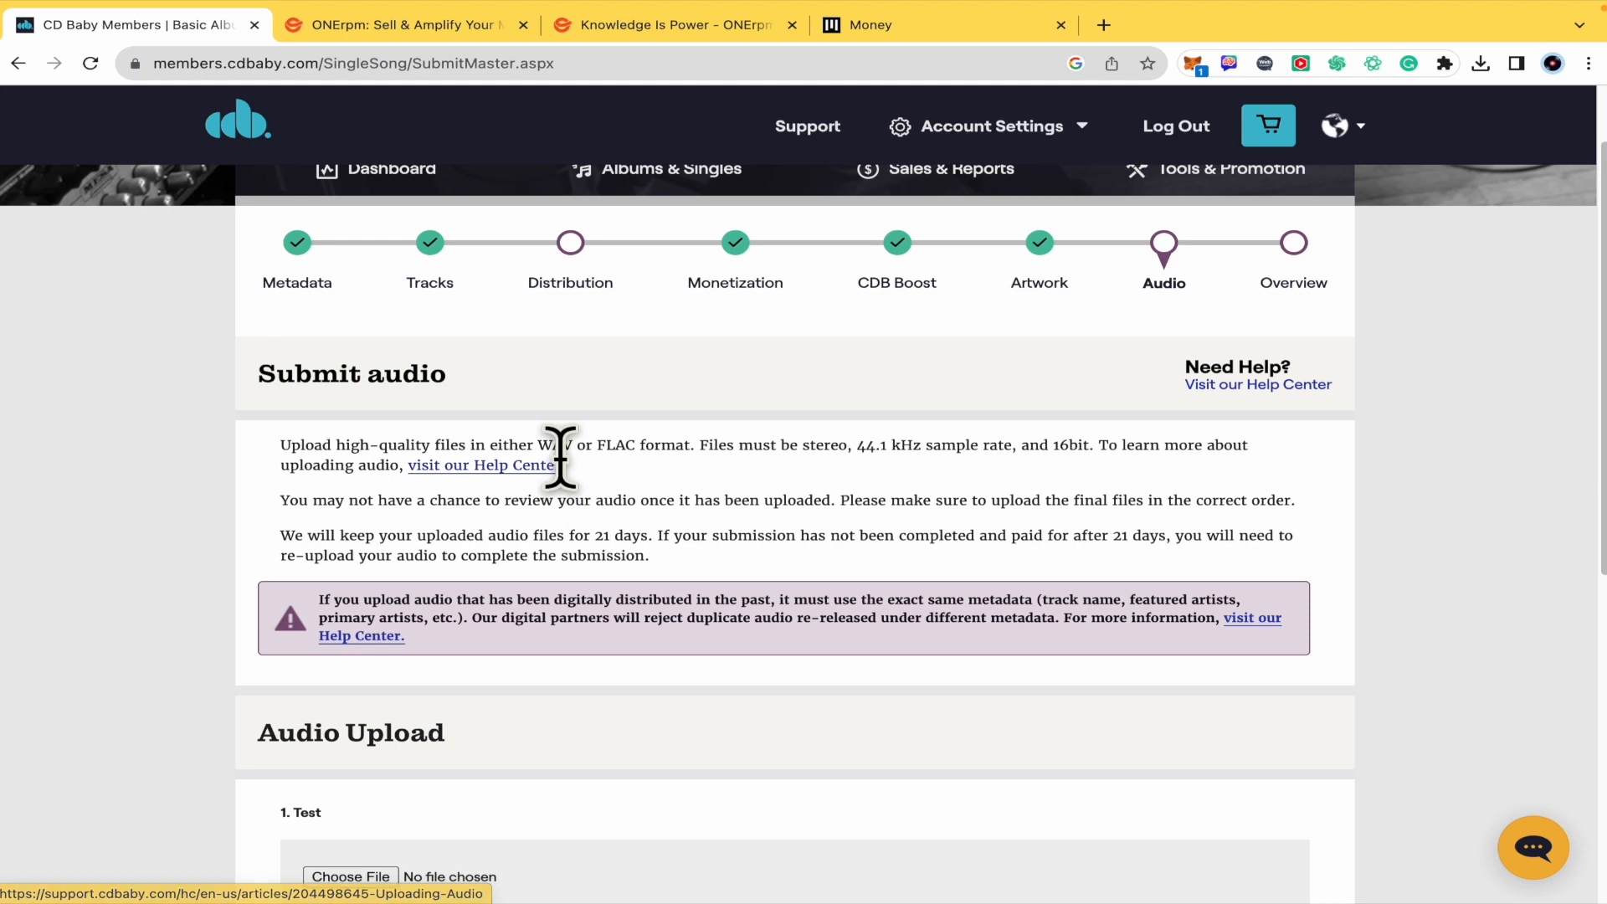
{"action": "mouse_move", "coordinate": [722, 492]}
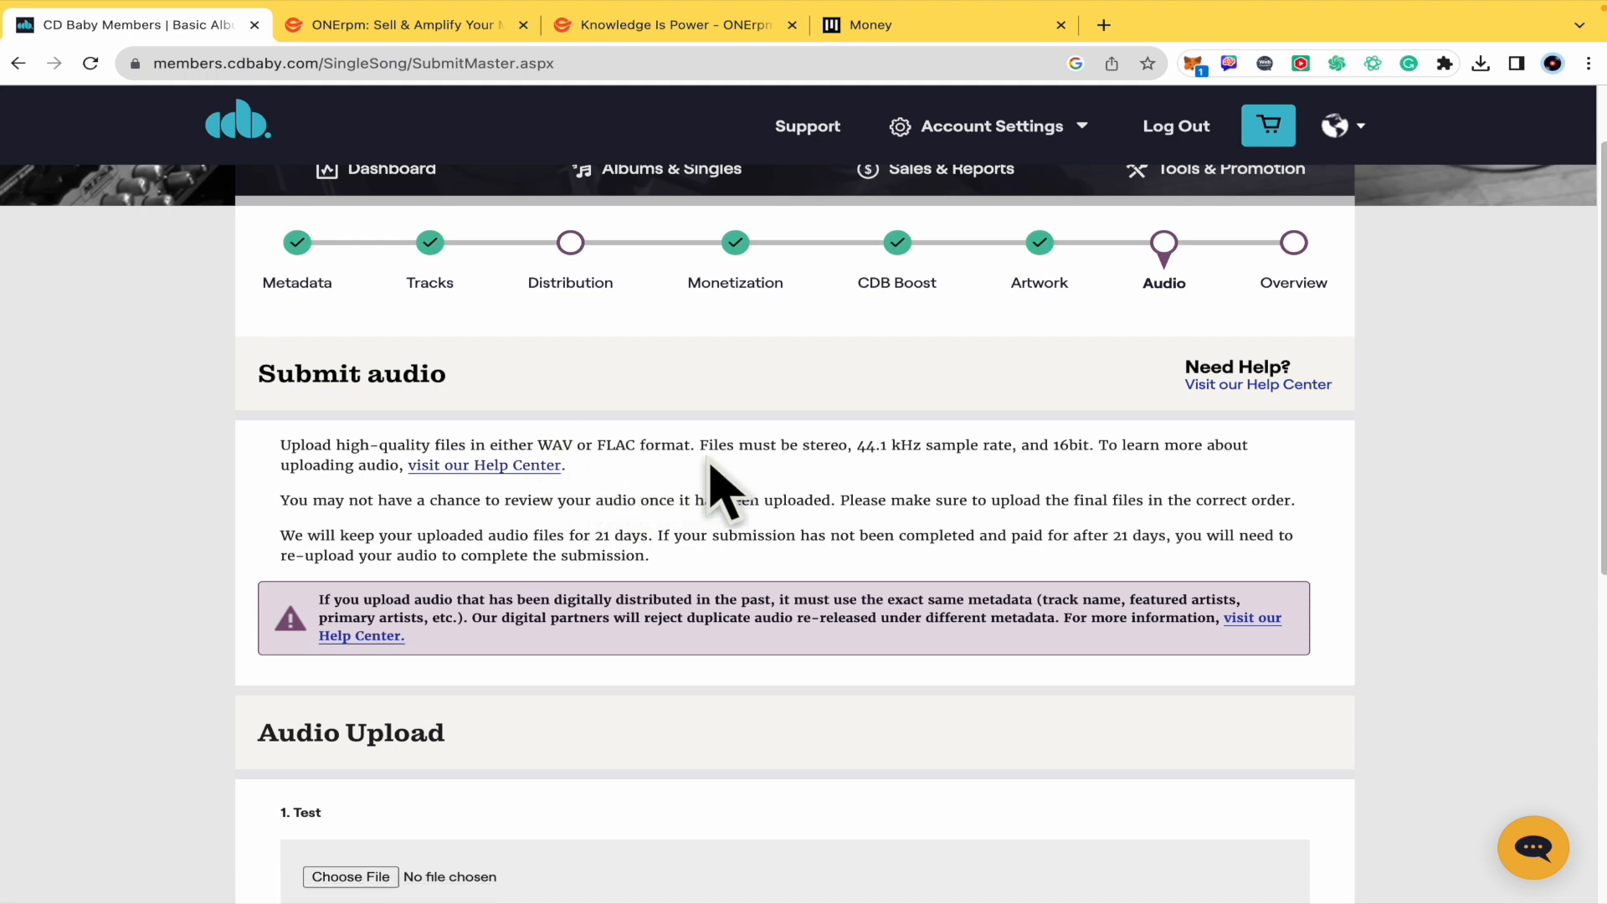
{"action": "mouse_move", "coordinate": [897, 492]}
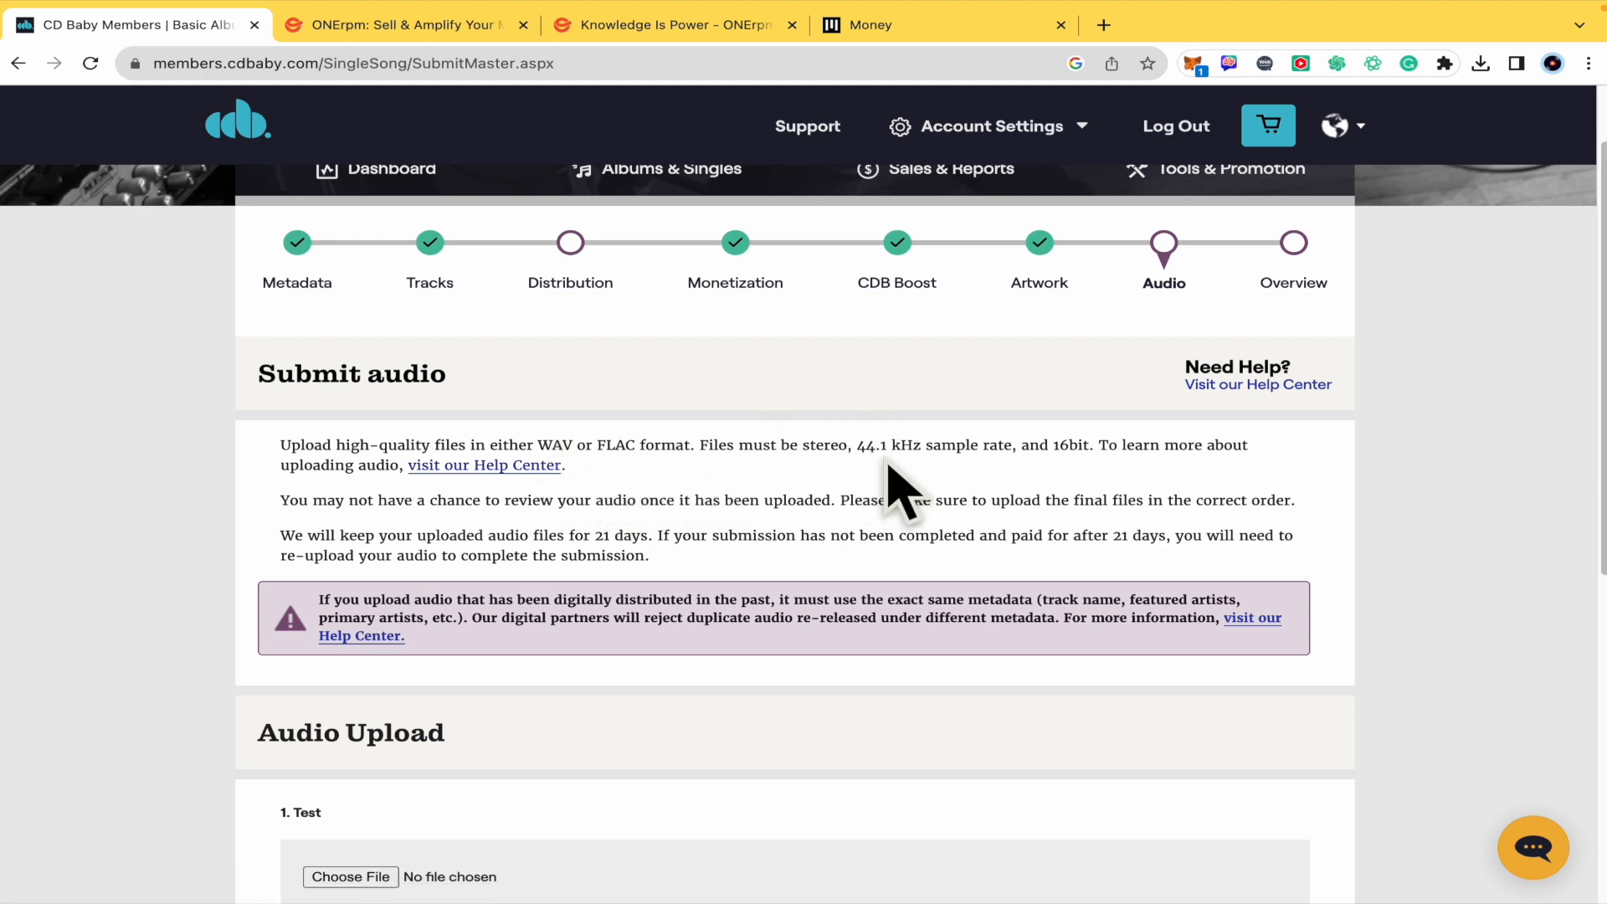
{"action": "mouse_move", "coordinate": [1044, 458]}
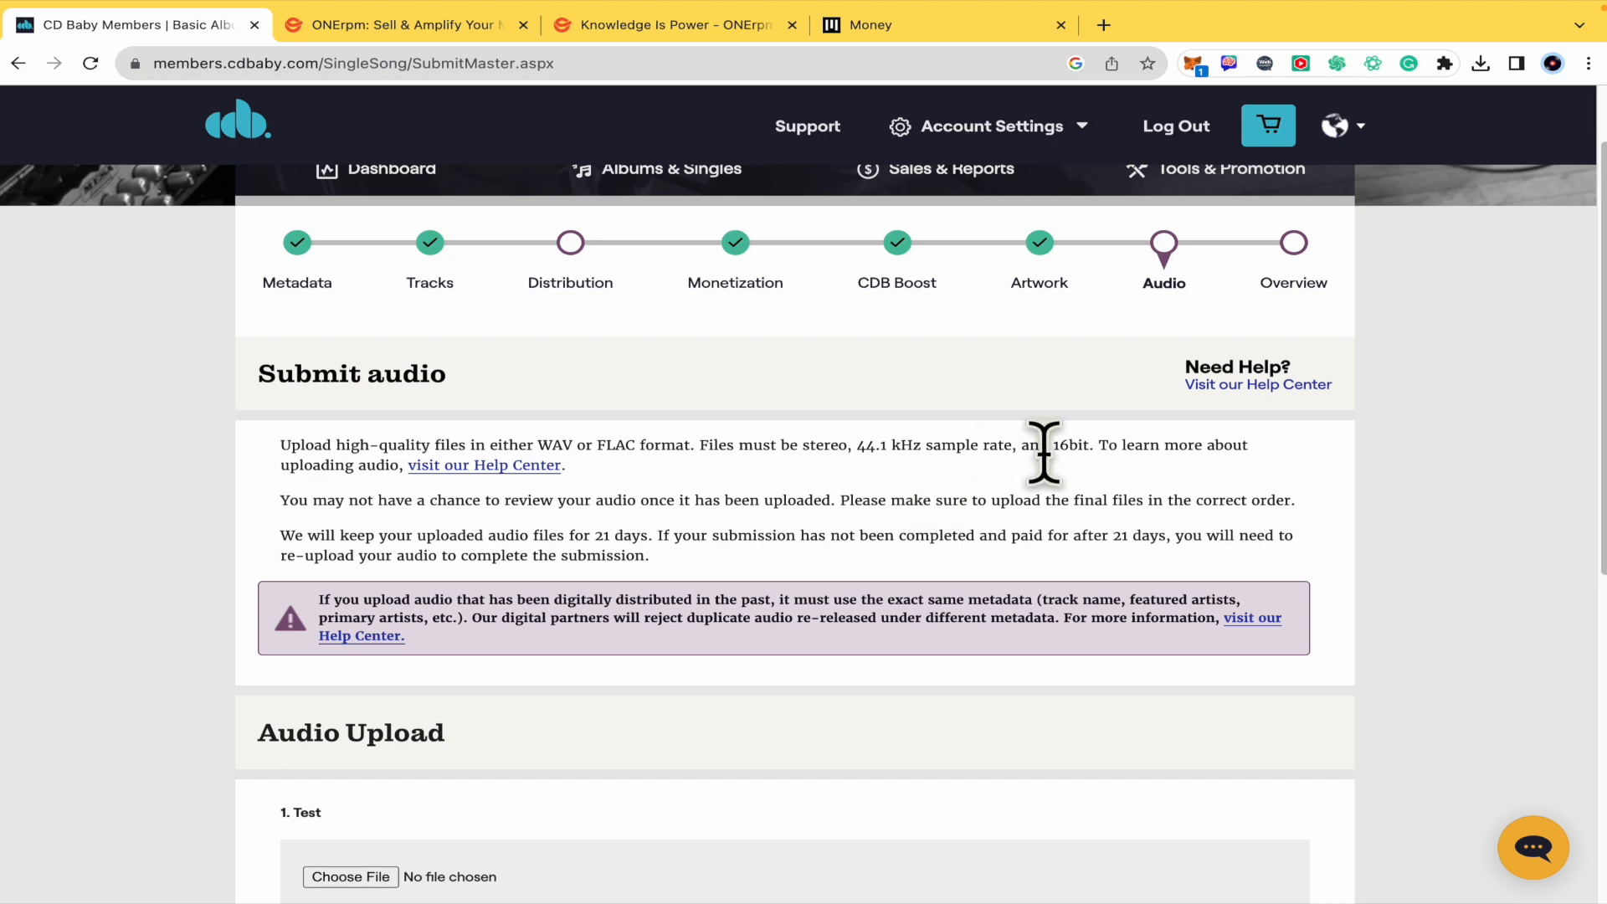
{"action": "scroll", "scroll_direction": "down", "scroll_amount": 3}
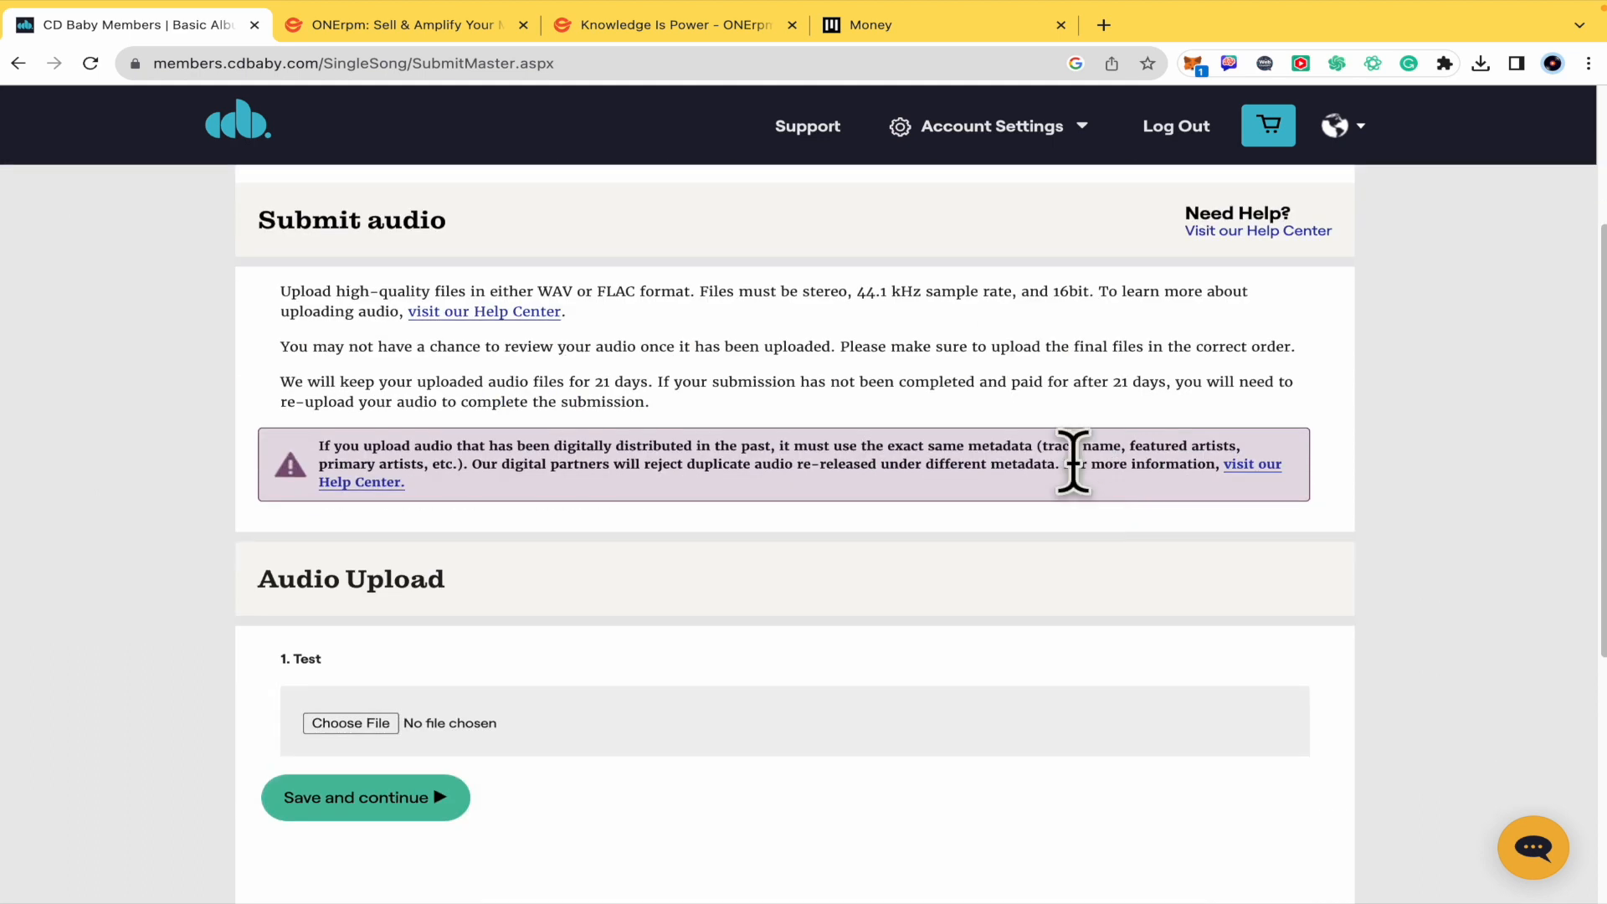
{"action": "mouse_move", "coordinate": [458, 399]}
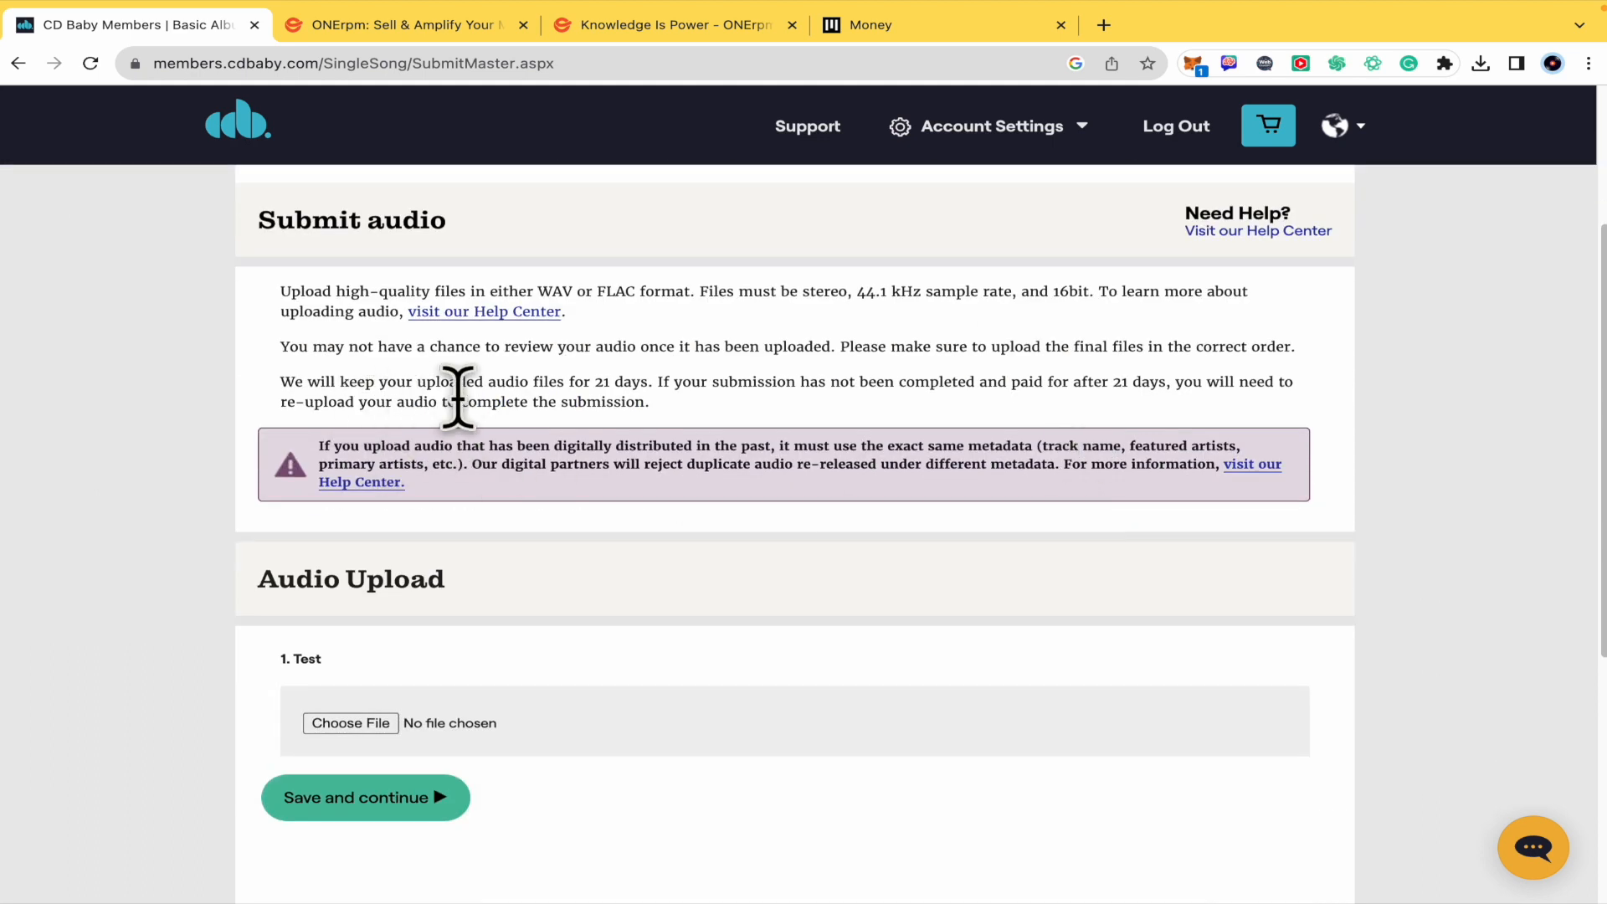
{"action": "mouse_move", "coordinate": [608, 398]}
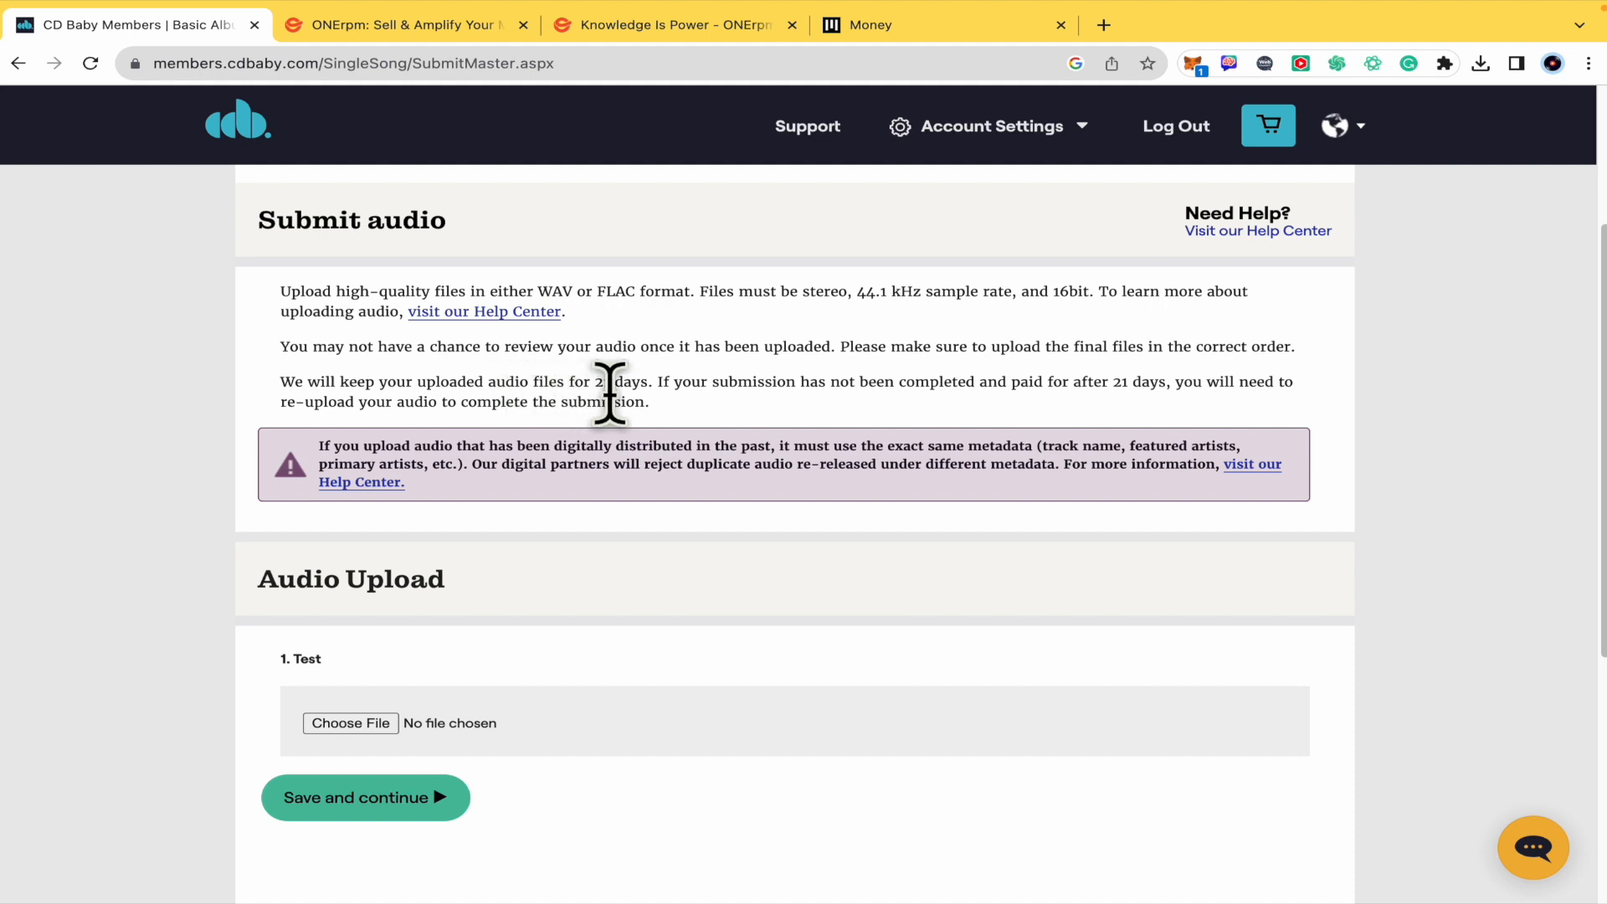
{"action": "mouse_move", "coordinate": [808, 431]}
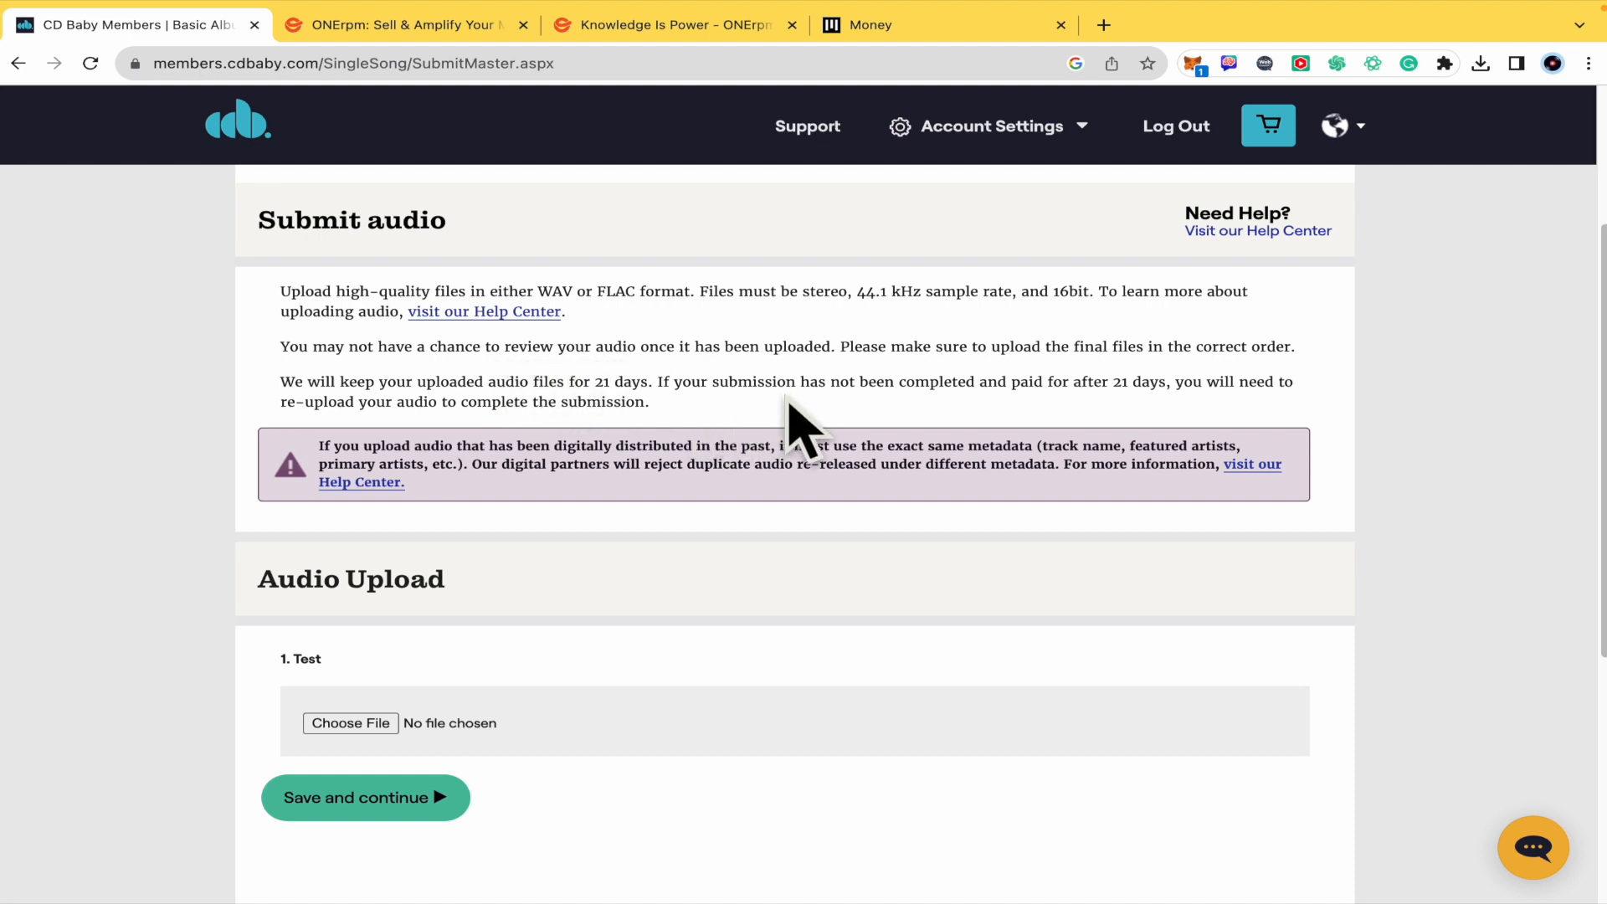
{"action": "mouse_move", "coordinate": [1031, 389]}
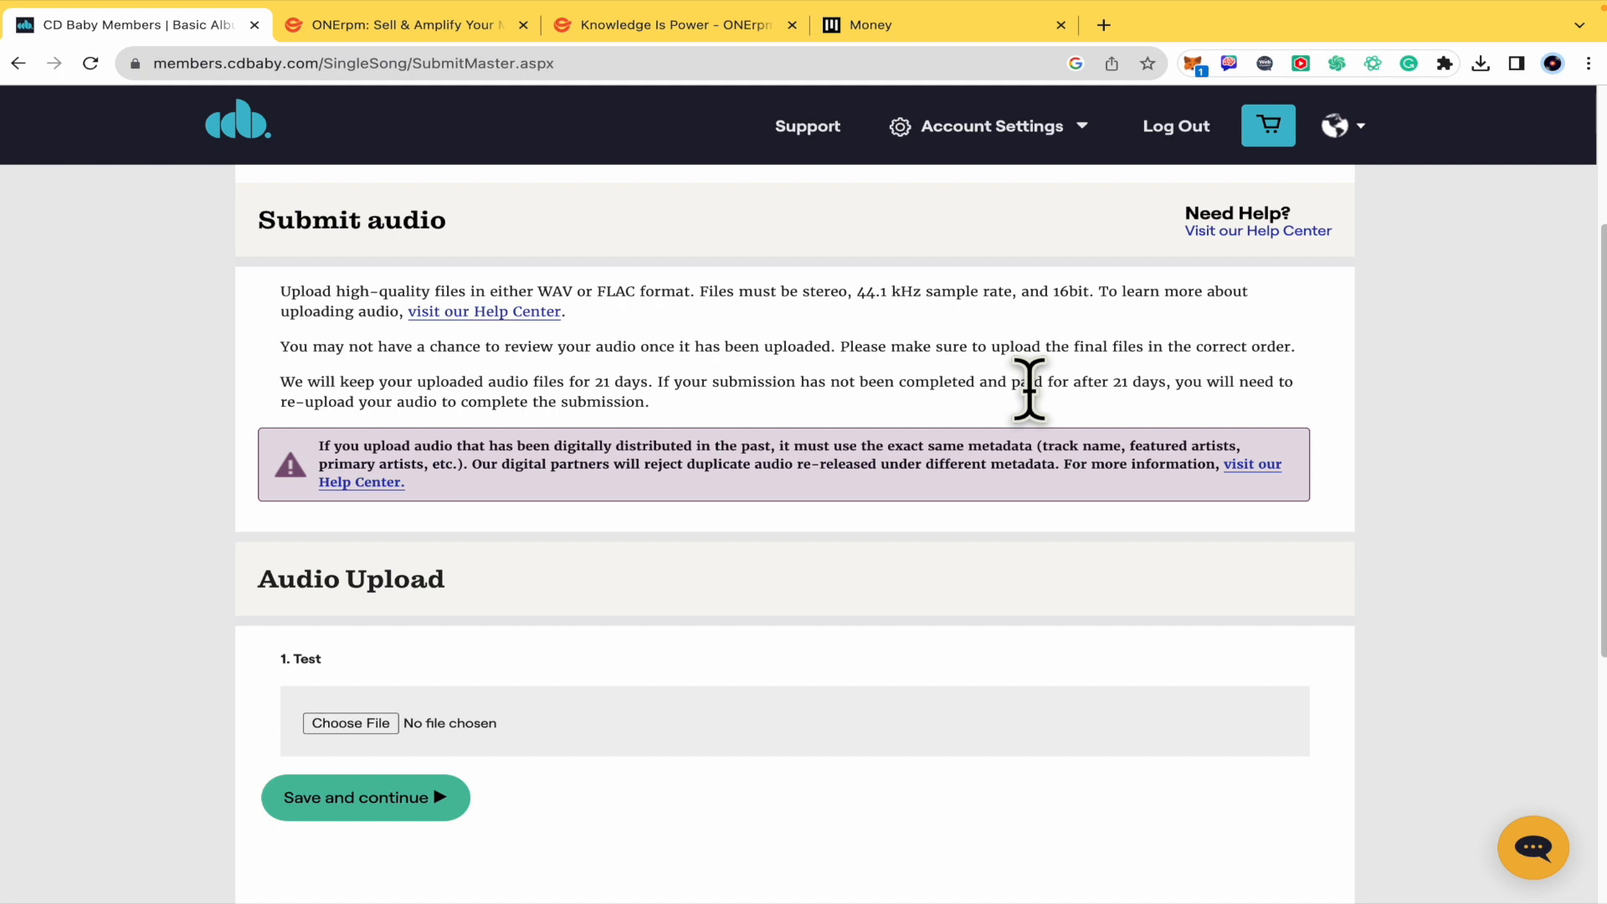
{"action": "mouse_move", "coordinate": [1153, 436]}
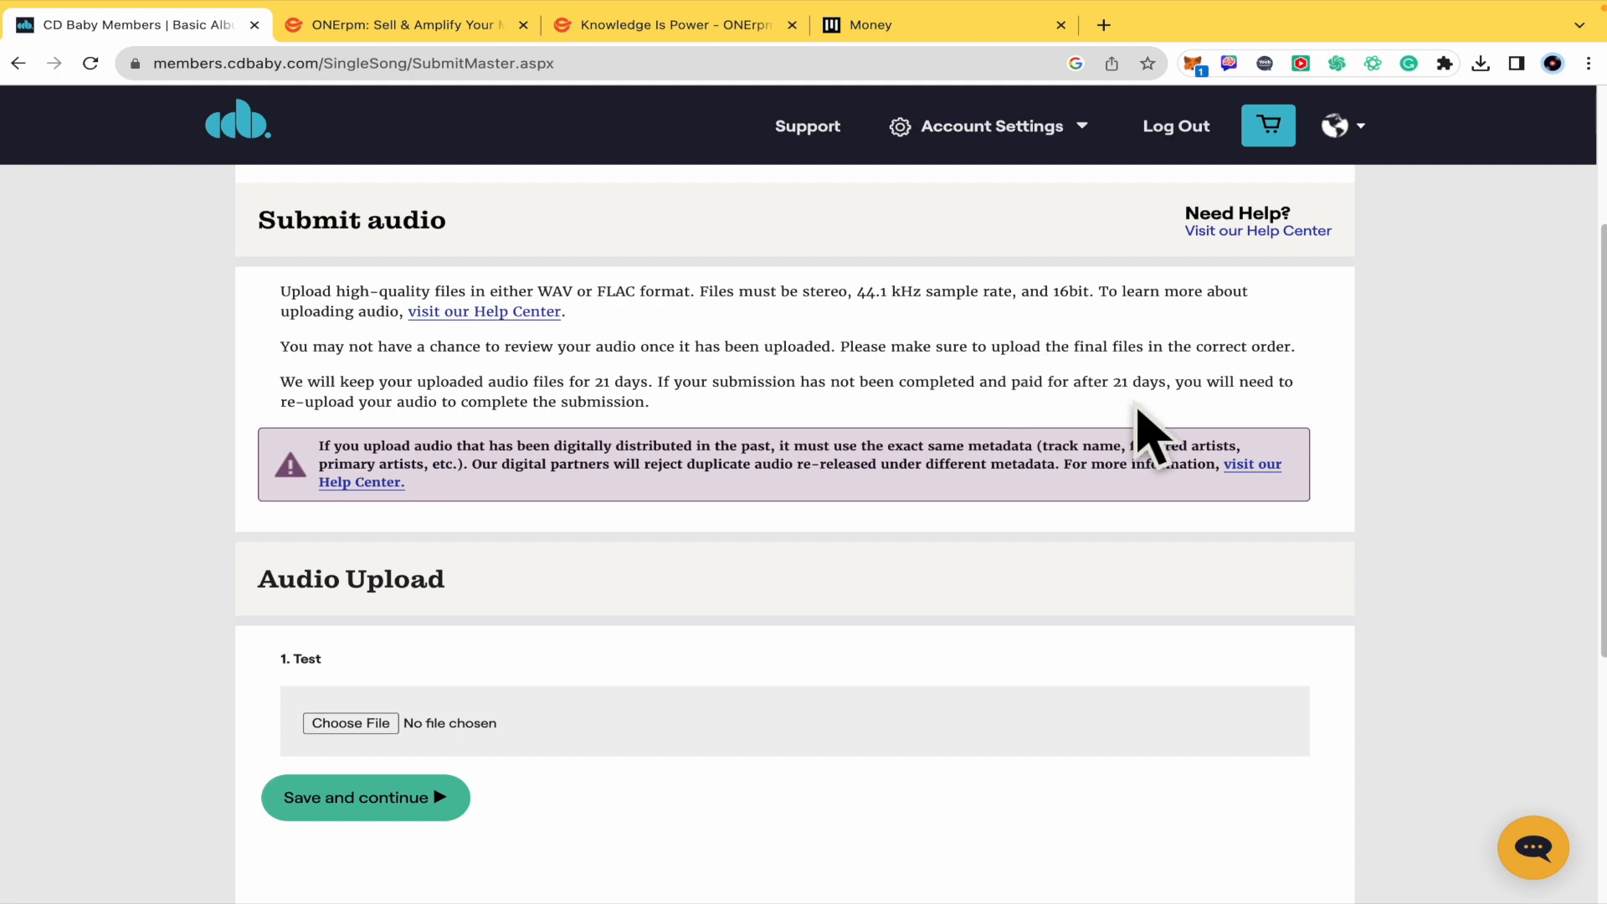
{"action": "mouse_move", "coordinate": [466, 443]}
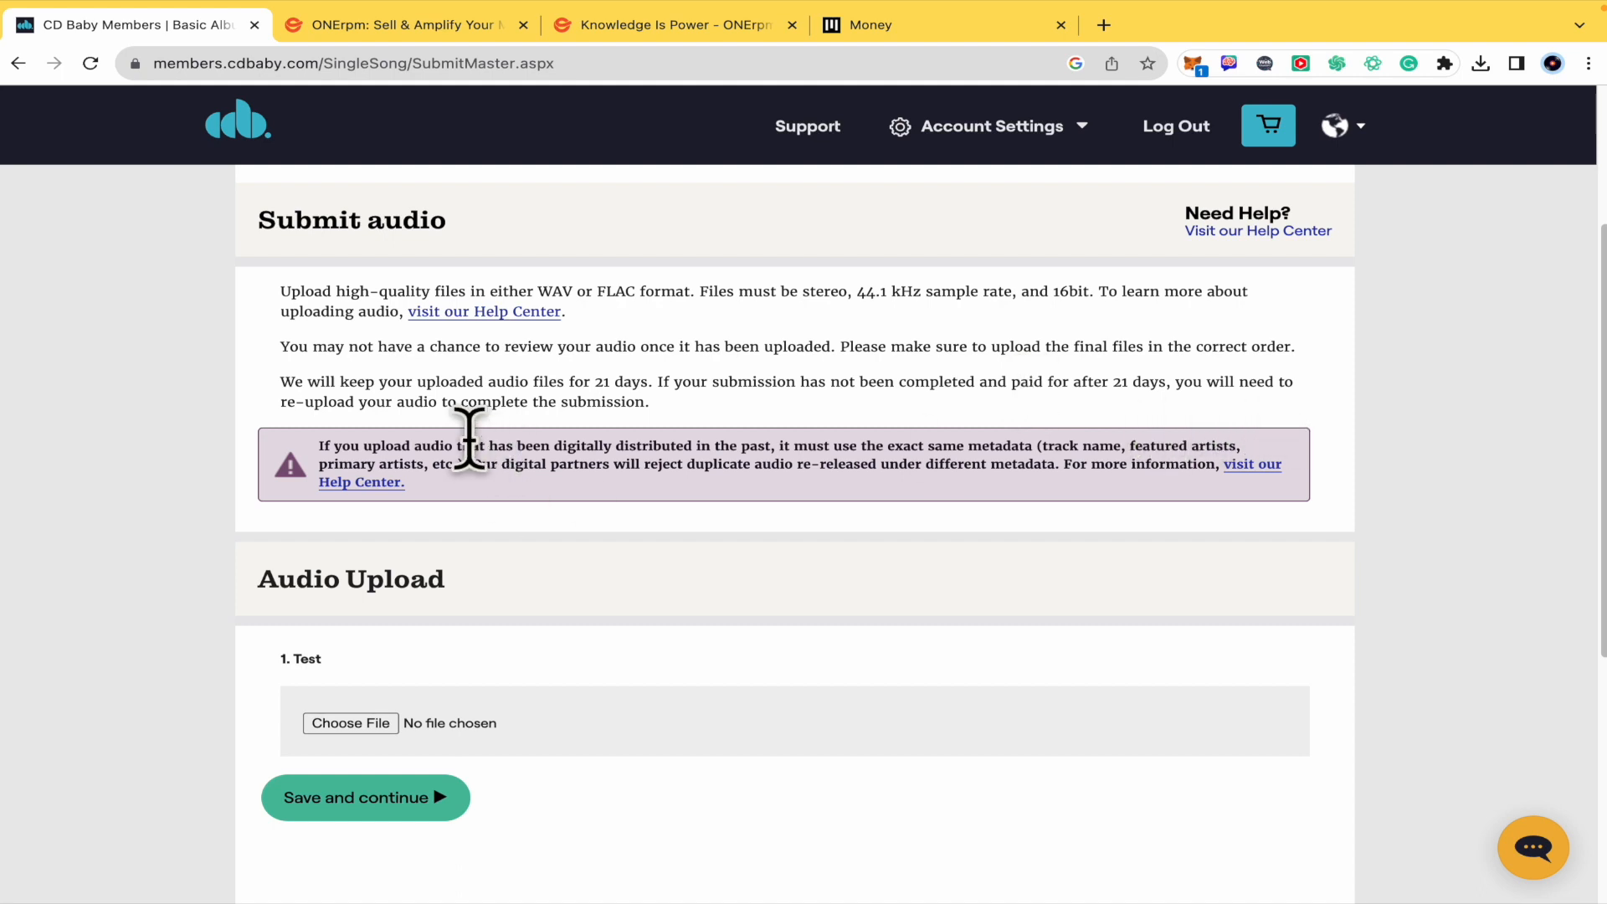
{"action": "mouse_move", "coordinate": [635, 467]}
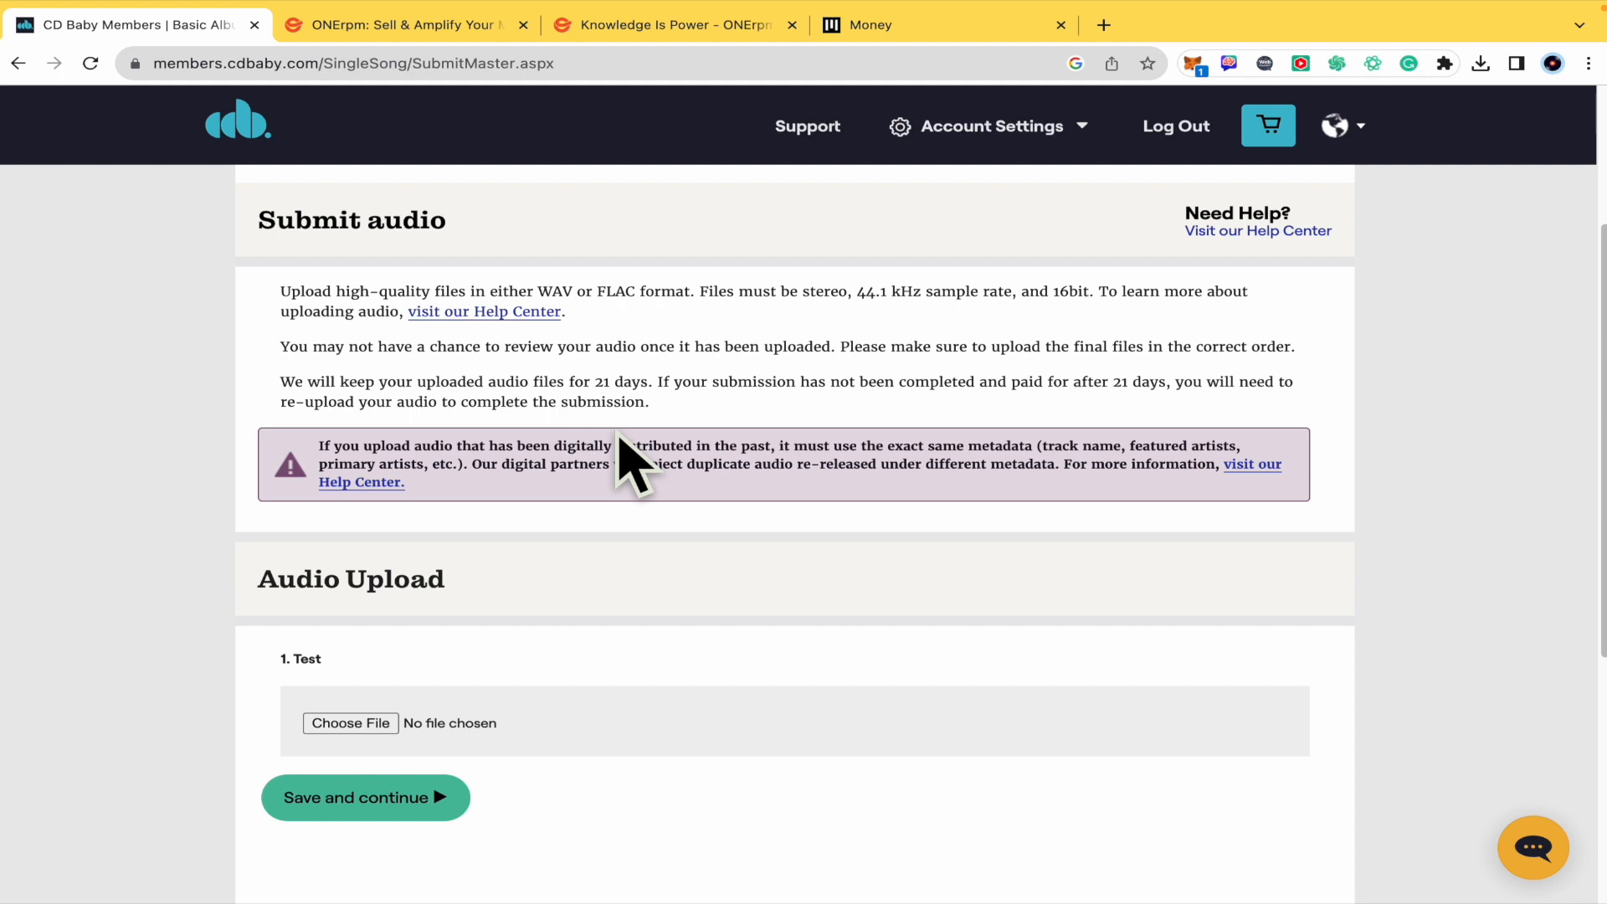
{"action": "scroll", "scroll_direction": "down", "scroll_amount": 3}
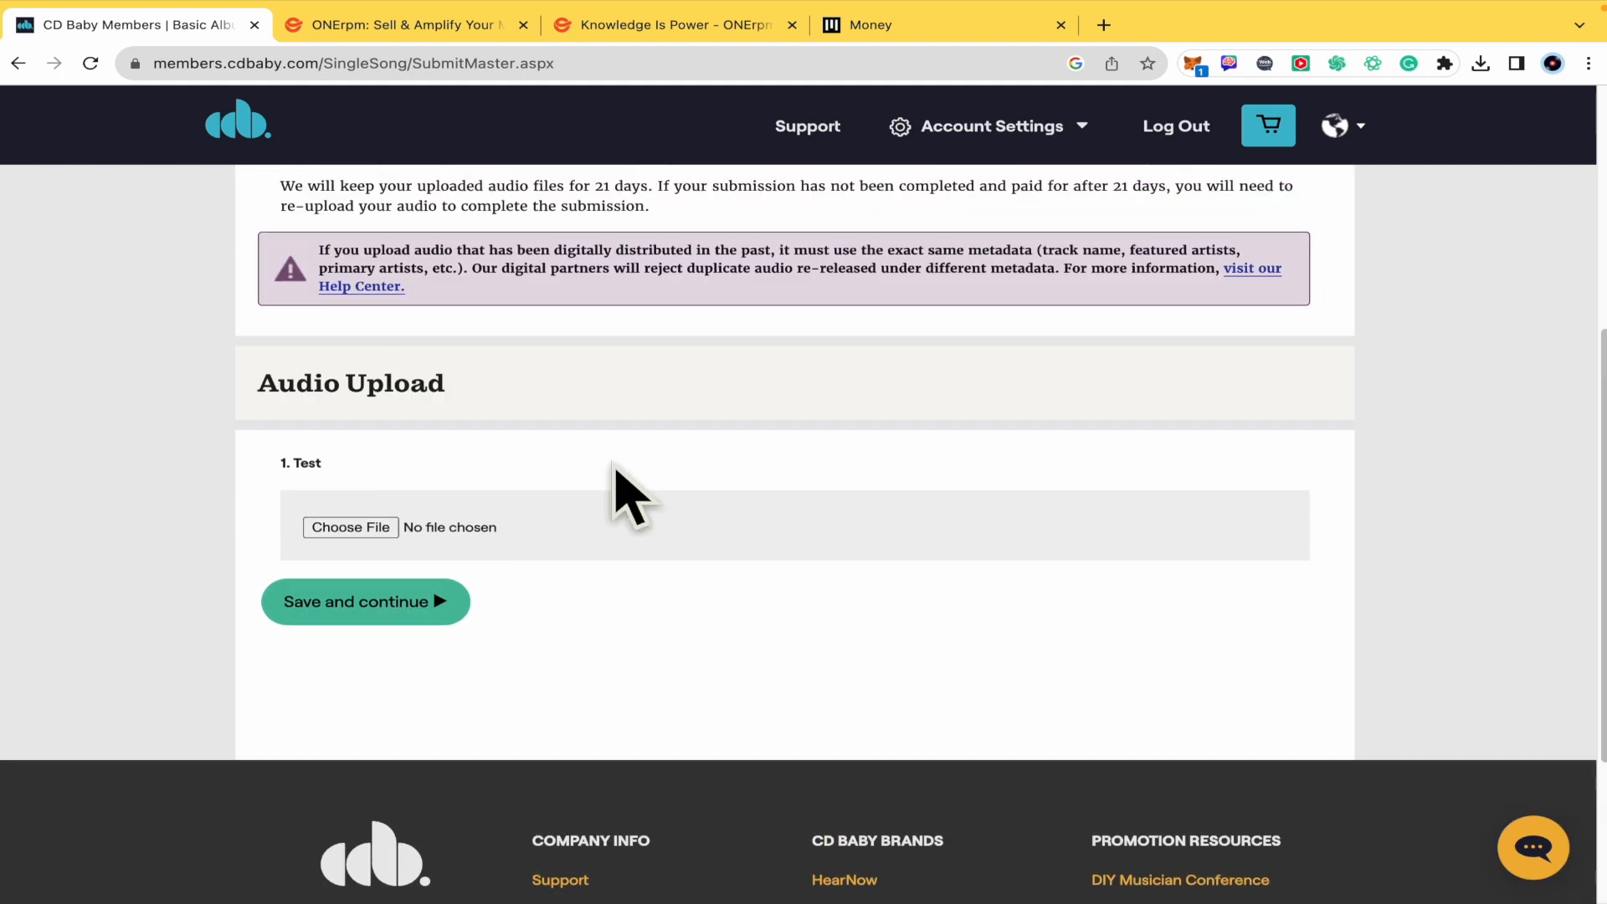
{"action": "mouse_move", "coordinate": [394, 615]}
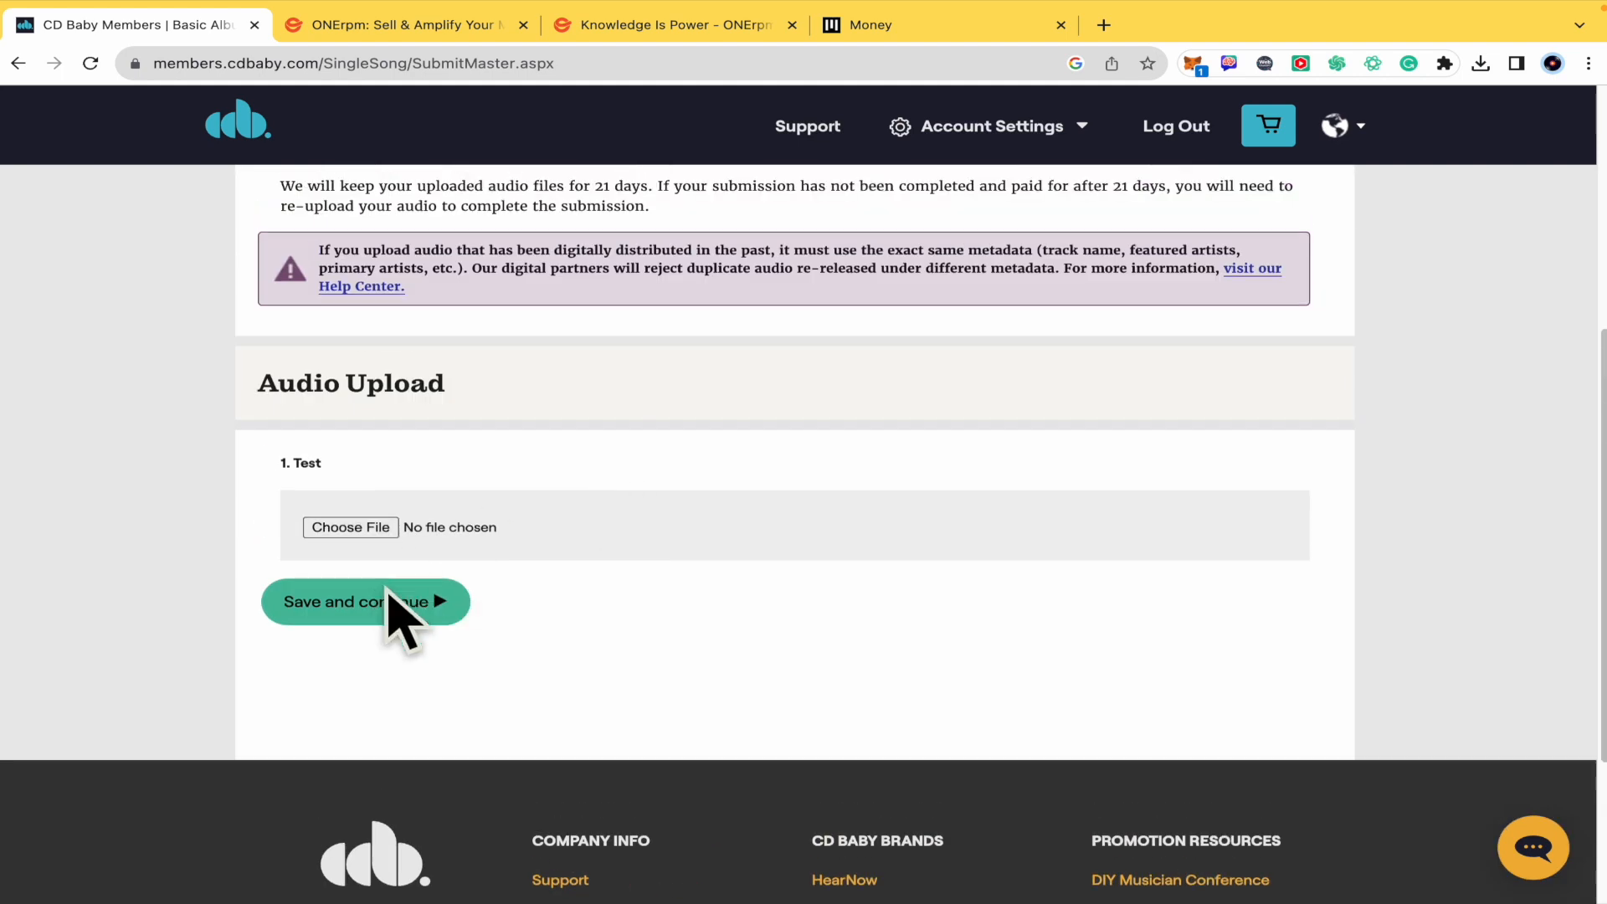
{"action": "left_click", "coordinate": [365, 601]}
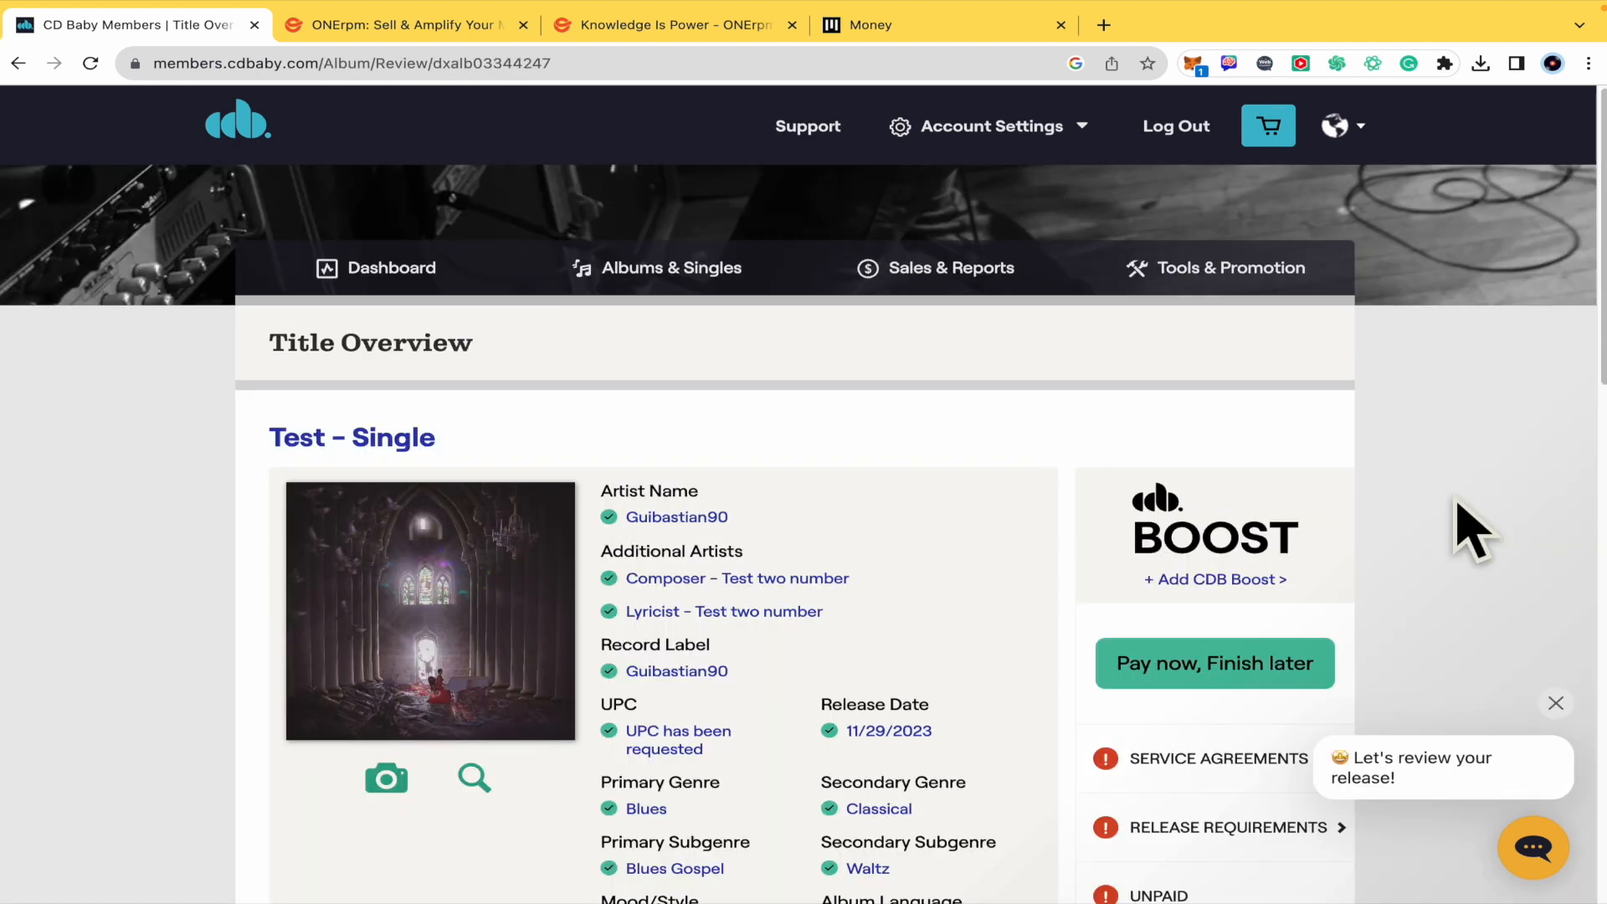
- Expand Distribution to show no partner artist IDs and worldwide availability
{"action": "scroll", "scroll_direction": "down", "scroll_amount": 3}
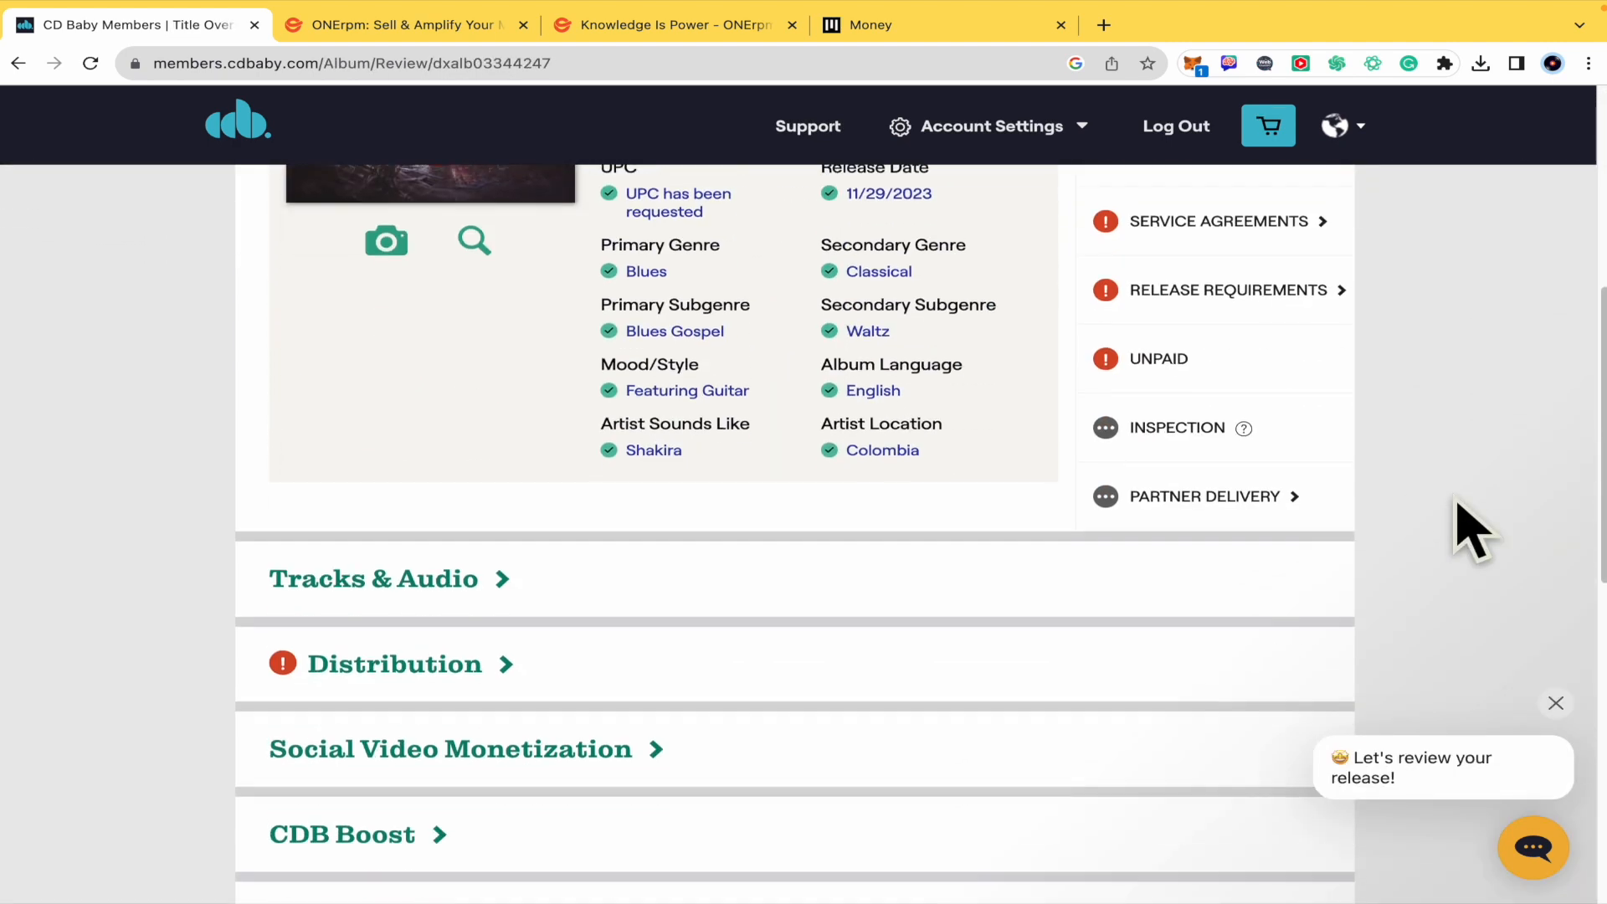
{"action": "scroll", "scroll_direction": "down", "scroll_amount": 3}
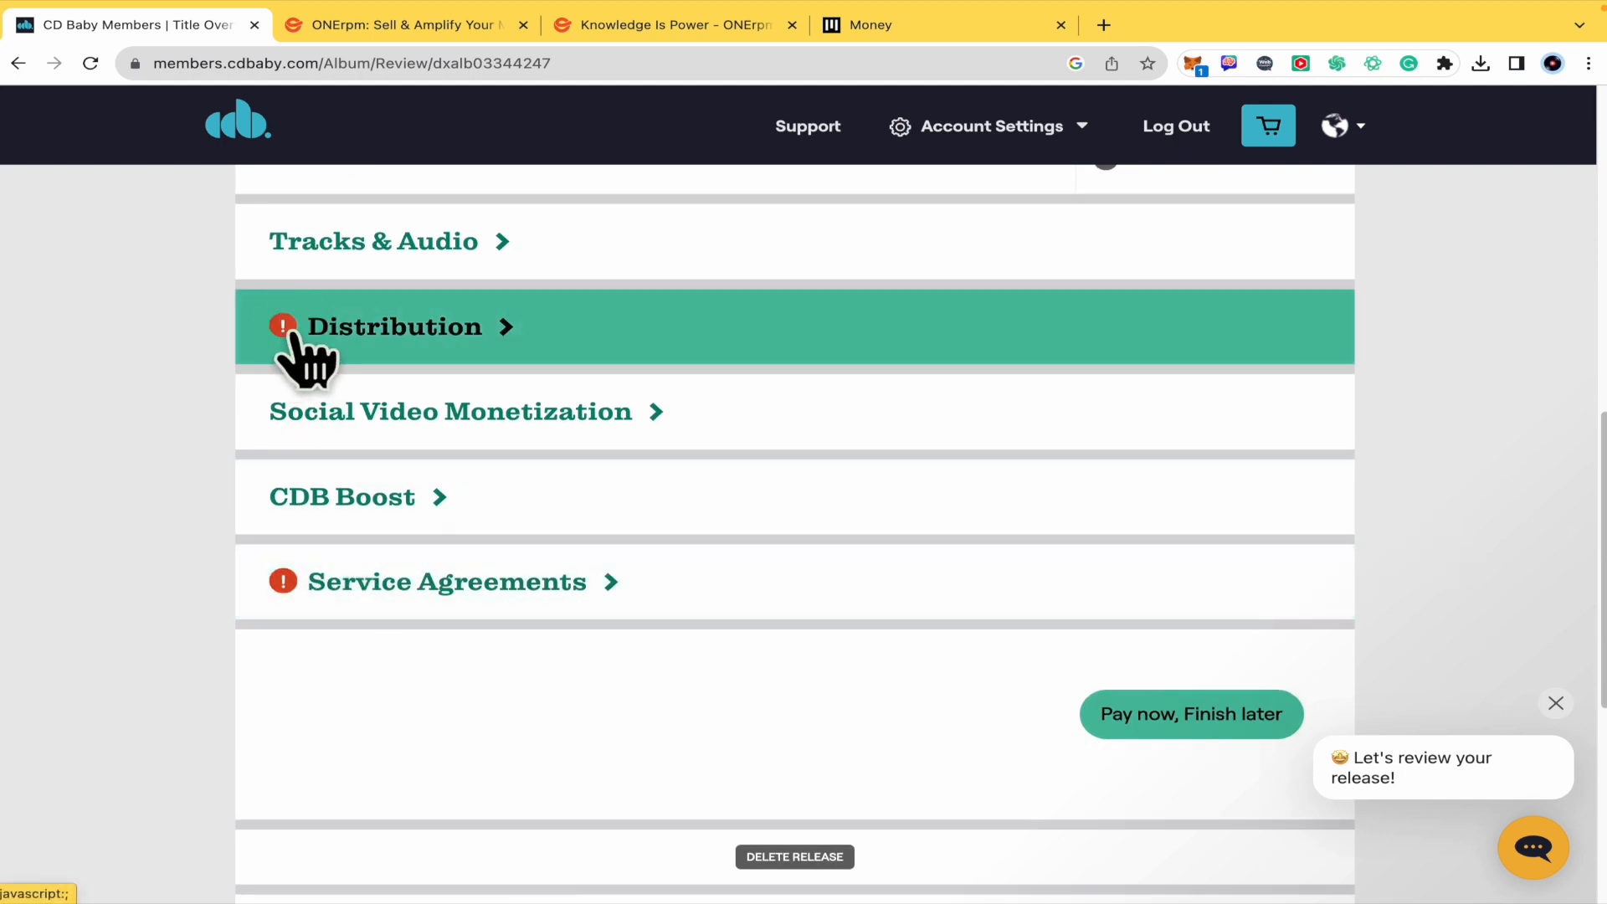
{"action": "left_click", "coordinate": [393, 326]}
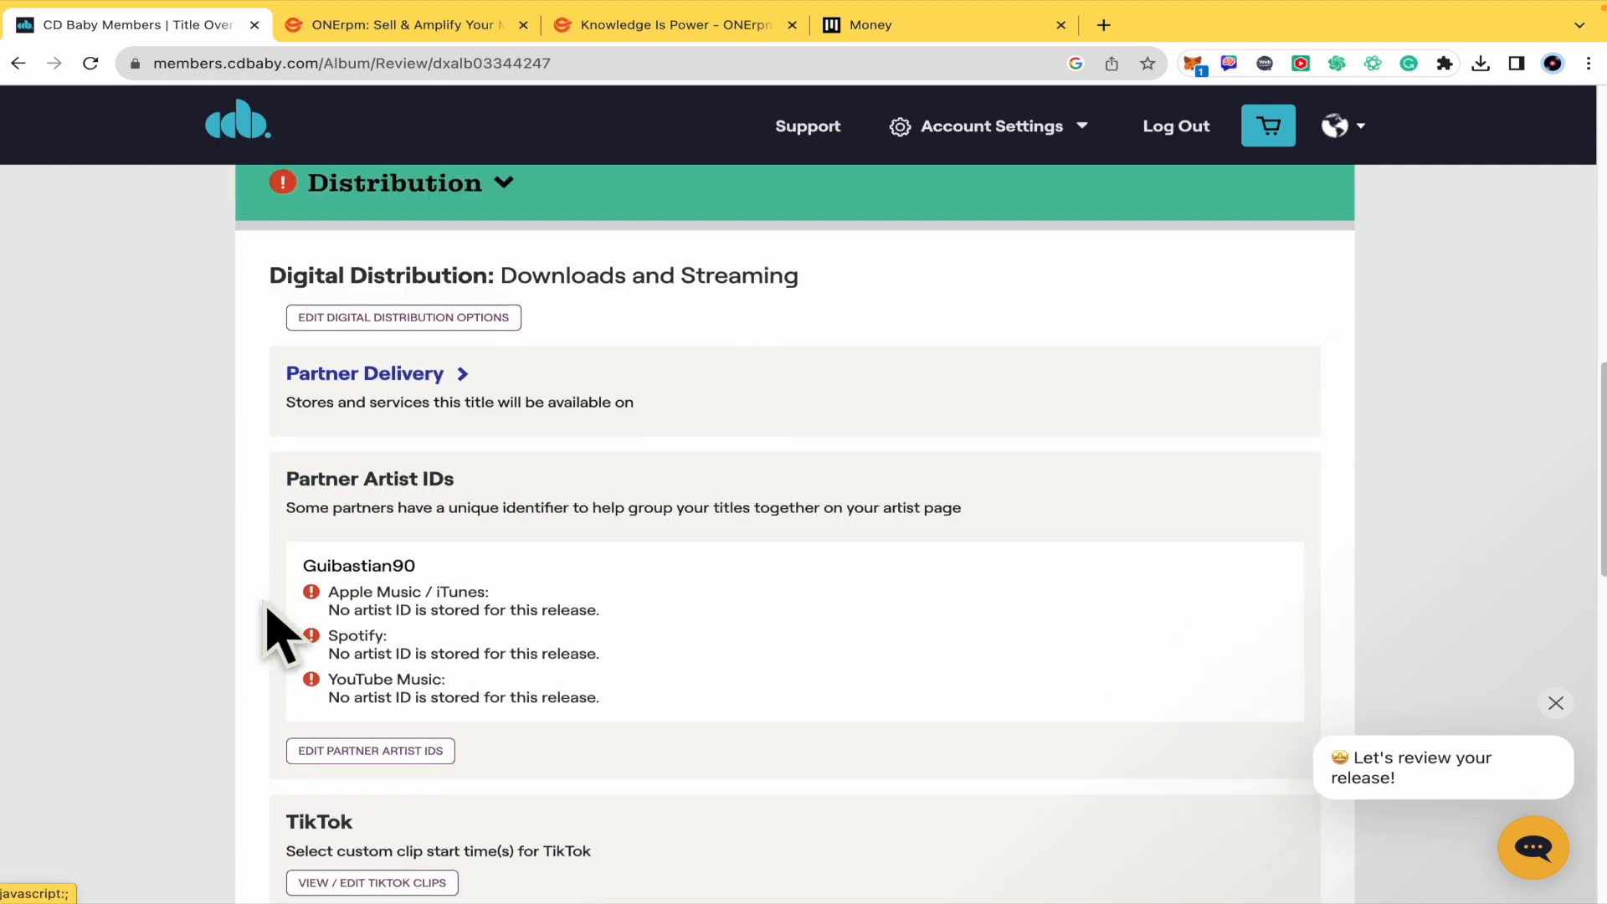
{"action": "scroll", "scroll_direction": "down", "scroll_amount": 3}
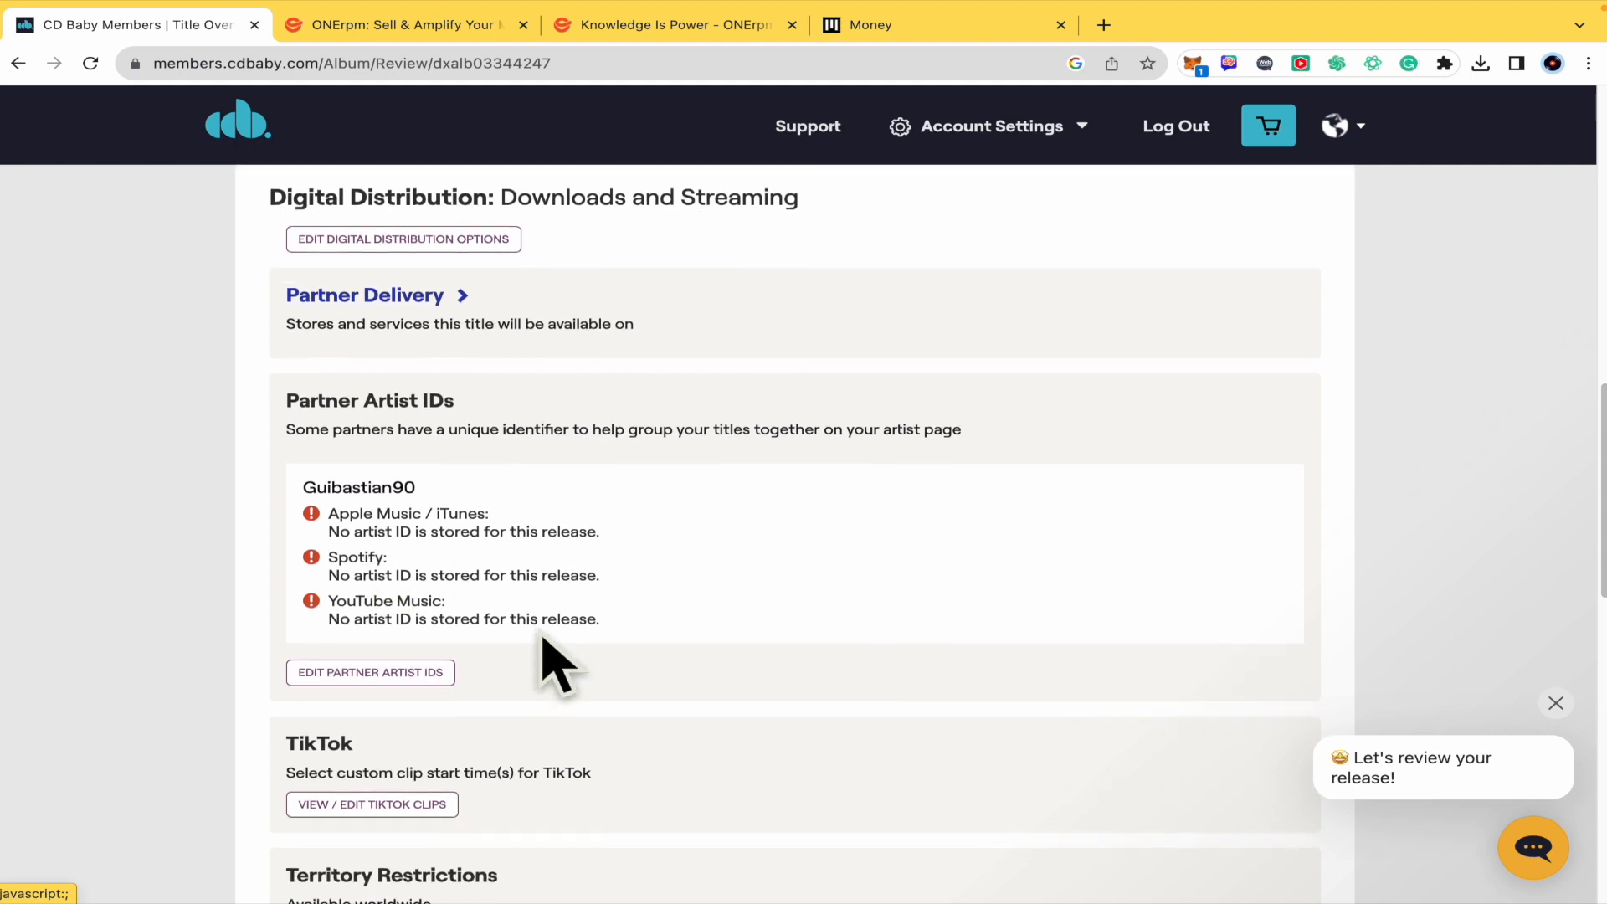
{"action": "mouse_move", "coordinate": [394, 579]}
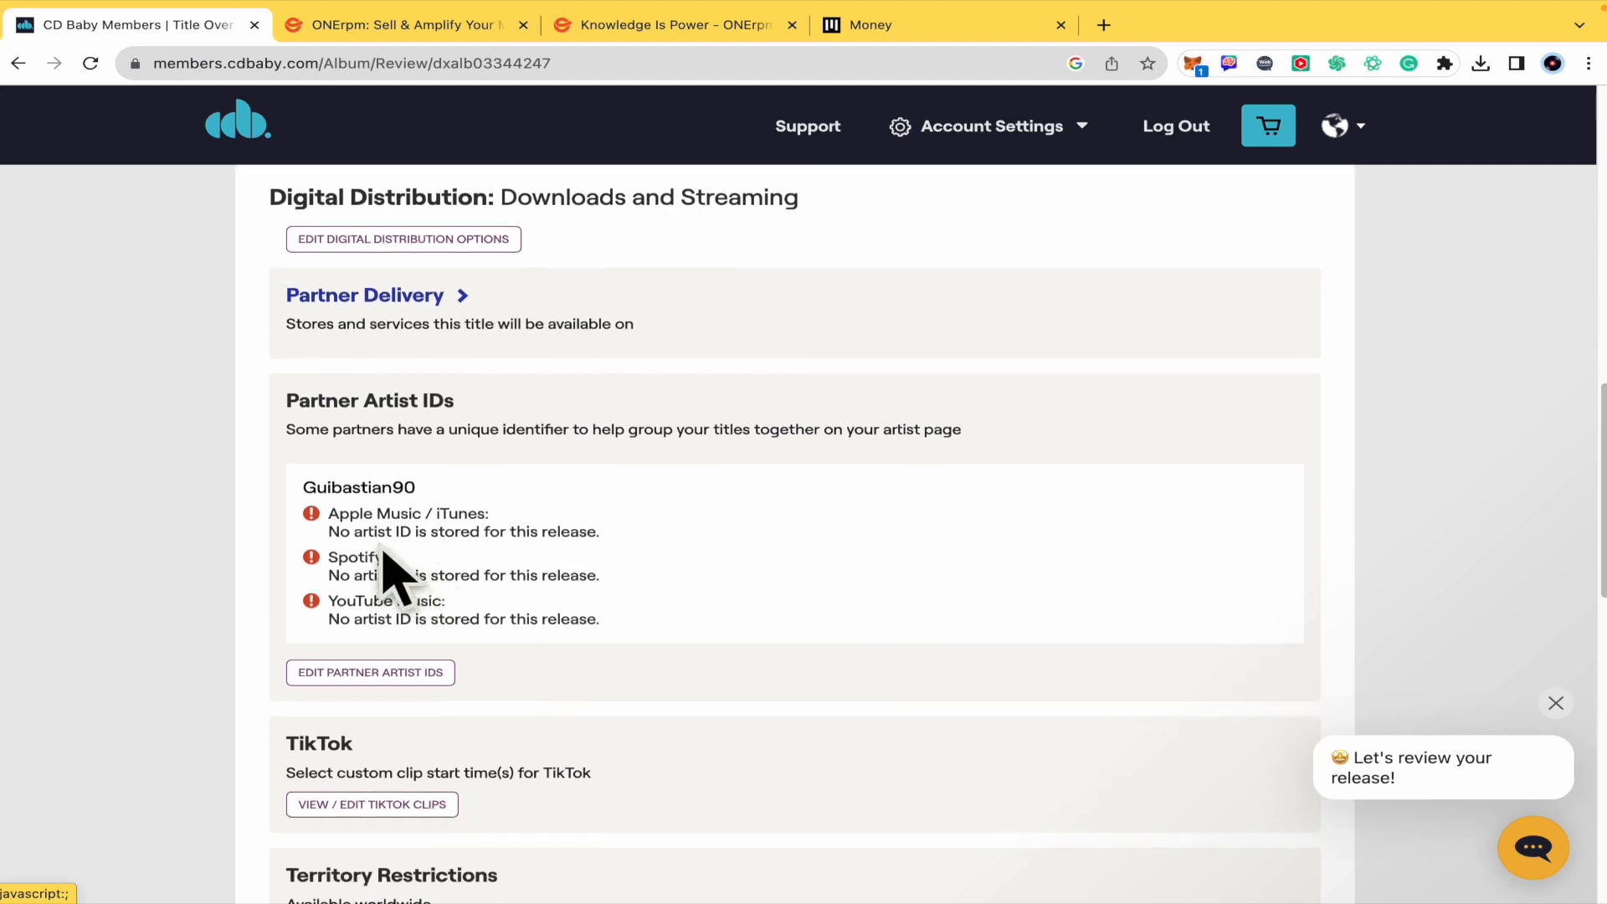
{"action": "mouse_move", "coordinate": [402, 517]}
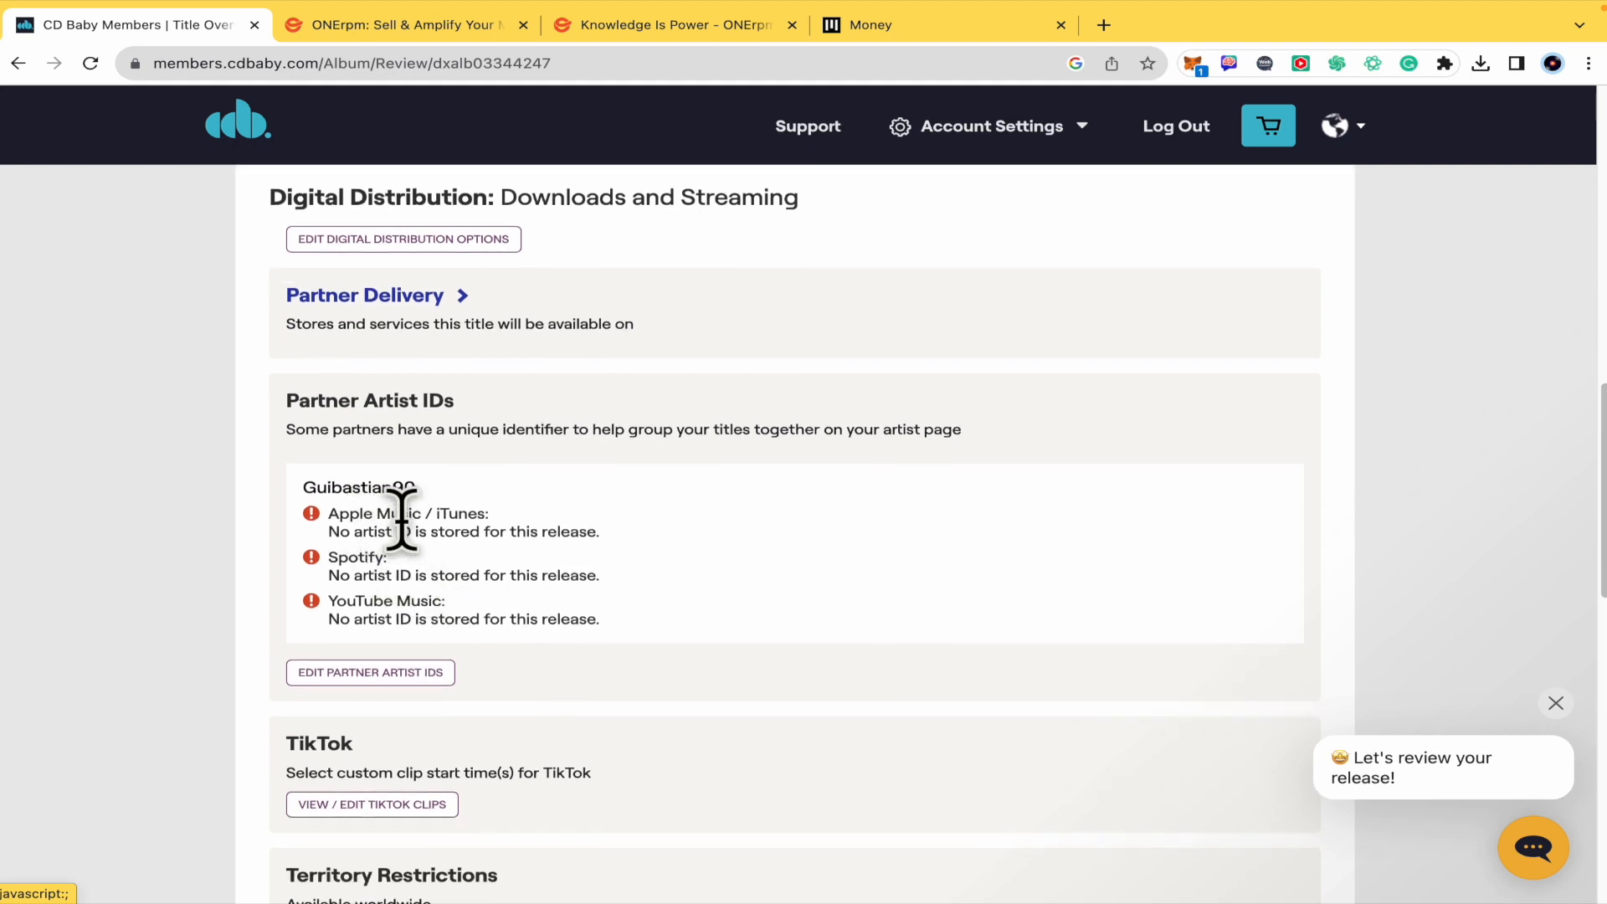
{"action": "scroll", "scroll_direction": "down", "scroll_amount": 3}
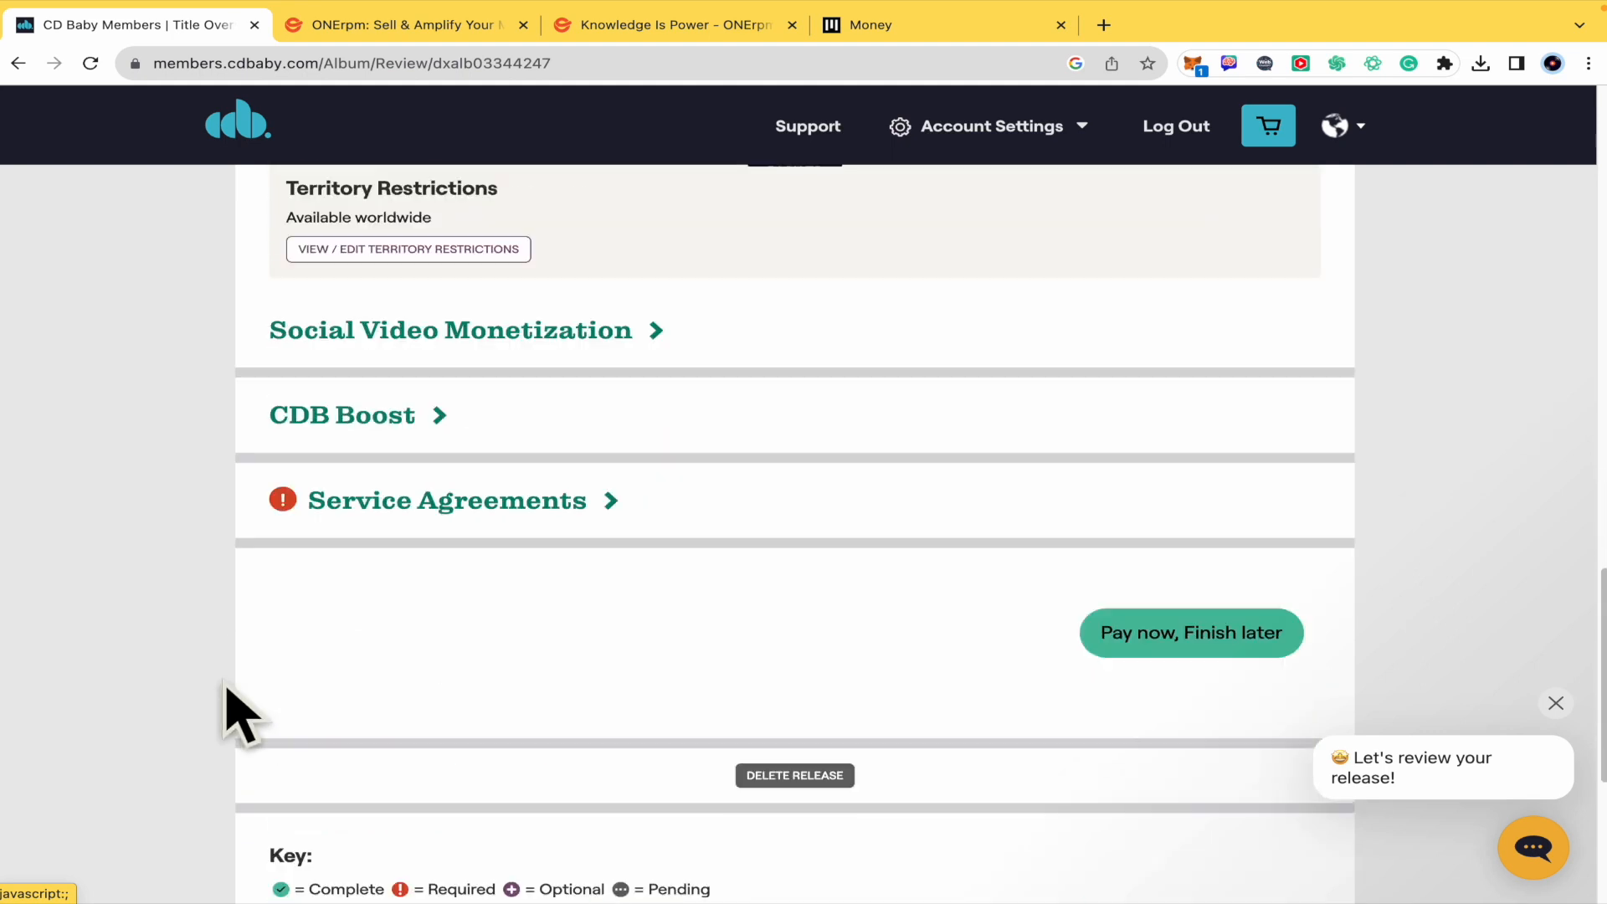
- Agree to and save the Digital Distribution Addendum, then decline the guided tour
{"action": "left_click", "coordinate": [444, 501]}
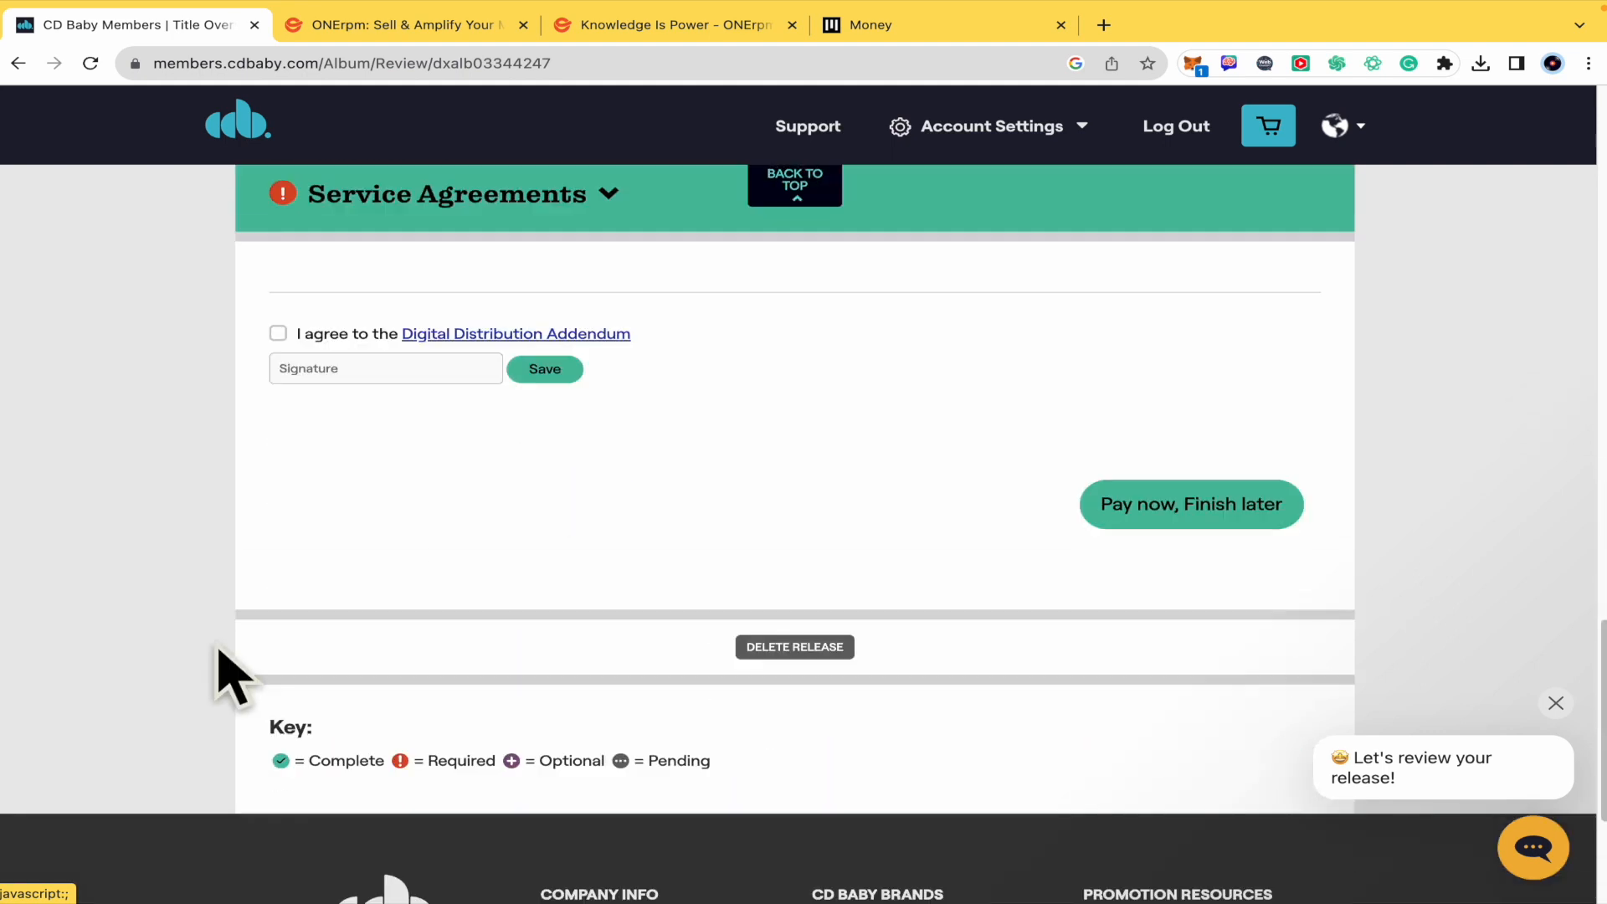
{"action": "left_click", "coordinate": [278, 333]}
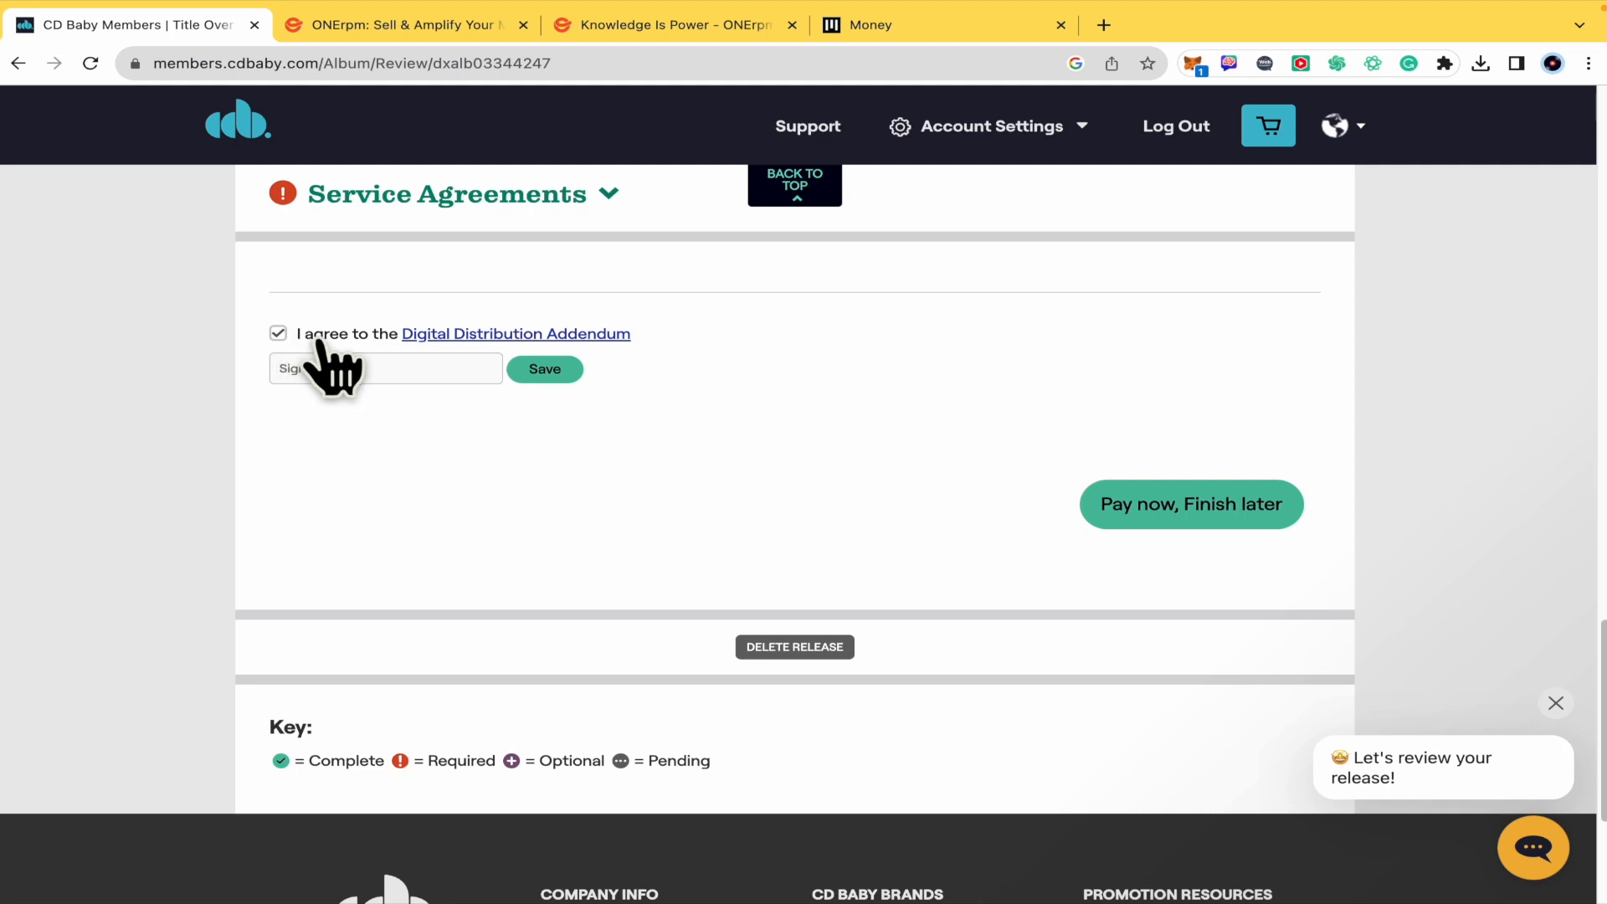
{"action": "mouse_move", "coordinate": [421, 370]}
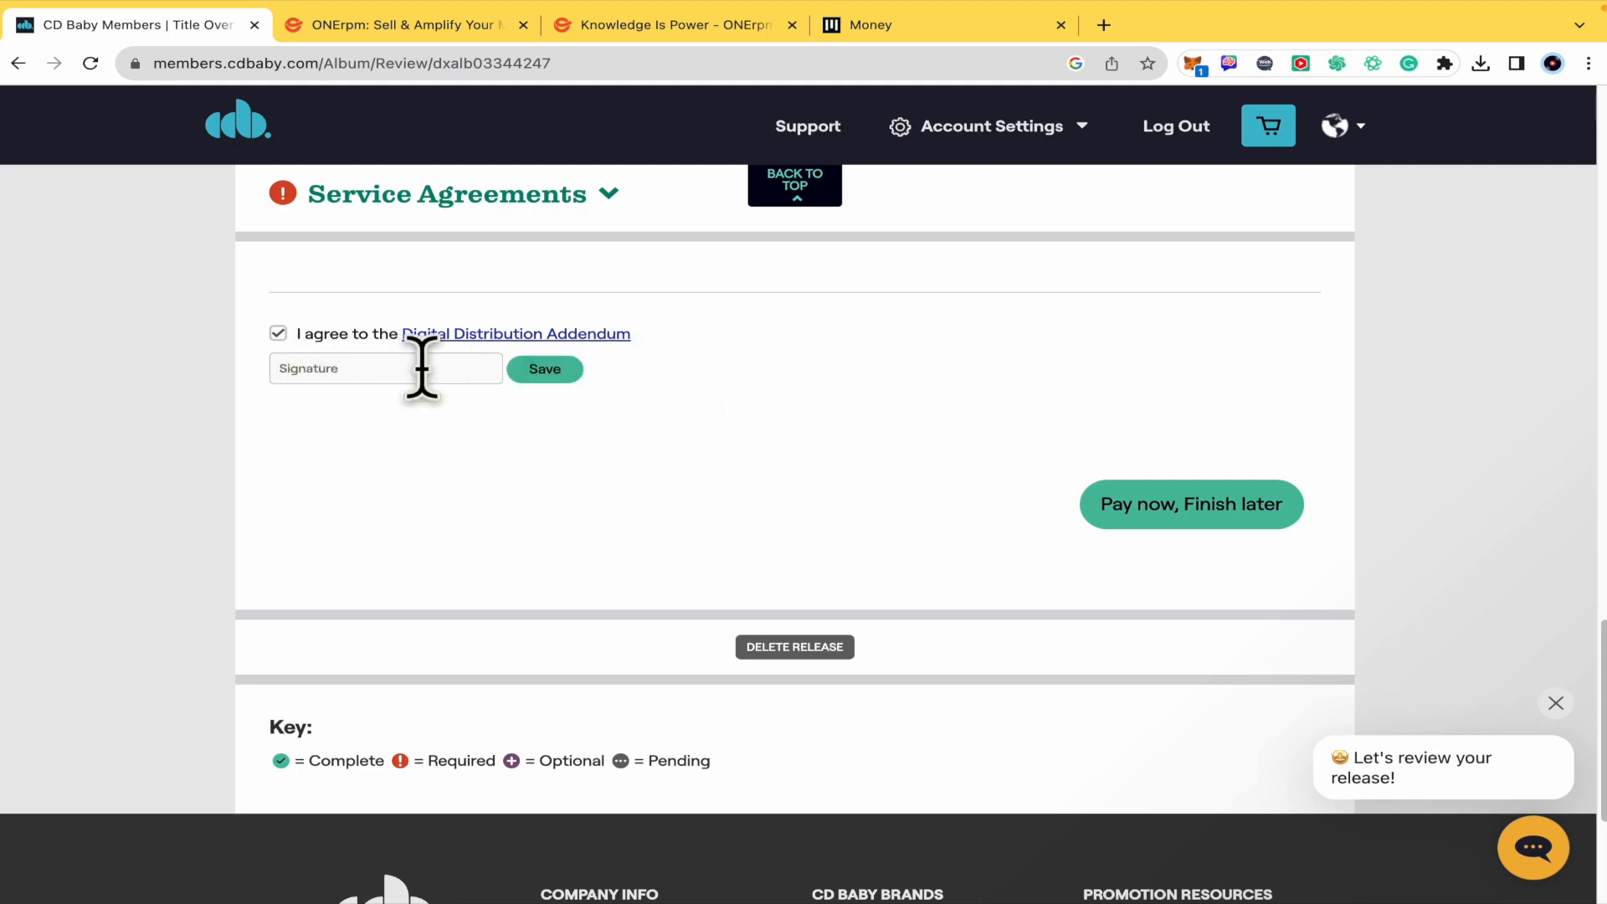
{"action": "left_click", "coordinate": [385, 369]}
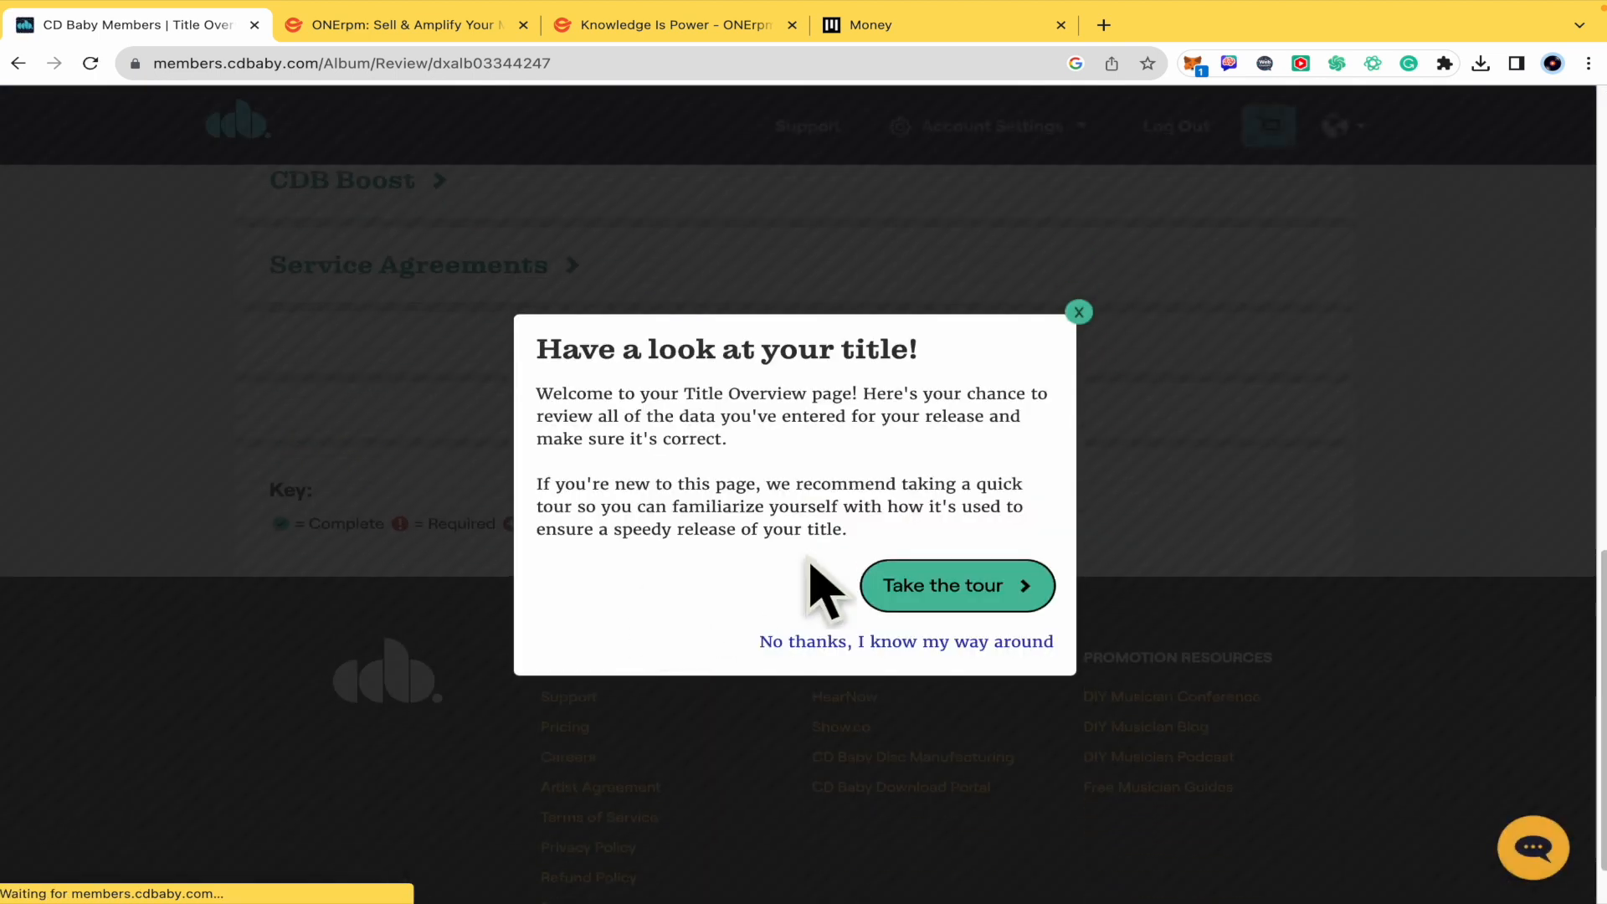
{"action": "left_click", "coordinate": [905, 641]}
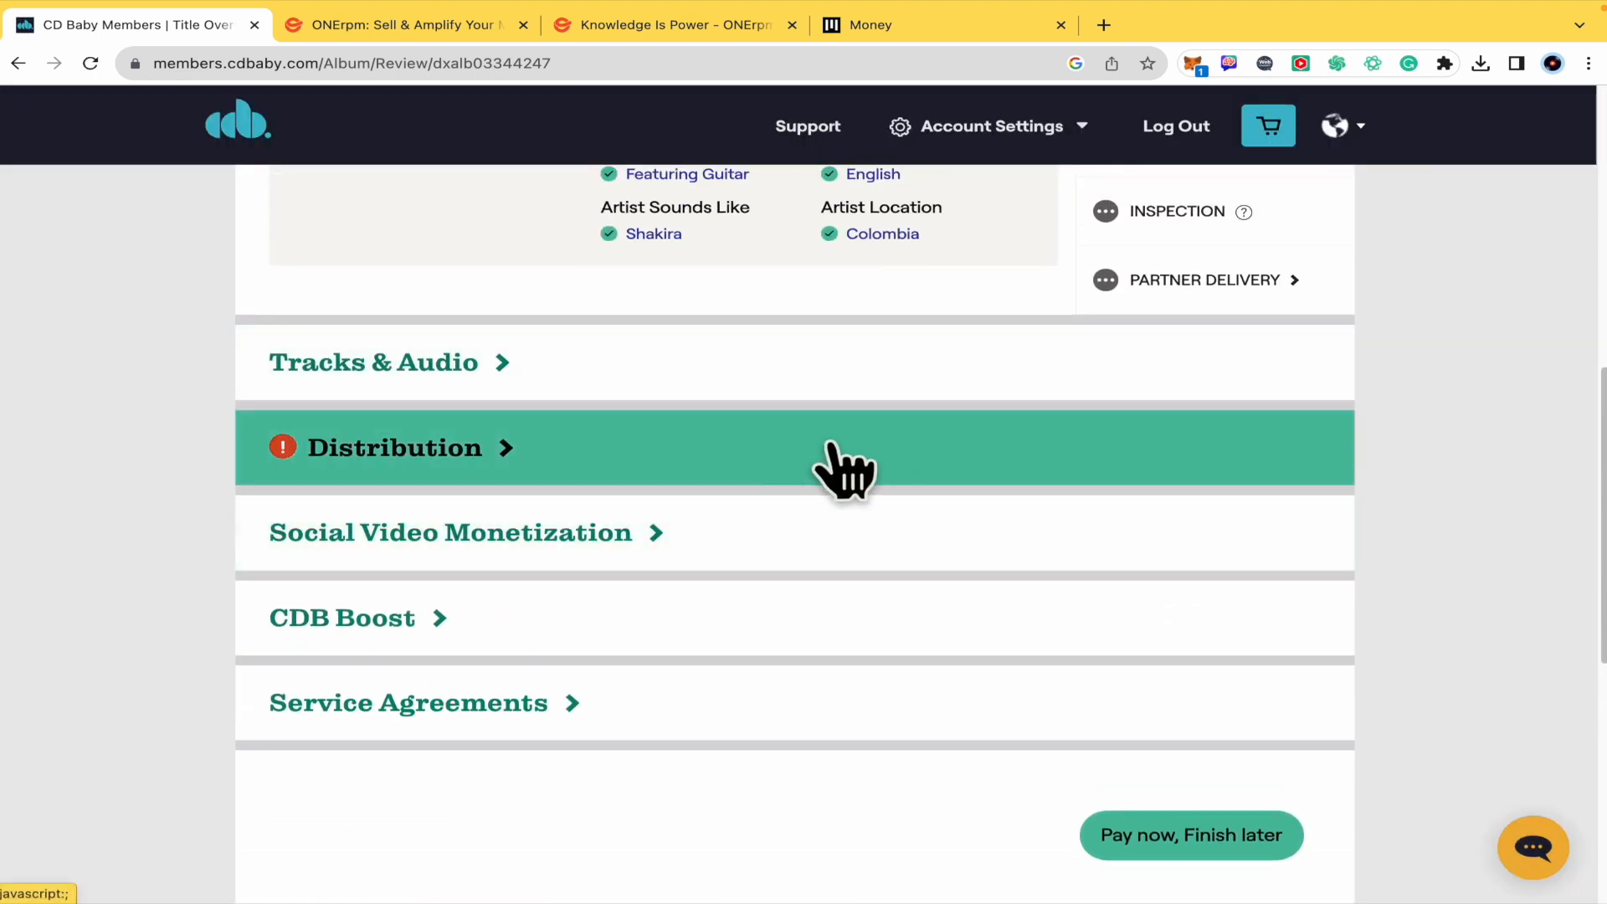
{"action": "scroll", "scroll_direction": "down", "scroll_amount": 3}
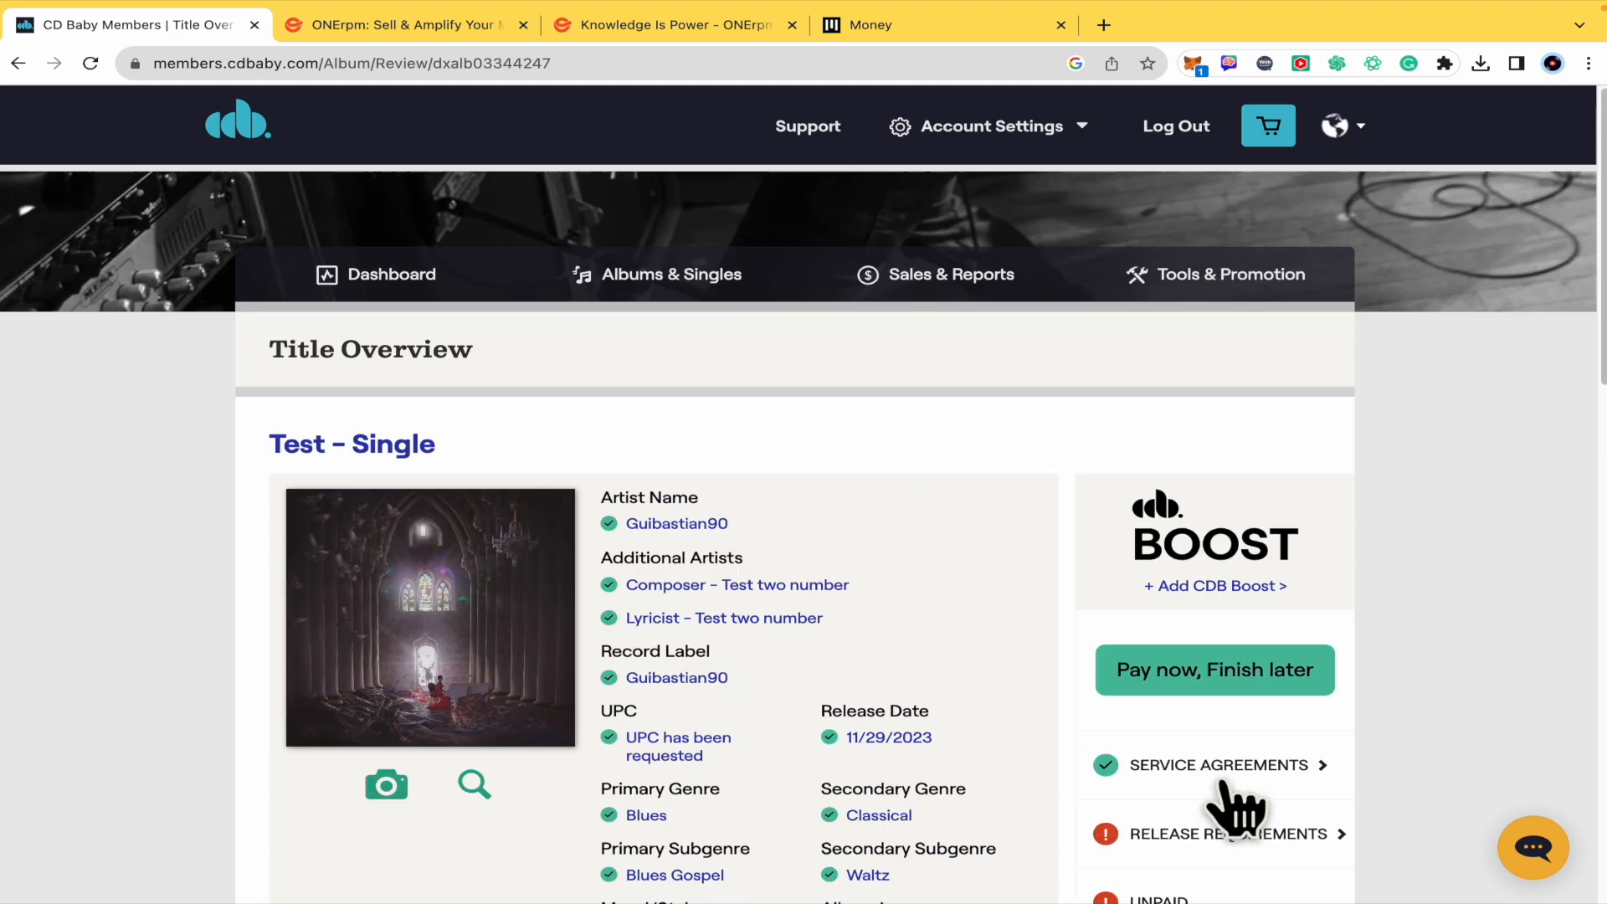
{"action": "scroll", "scroll_direction": "down", "scroll_amount": 3}
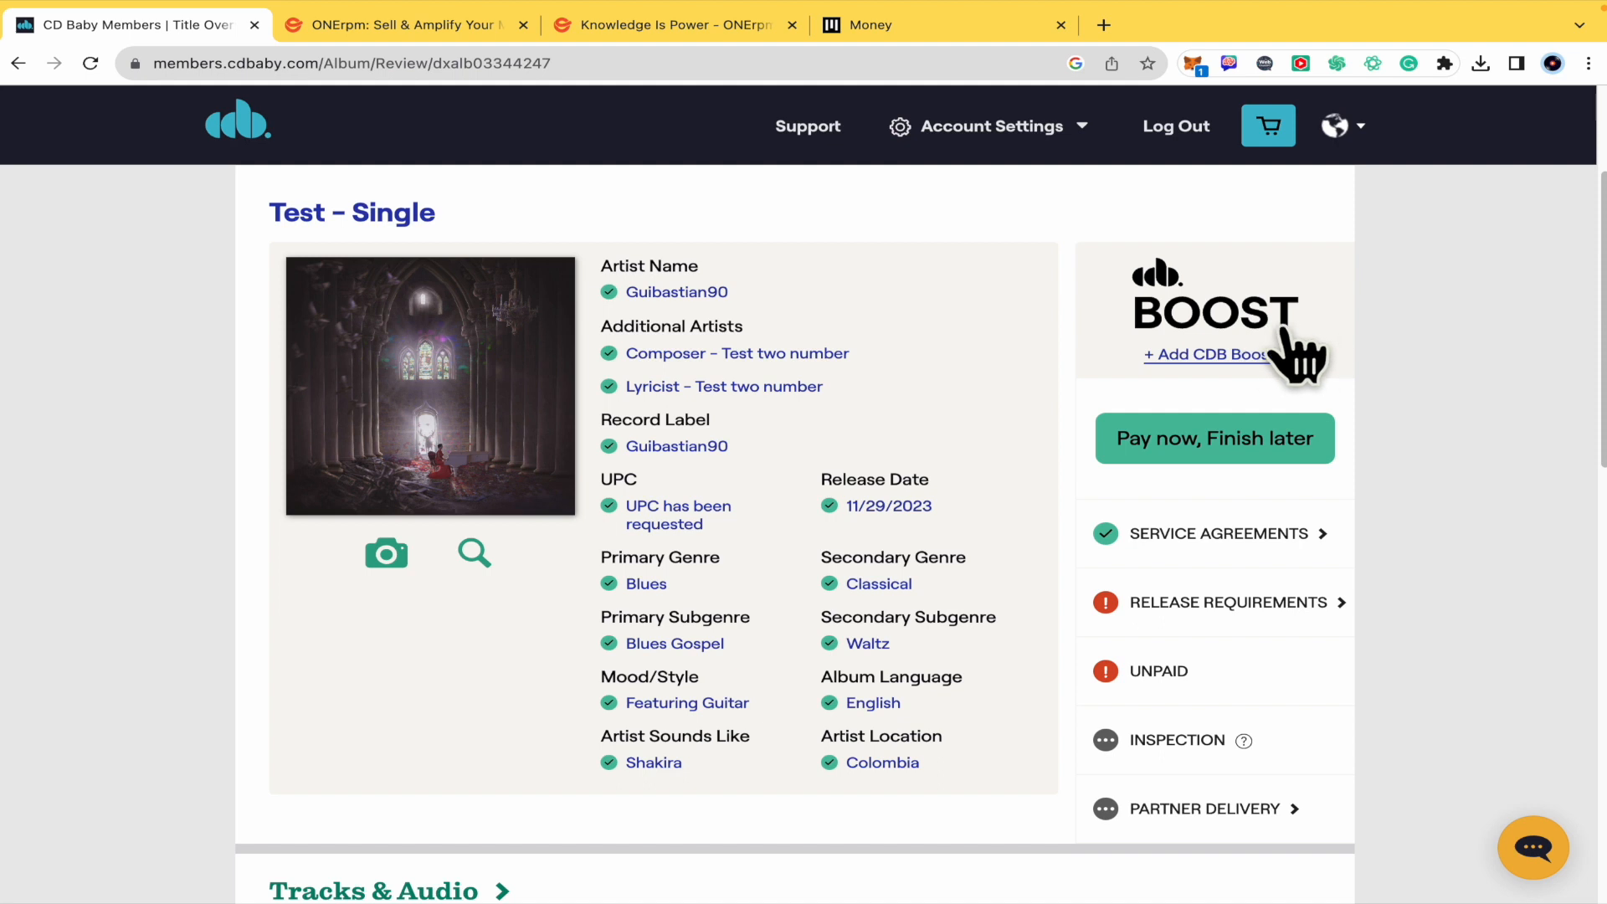
{"action": "scroll", "scroll_direction": "down", "scroll_amount": 3}
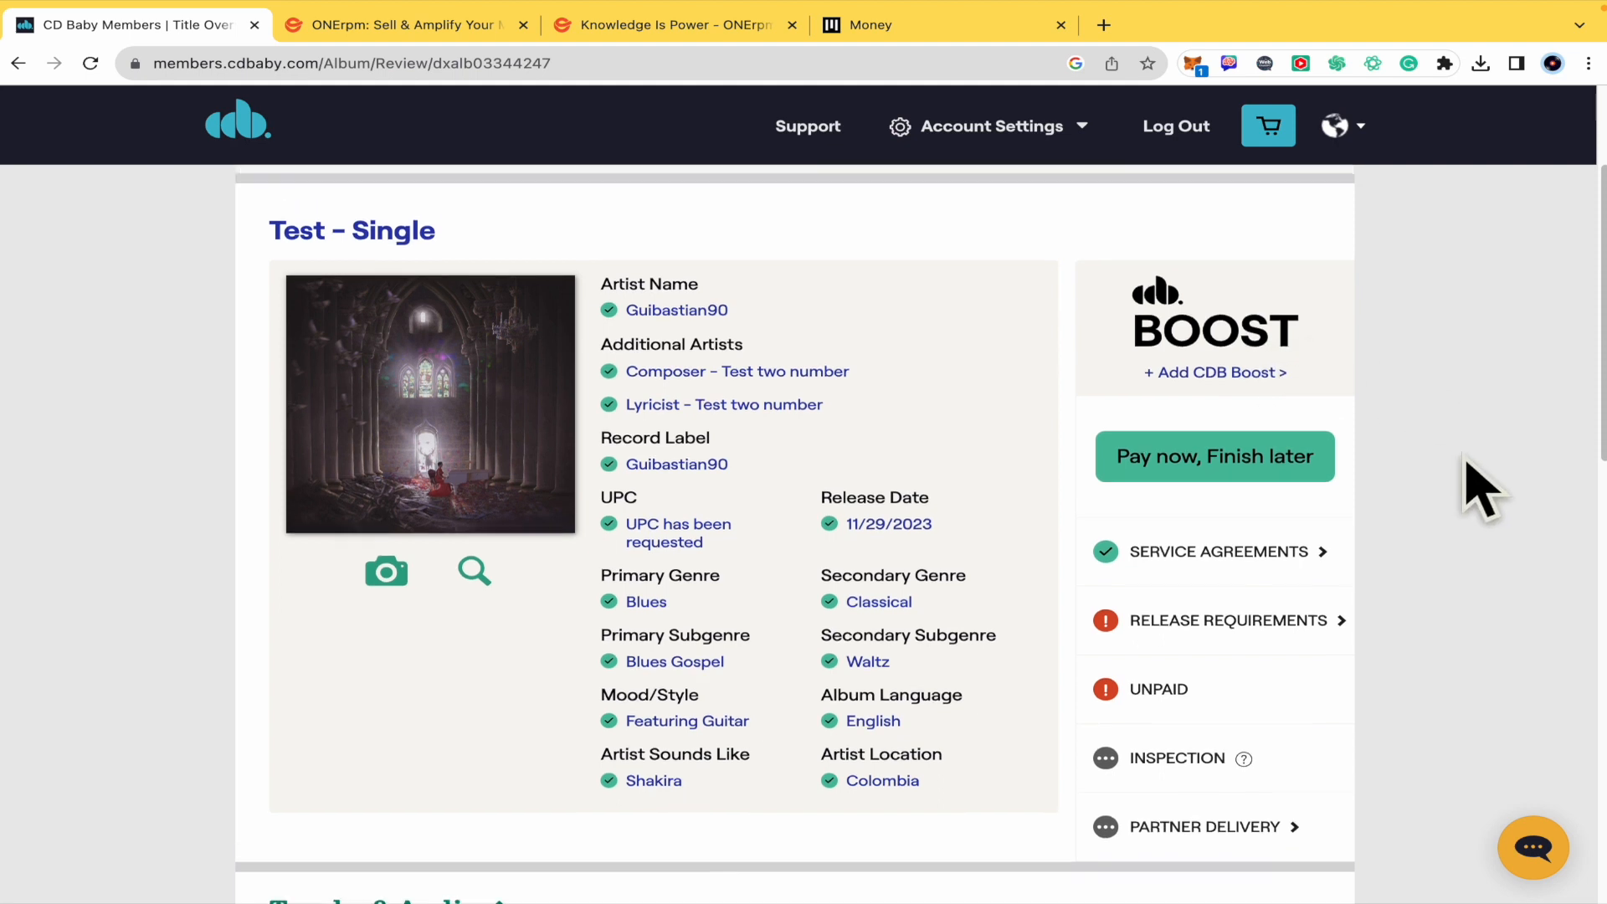
{"action": "scroll", "scroll_direction": "up", "scroll_amount": 3}
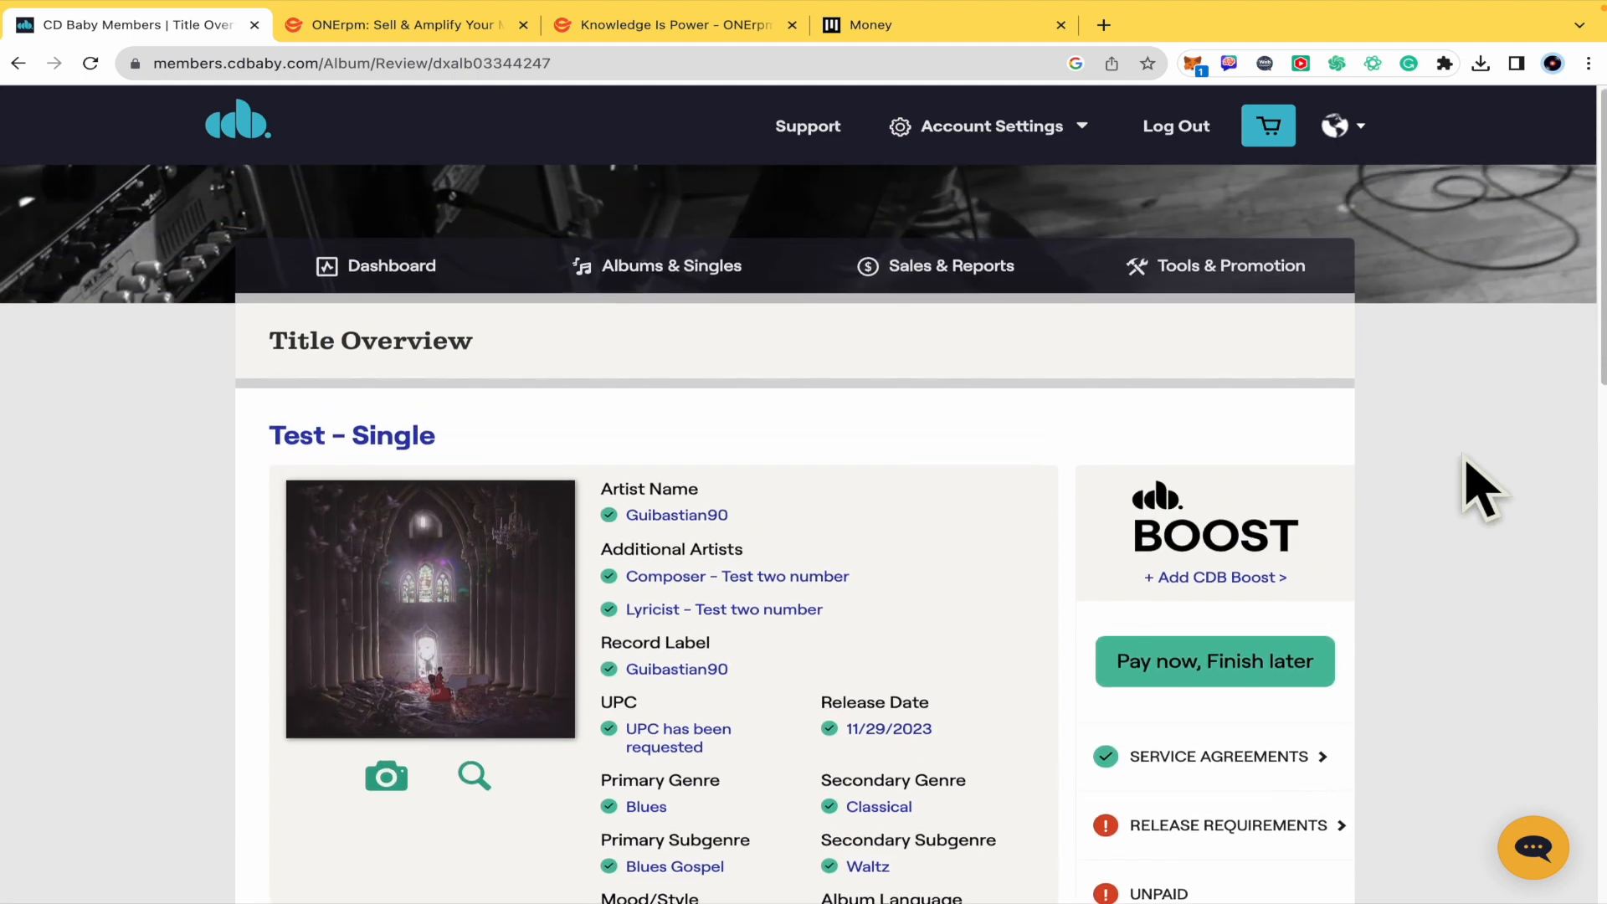
{"action": "scroll", "scroll_direction": "down", "scroll_amount": 3}
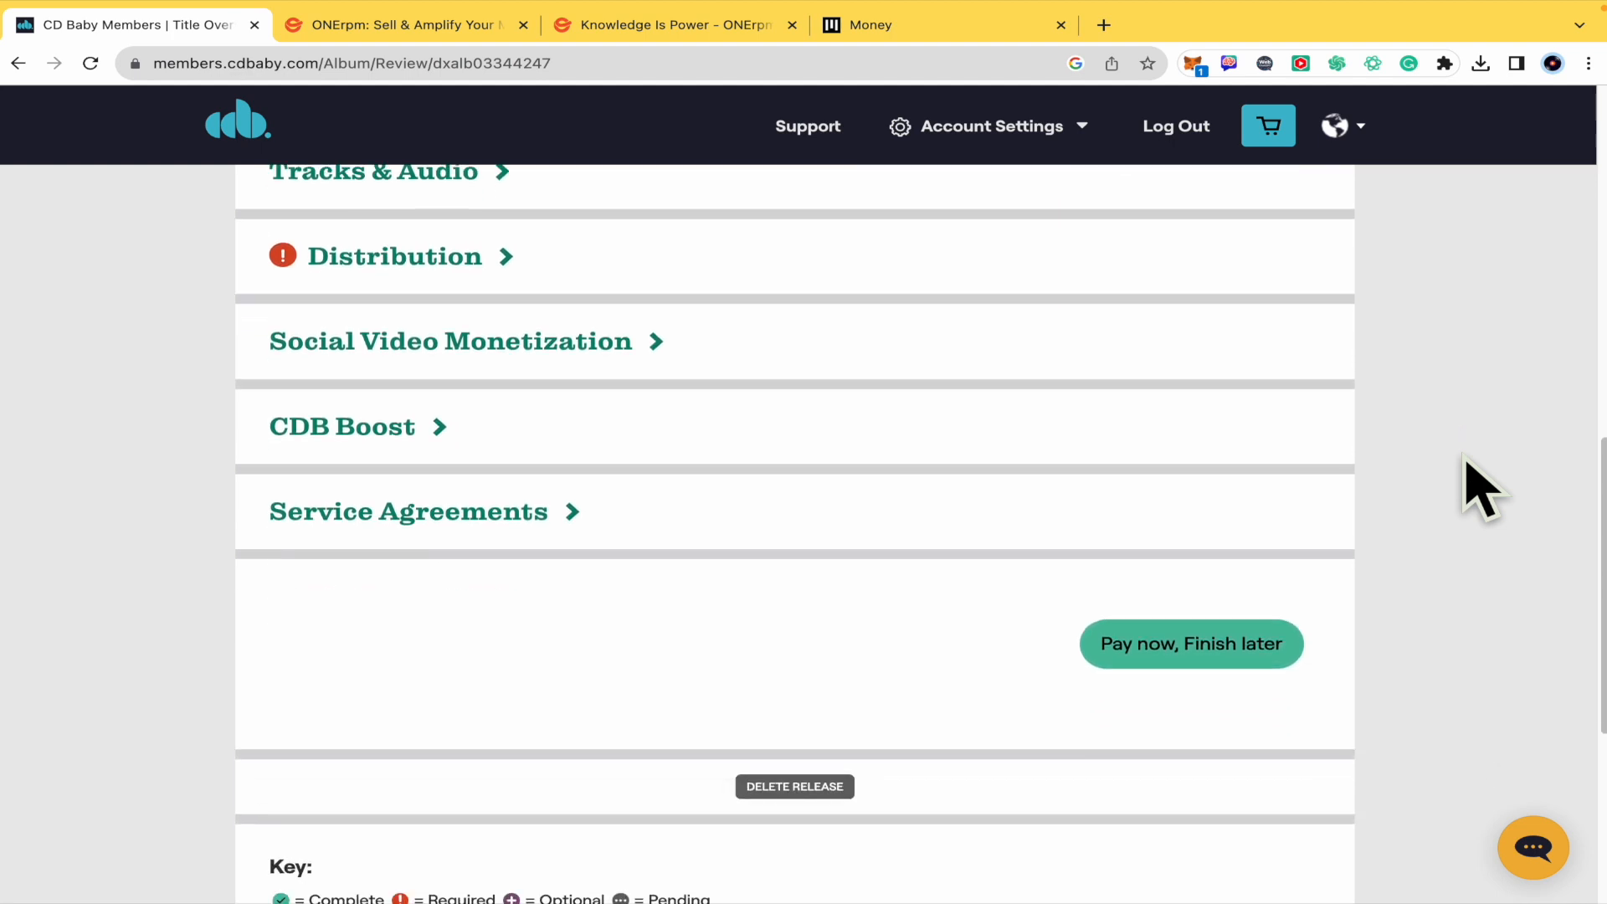
{"action": "scroll", "scroll_direction": "up", "scroll_amount": 3}
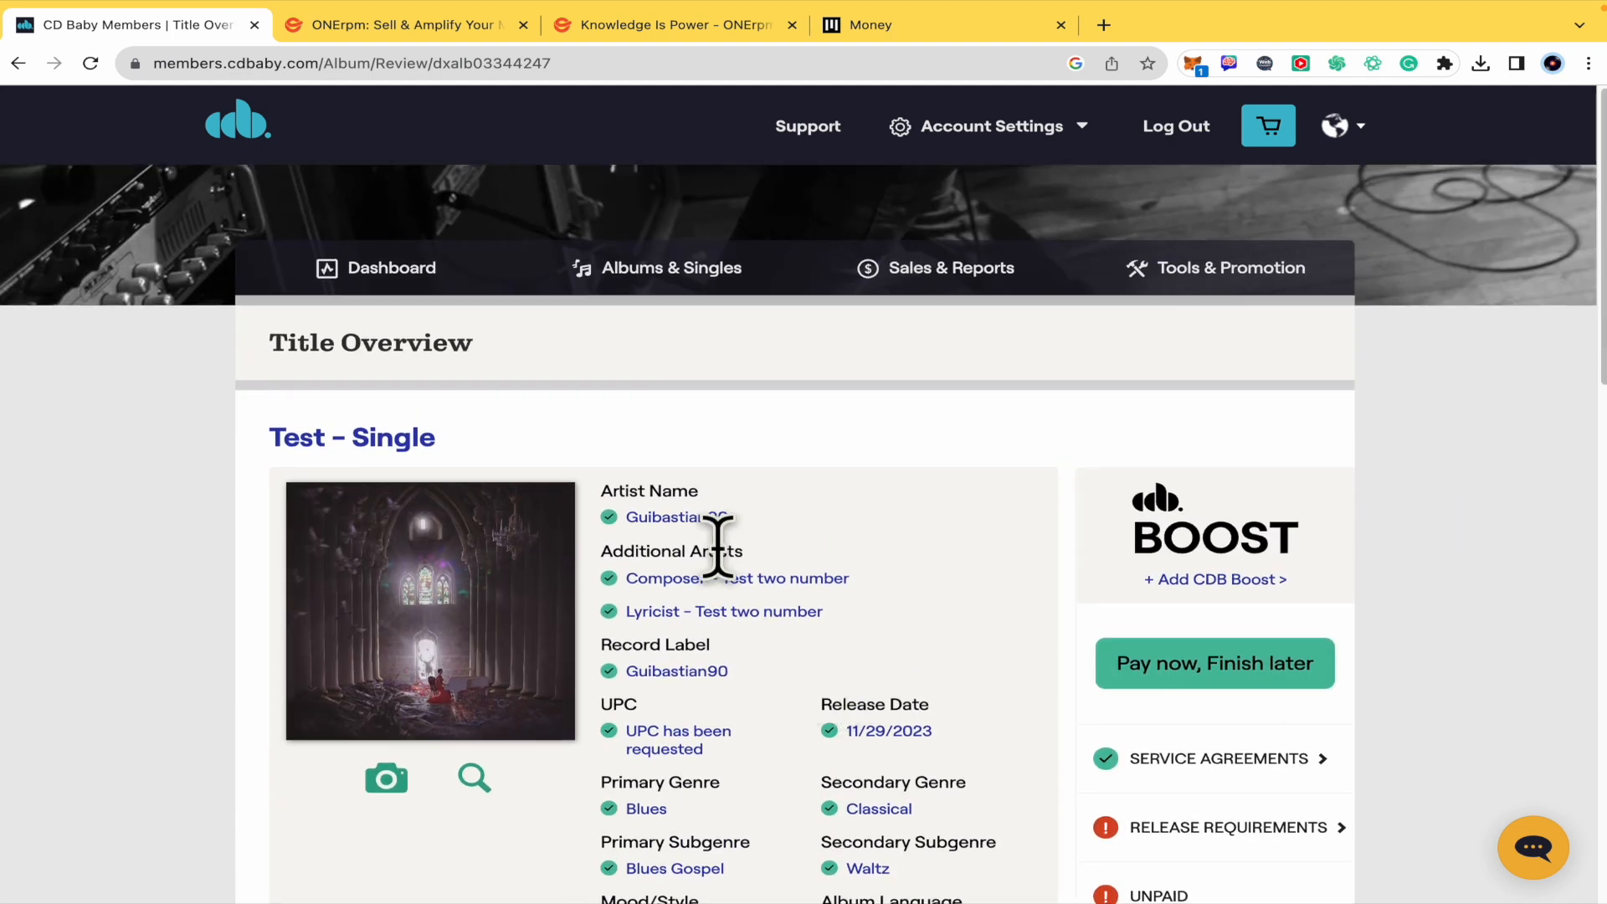
{"action": "mouse_move", "coordinate": [1066, 441]}
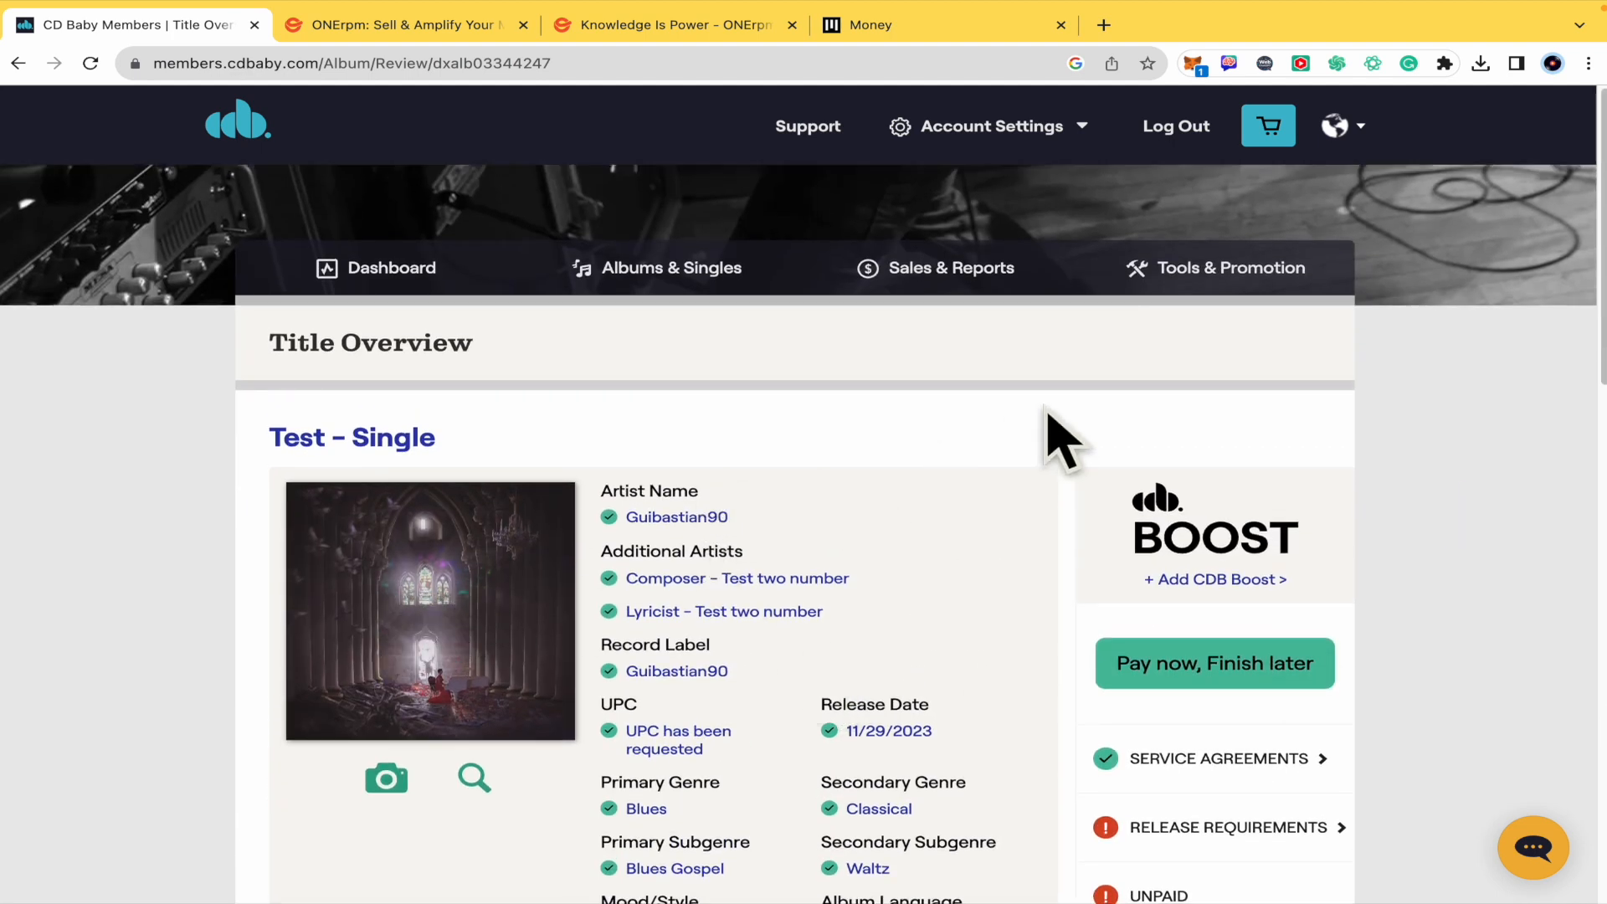
{"action": "mouse_move", "coordinate": [277, 138]}
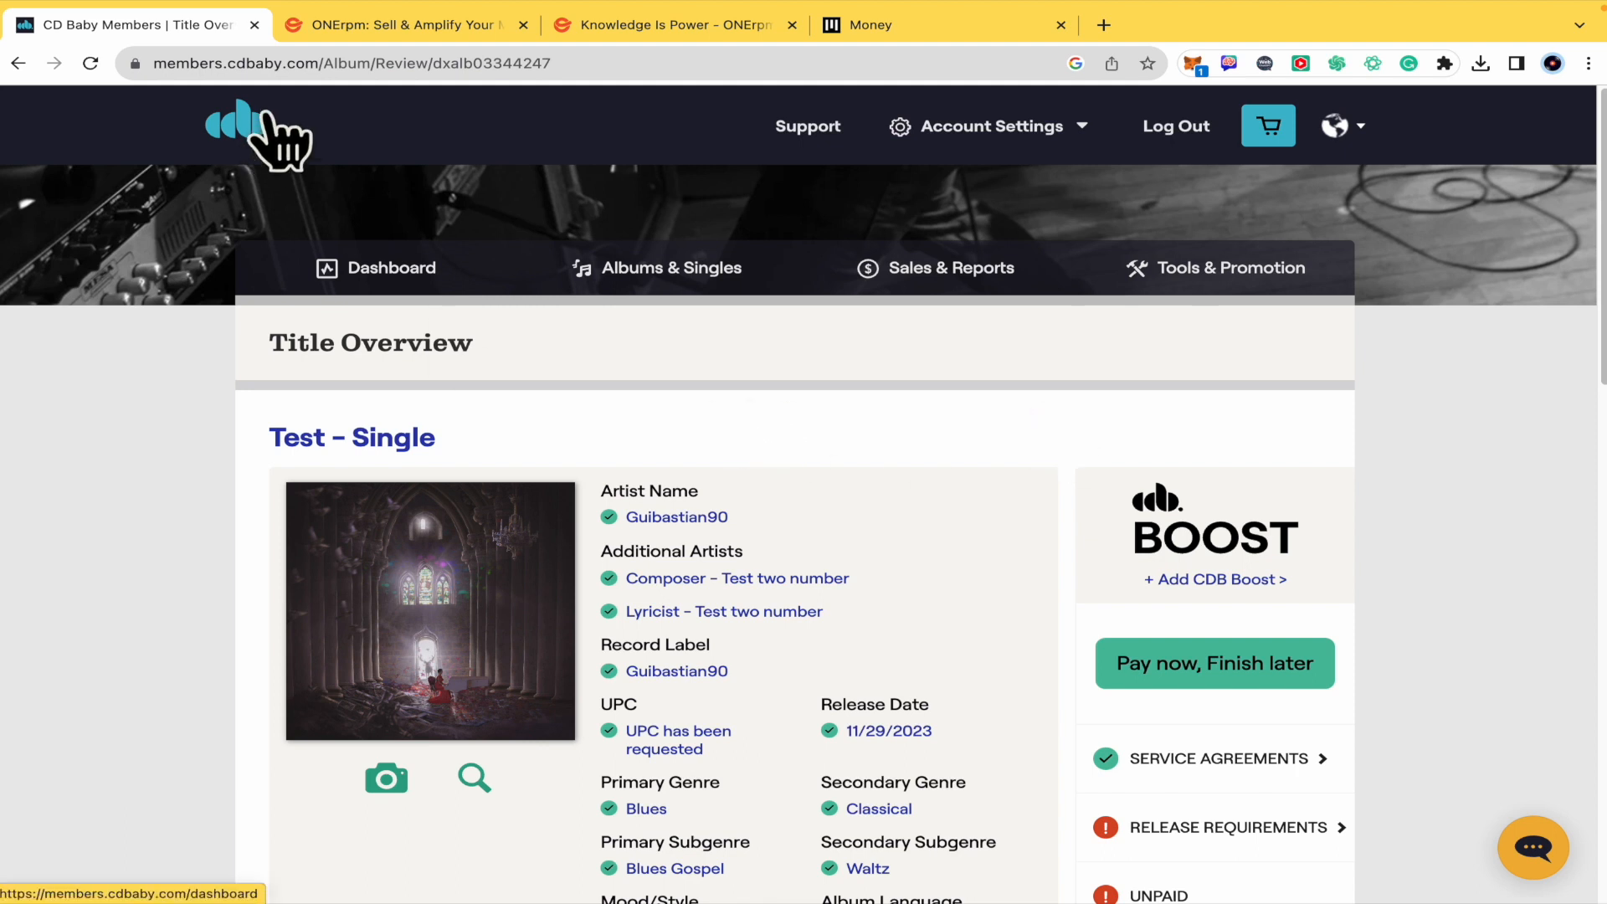
{"action": "mouse_move", "coordinate": [225, 662]}
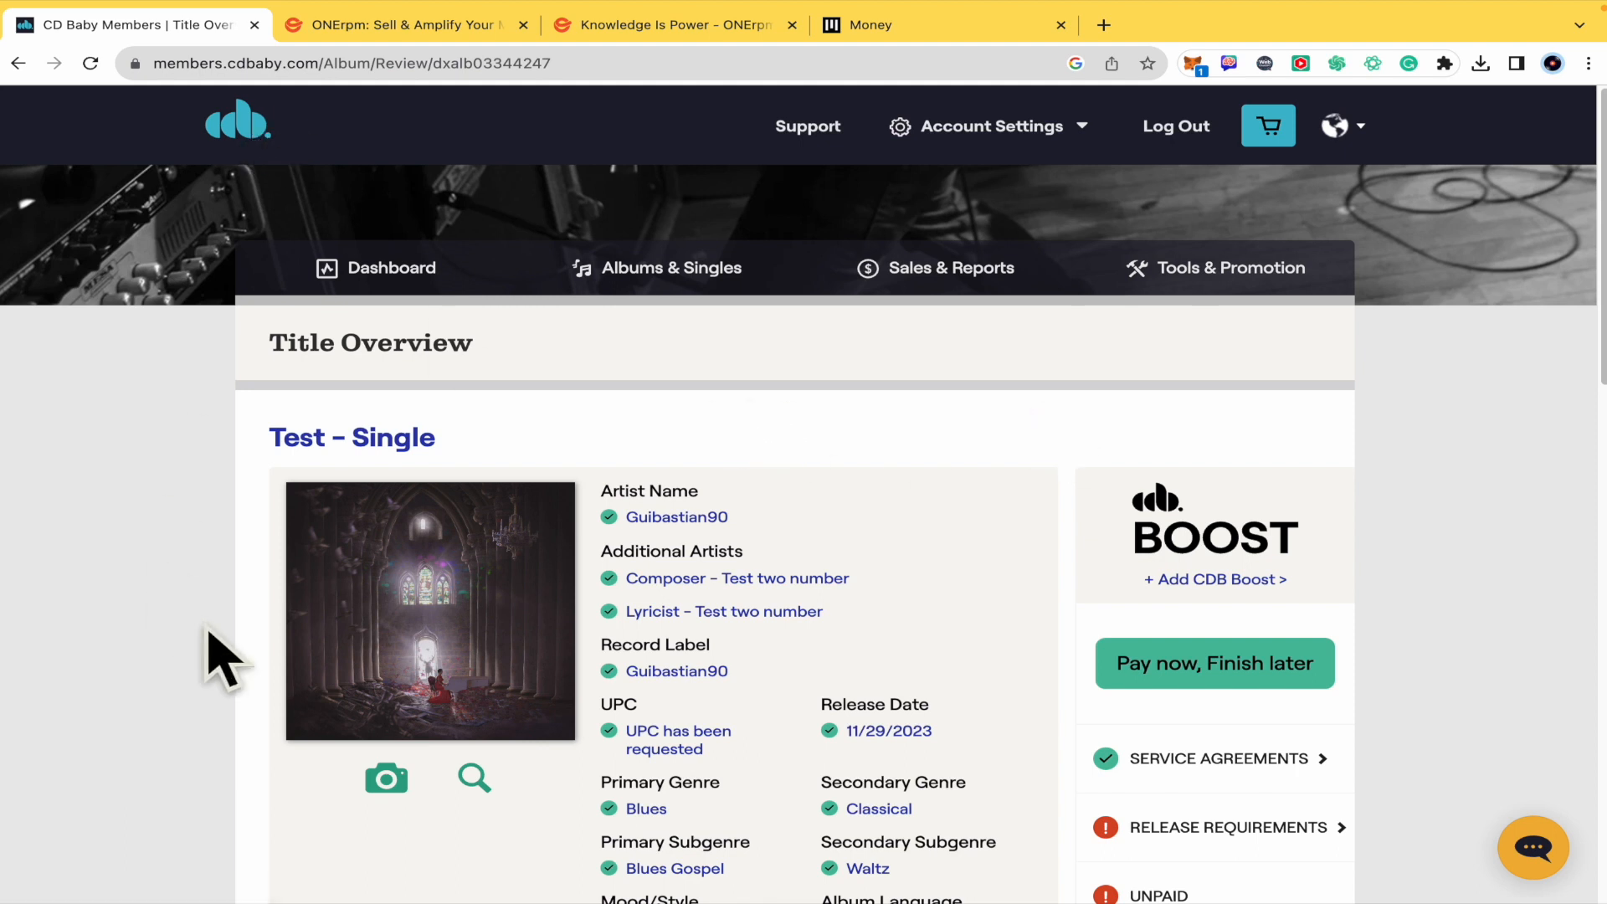
{"action": "scroll", "scroll_direction": "down", "scroll_amount": 3}
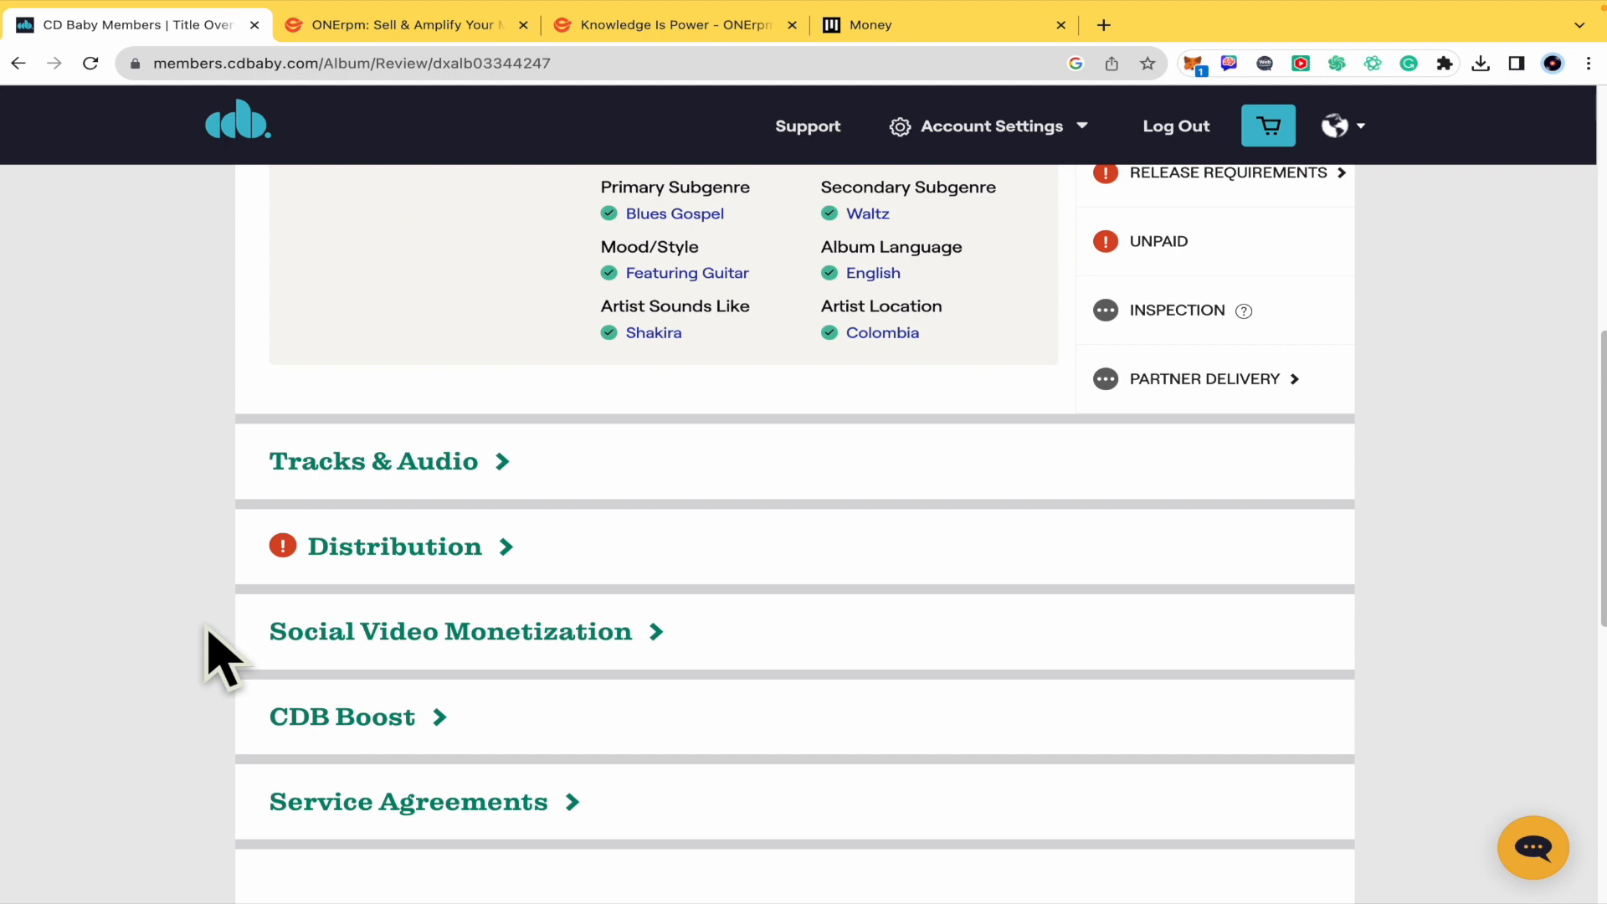
{"action": "scroll", "scroll_direction": "down", "scroll_amount": 3}
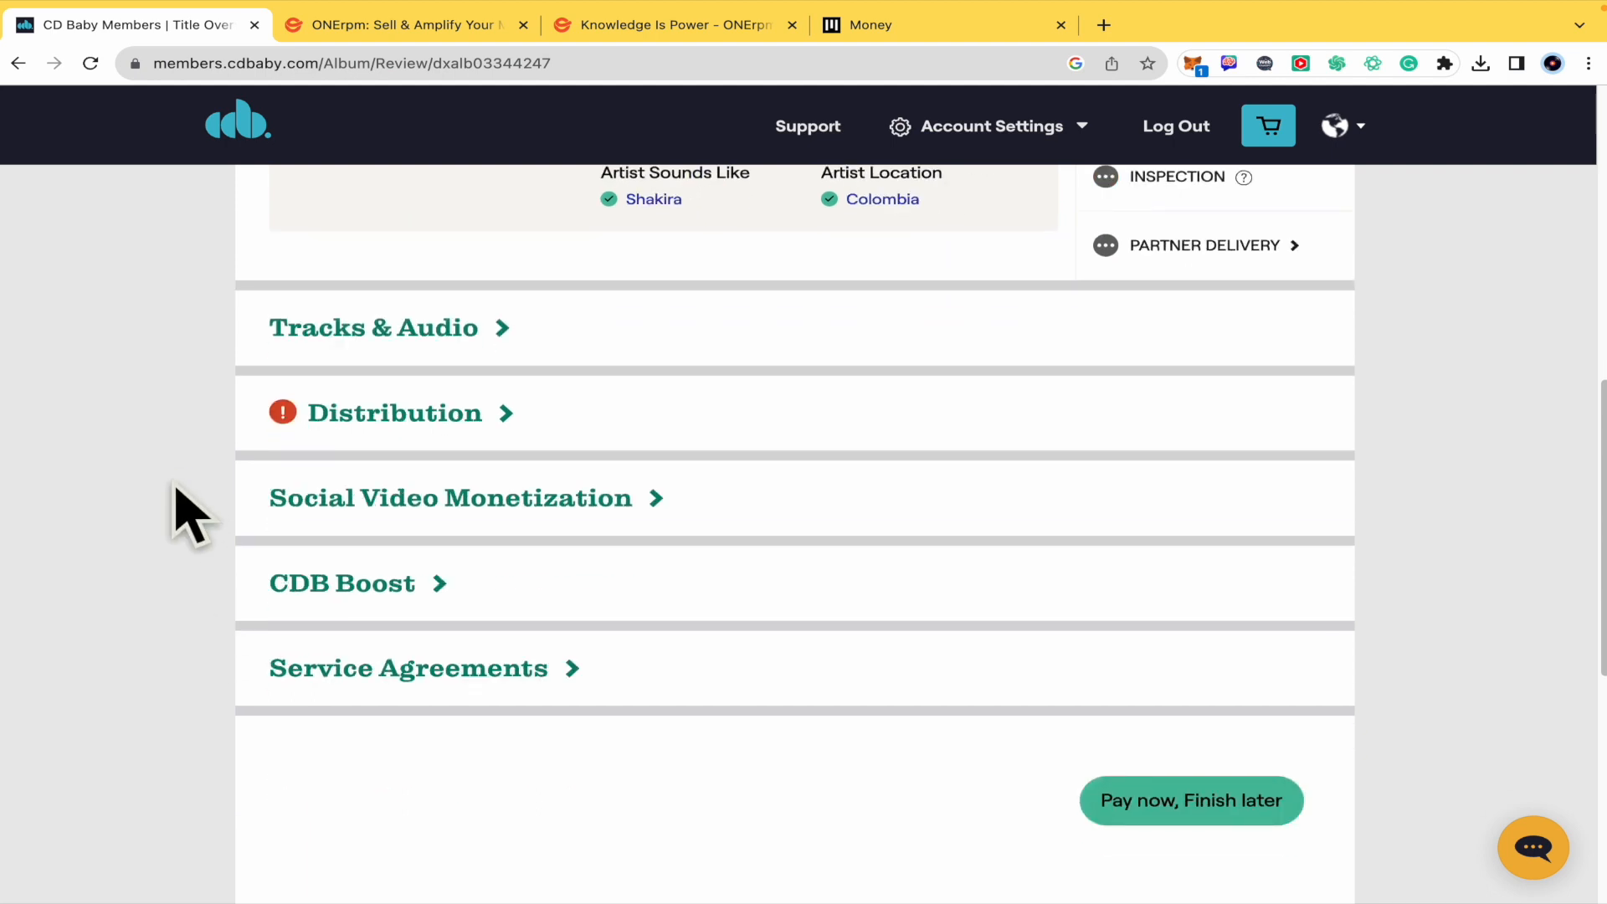